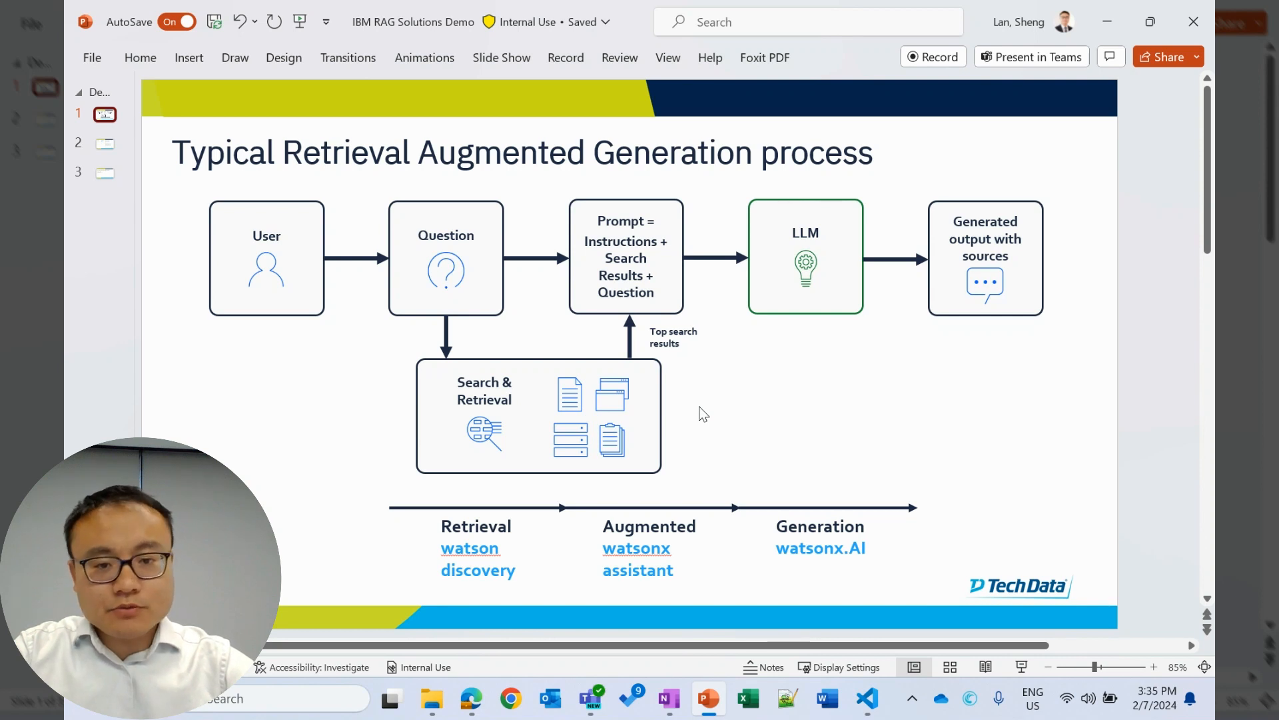
mouse_move(944, 334)
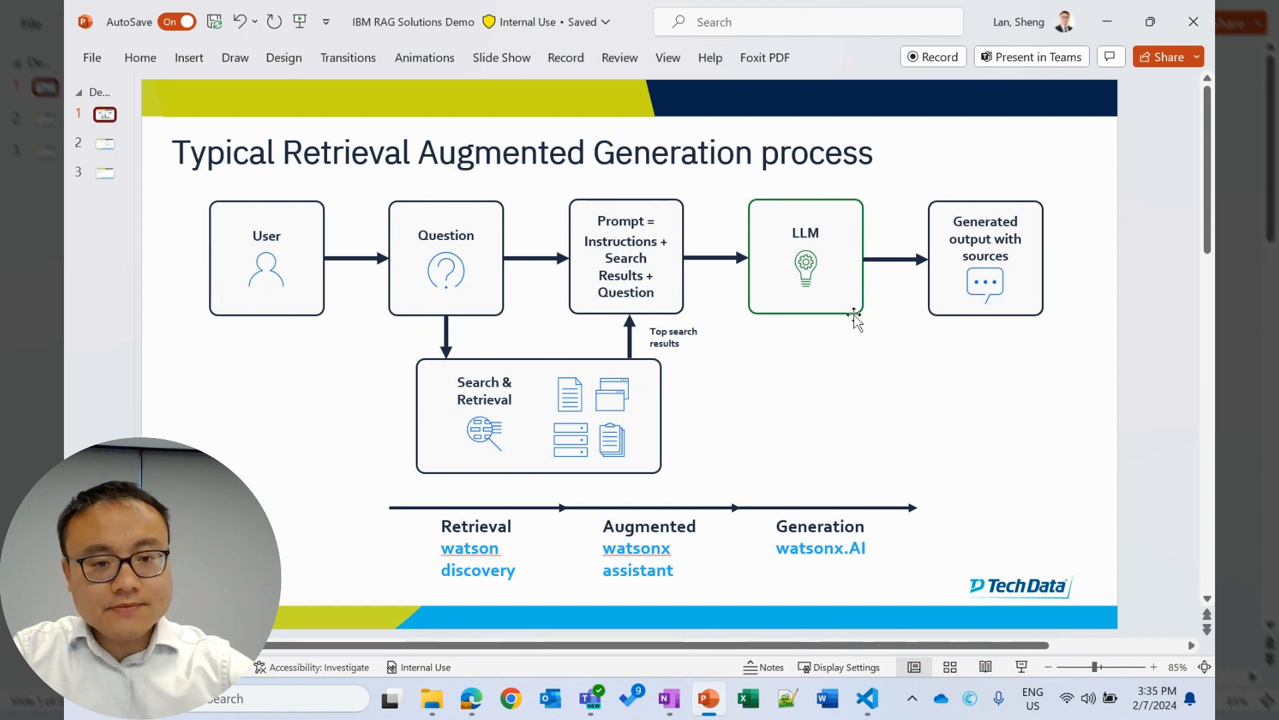
mouse_move(1142, 117)
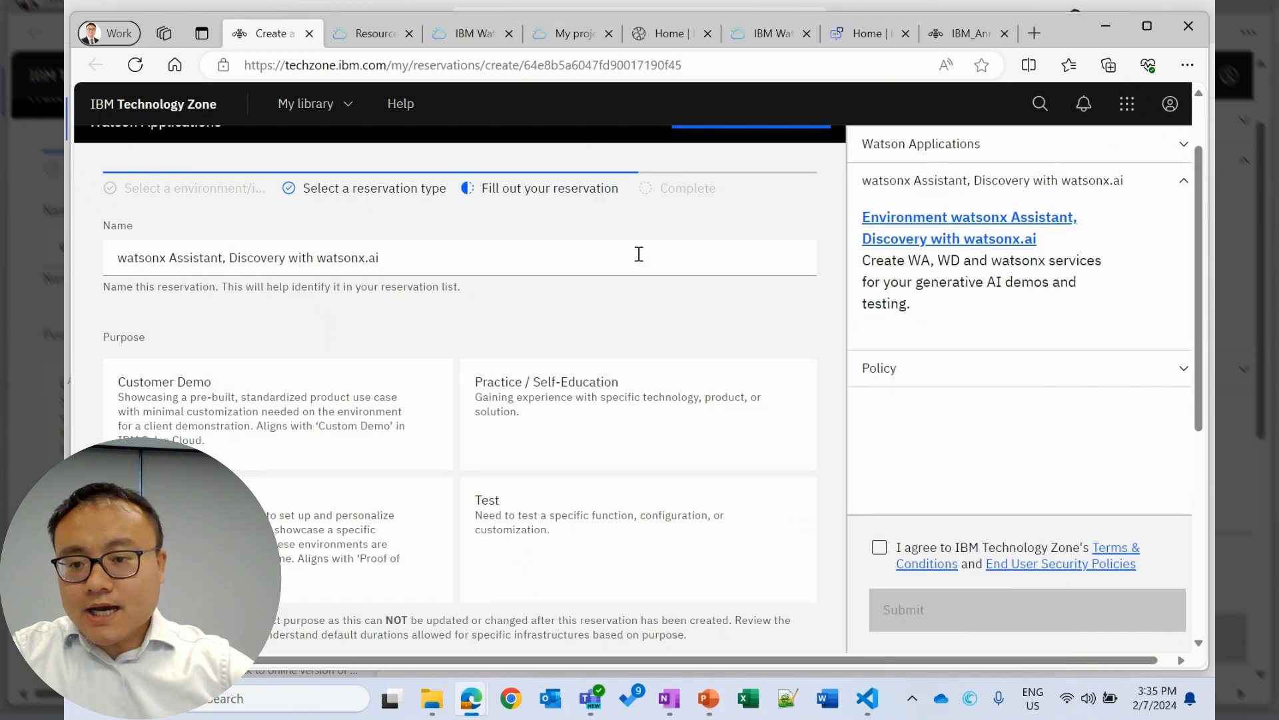
mouse_move(594, 305)
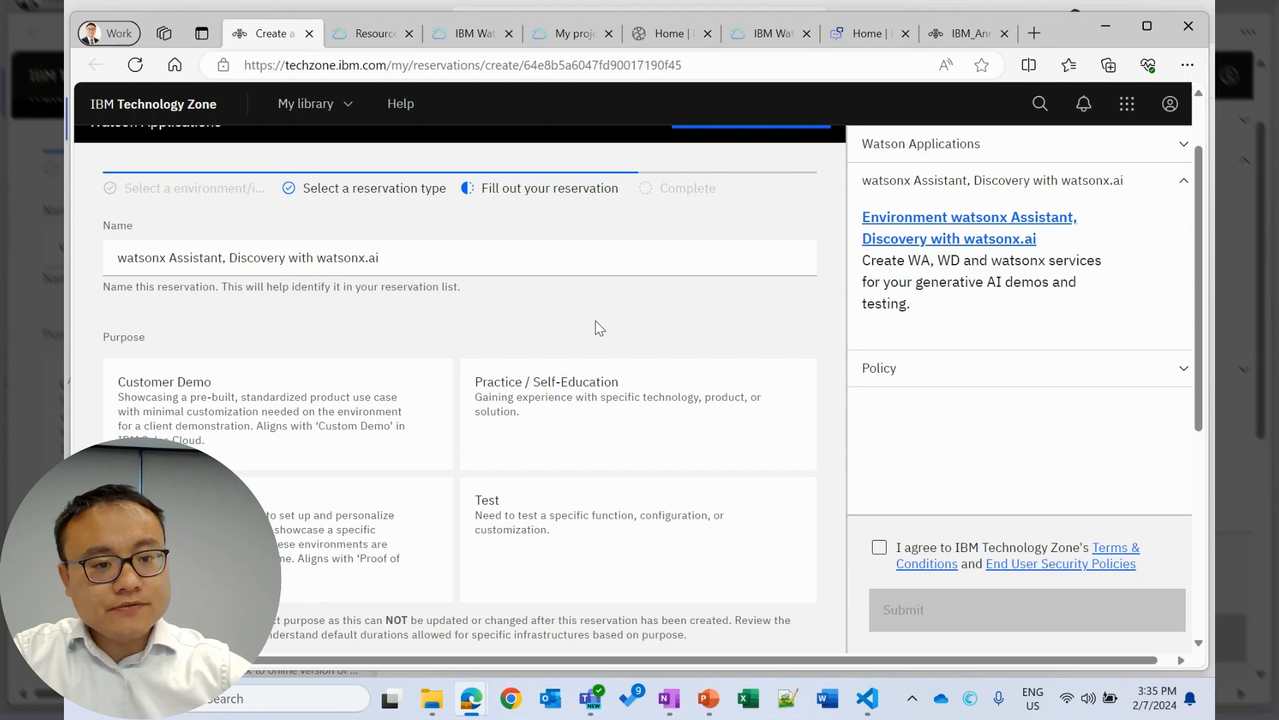
mouse_move(587, 325)
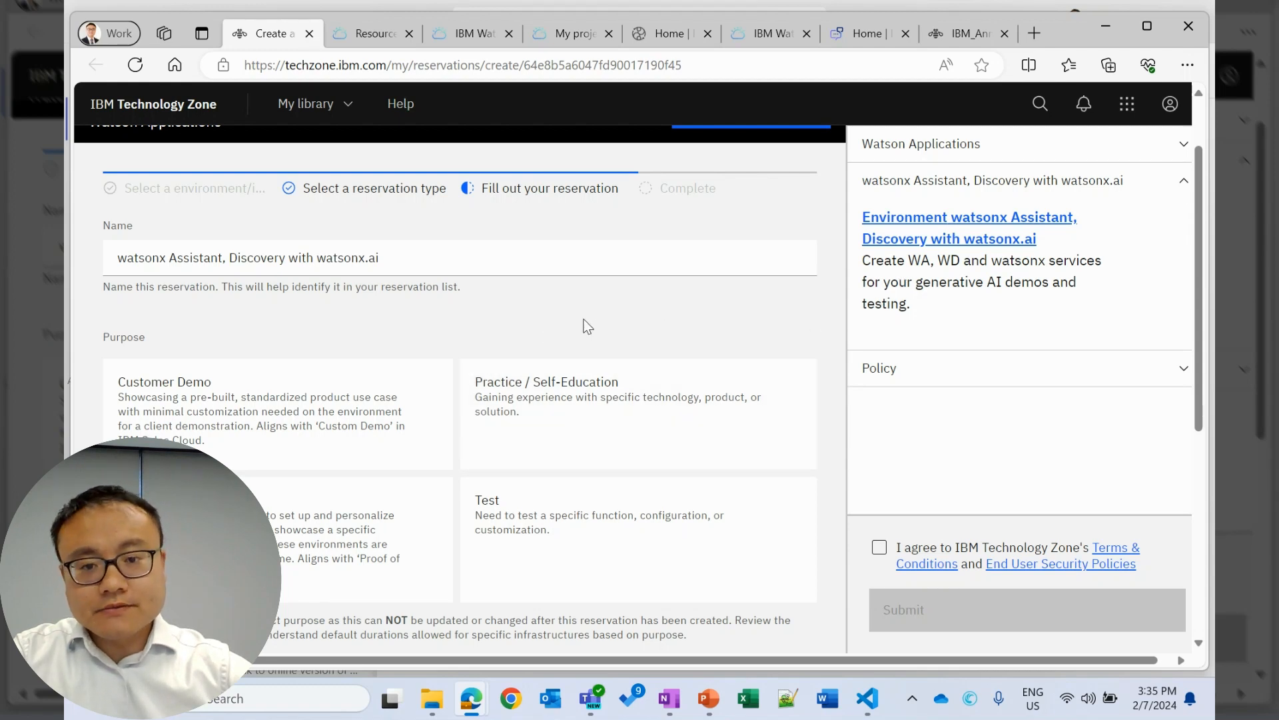
mouse_move(639, 308)
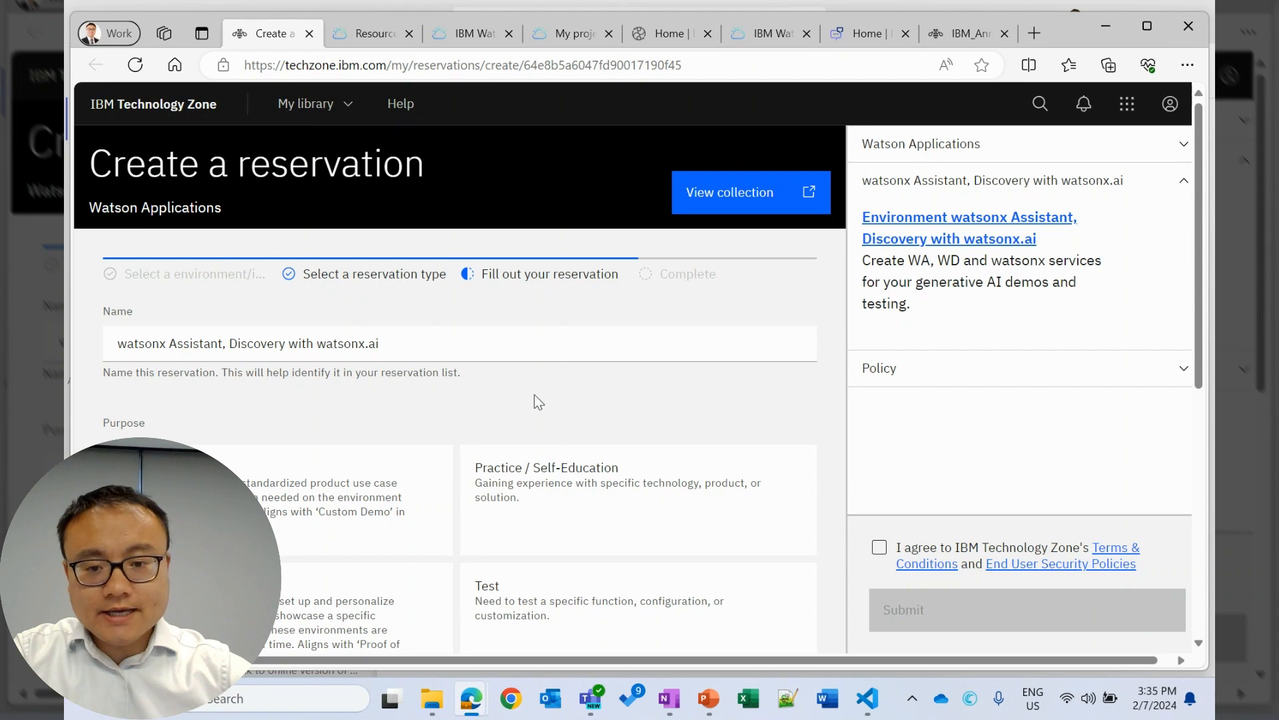
Open the Watson Discovery instance from the IBM Cloud resource list and reach its projects overview.
scroll("down", 3)
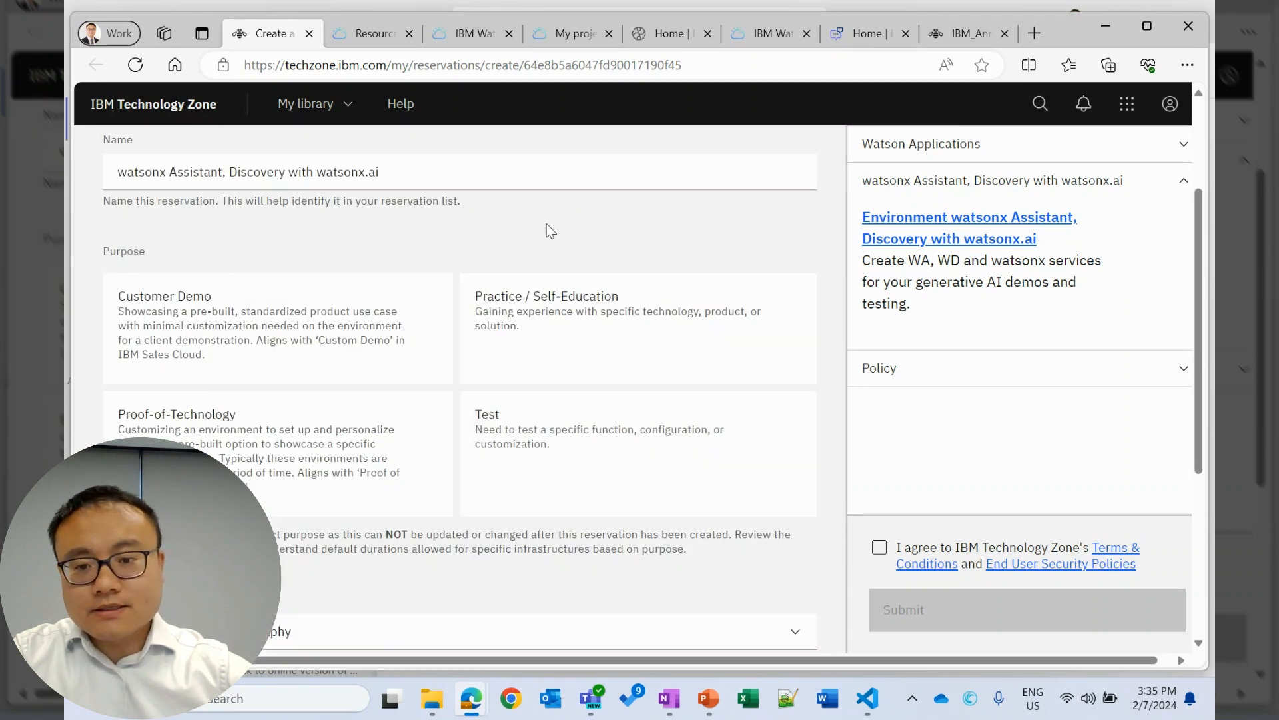
mouse_move(400, 250)
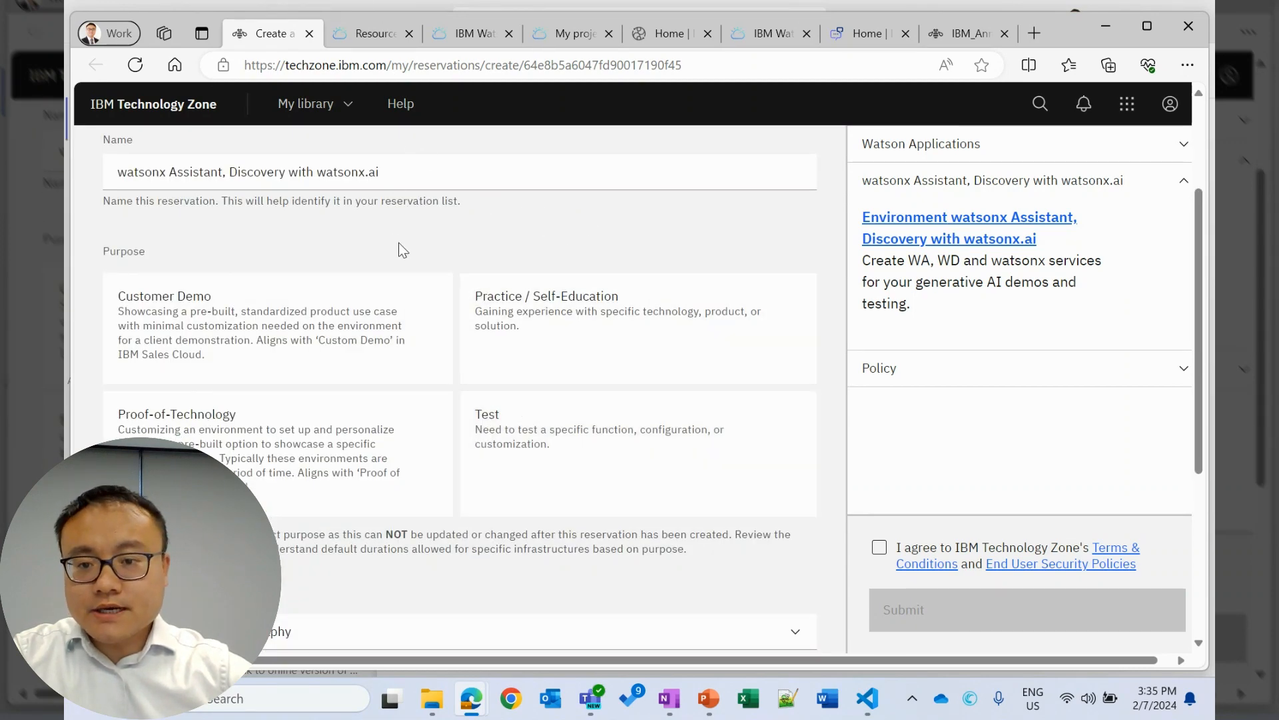
left_click(371, 33)
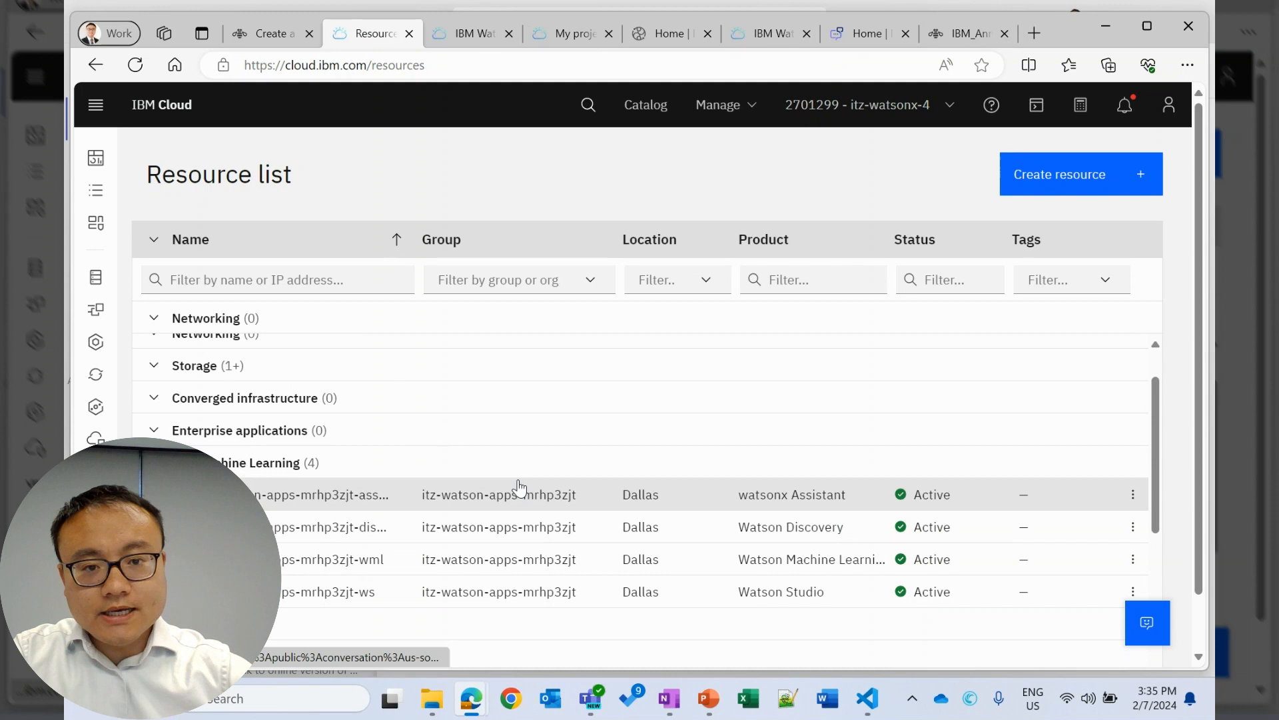
scroll("down", 3)
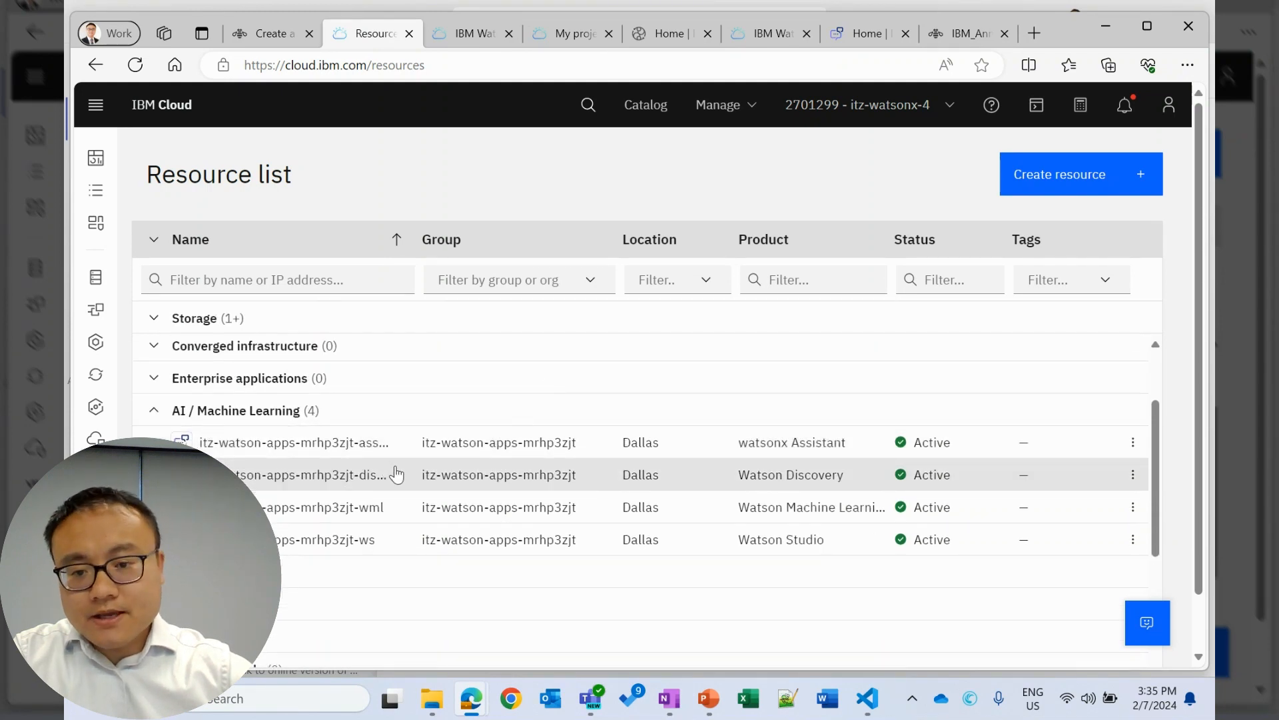
mouse_move(700, 486)
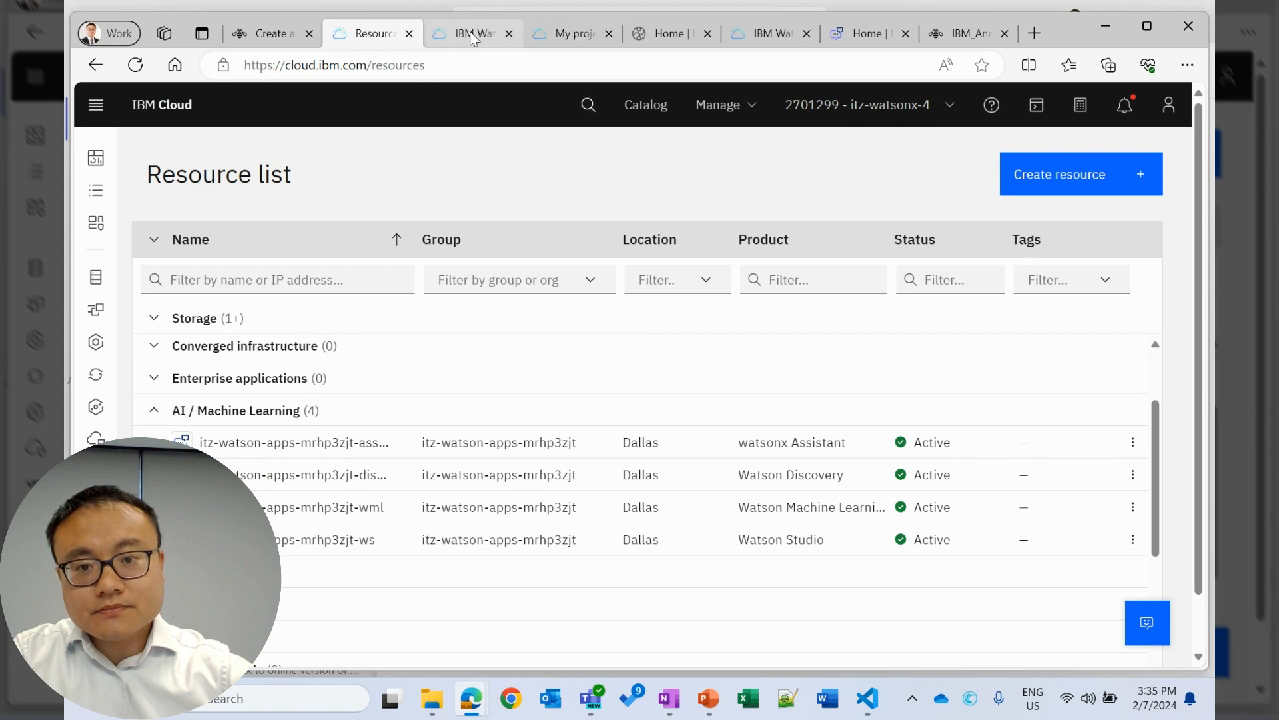
left_click(302, 474)
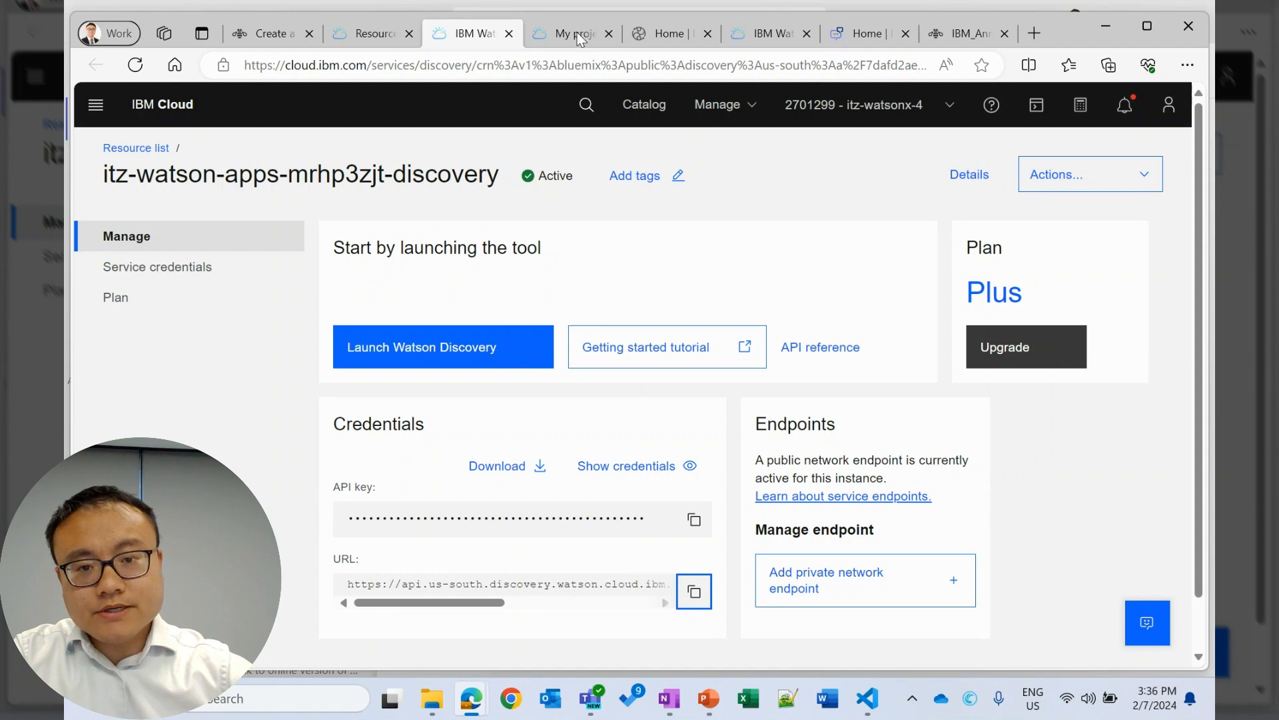
left_click(571, 34)
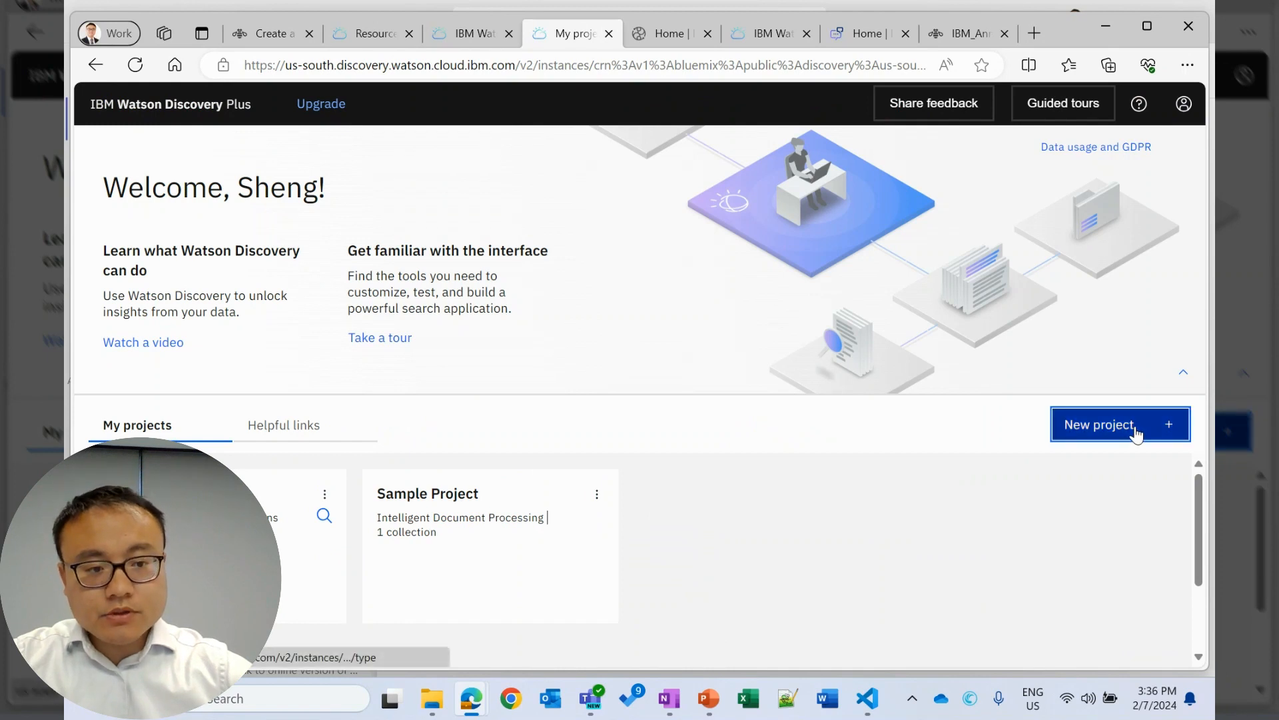
Start a new 'Search and find answers' project and choose to connect an external data source.
left_click(1119, 424)
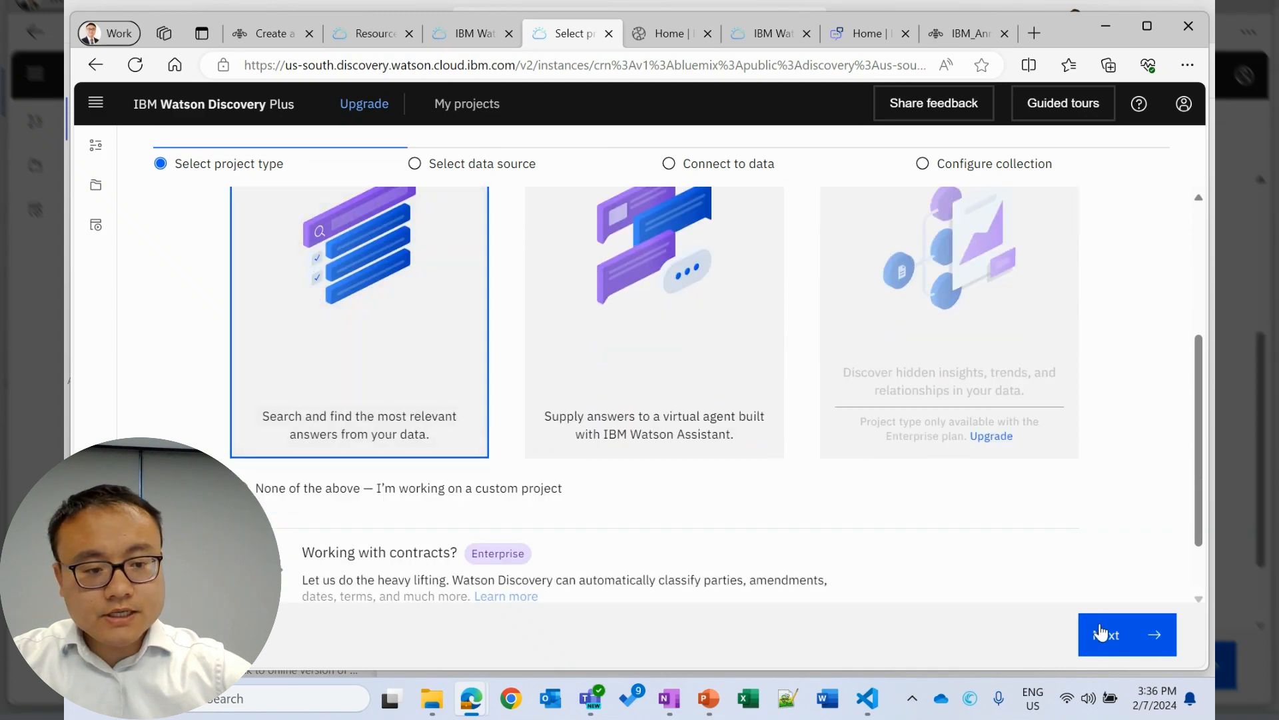
left_click(1127, 633)
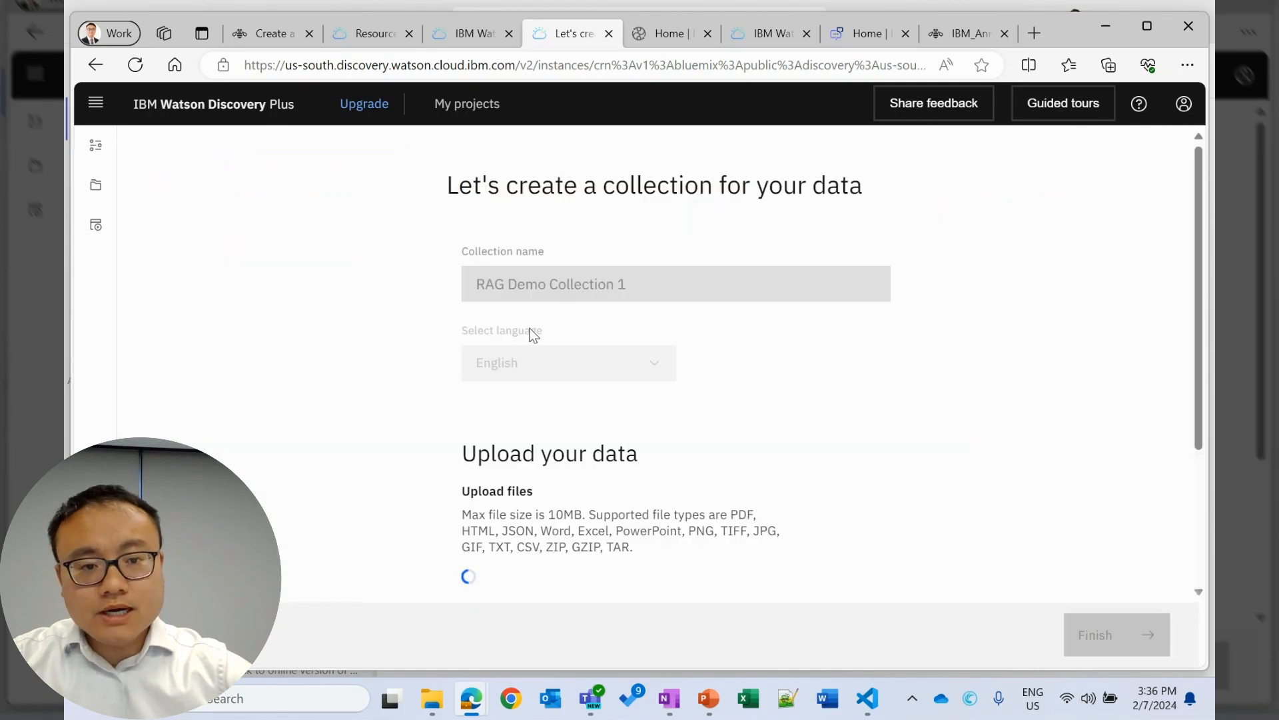
scroll("down", 3)
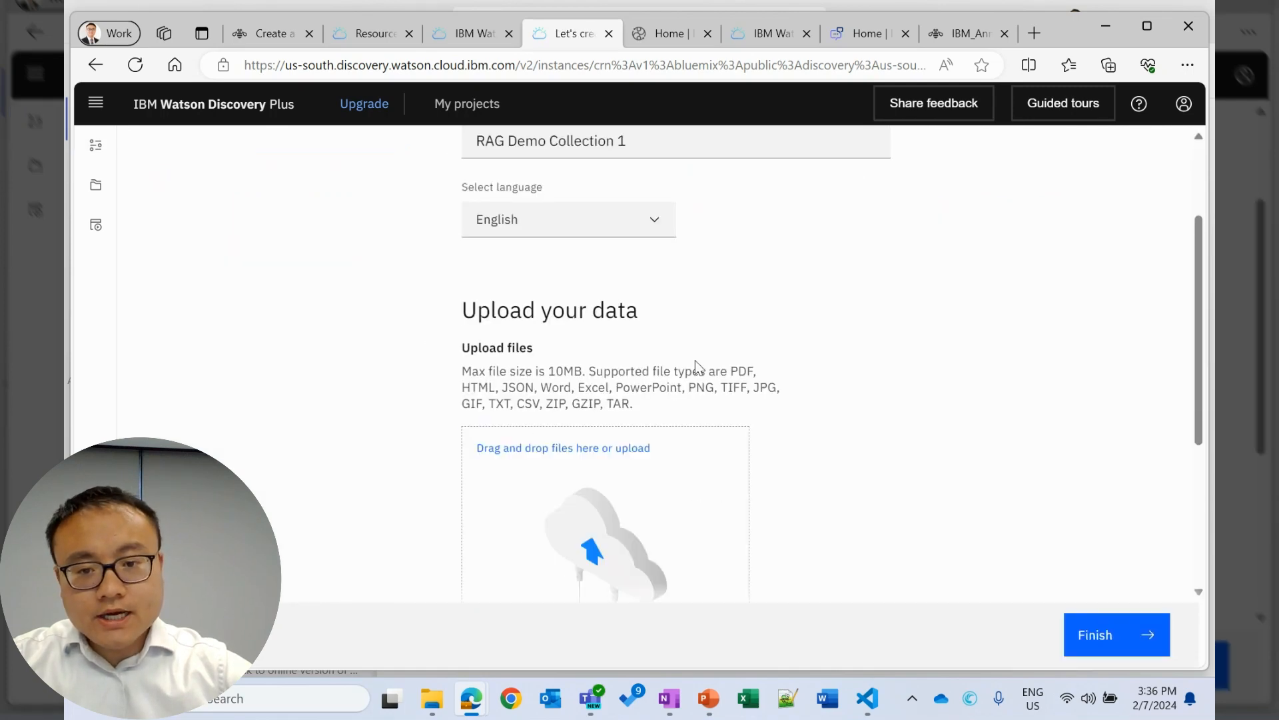
scroll("down", 3)
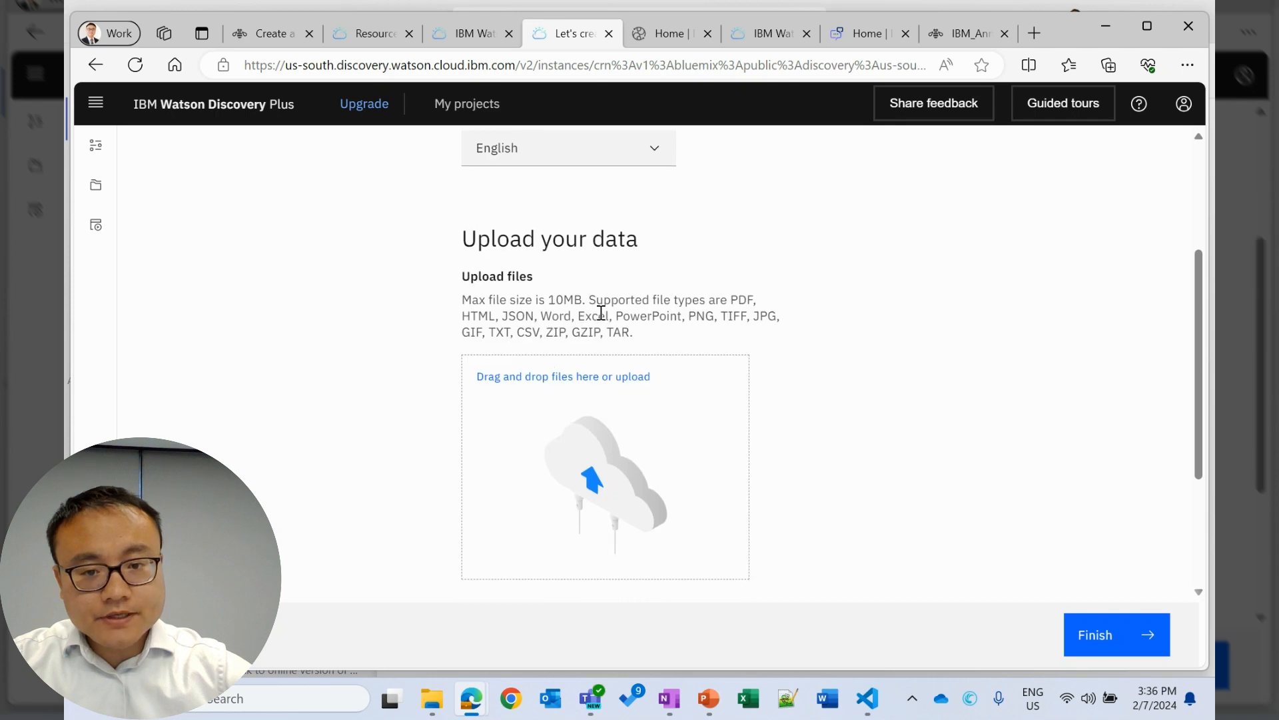
scroll("down", 3)
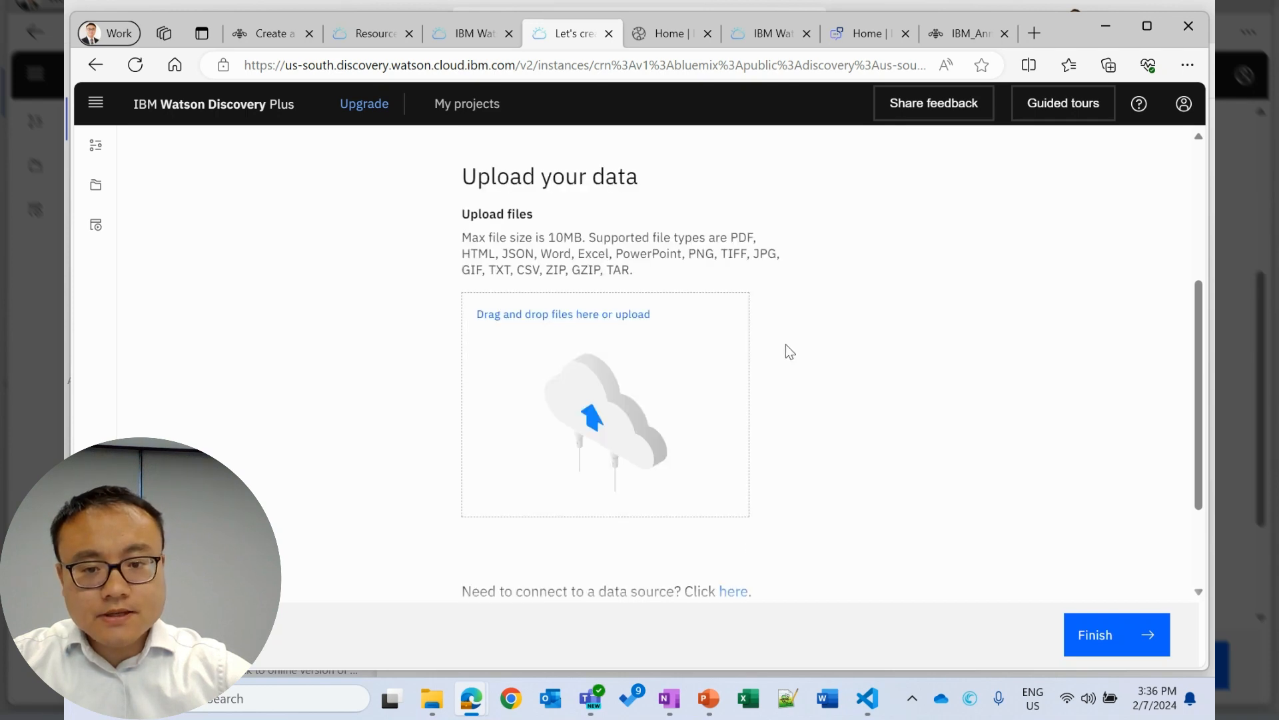
left_click(733, 591)
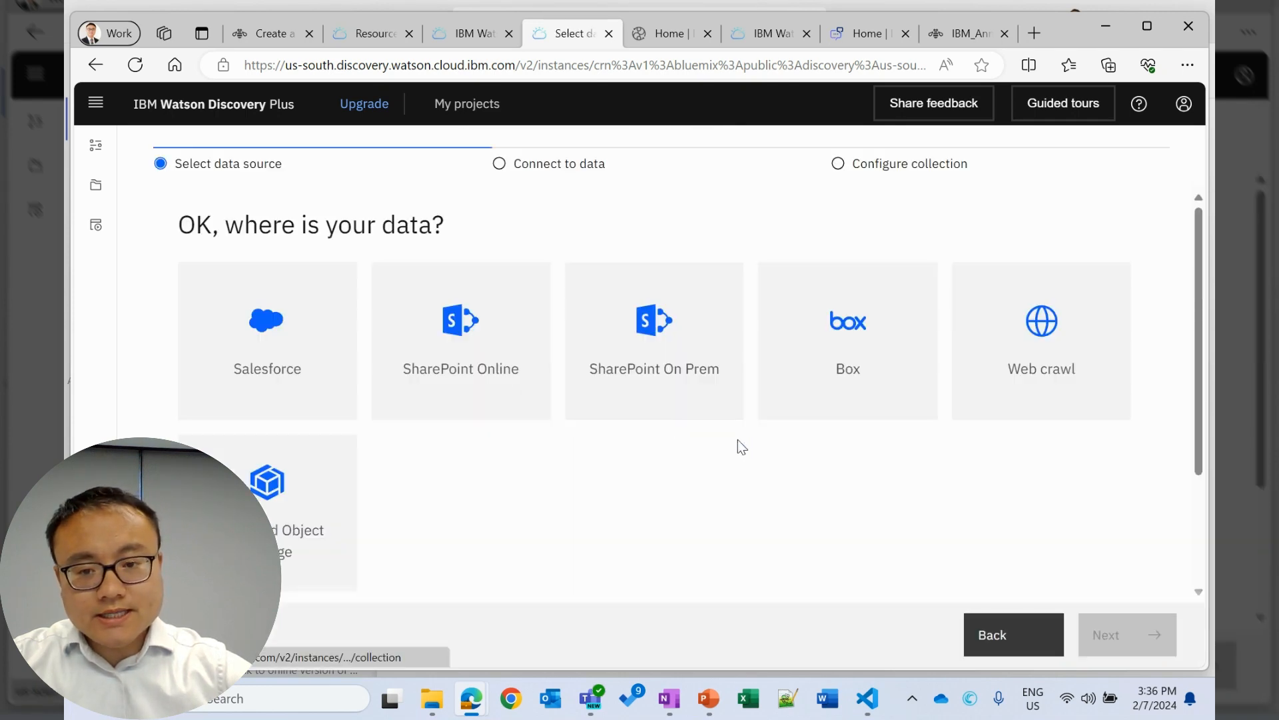
mouse_move(821, 460)
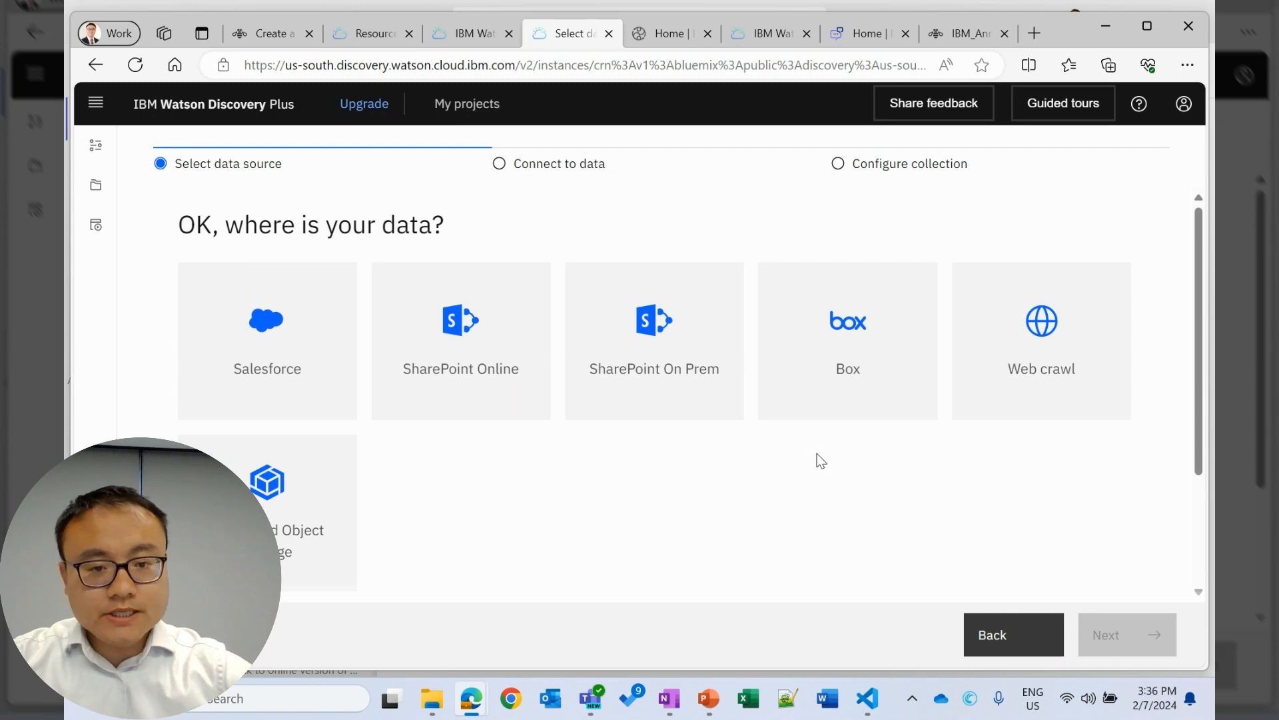
mouse_move(979, 469)
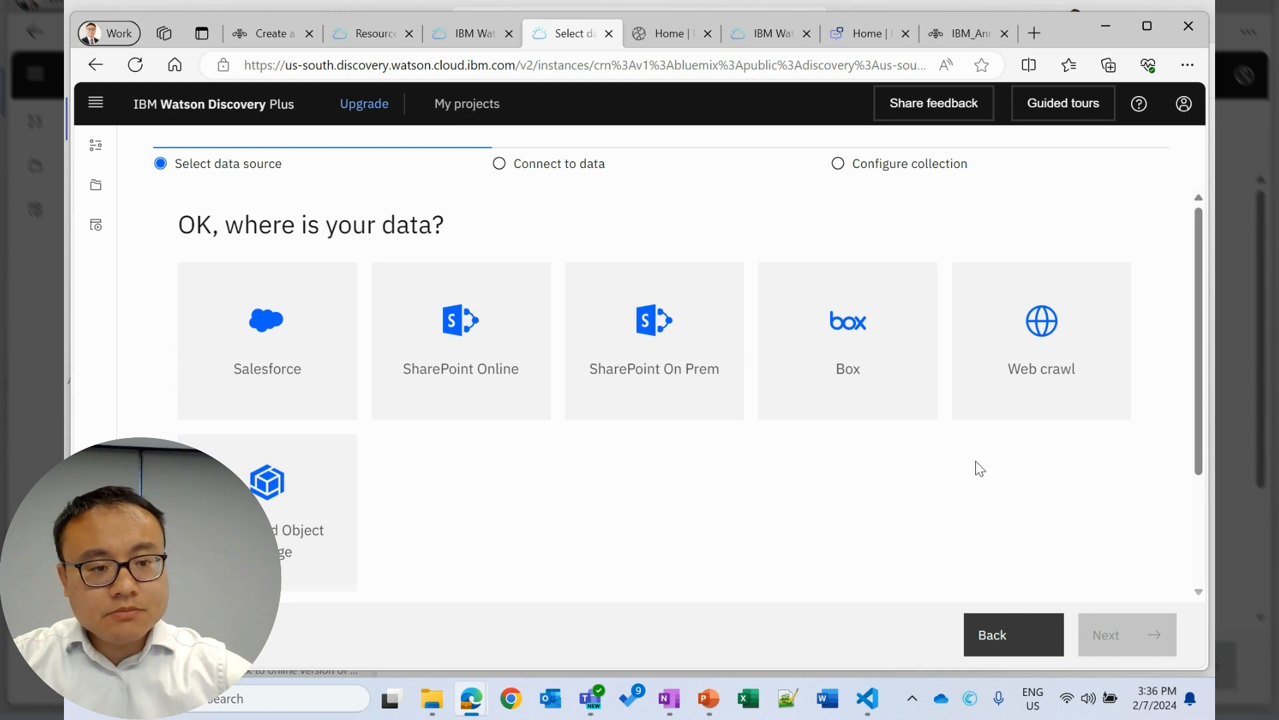
Choose Web crawl as the new project's data source.
left_click(1041, 341)
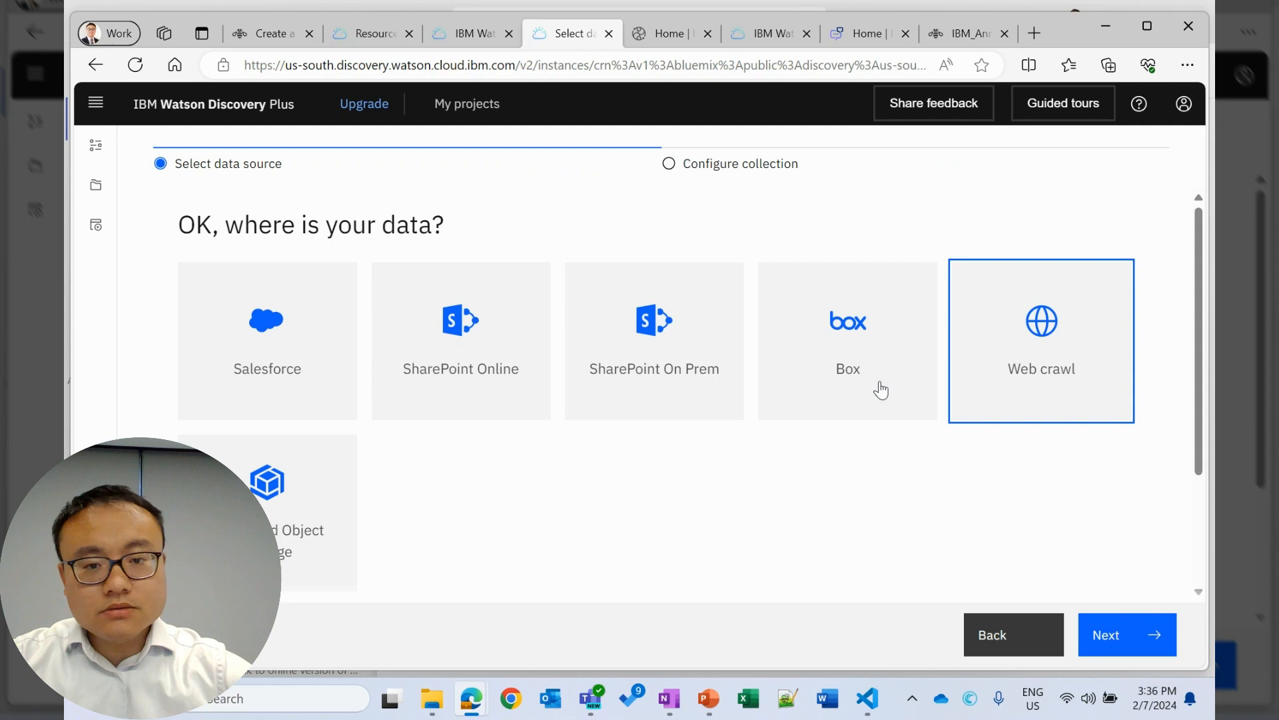
left_click(1126, 635)
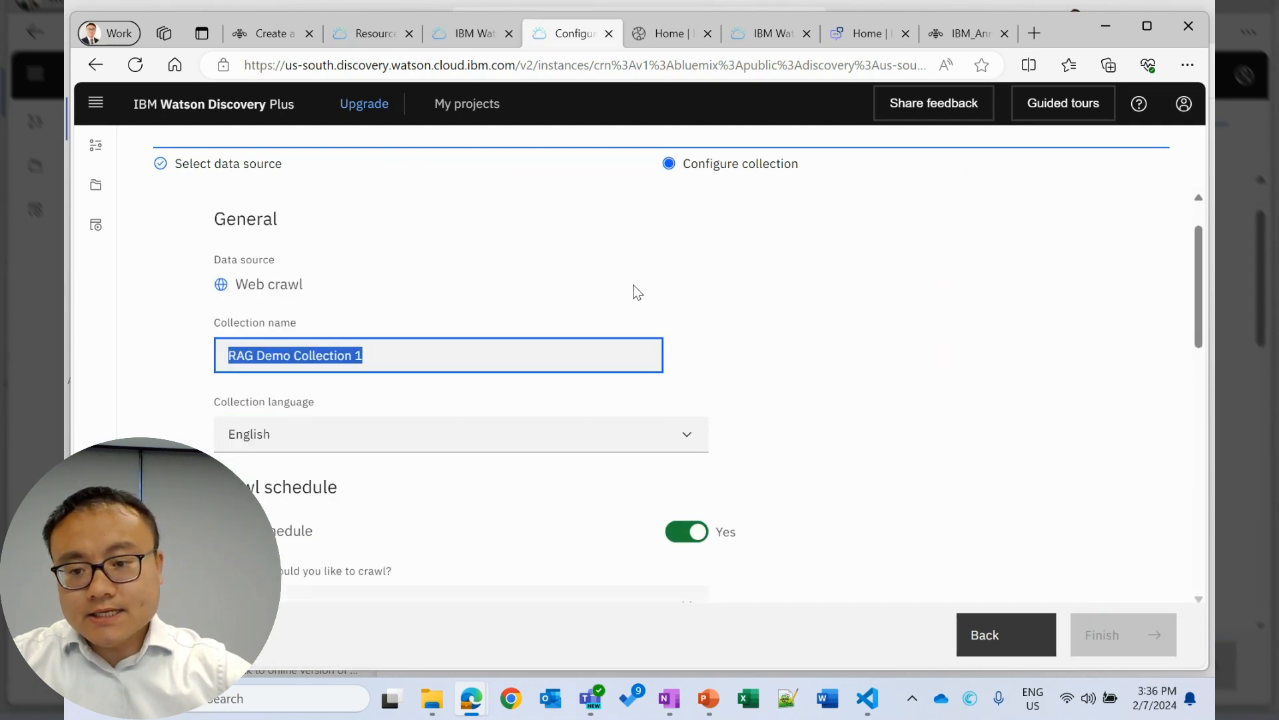
scroll("down", 3)
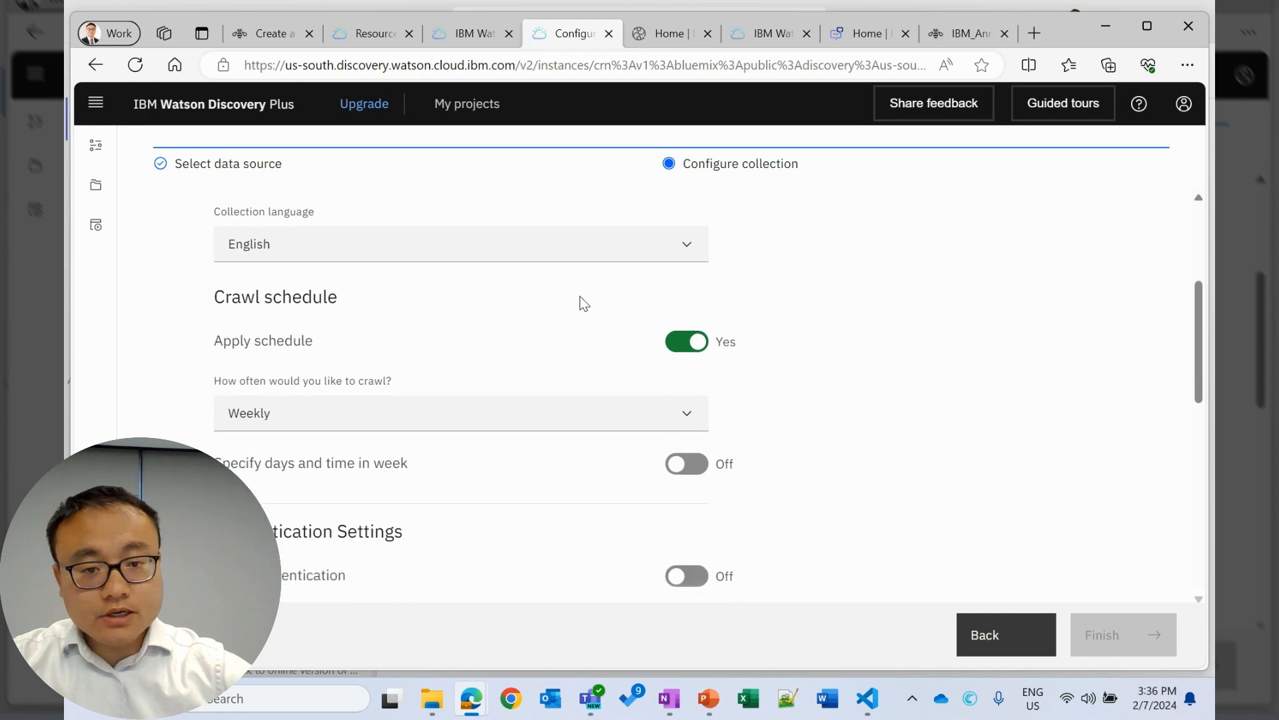
scroll("down", 3)
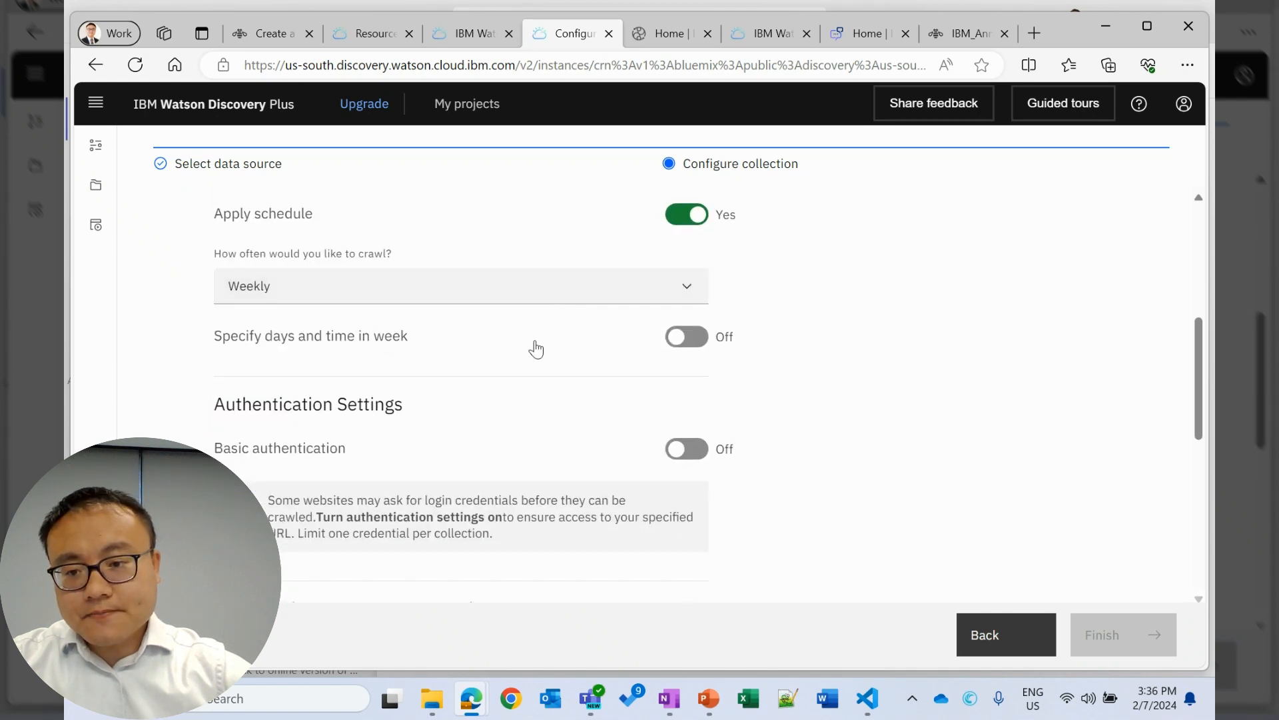
scroll("down", 3)
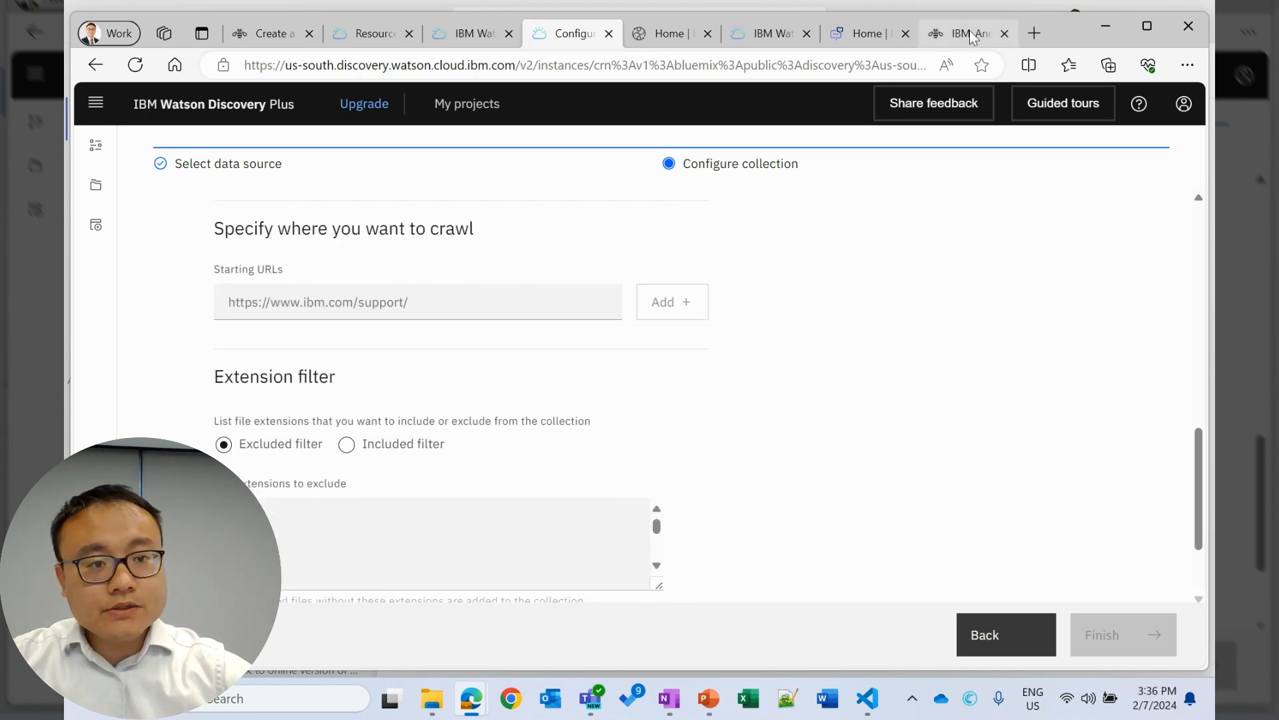
left_click(967, 34)
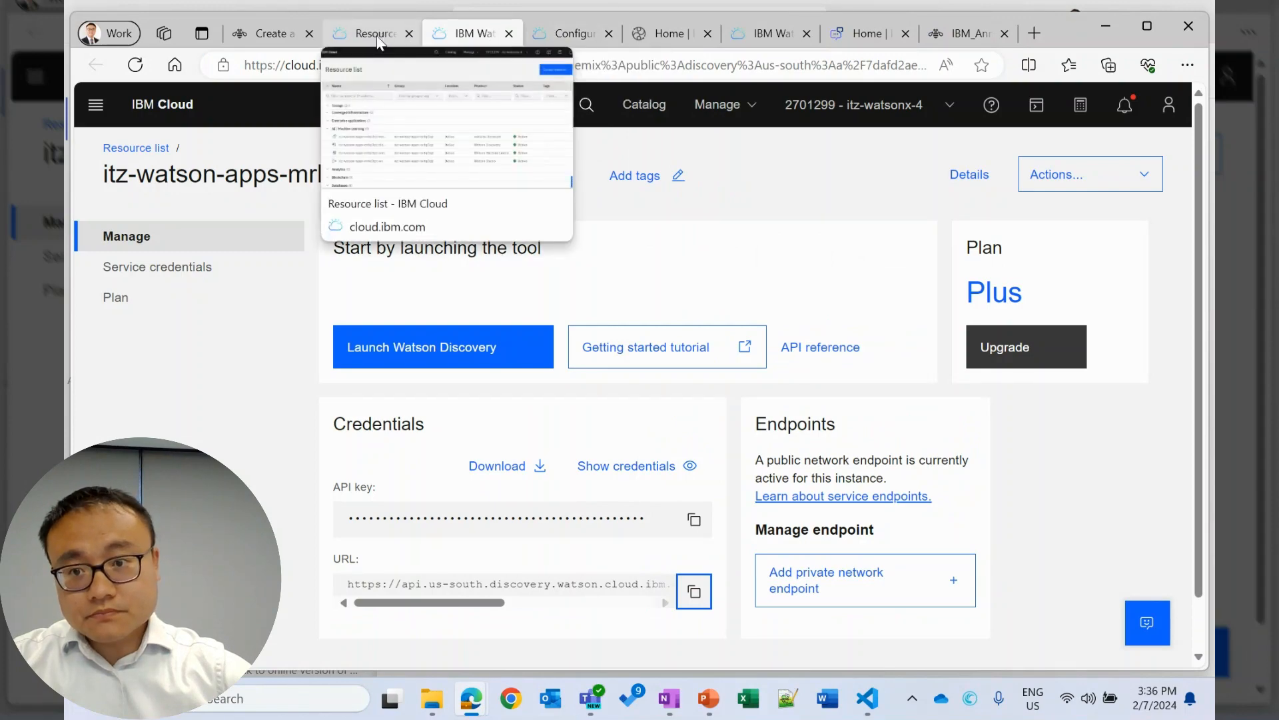
left_click(571, 34)
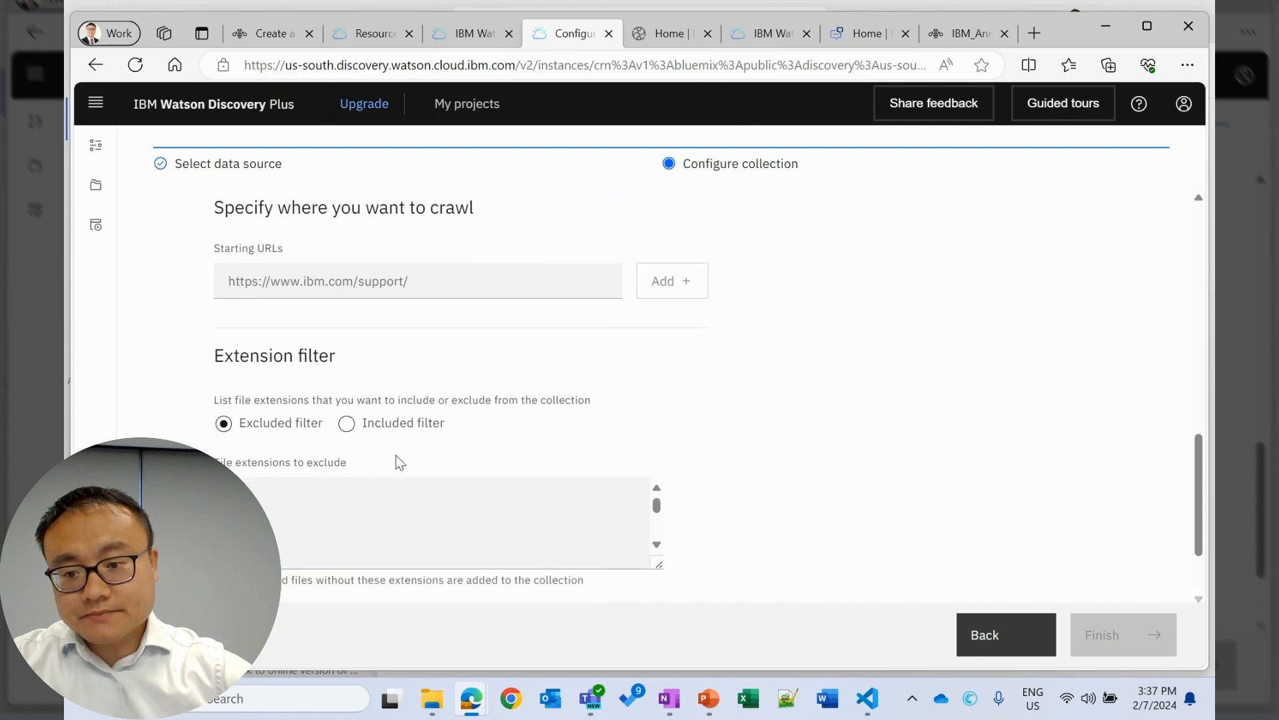
Add the IBM_Annual_Report_2022.pdf URL as a crawl start, turn OCR on, and finish.
type("https://www.ibm.com/investor/att/pdf/IBM_Annual_Report_2022.pdf")
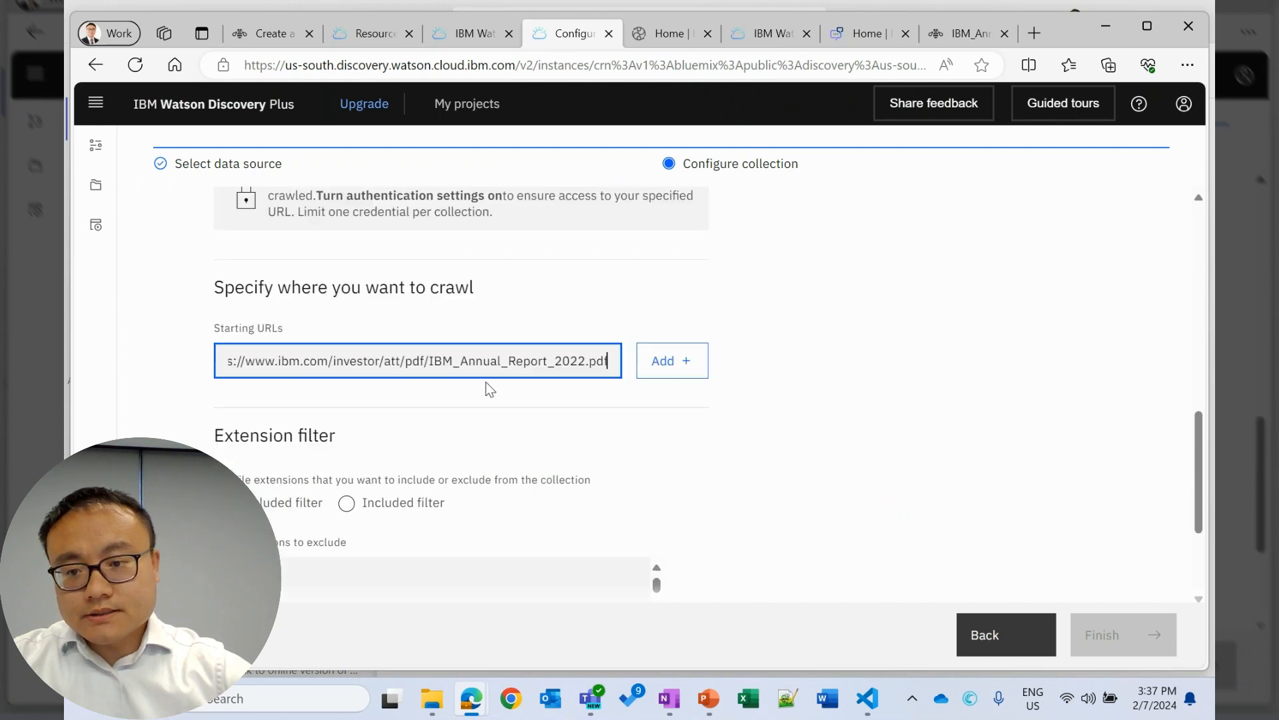
left_click(671, 361)
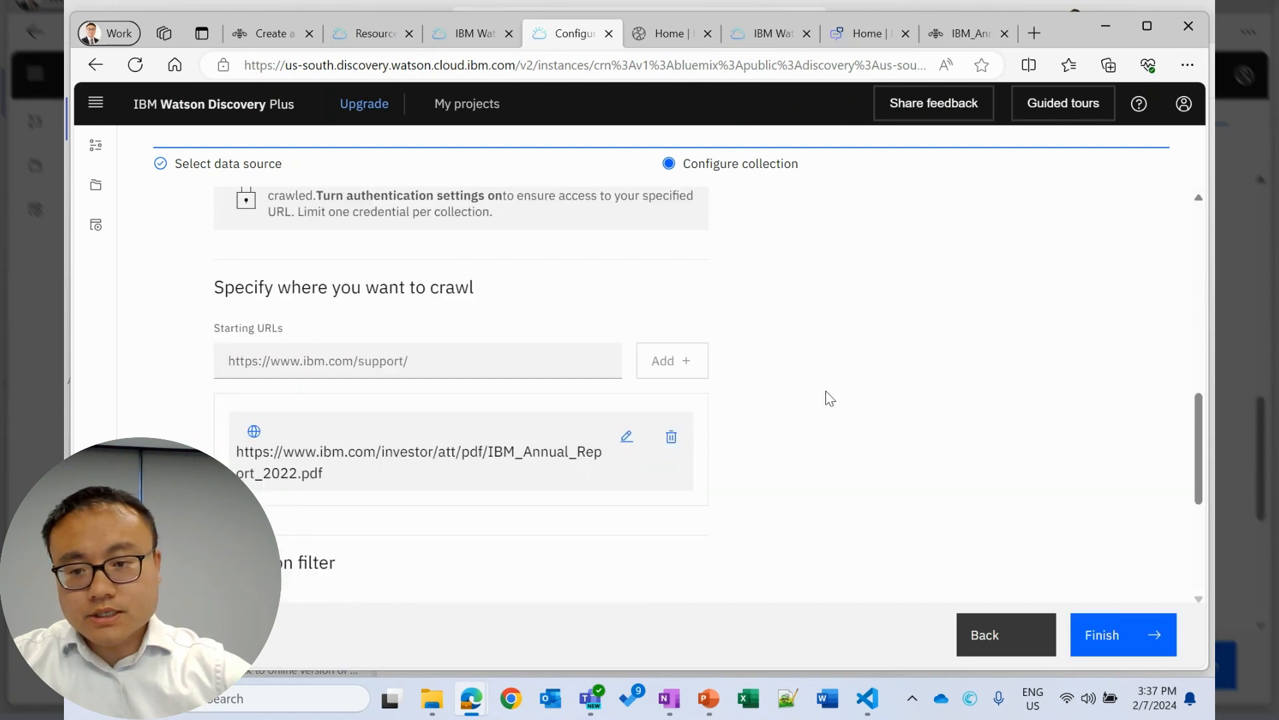
scroll("down", 3)
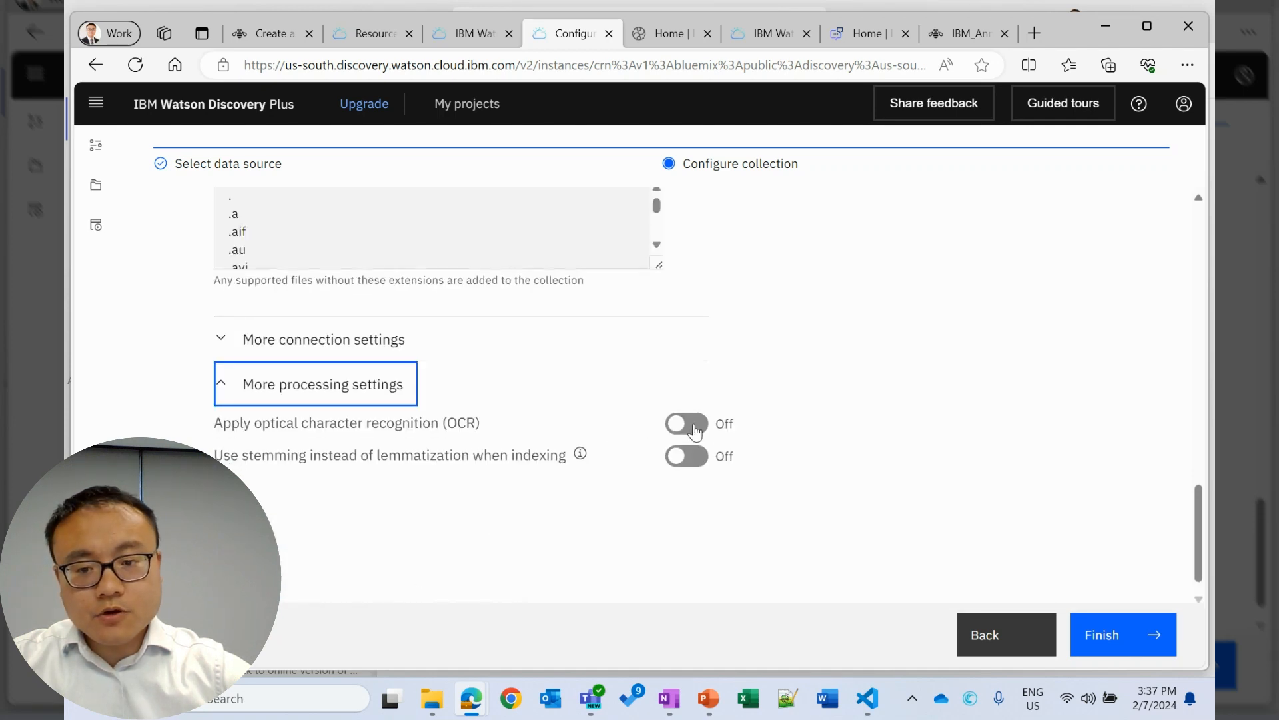
left_click(686, 422)
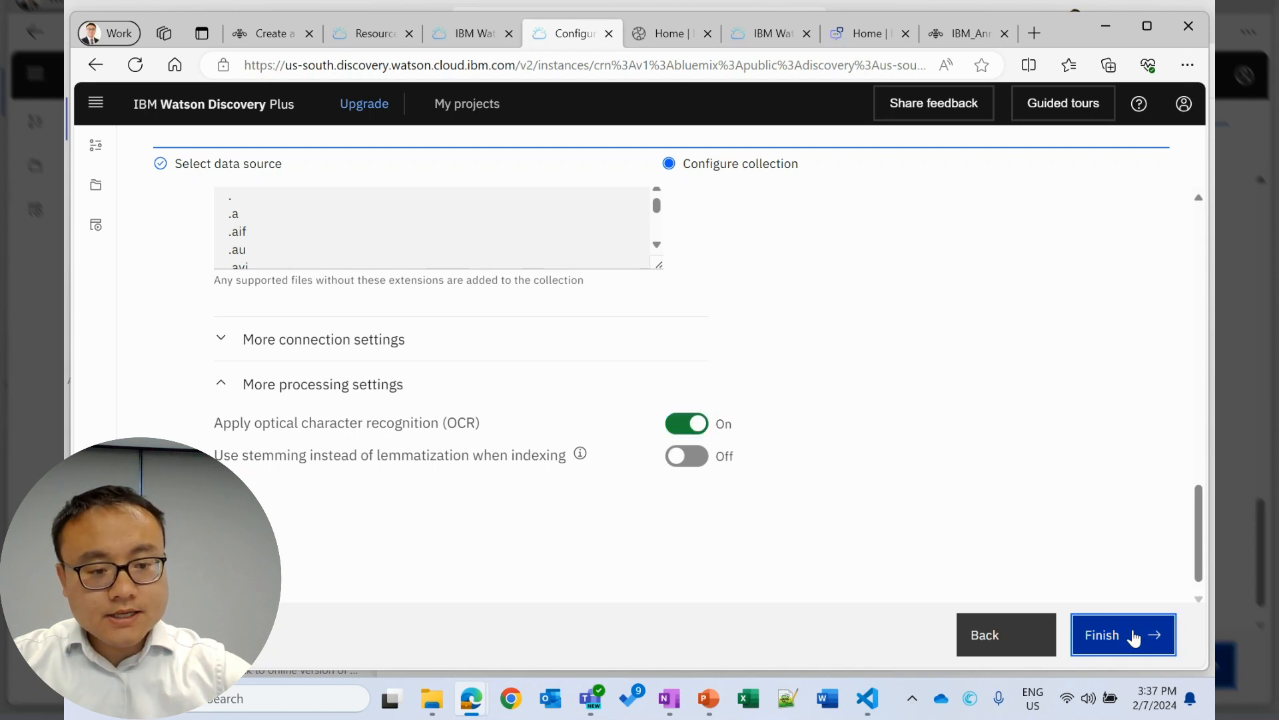
left_click(1123, 635)
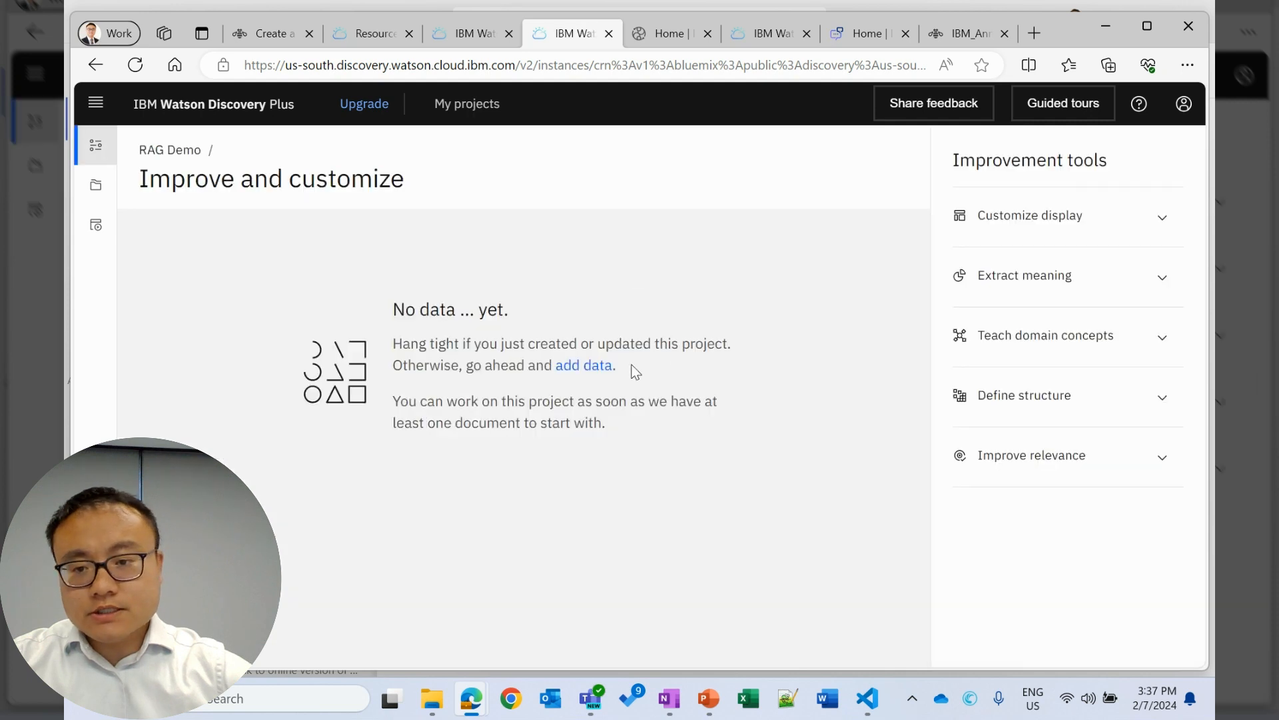
mouse_move(616, 346)
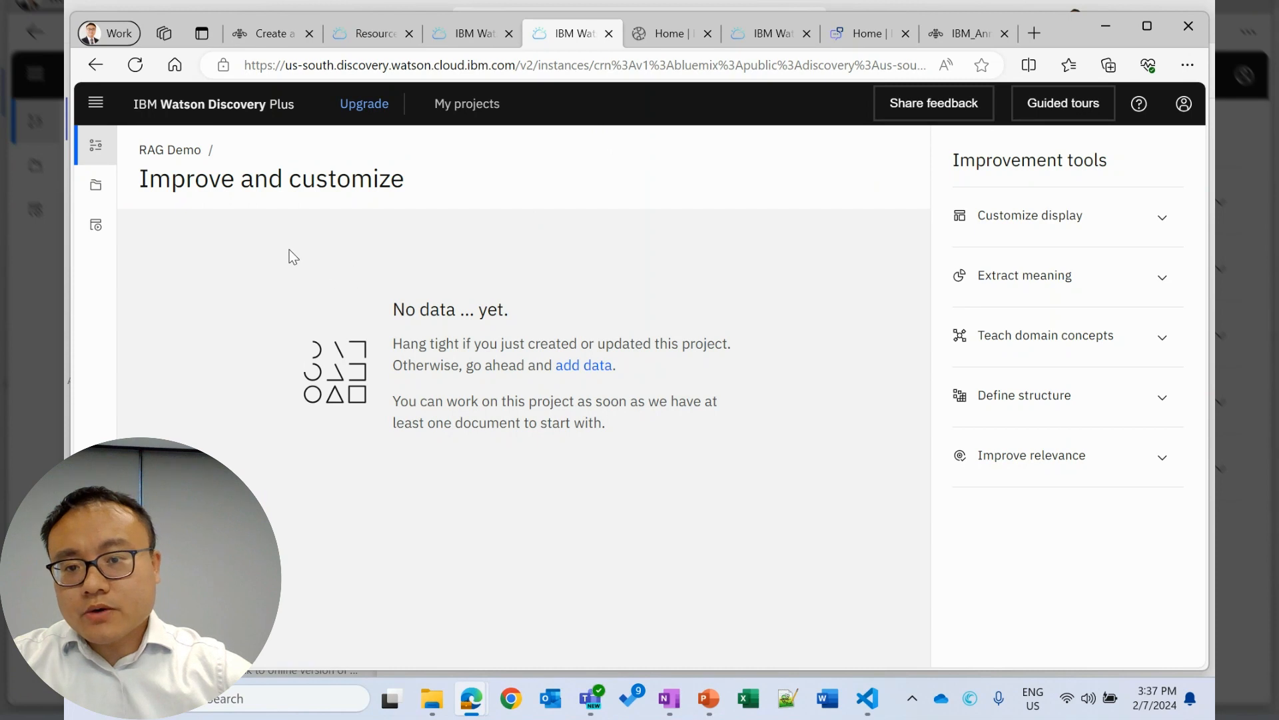
mouse_move(669, 33)
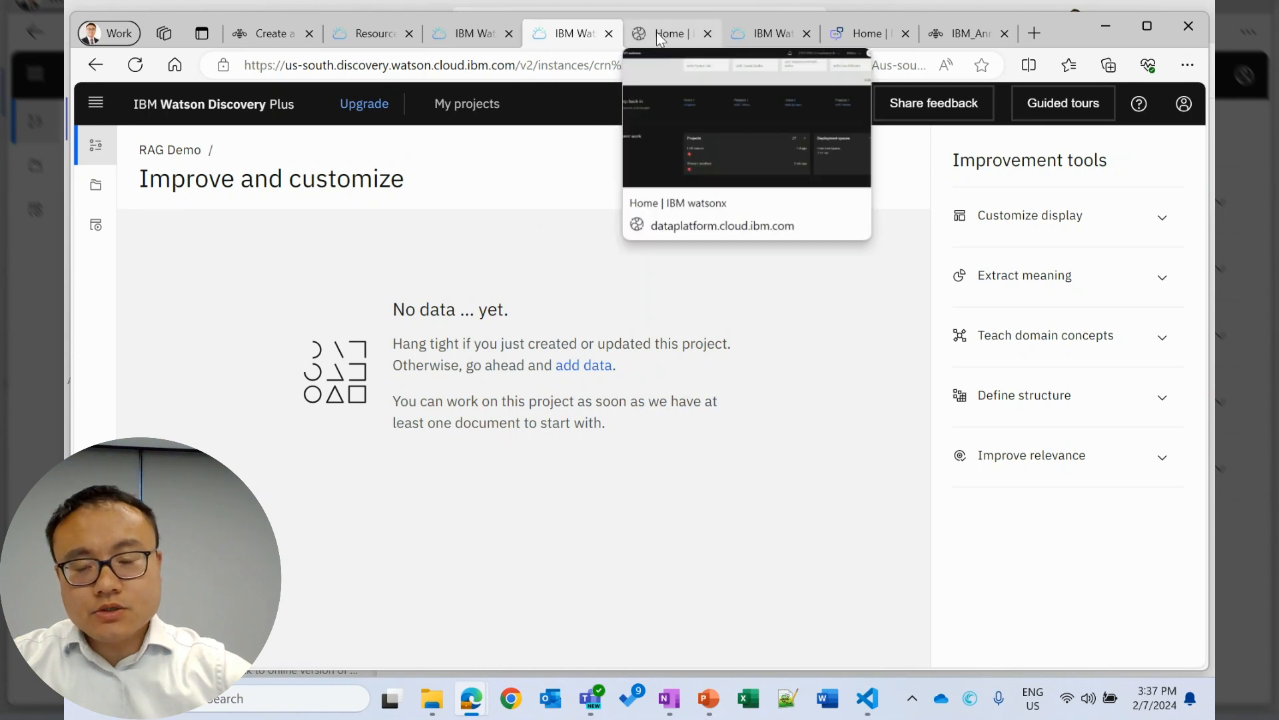
Switch to the Home | IBM watsonx browser tab.
left_click(669, 33)
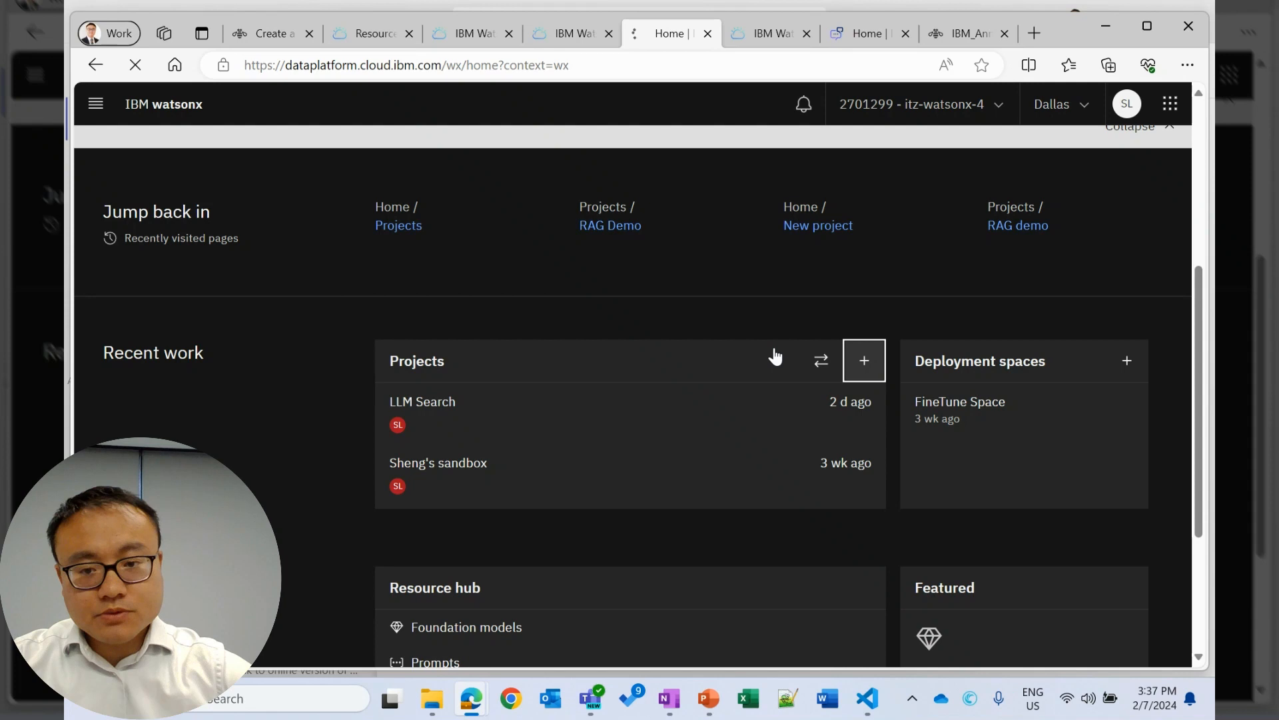
Add a project from the Projects panel named 'RAG Demo' and create it.
left_click(864, 360)
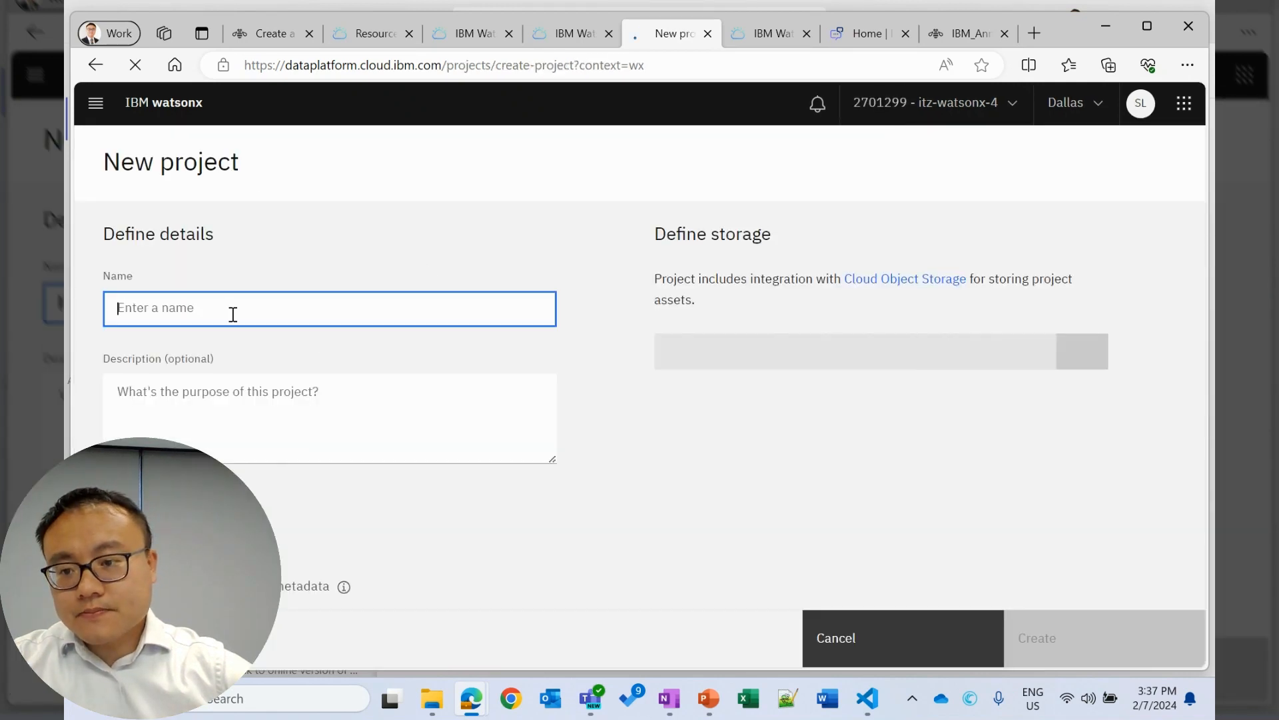
type("RAG Demo")
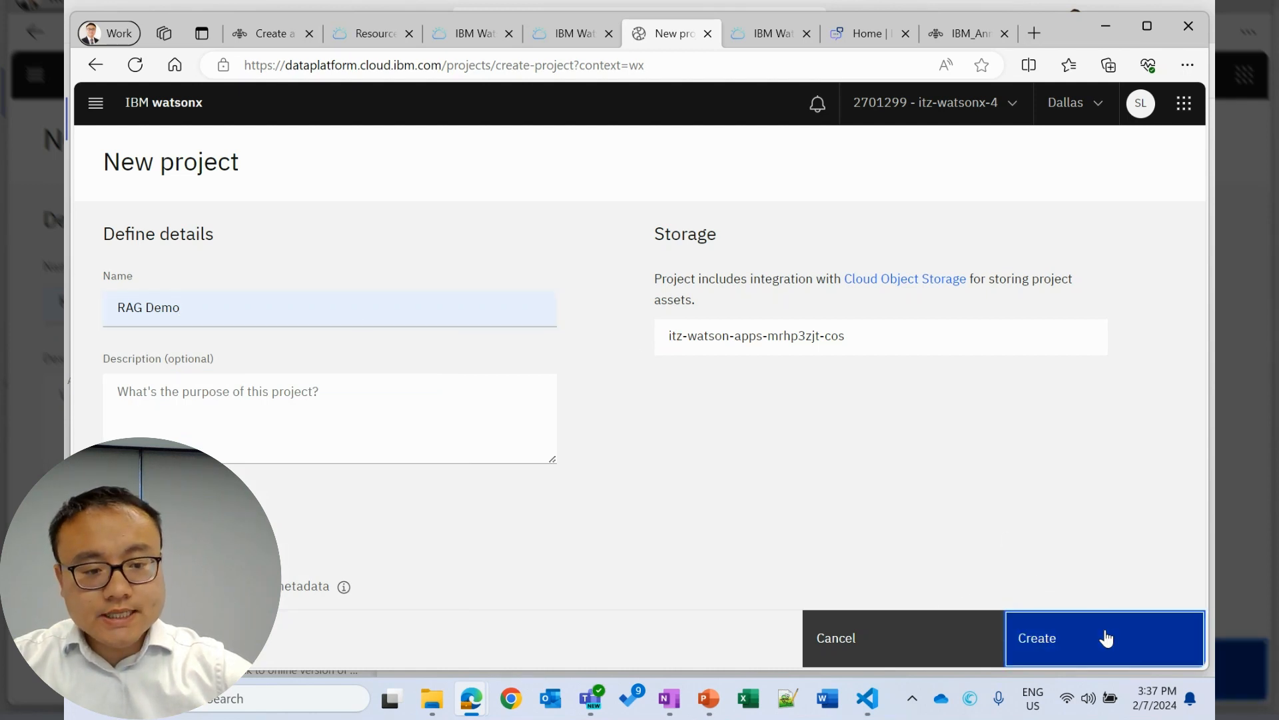
left_click(1104, 637)
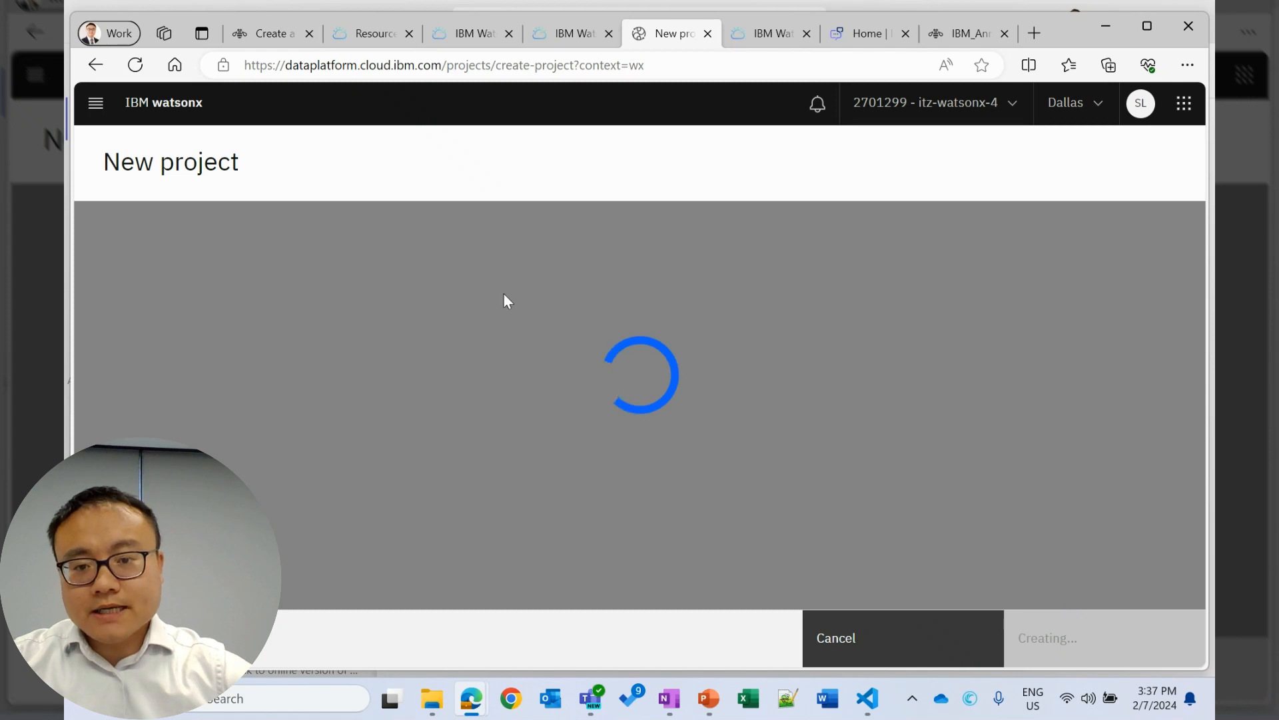
mouse_move(582, 338)
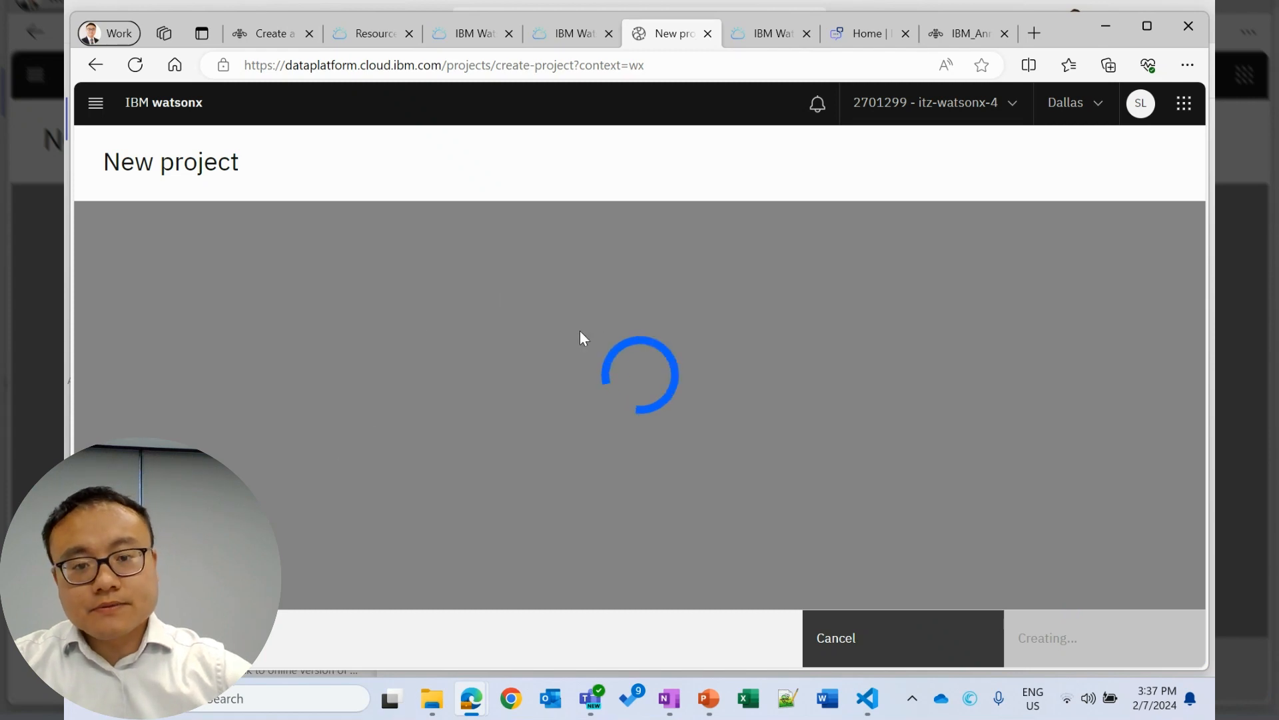
mouse_move(713, 327)
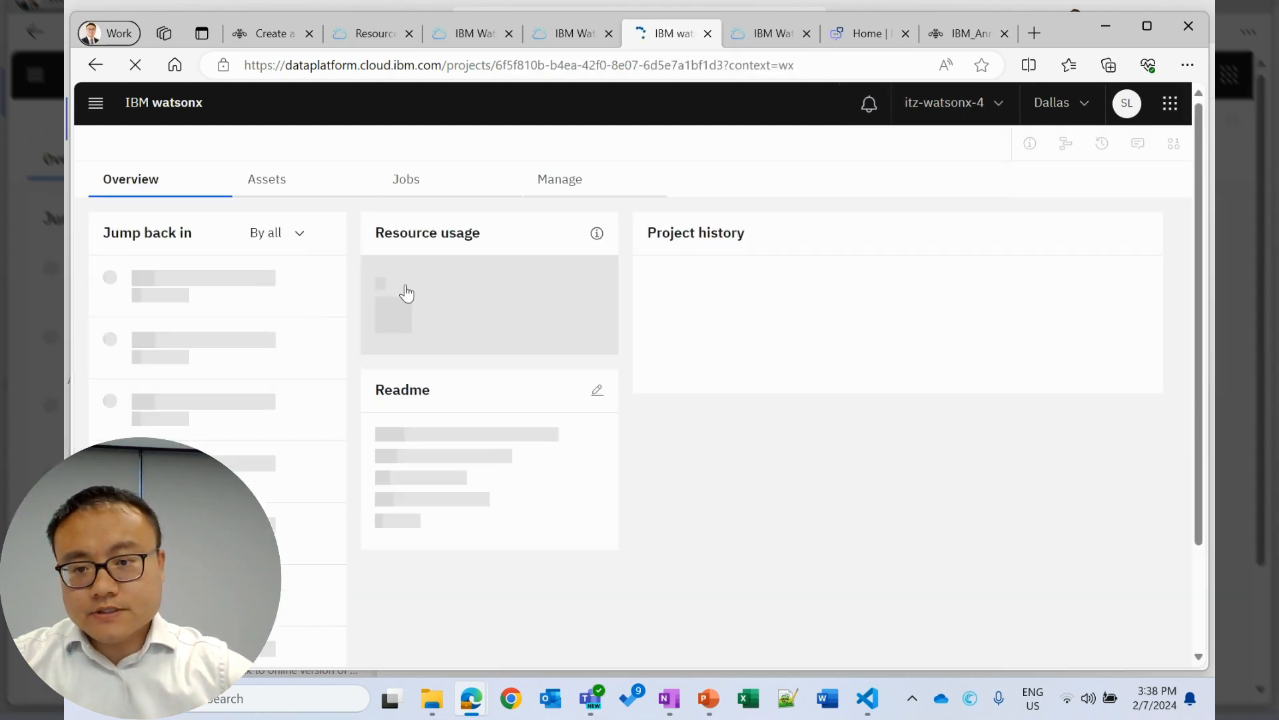
Begin associating a service from the project's Manage > Services & integrations page.
left_click(560, 178)
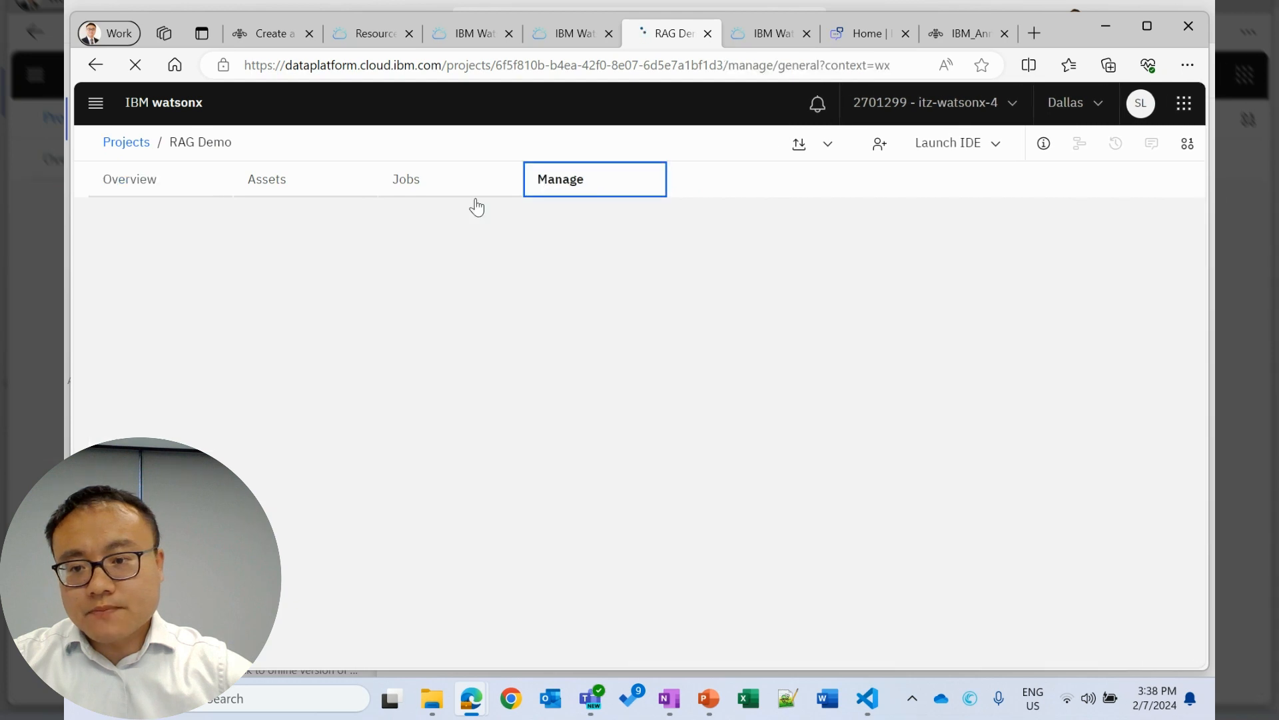
left_click(193, 361)
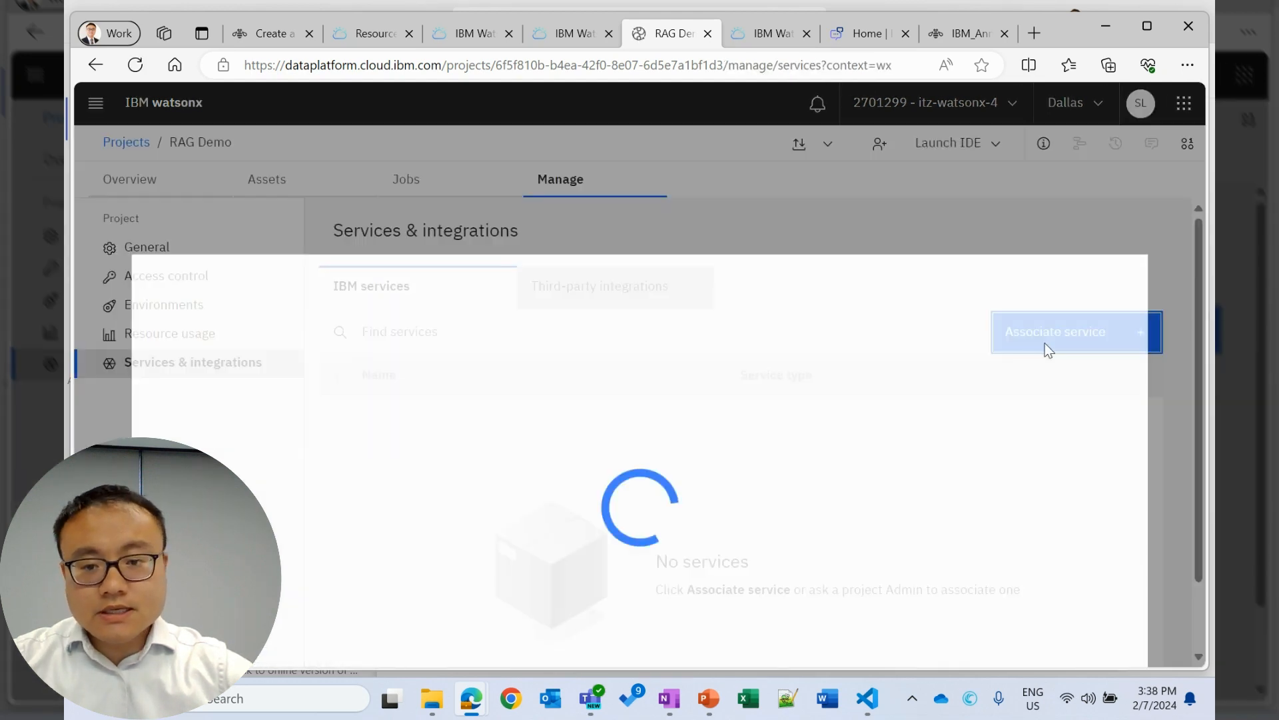
left_click(1055, 331)
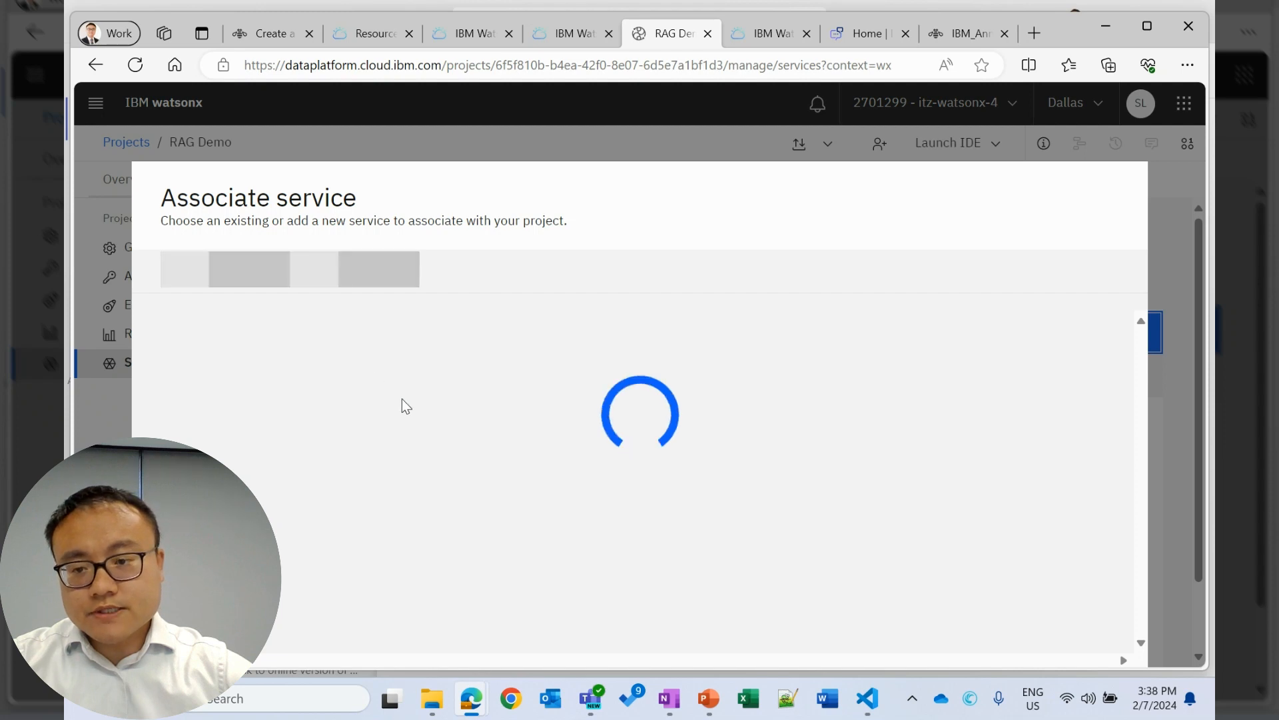
mouse_move(354, 445)
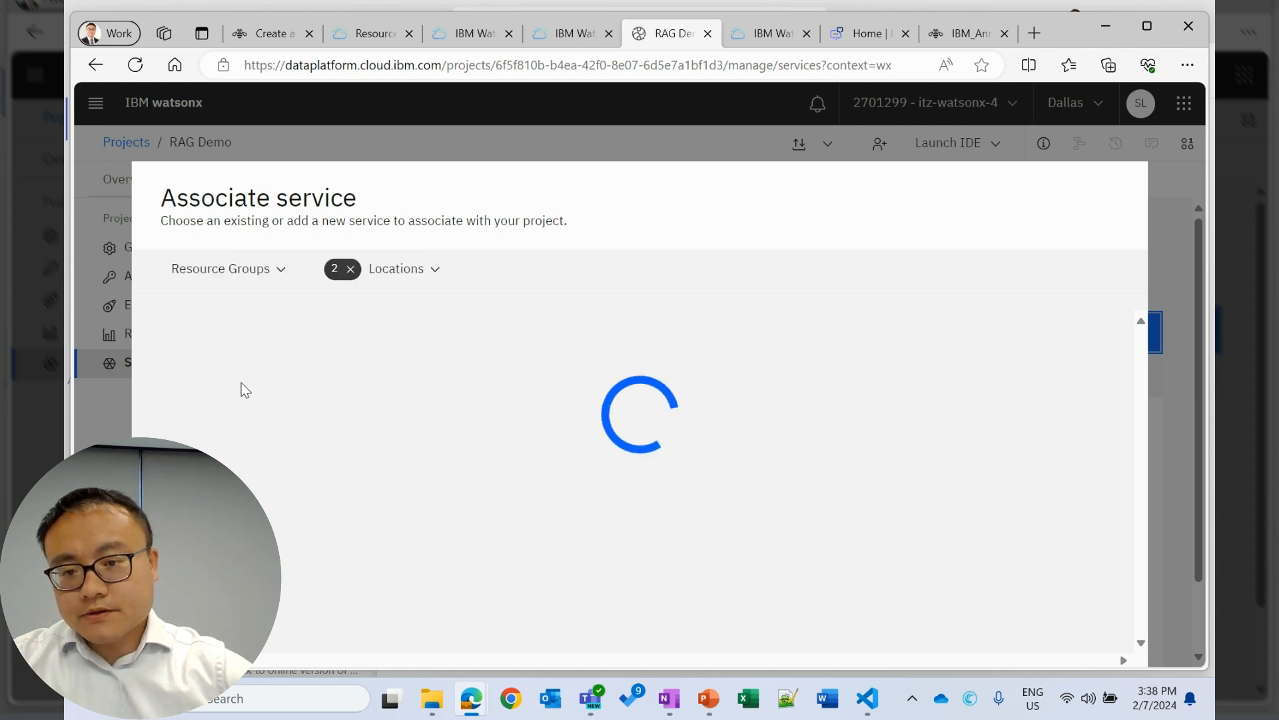
mouse_move(348, 382)
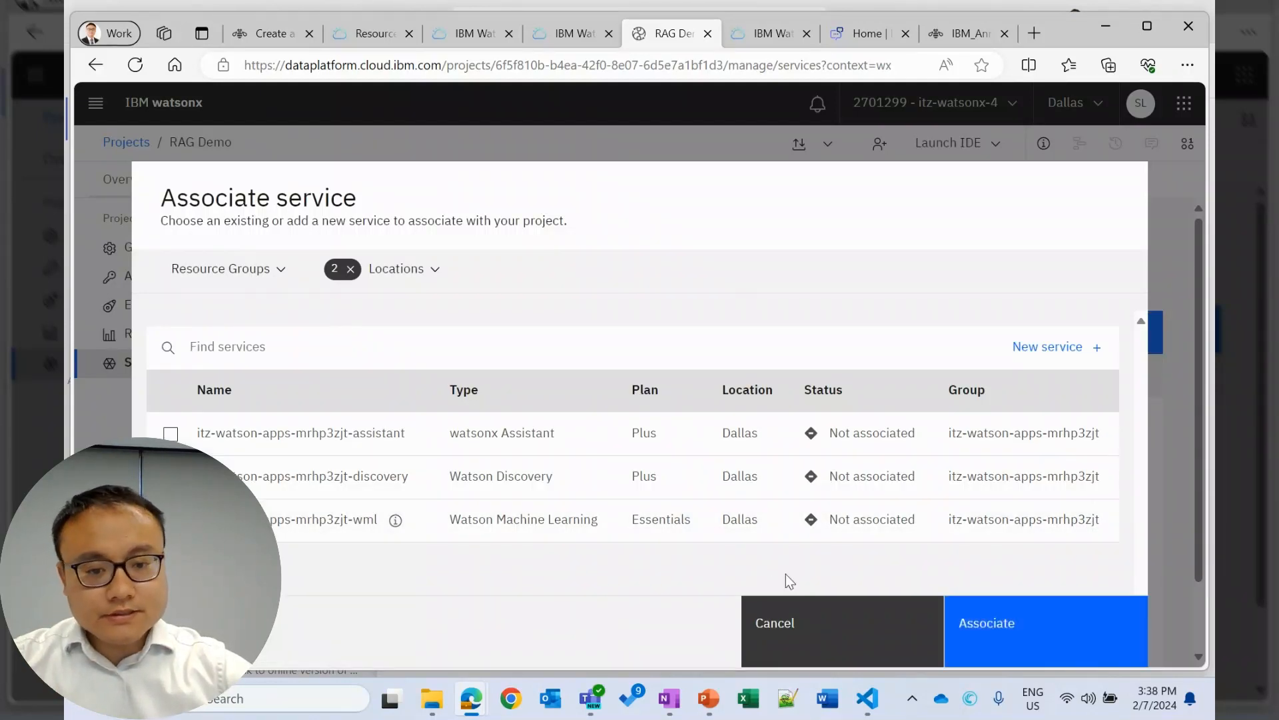
mouse_move(588, 502)
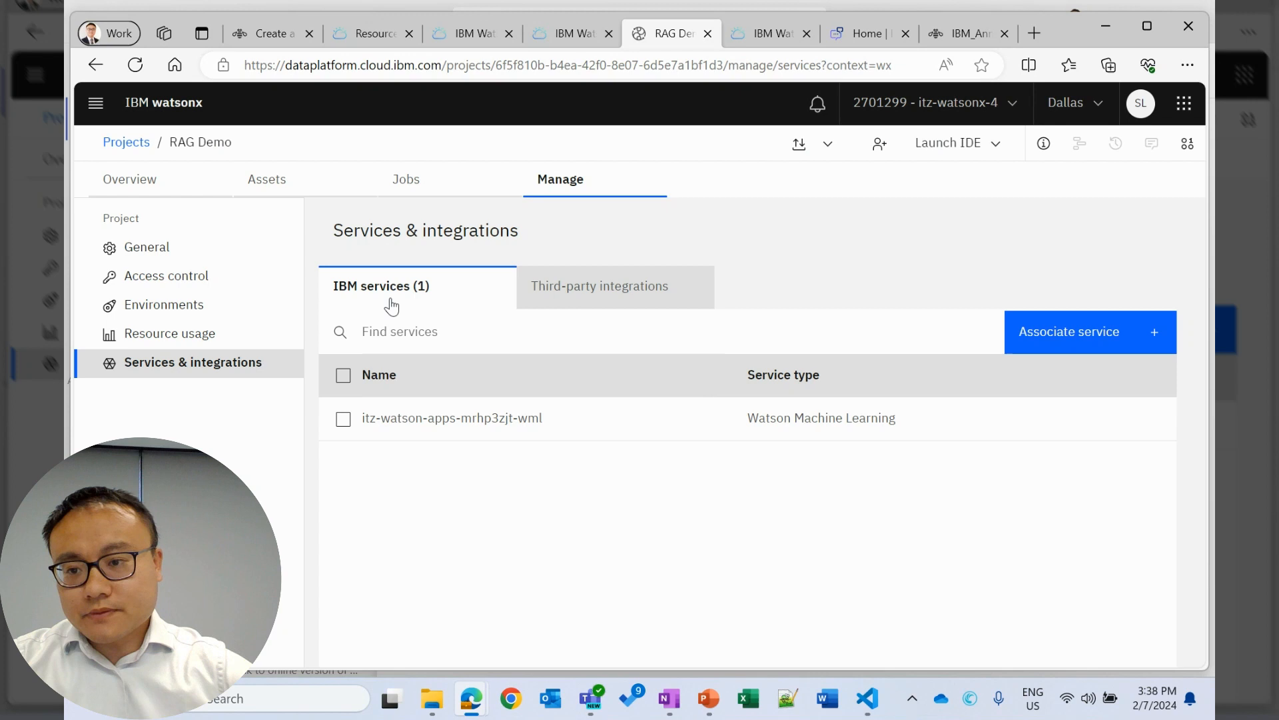
View the RAG Demo project's General details, then return to the IBM Cloud resource list.
left_click(146, 246)
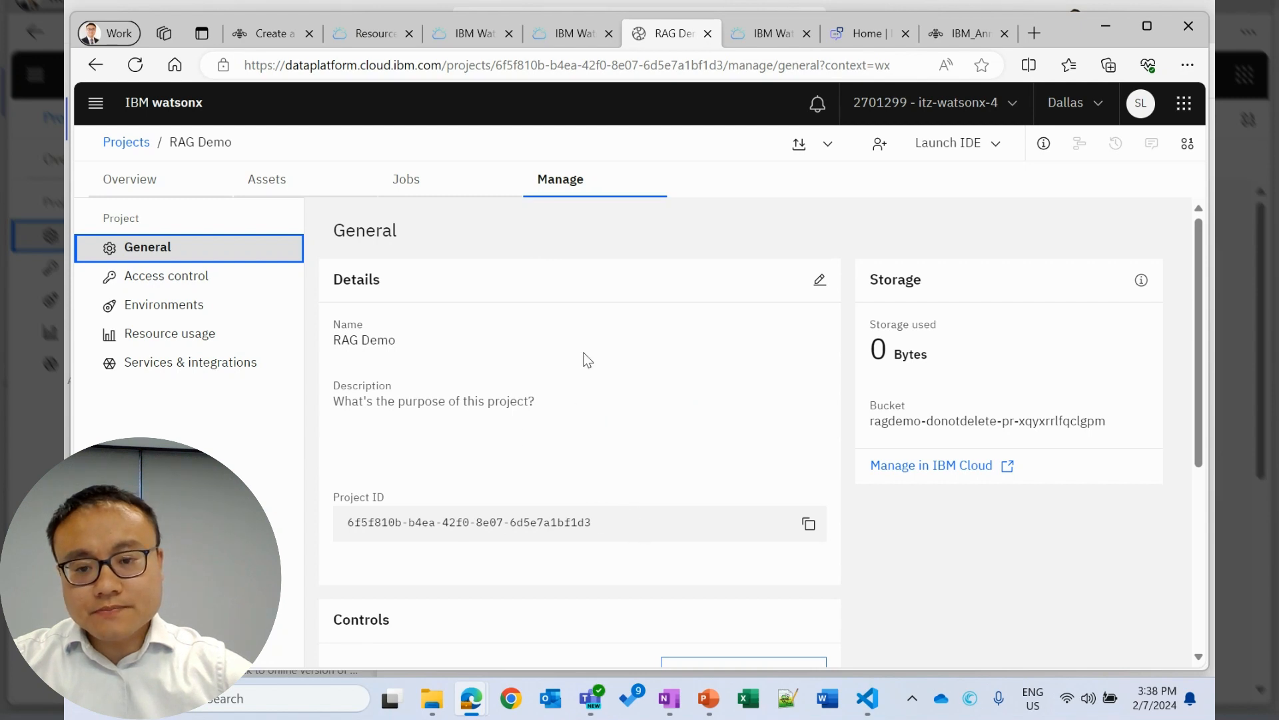
mouse_move(857, 327)
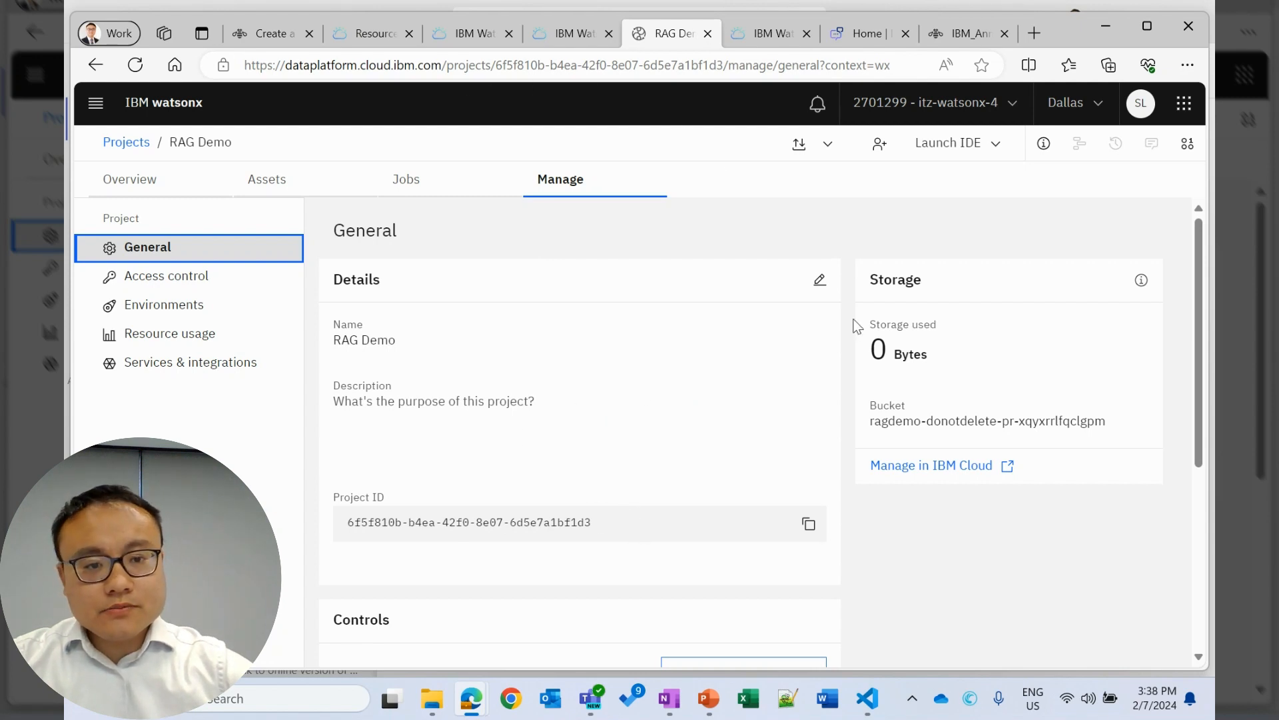
mouse_move(397, 152)
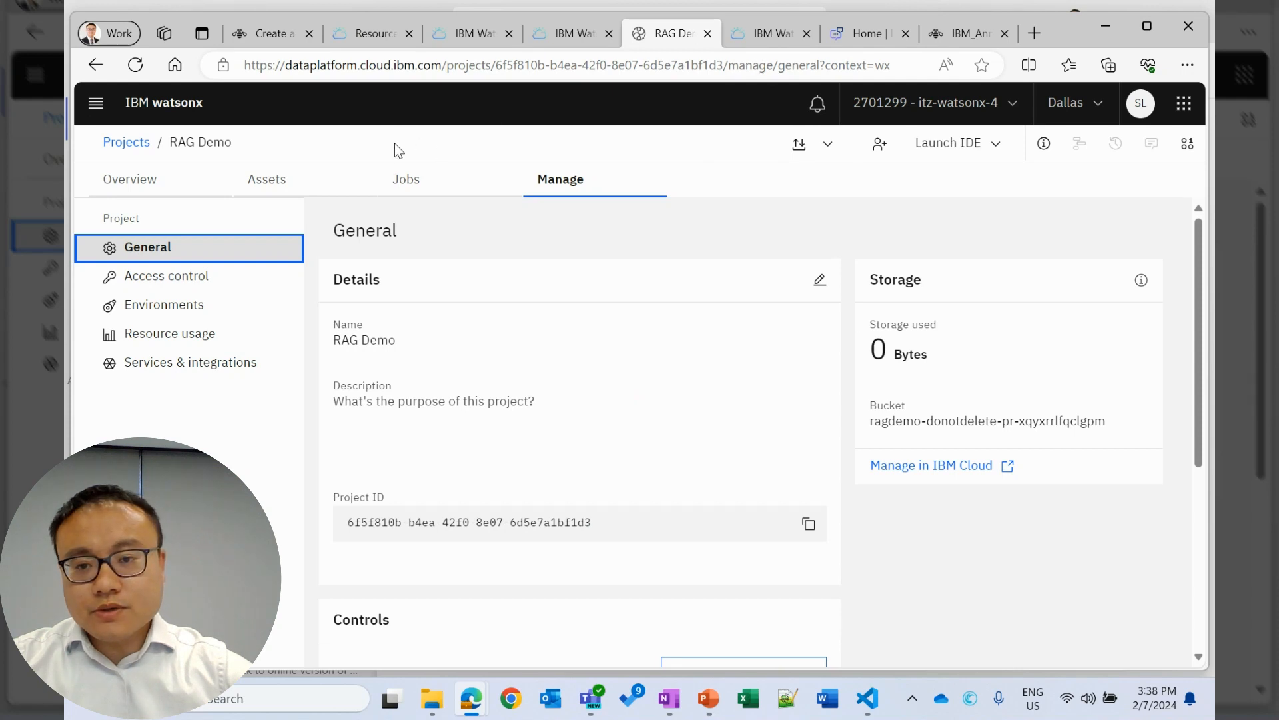
mouse_move(302, 65)
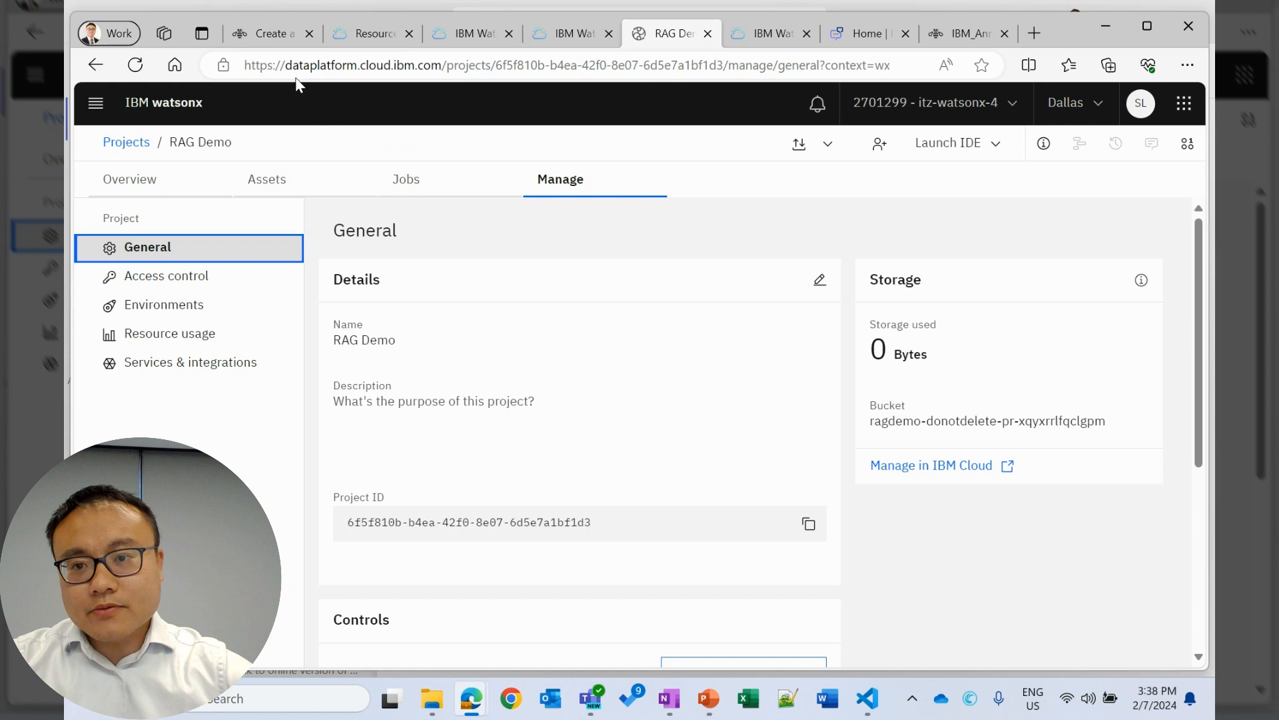
left_click(371, 33)
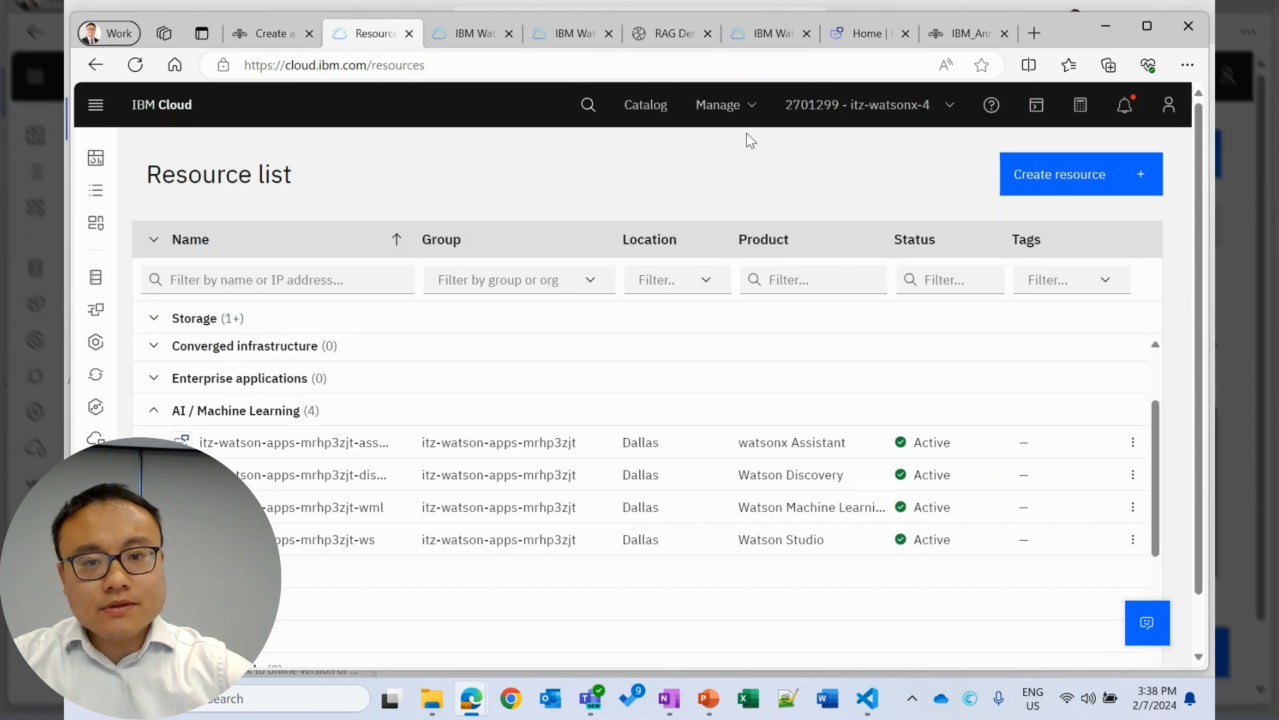
mouse_move(227, 142)
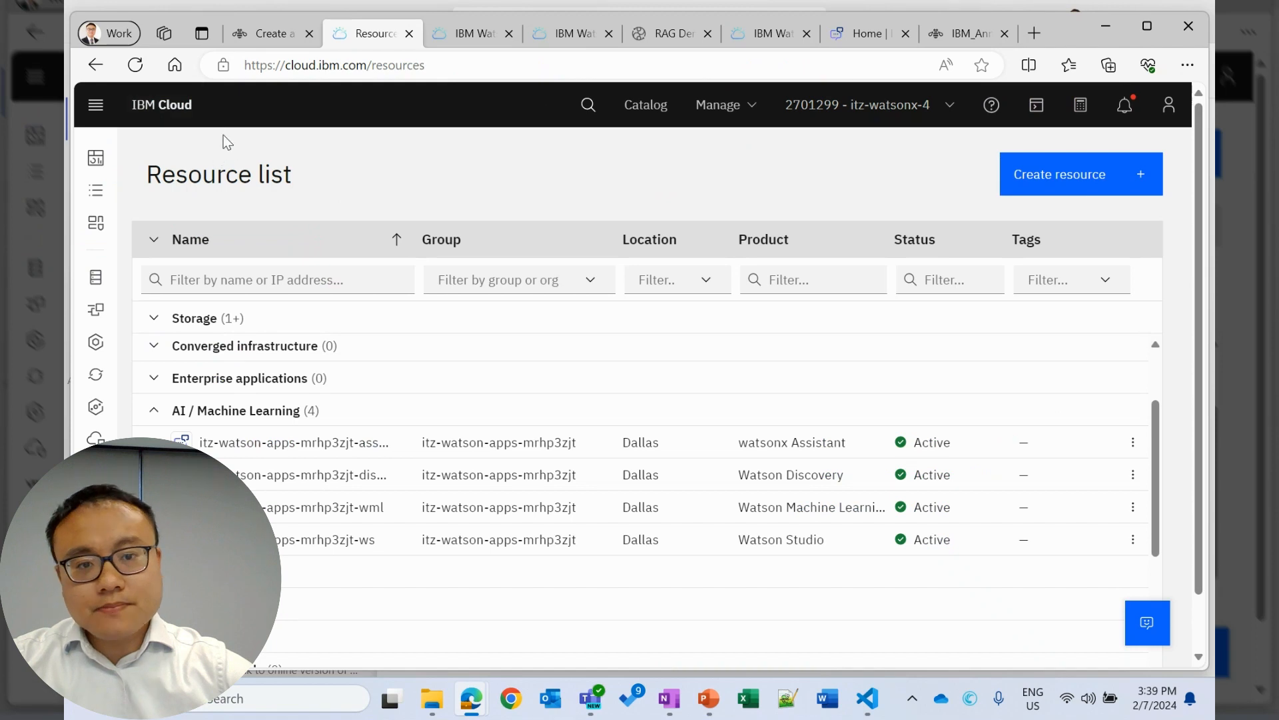
mouse_move(646, 104)
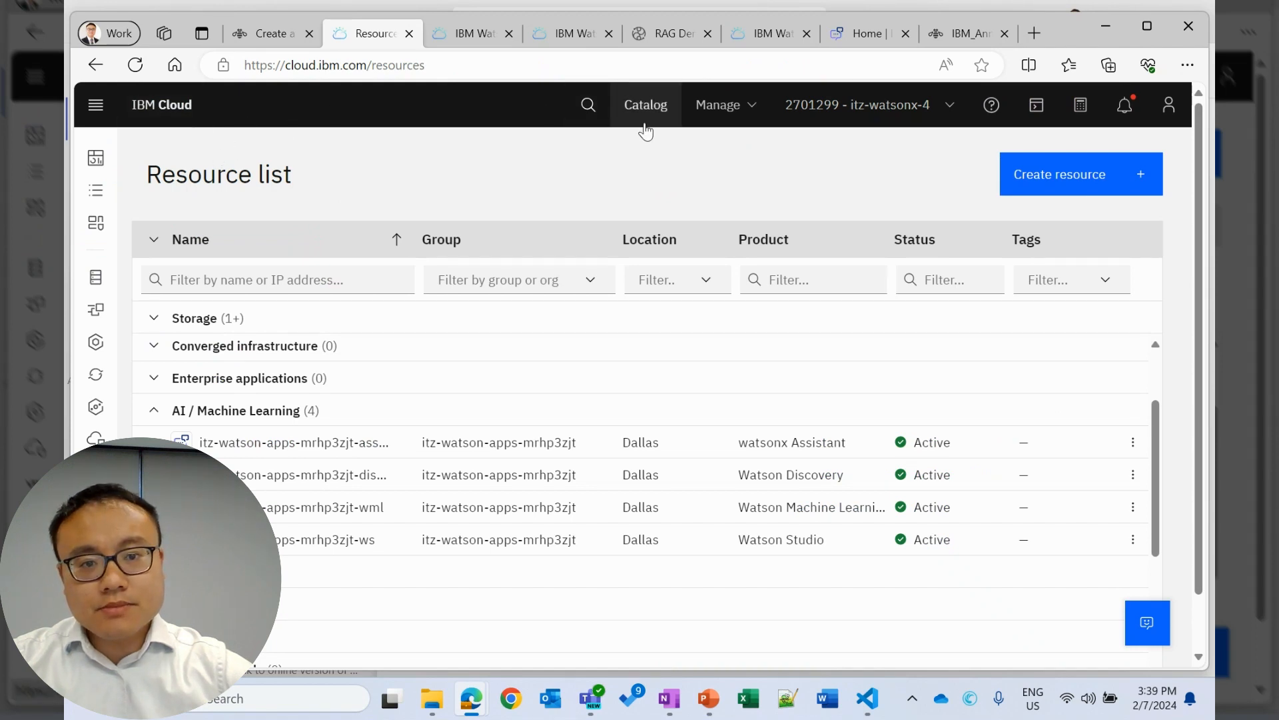
Open Manage > Access (IAM) from the IBM Cloud resource list.
left_click(717, 105)
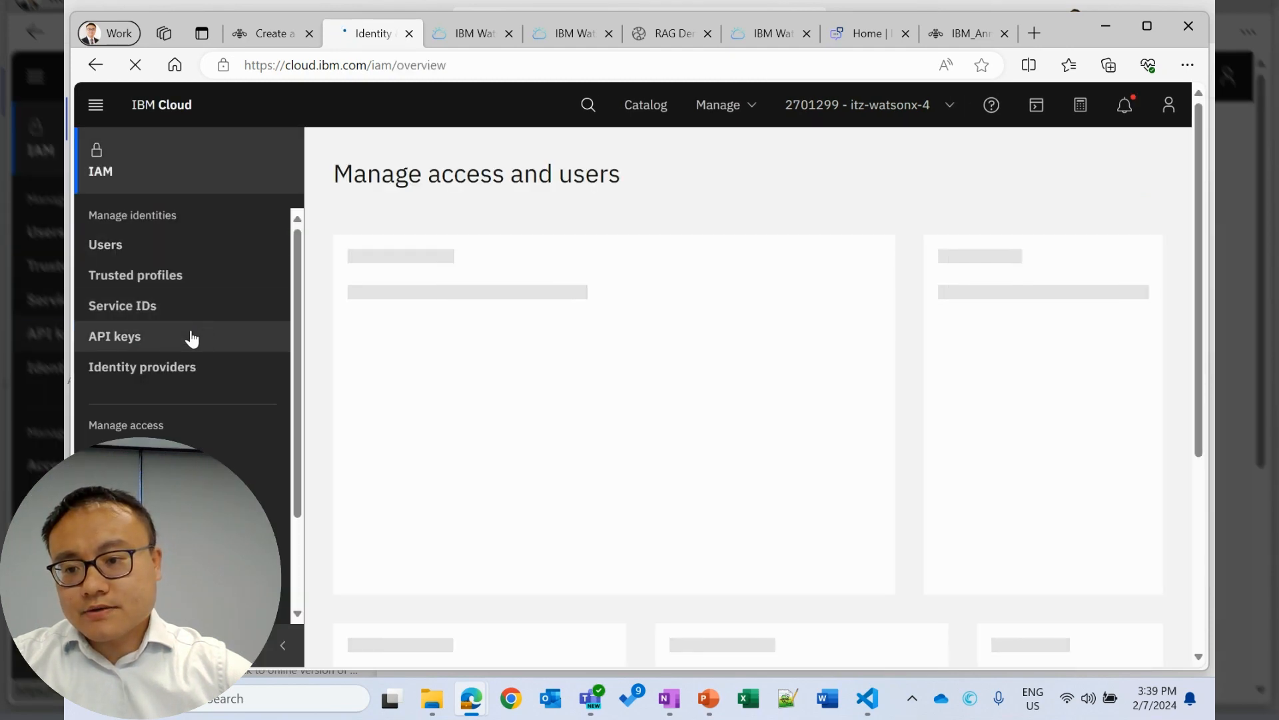
Create an API key named 'RAG Demo', save it to a file, and dismiss the confirmation.
left_click(114, 335)
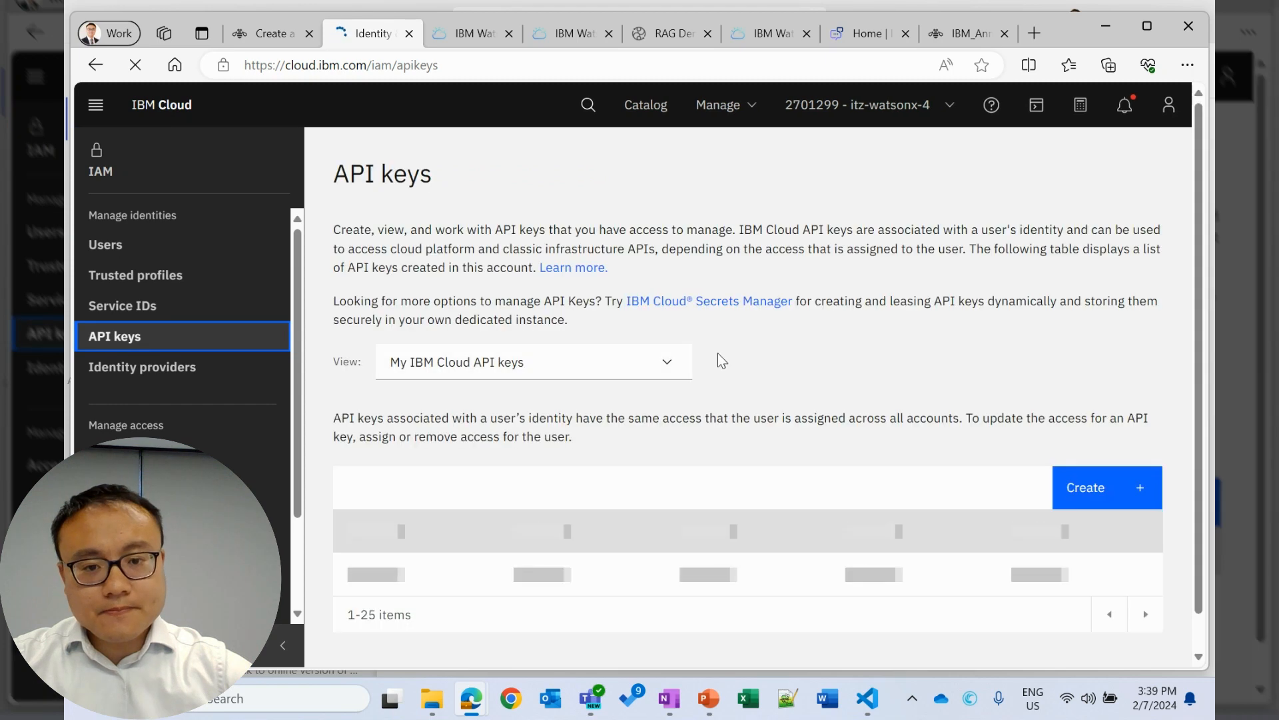
left_click(1106, 487)
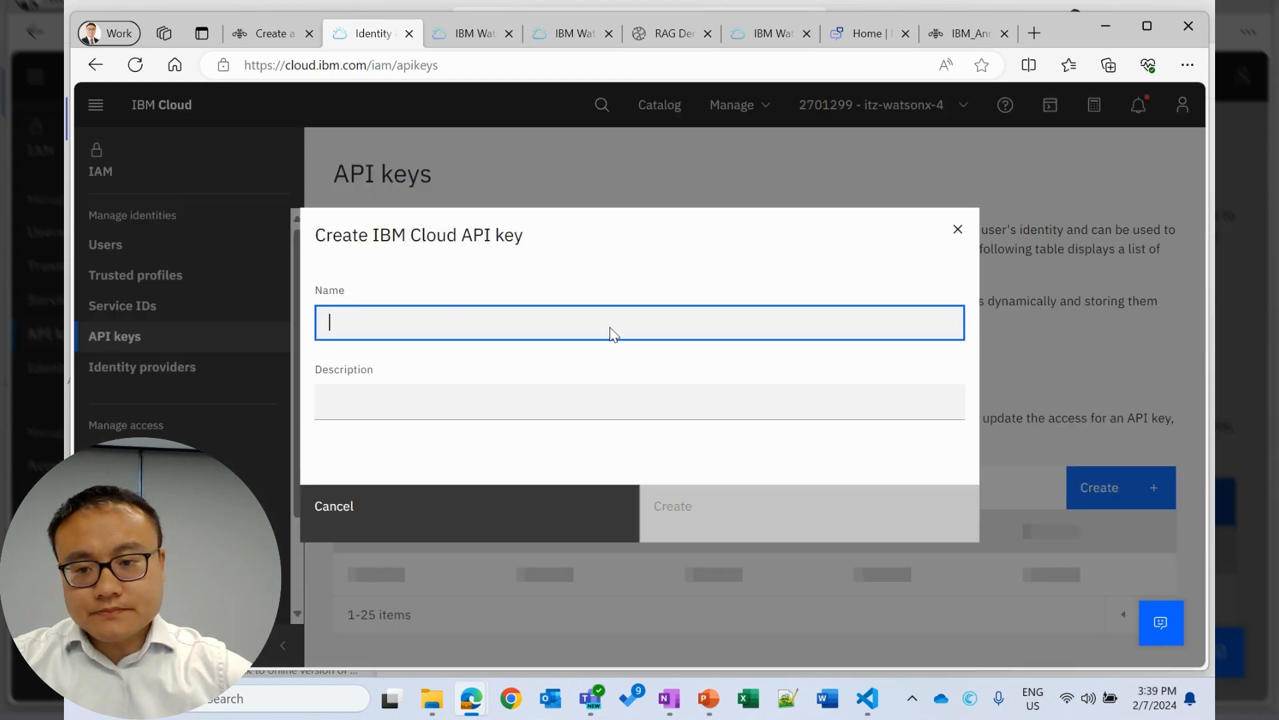
type("RAG Demo")
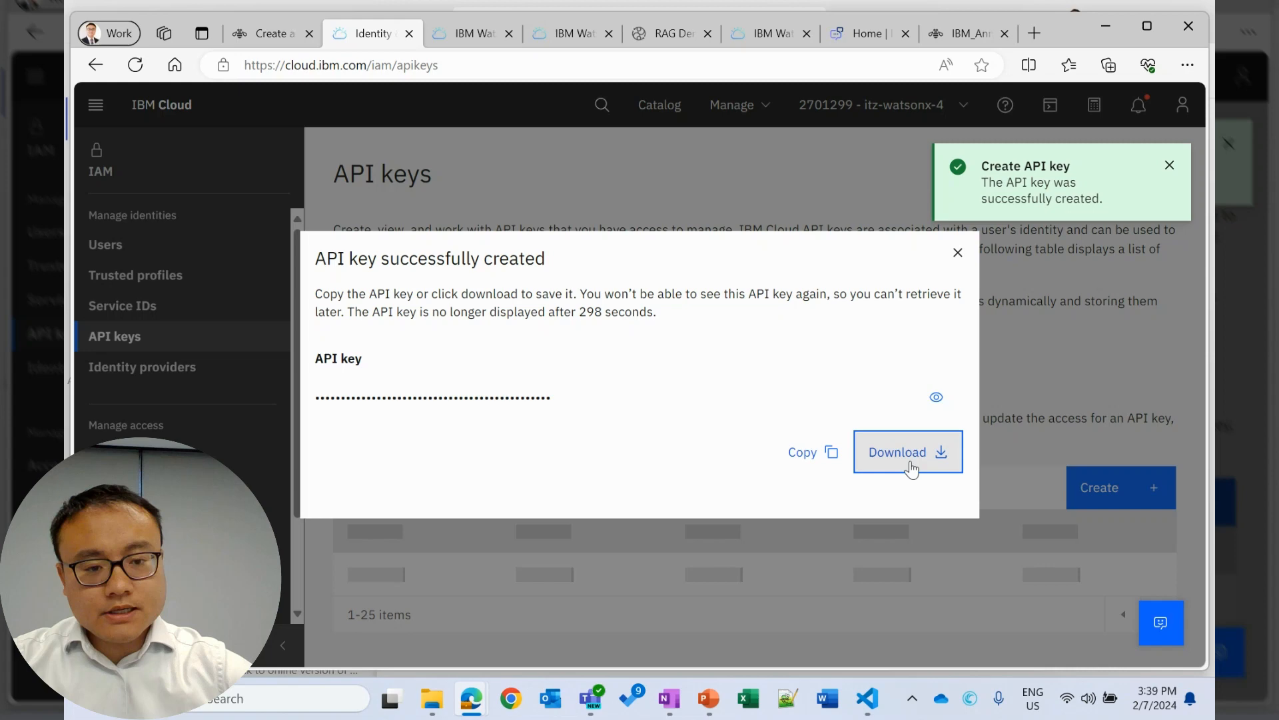
left_click(906, 452)
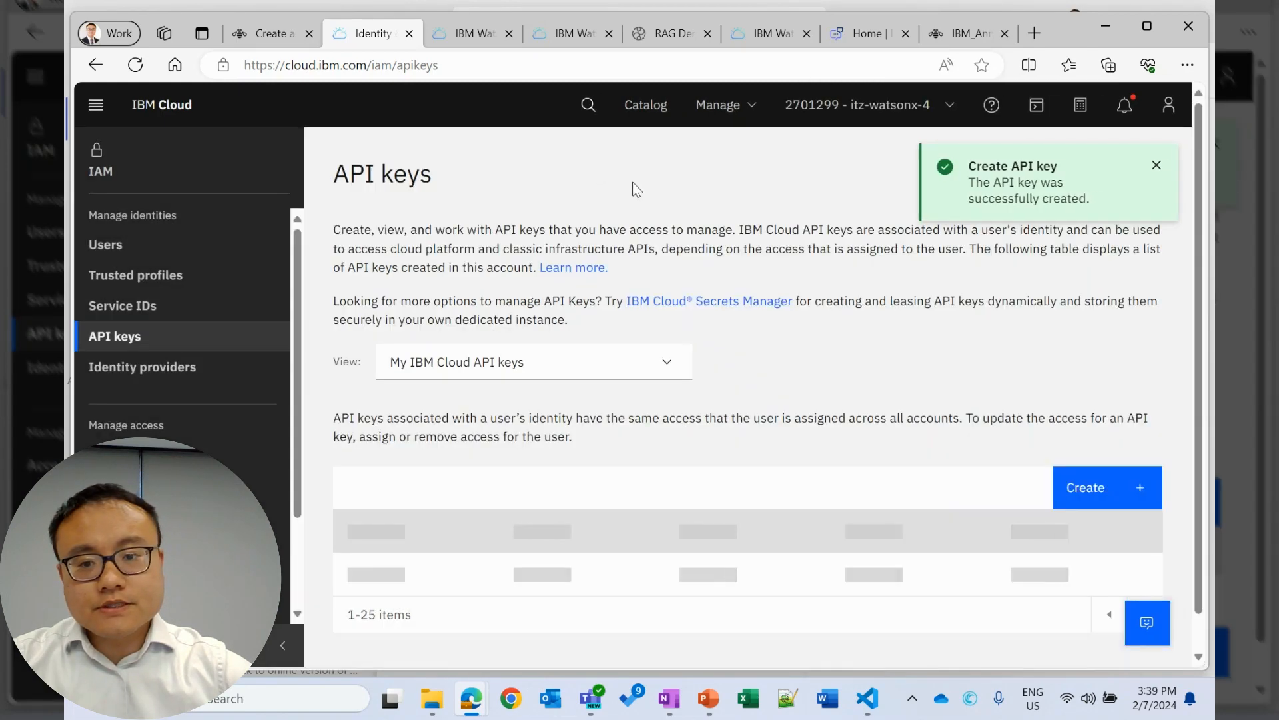
left_click(1156, 166)
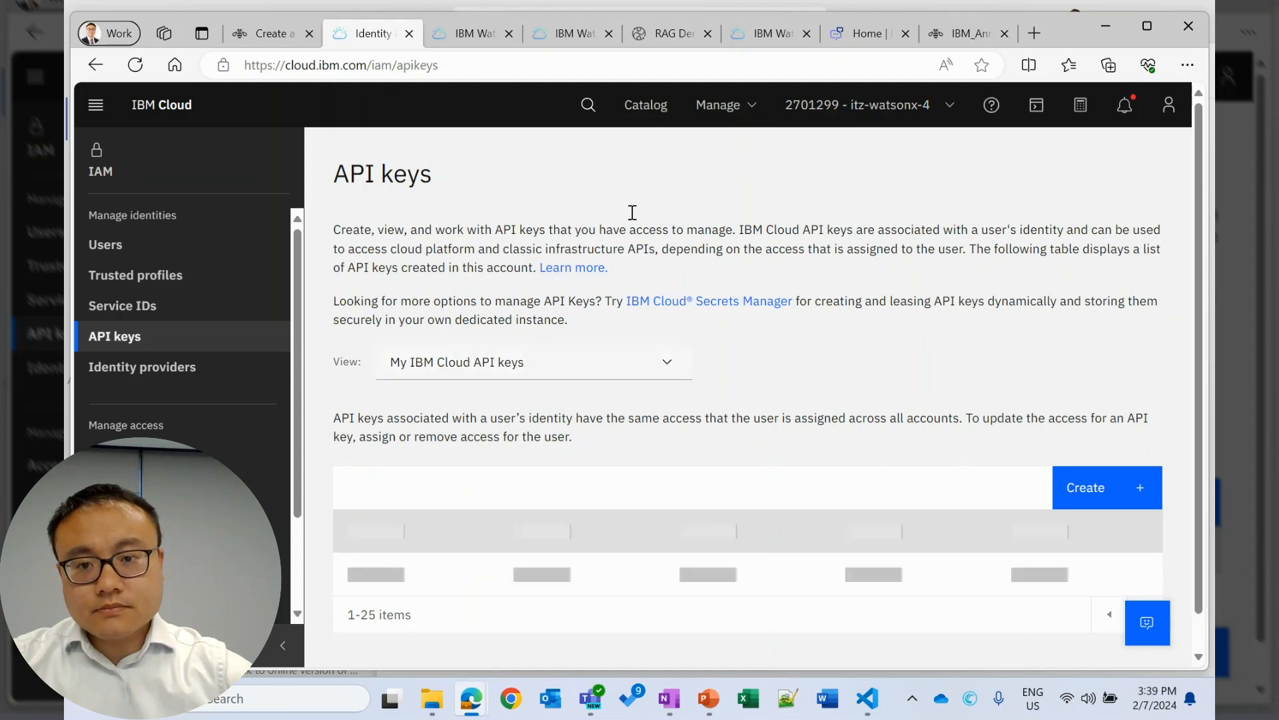
mouse_move(471, 33)
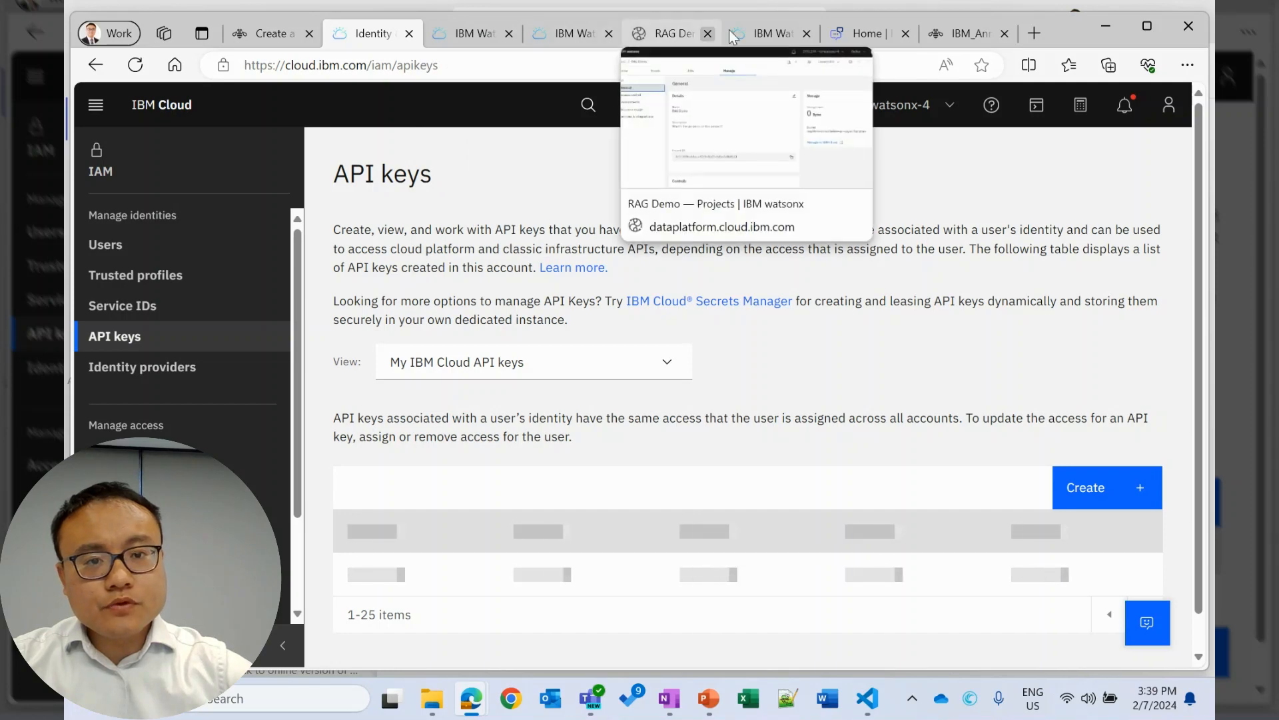
Go to the assistant service instance tab and launch watsonx Assistant.
left_click(767, 33)
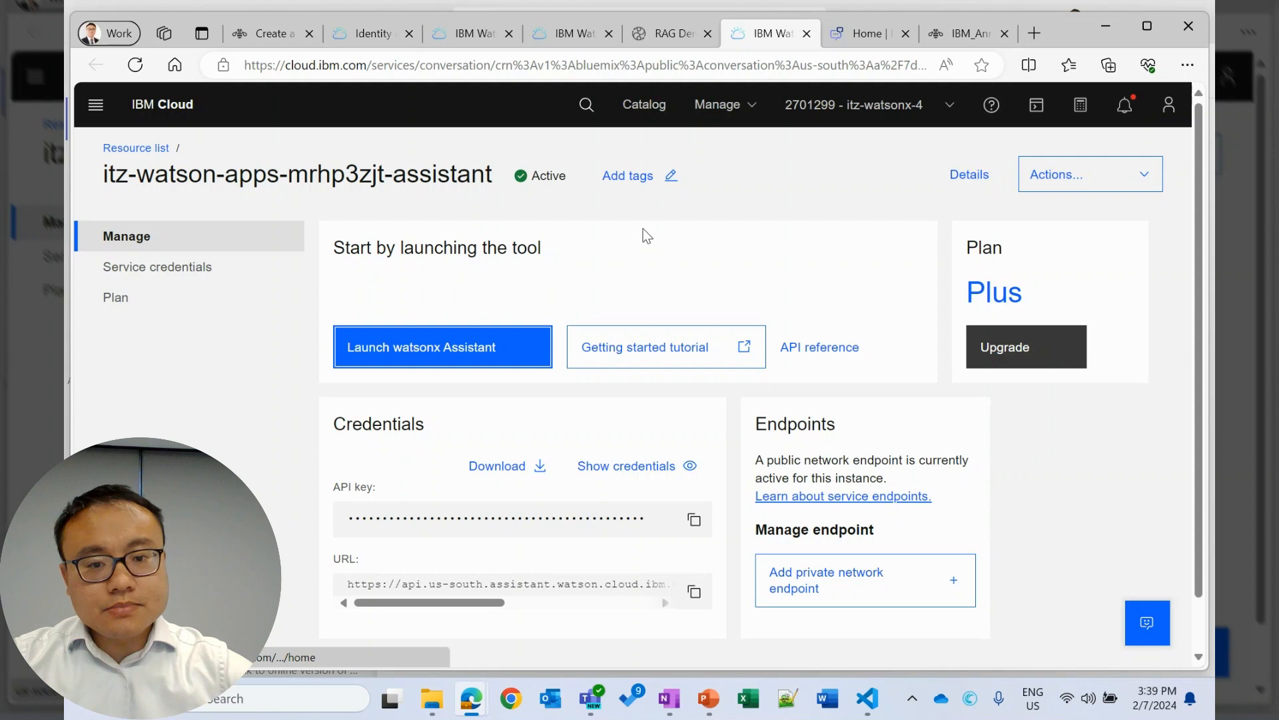
mouse_move(698, 254)
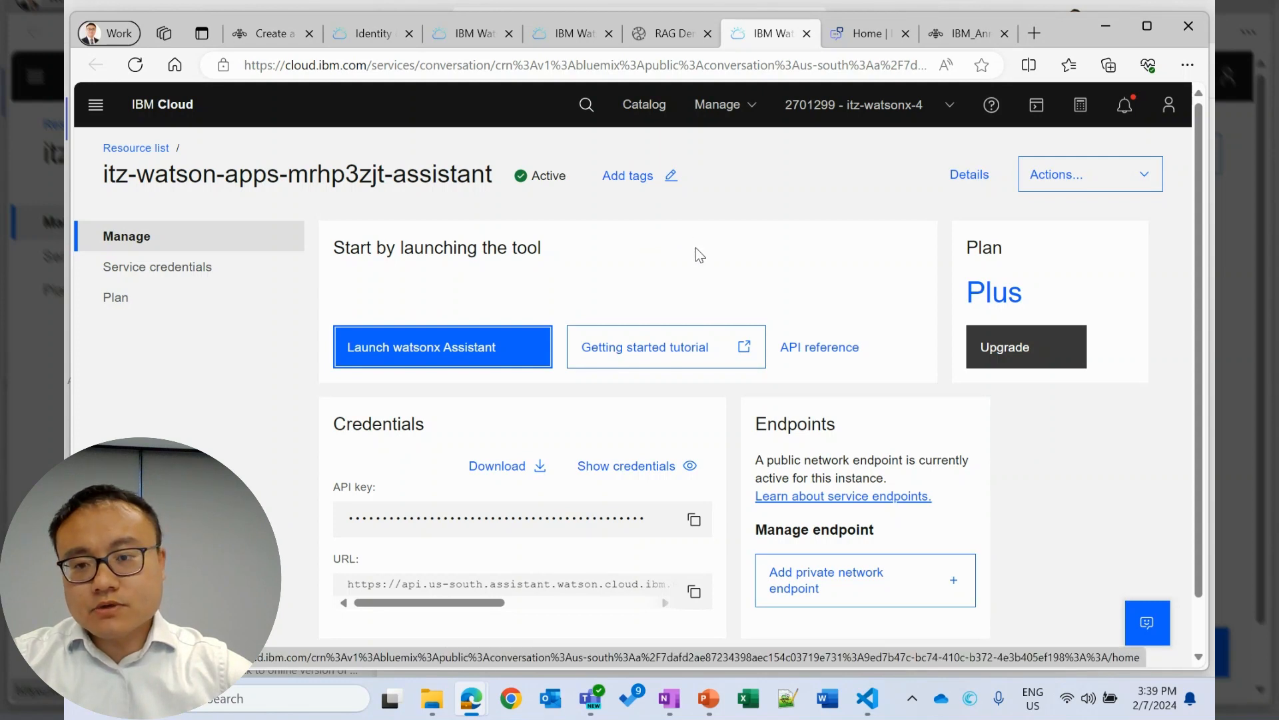
mouse_move(821, 252)
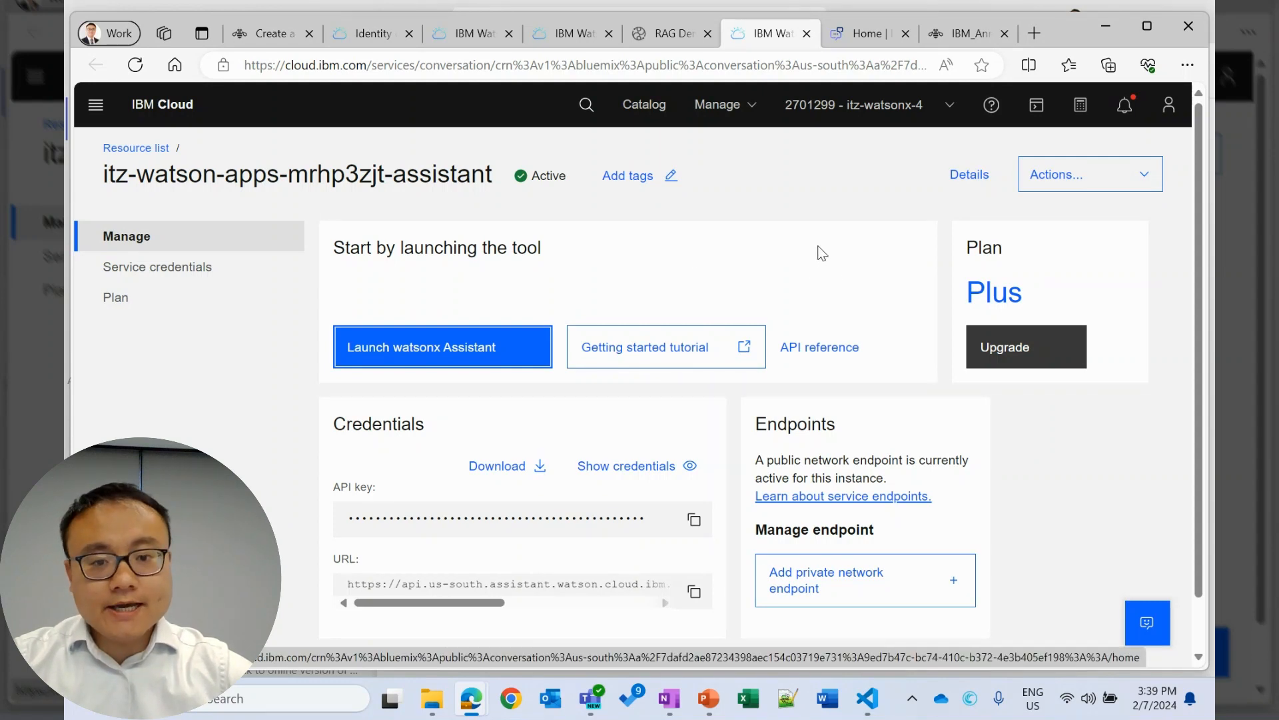
mouse_move(837, 258)
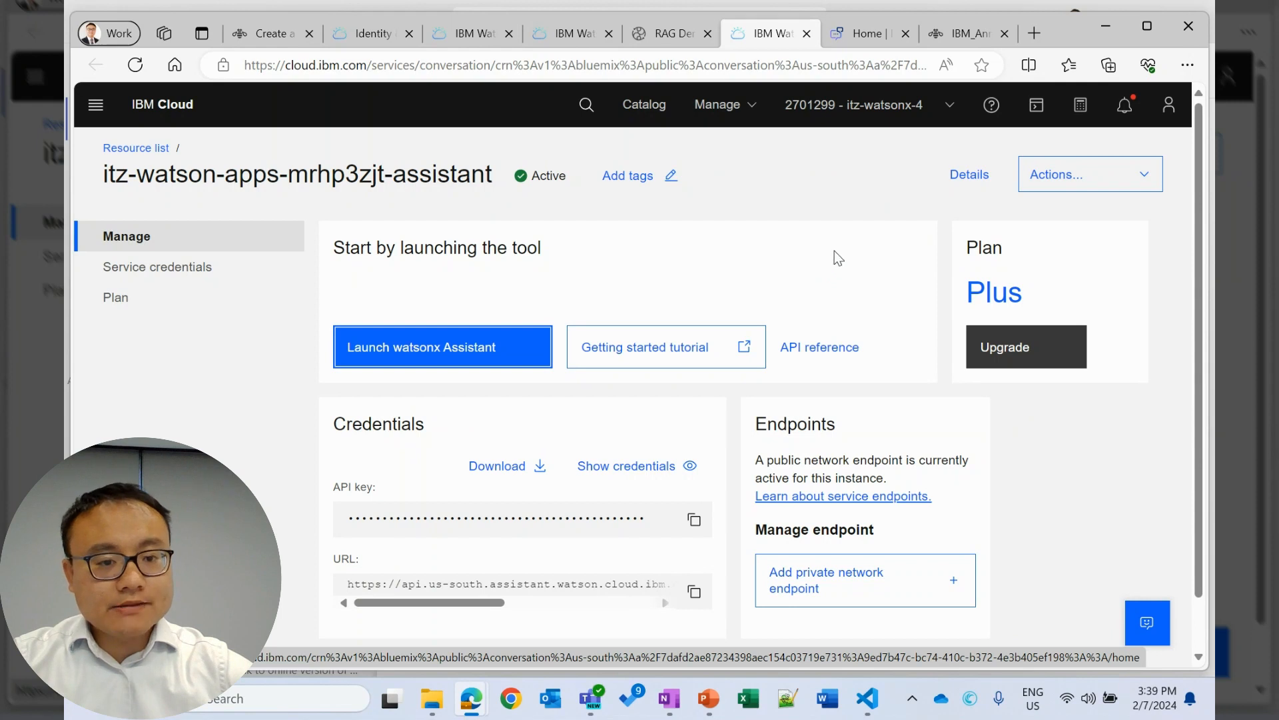
mouse_move(869, 33)
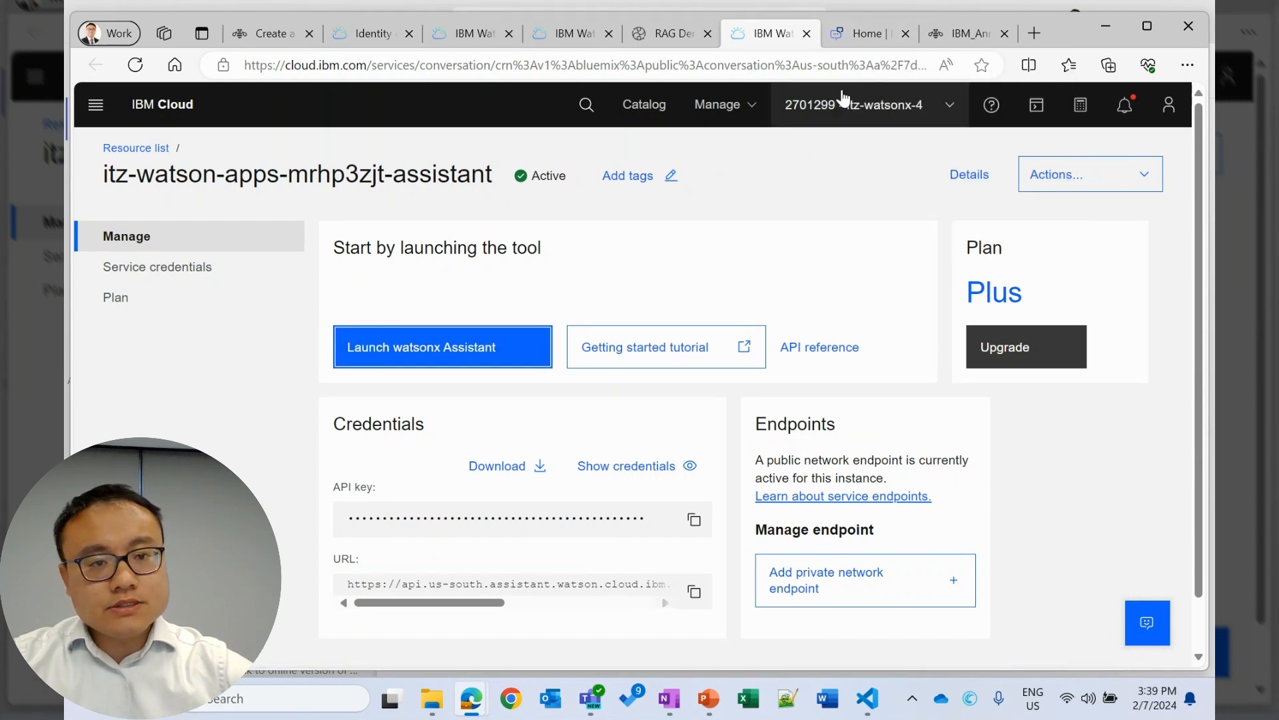
left_click(442, 346)
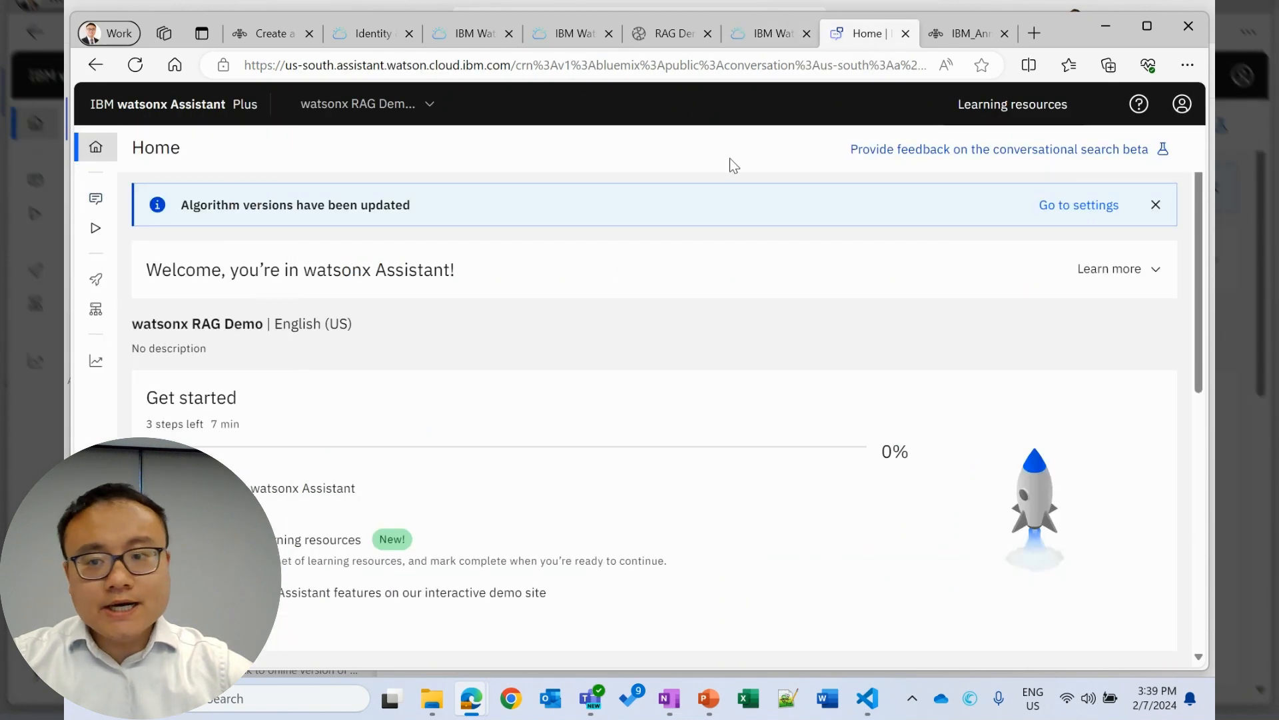
Create a new assistant named 'RAG Demo' and go to its Actions page.
left_click(363, 104)
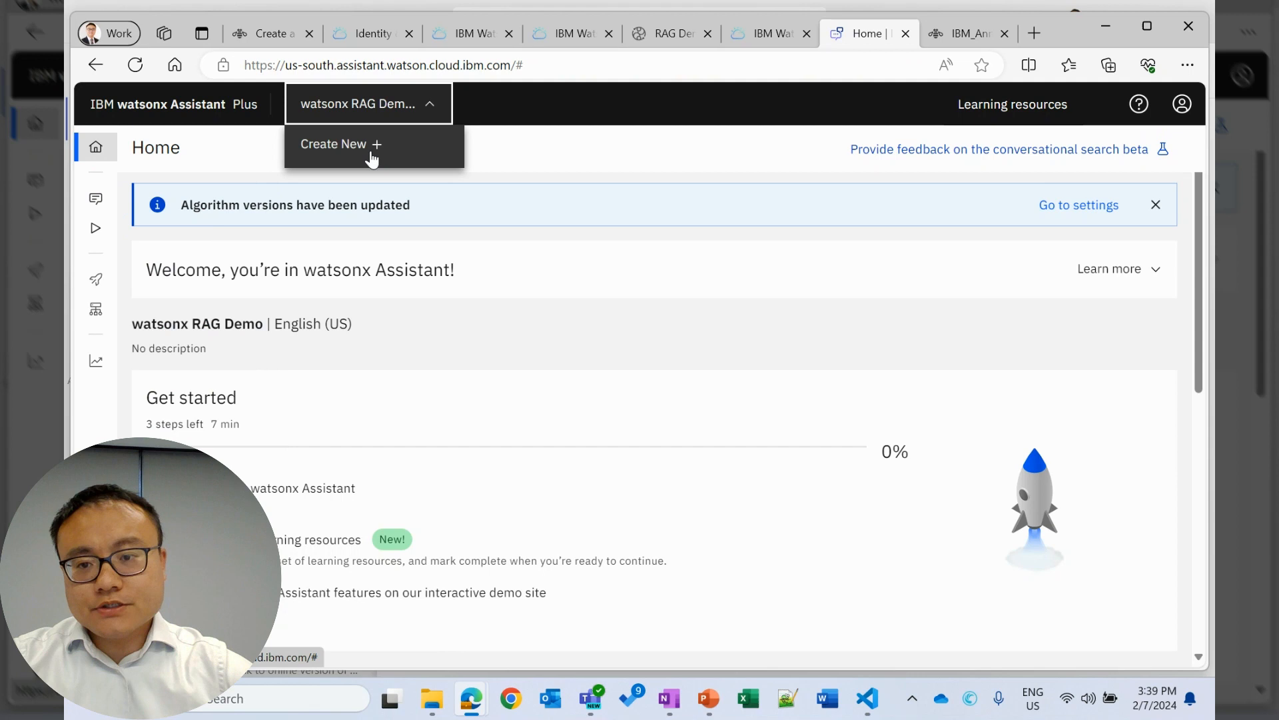
left_click(335, 144)
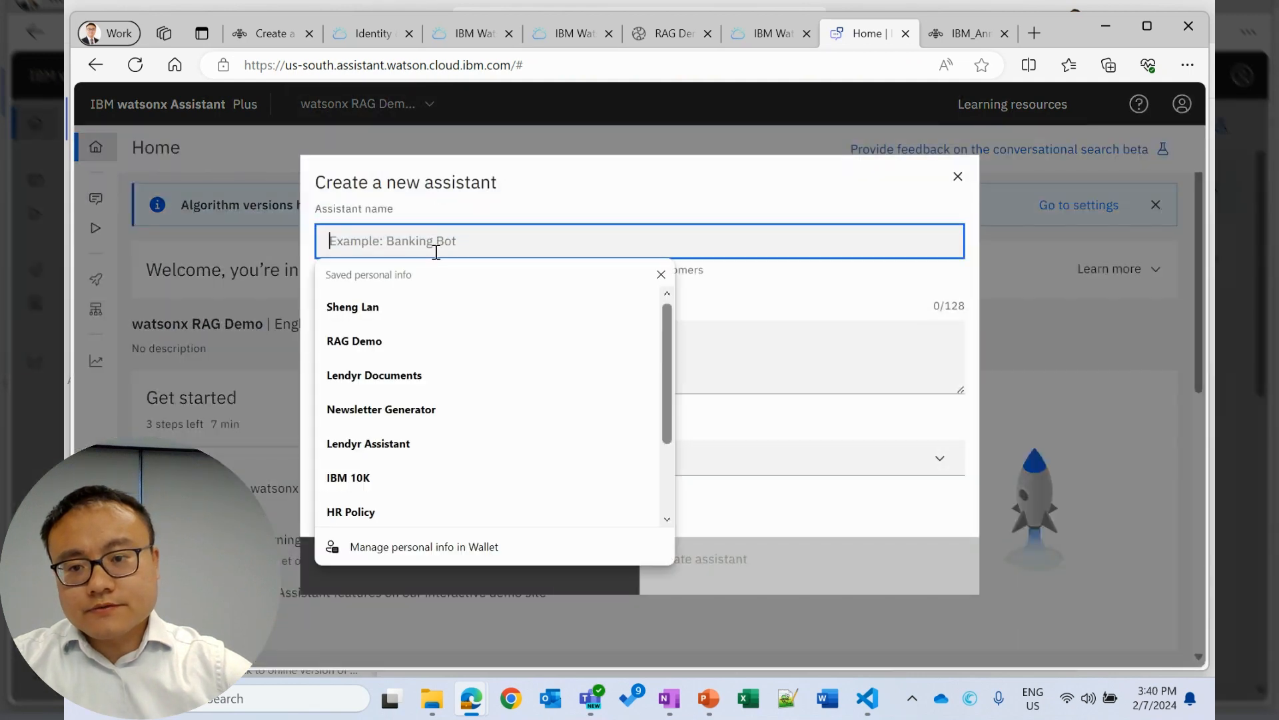
left_click(354, 341)
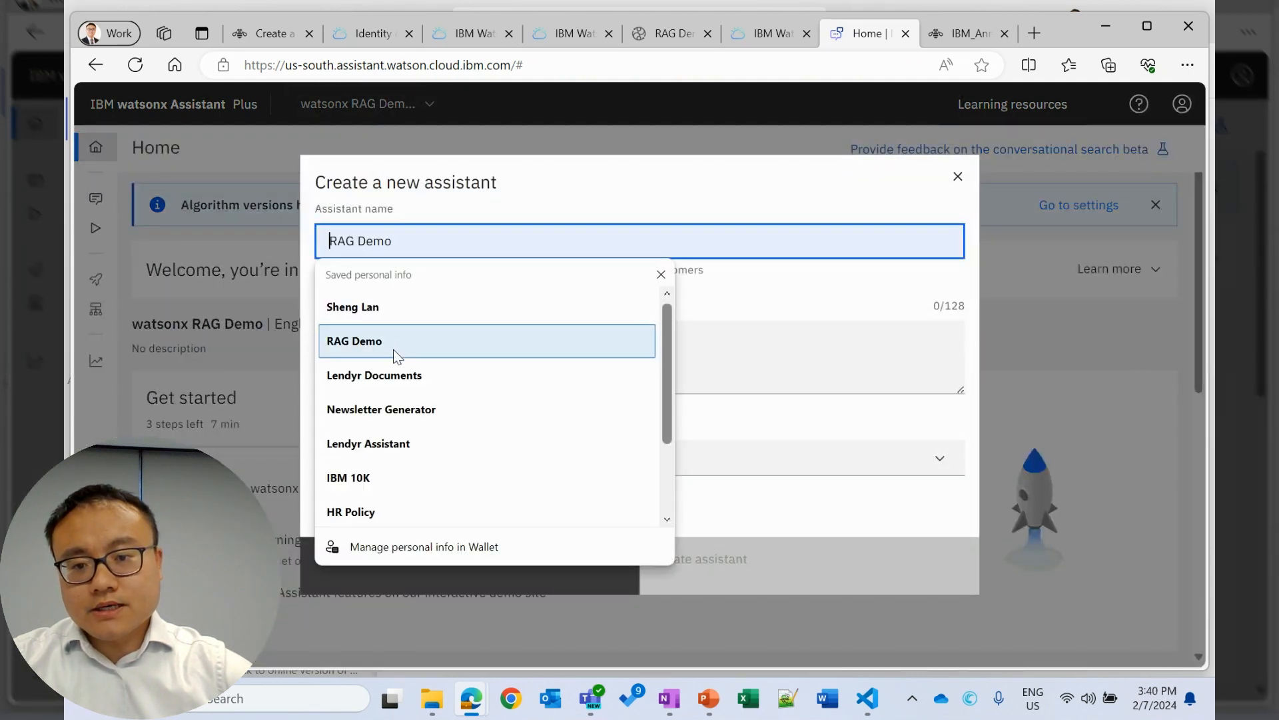
left_click(700, 558)
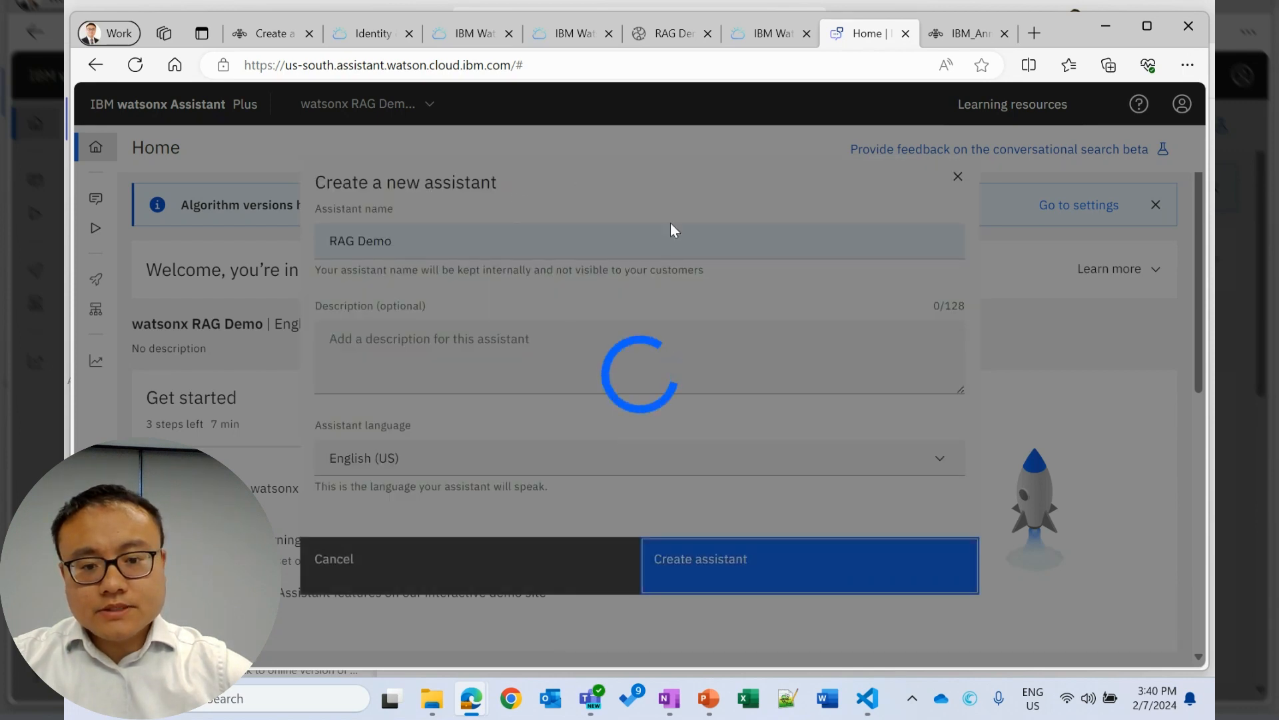
left_click(808, 559)
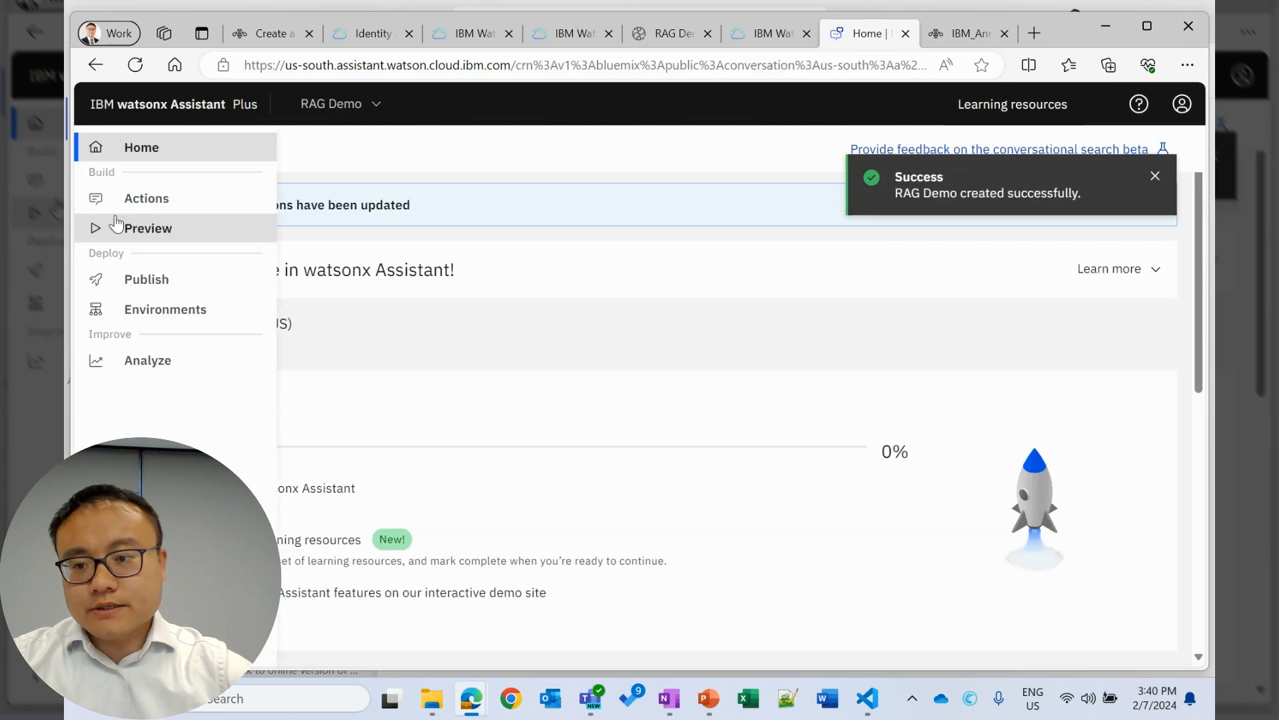
left_click(146, 197)
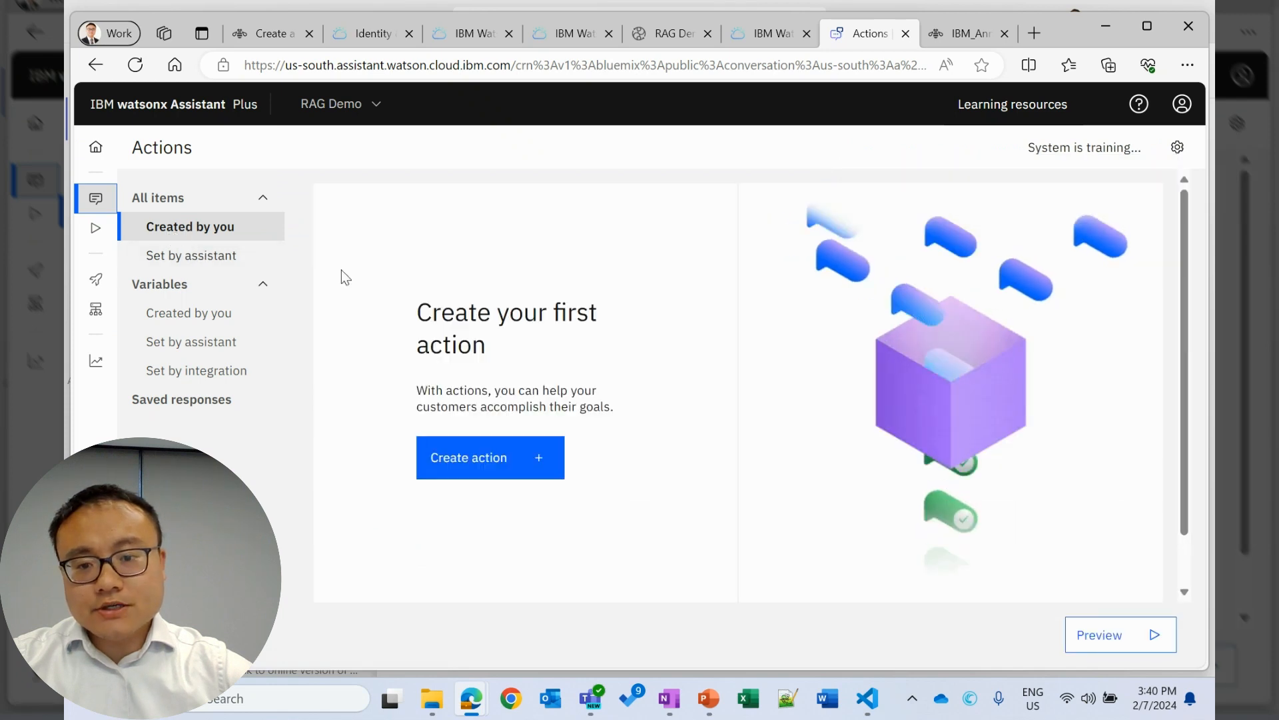
mouse_move(1178, 148)
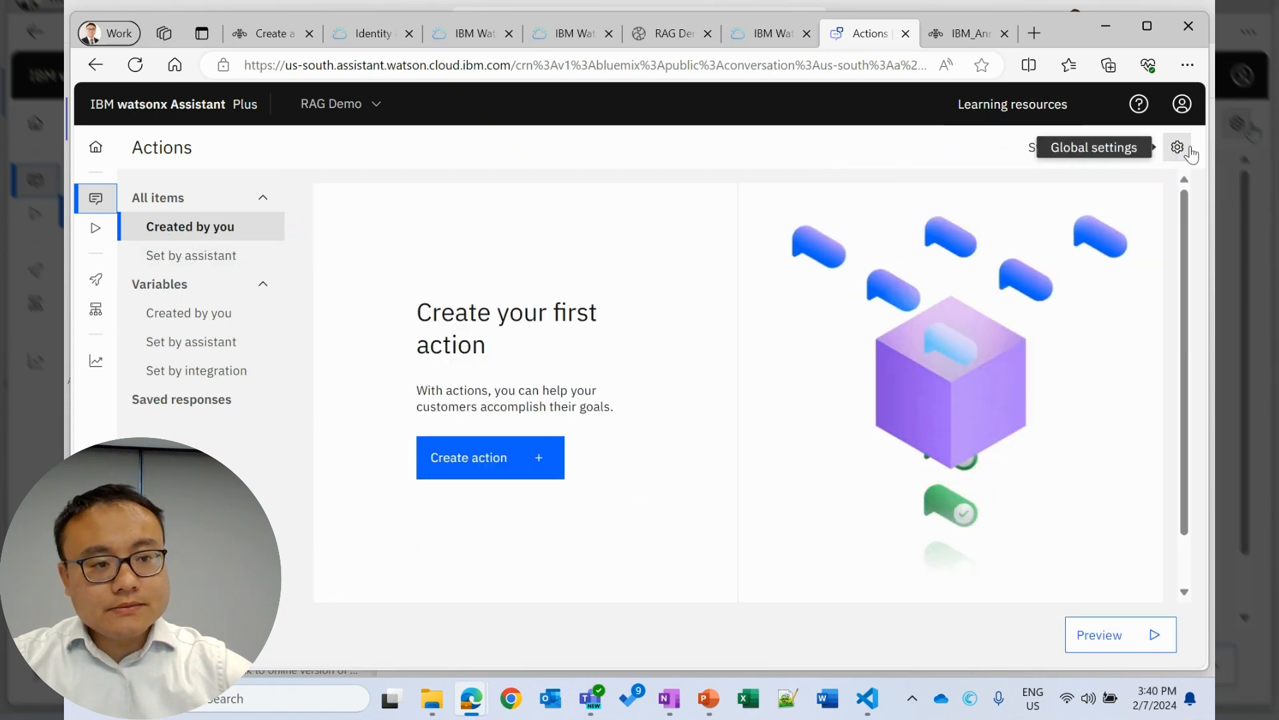
Bring up the assistant's global settings on the Upload/Download tab.
left_click(1178, 147)
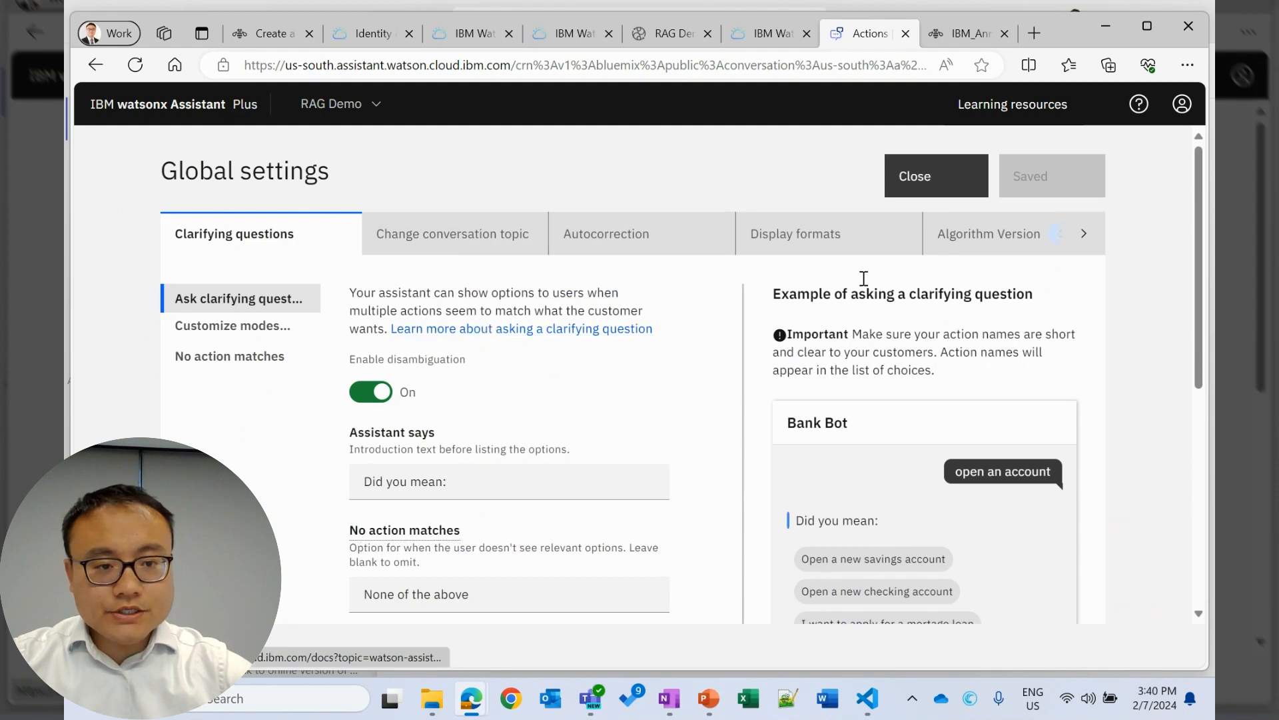
left_click(1083, 233)
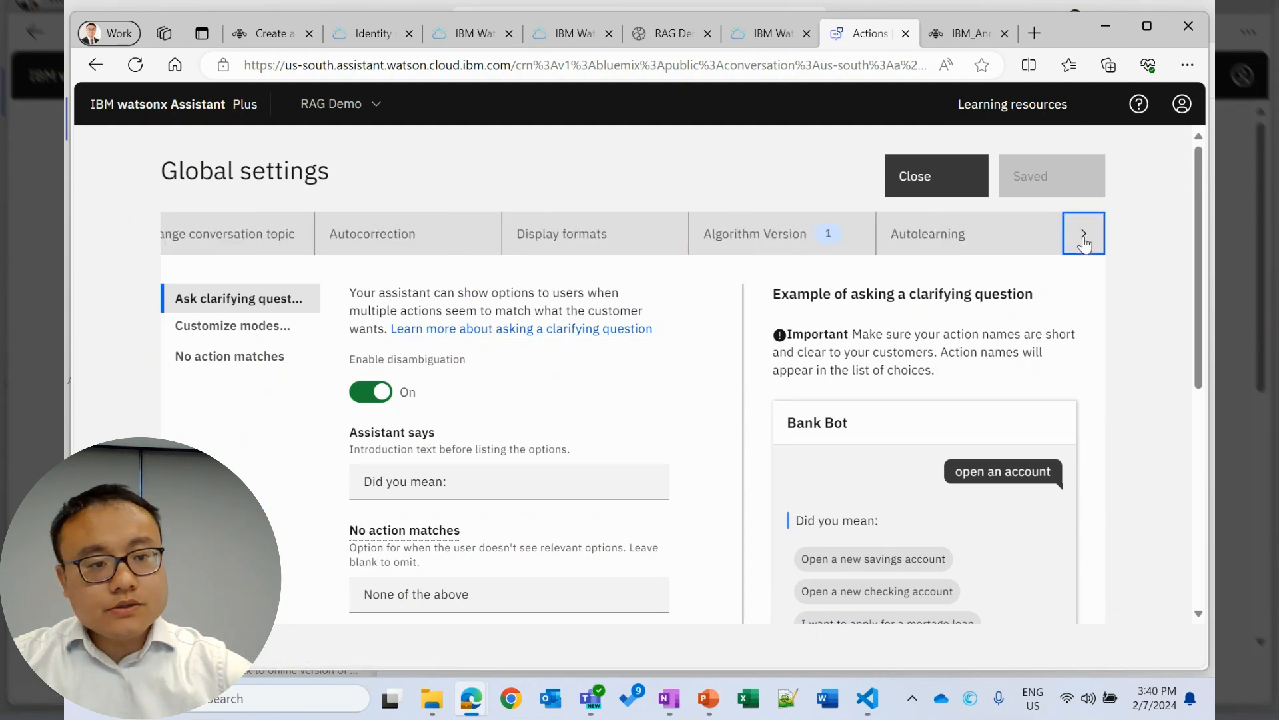
left_click(1083, 233)
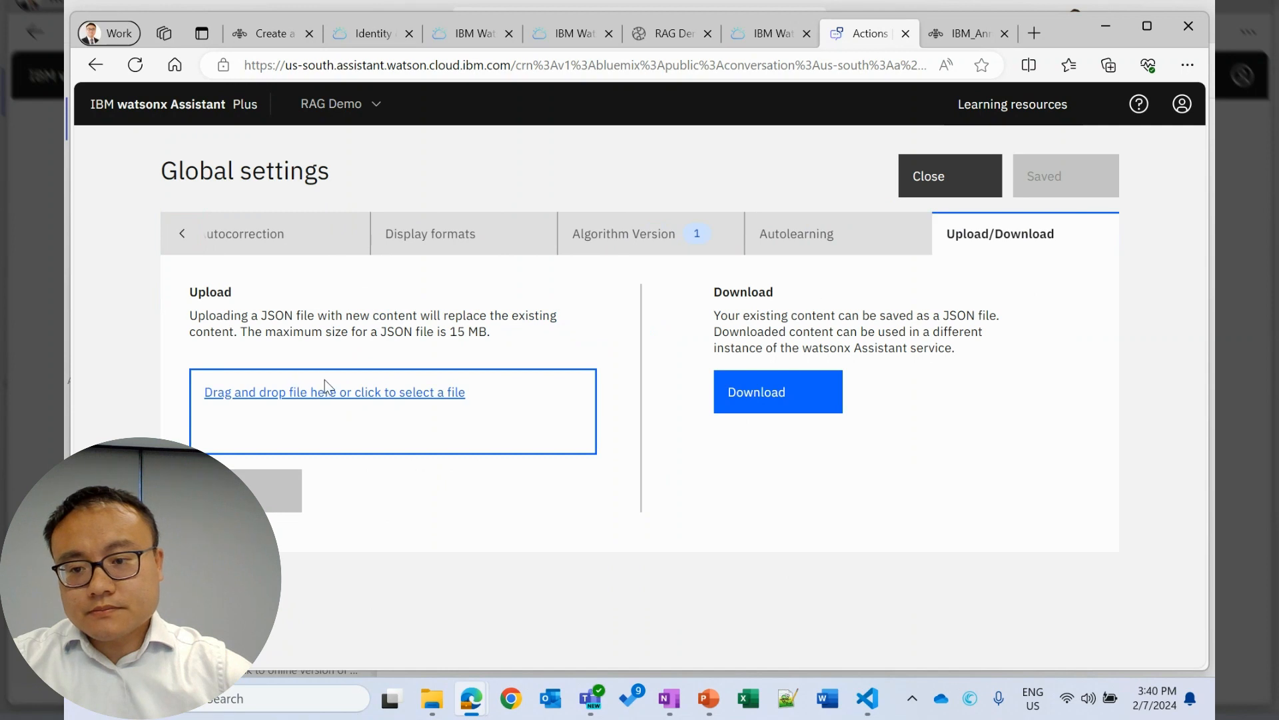
mouse_move(377, 331)
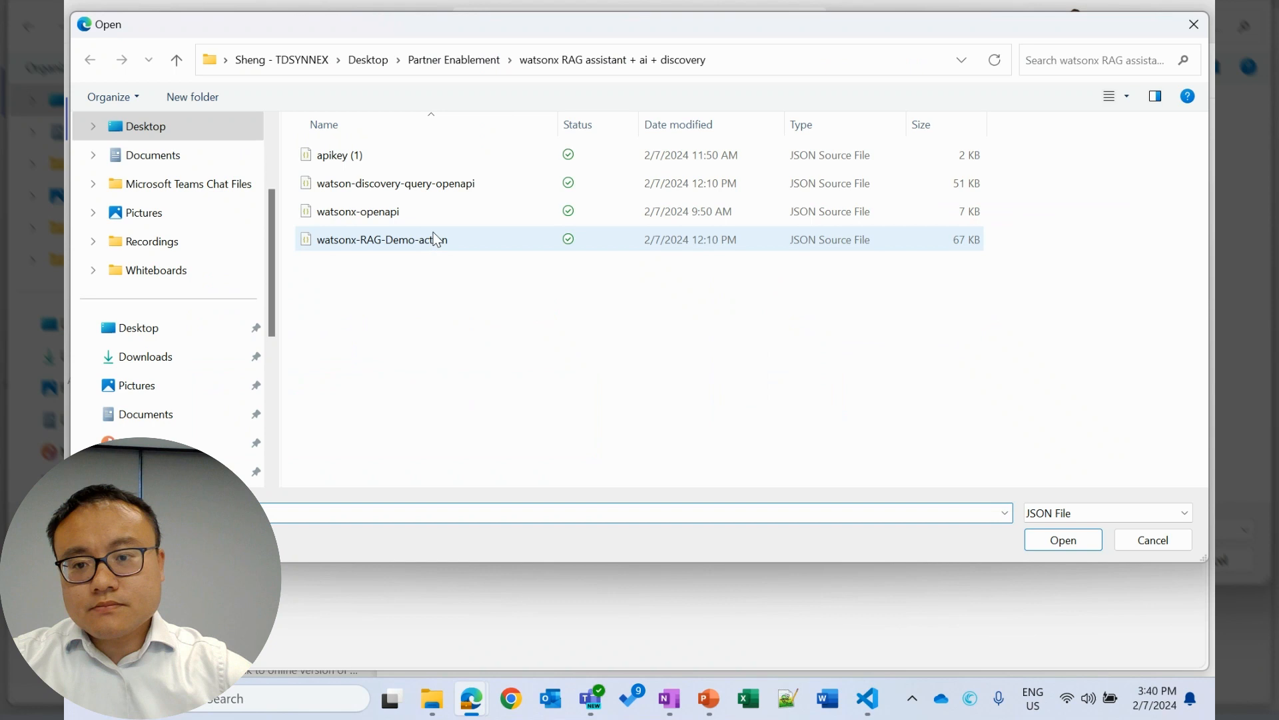
Upload watsonx-RAG-Demo-action JSON, replacing the assistant's existing actions.
left_click(381, 239)
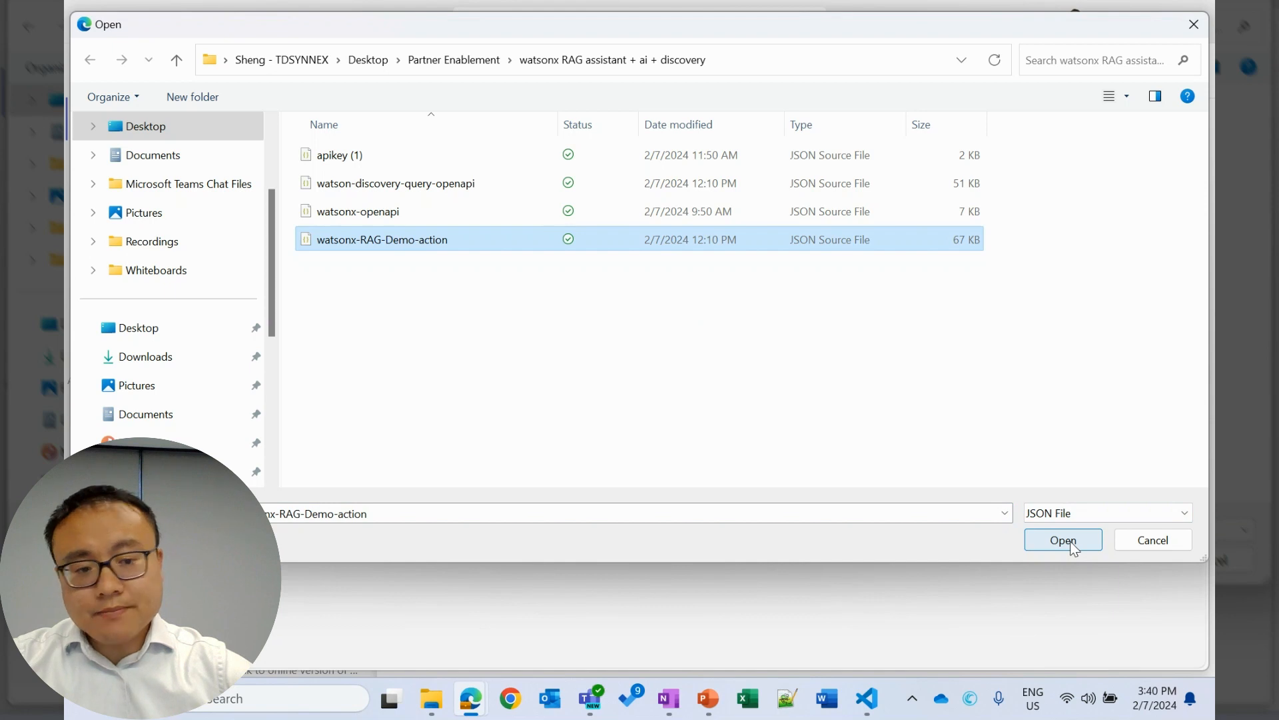
left_click(1062, 539)
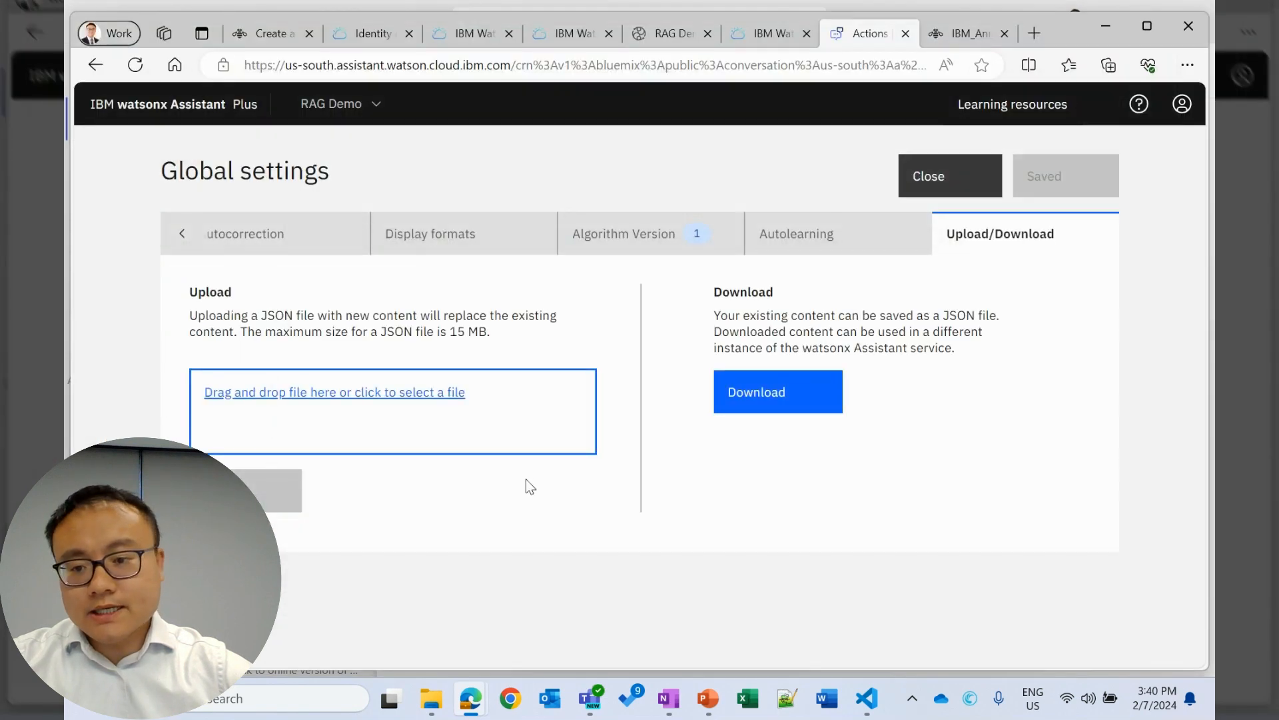
left_click(334, 392)
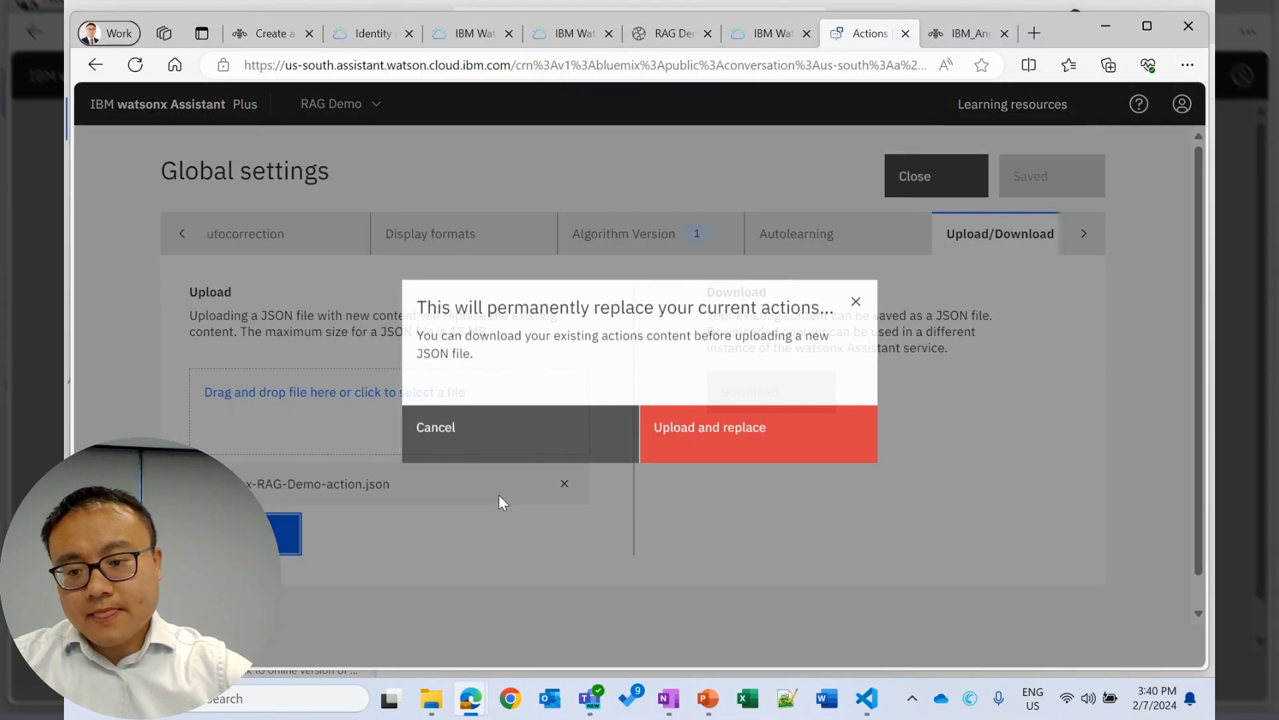
left_click(708, 426)
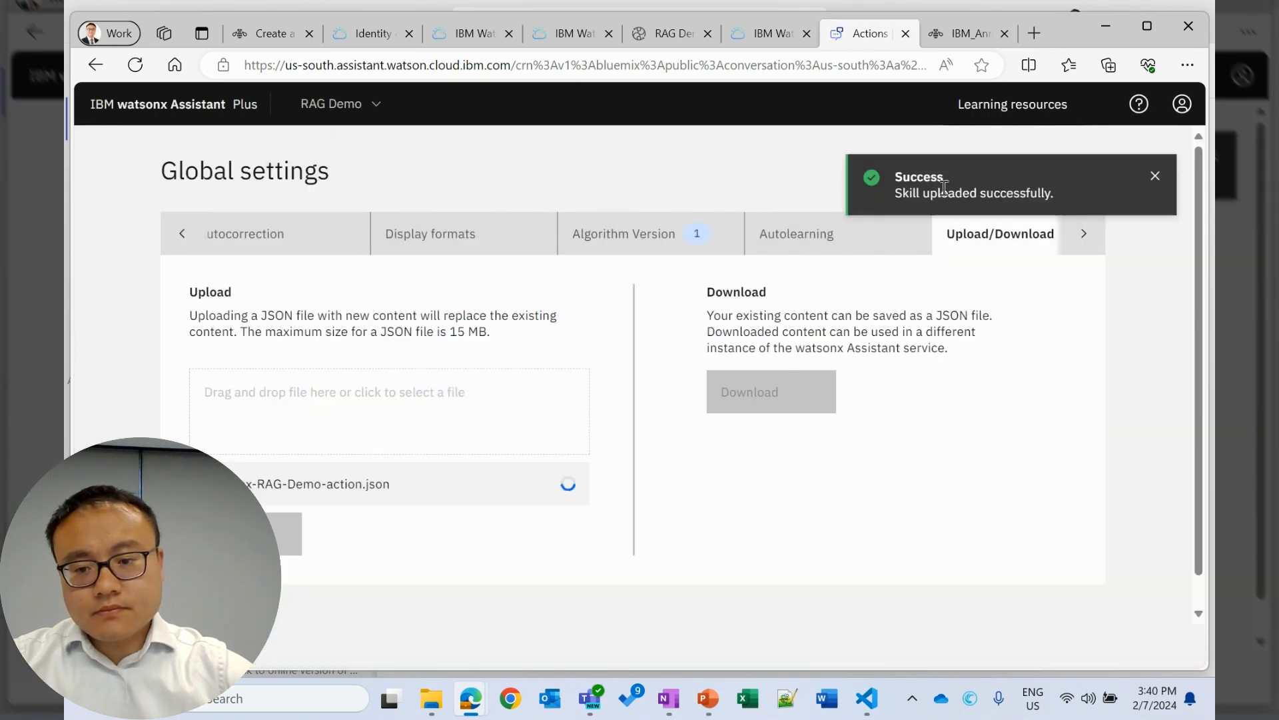
mouse_move(831, 140)
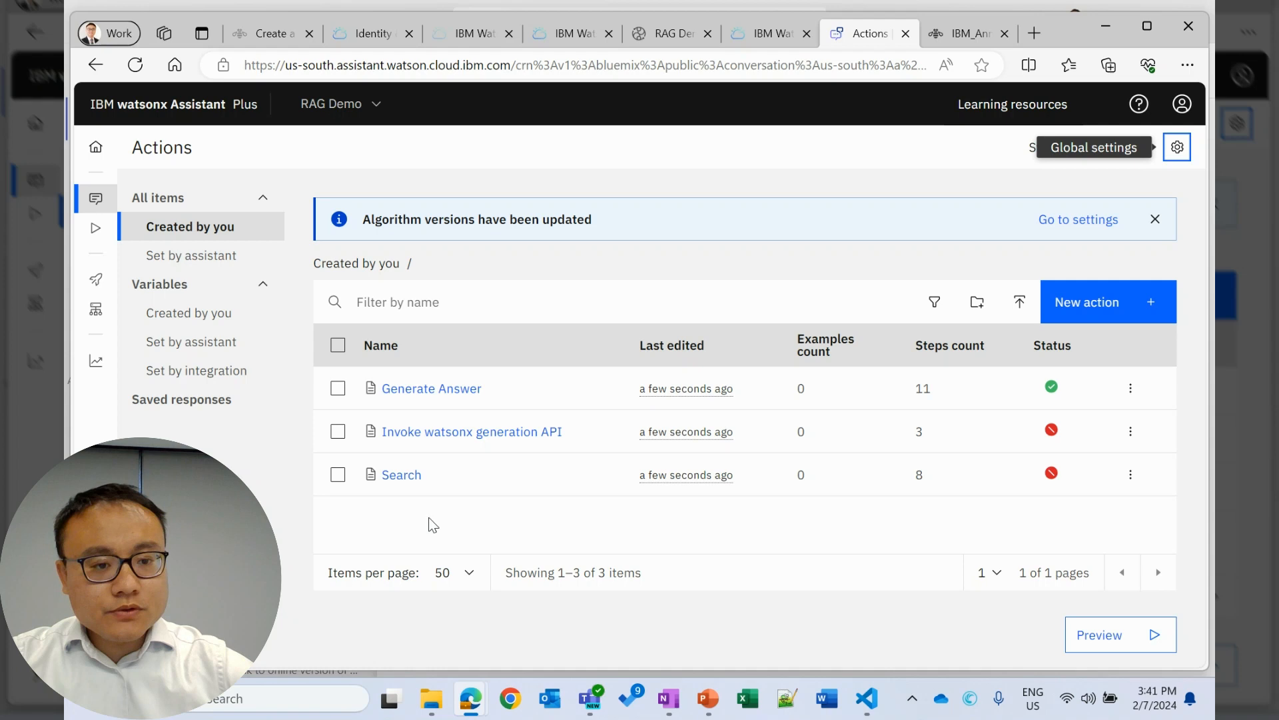
mouse_move(431, 521)
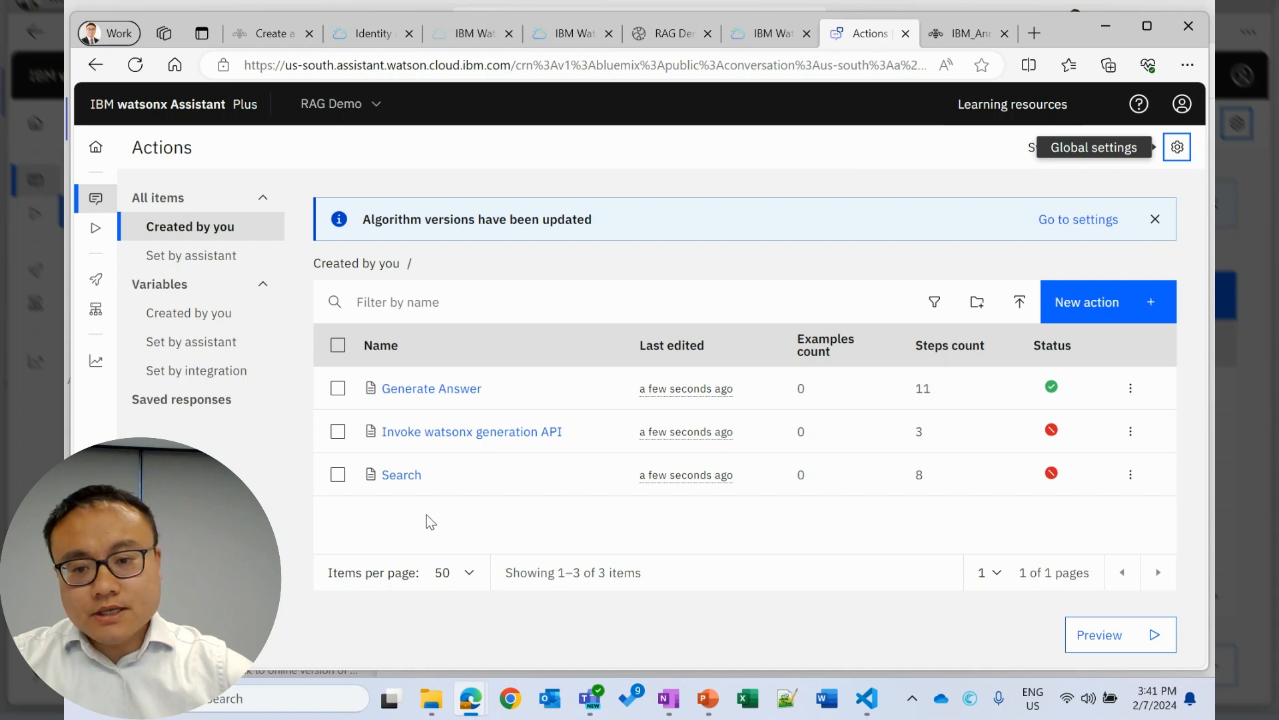
mouse_move(412, 496)
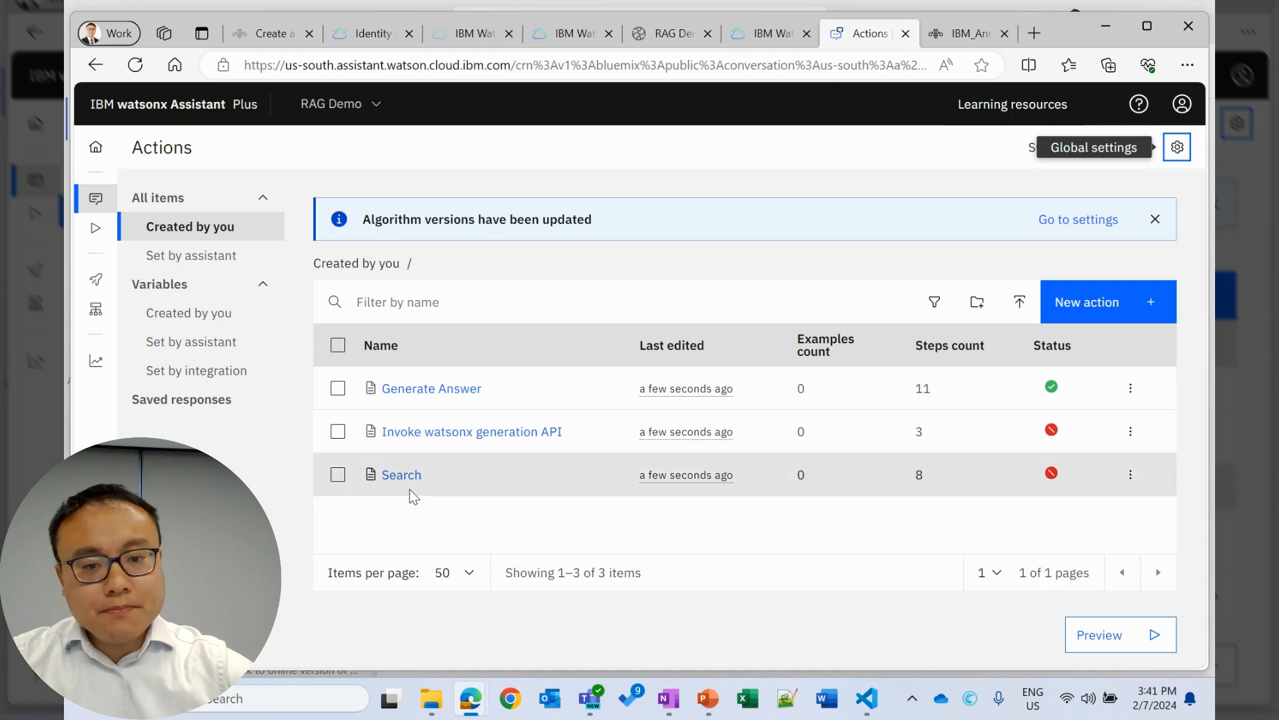
mouse_move(479, 502)
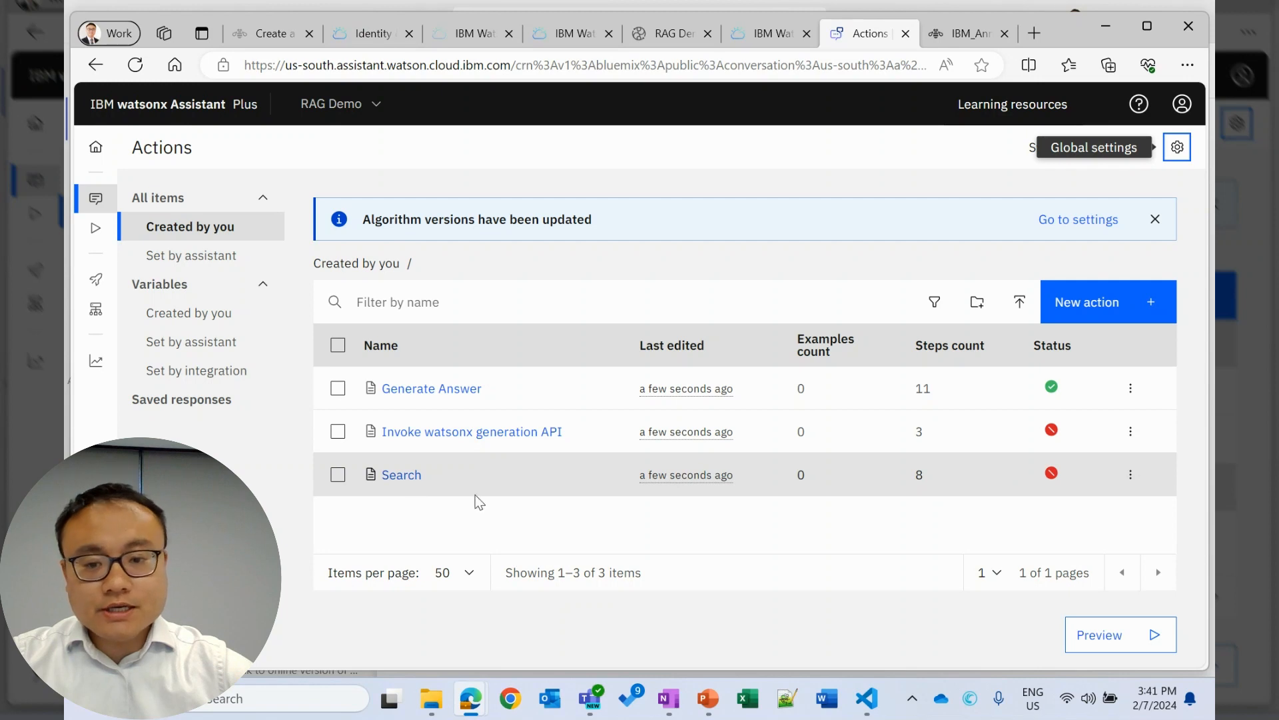
mouse_move(440, 479)
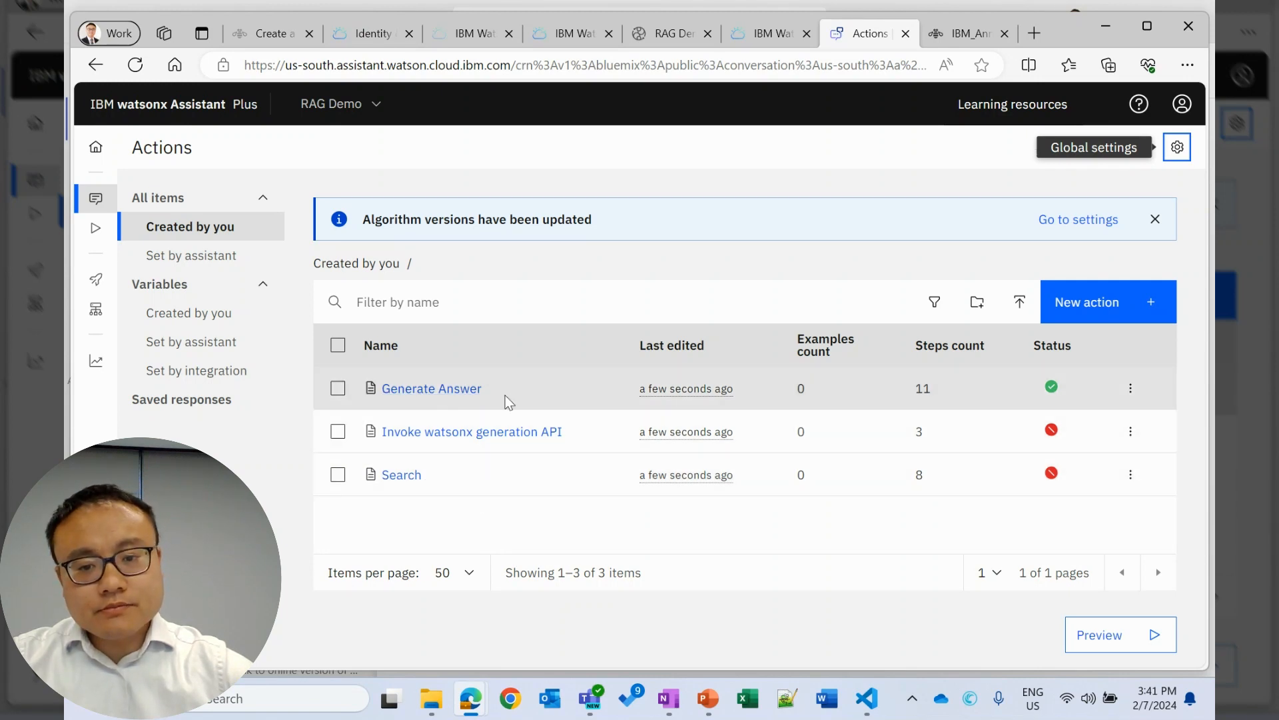
mouse_move(472, 425)
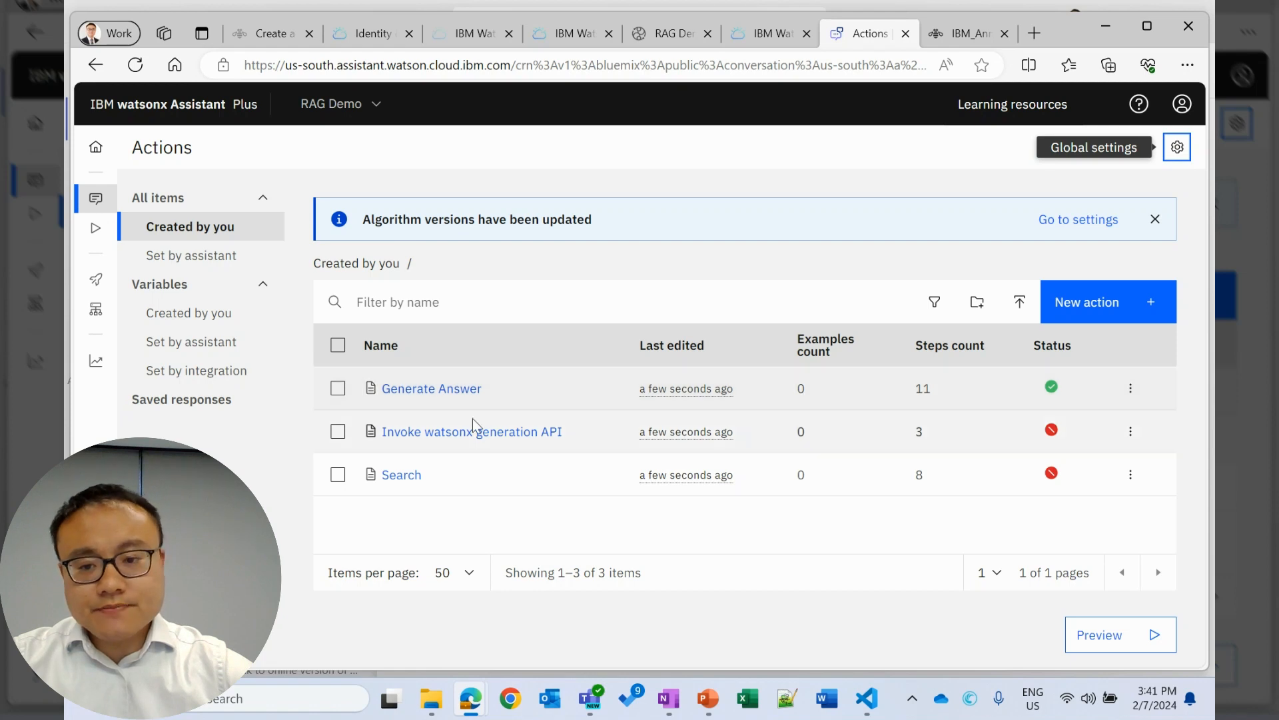
mouse_move(471, 432)
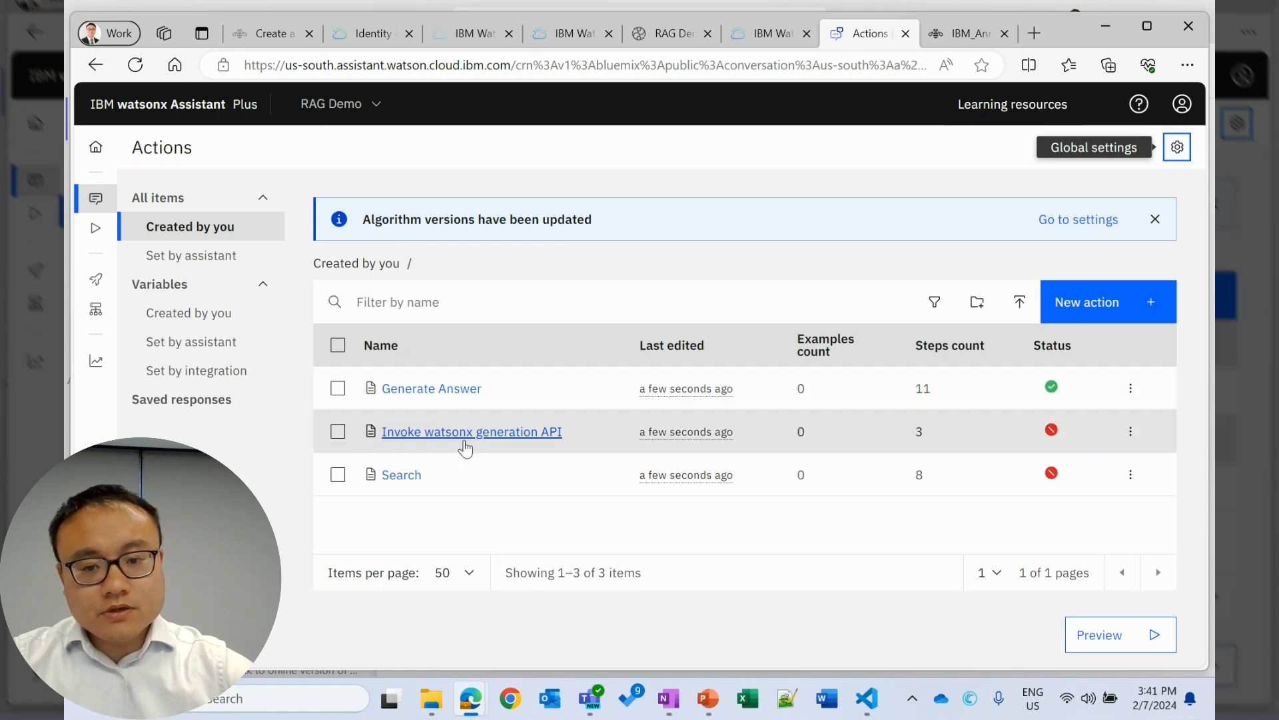
mouse_move(513, 447)
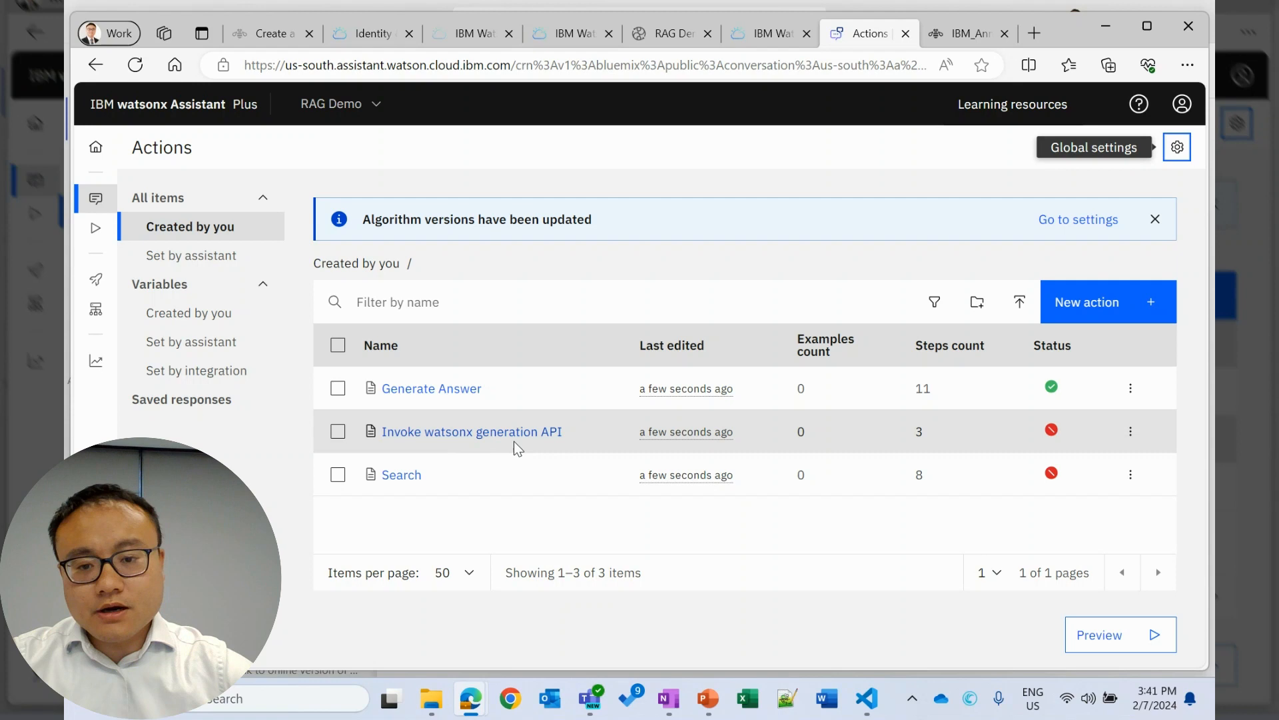
mouse_move(526, 448)
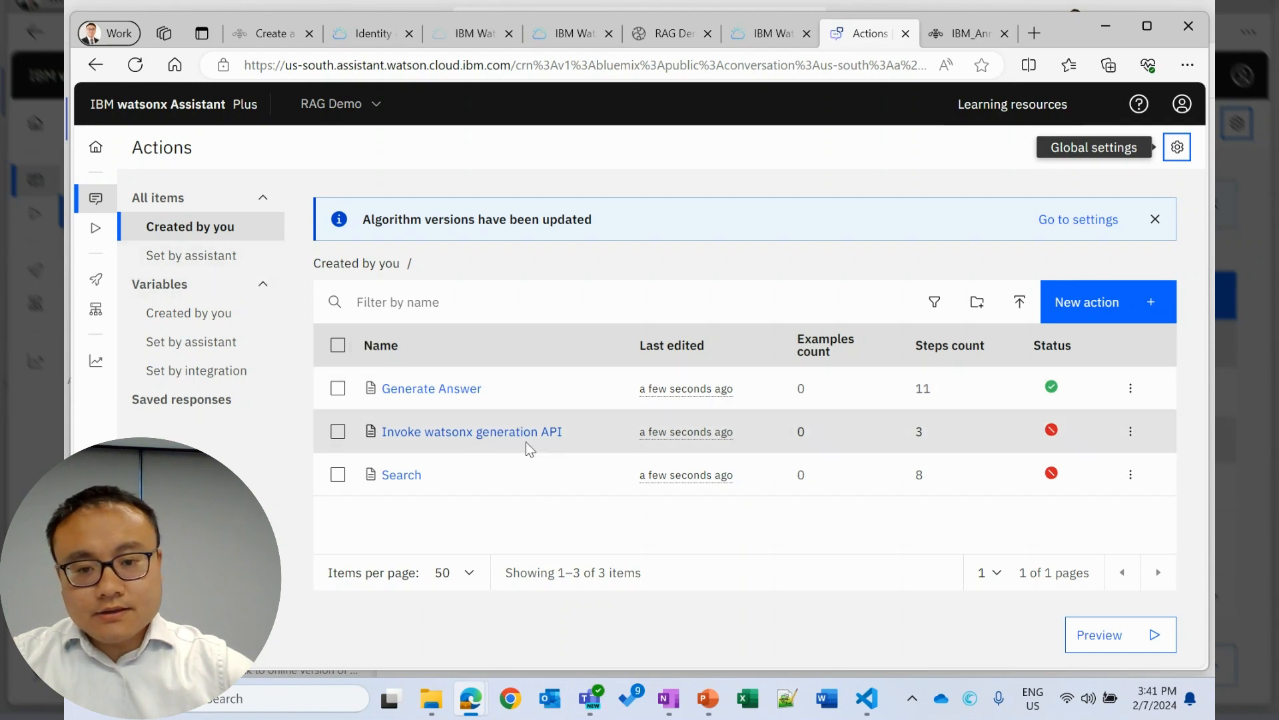
mouse_move(1051, 432)
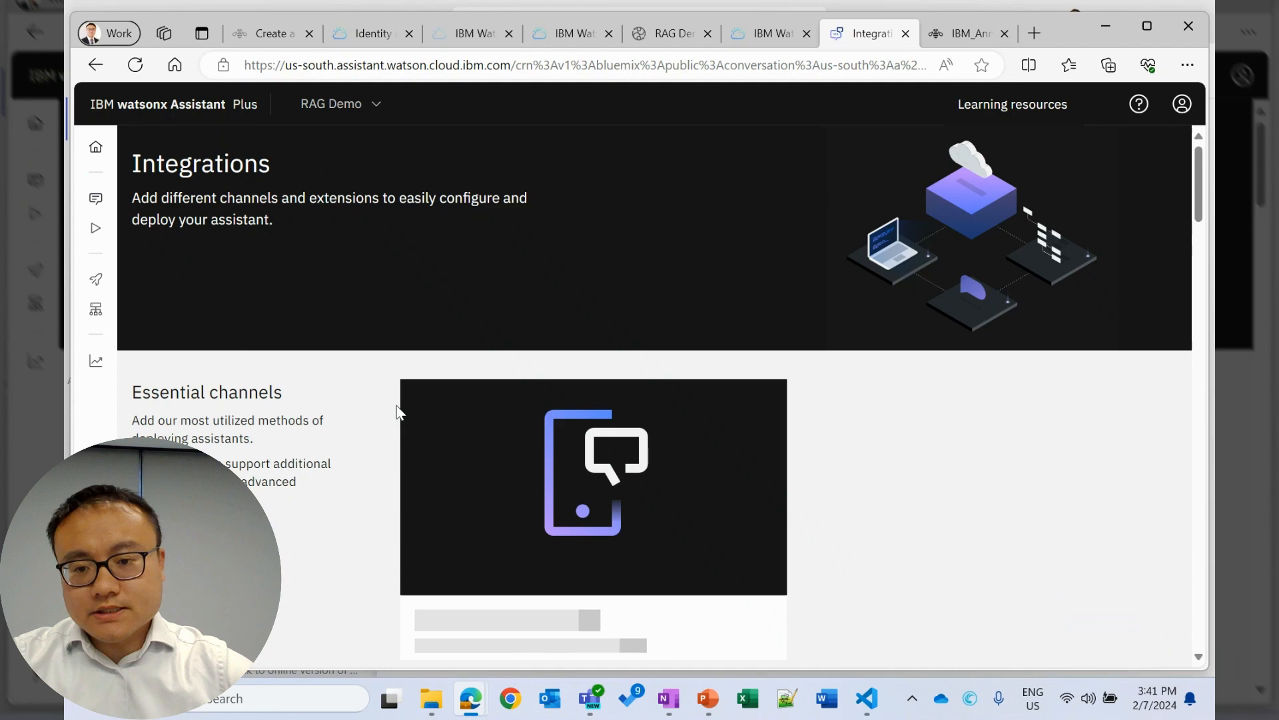
Launch the Build custom extension wizard from the Extensions section.
scroll("down", 3)
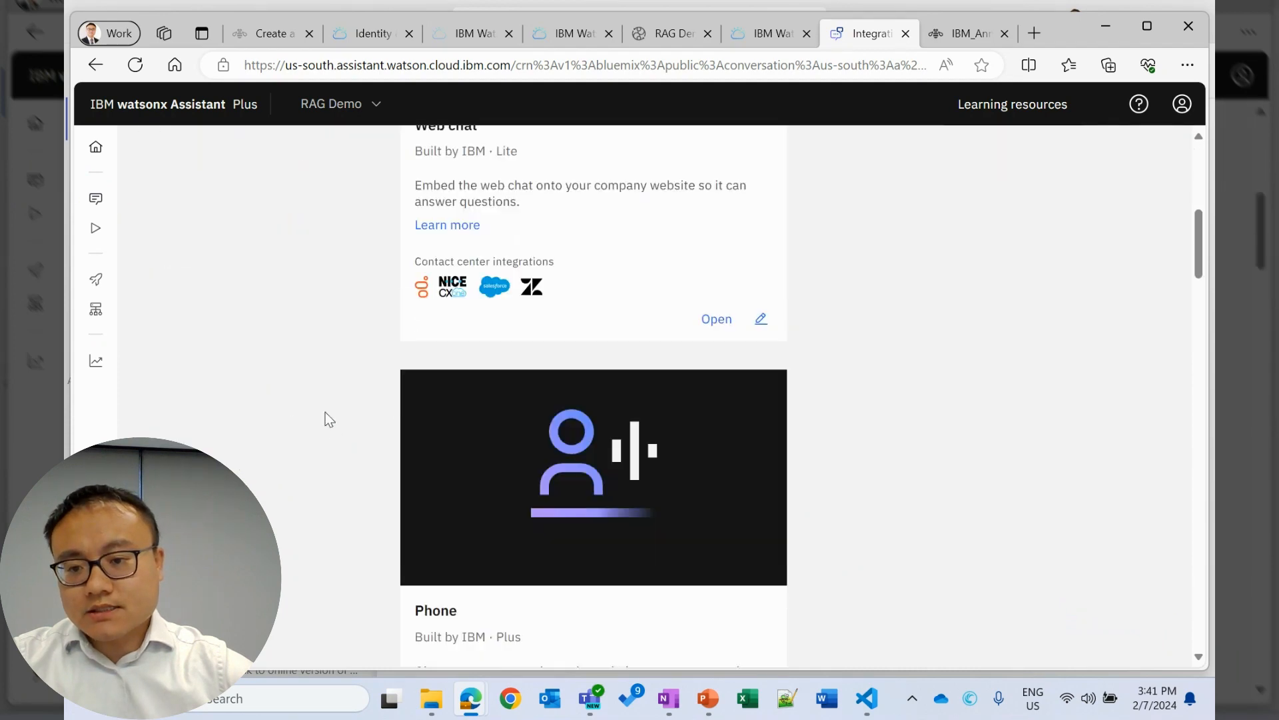
scroll("down", 3)
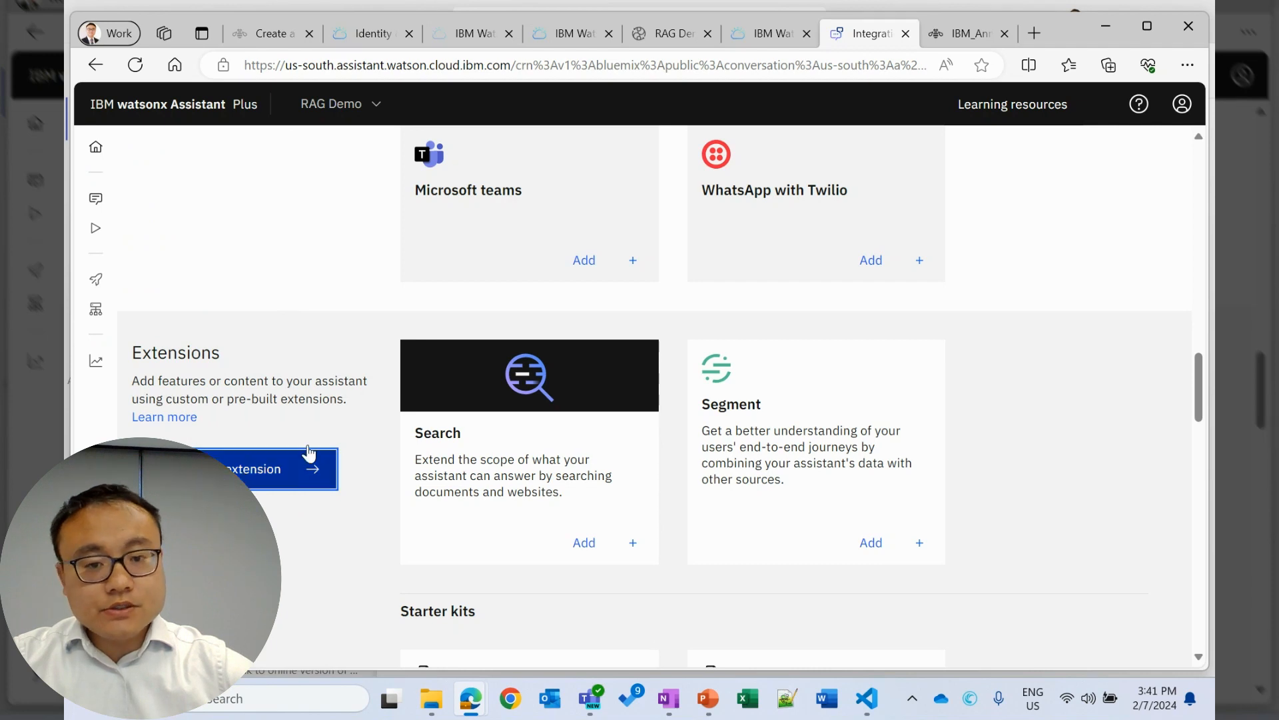
left_click(249, 468)
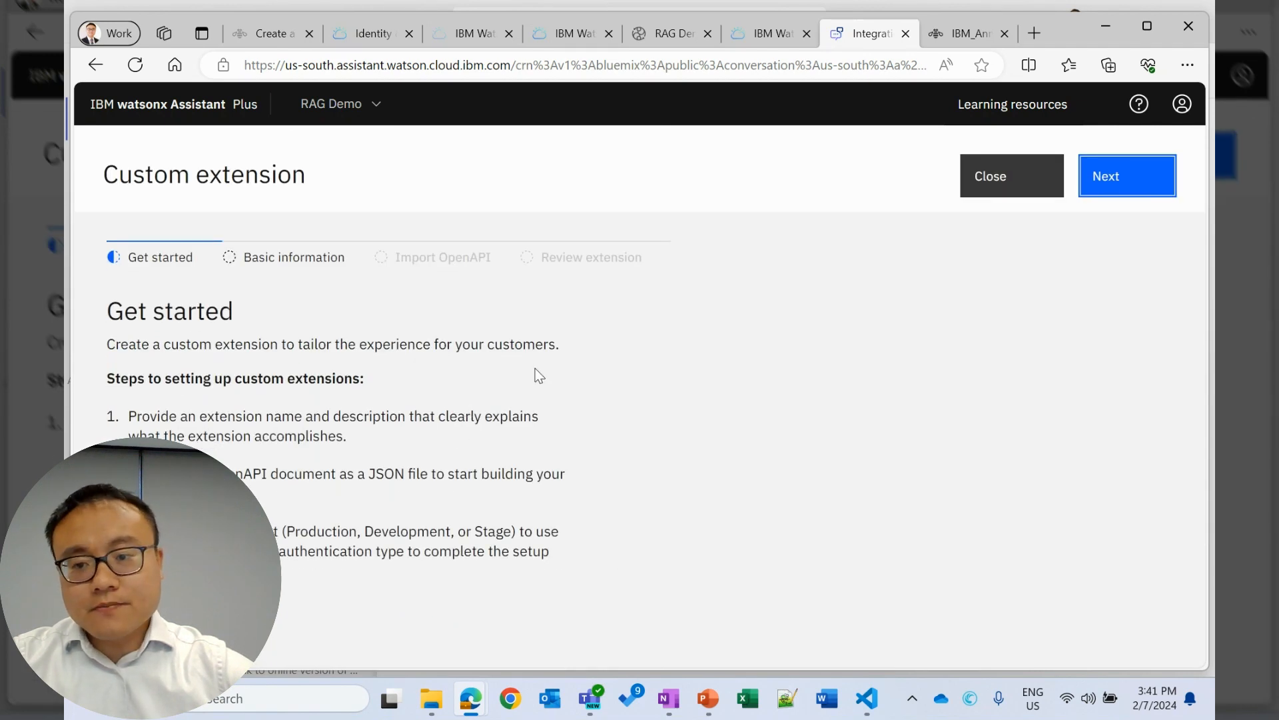
Name the extension, import watsonx-openapi.json, and finish the custom extension.
left_click(1126, 175)
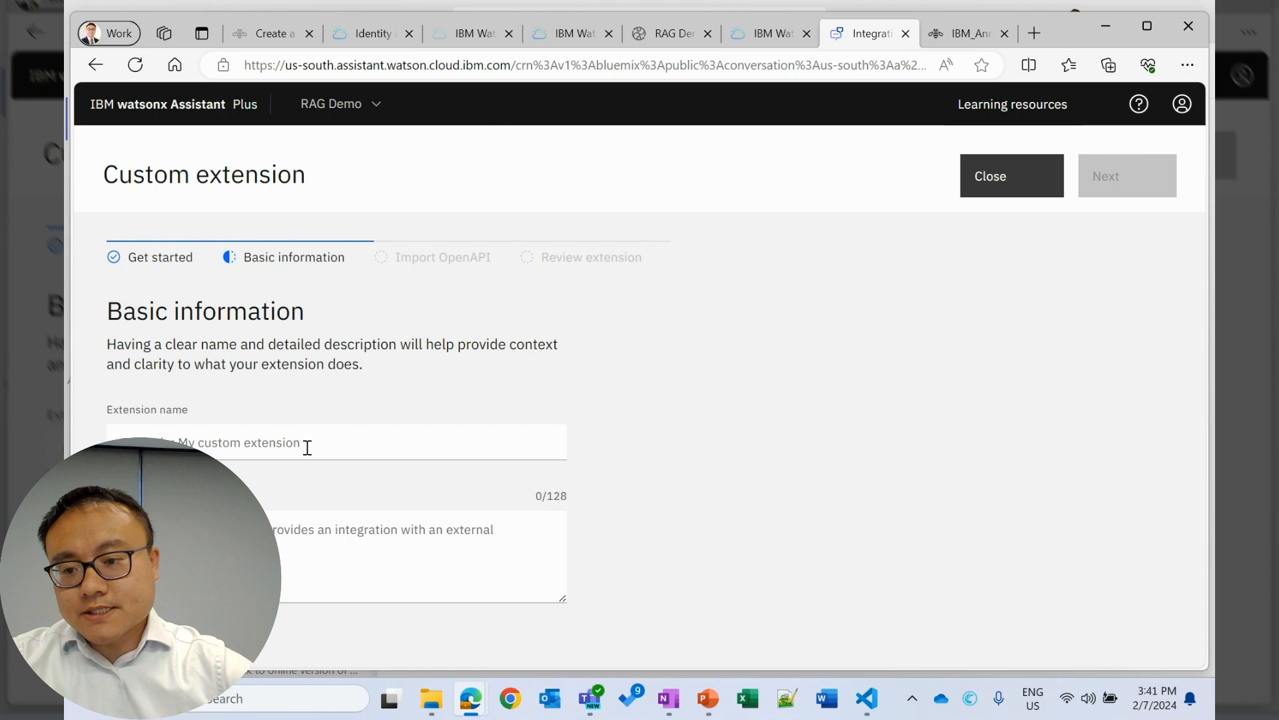
left_click(336, 441)
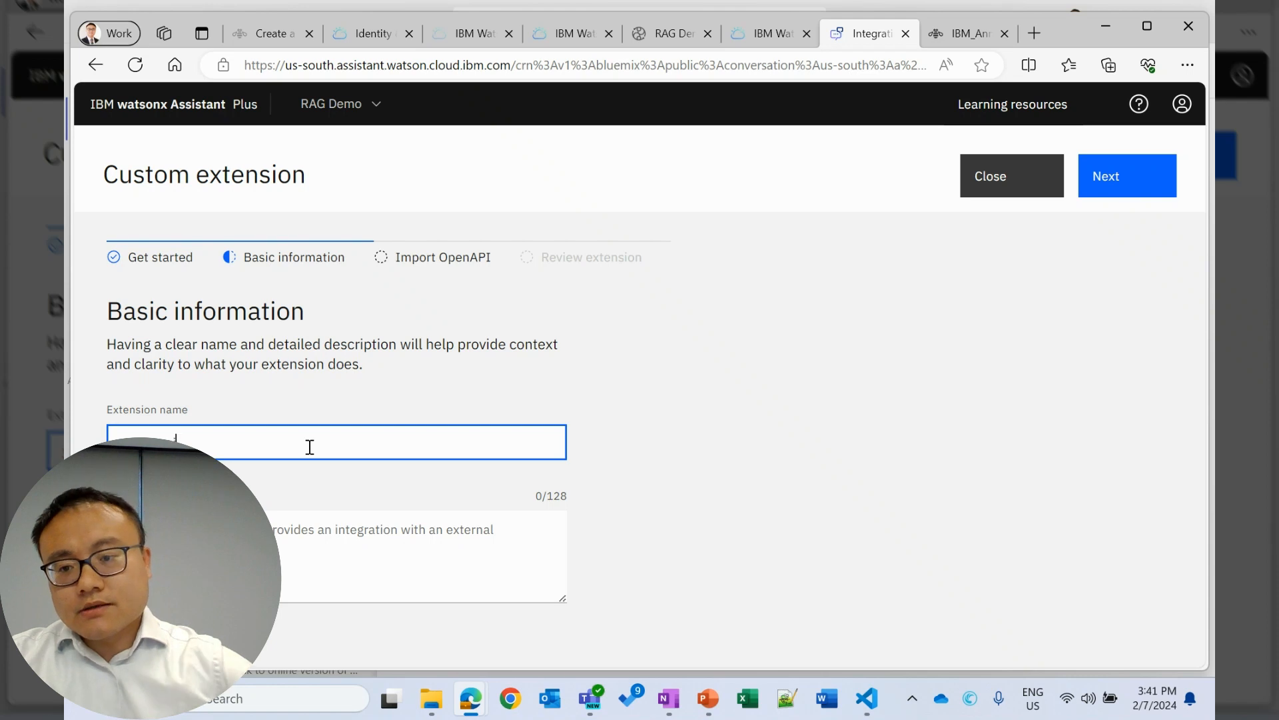
mouse_move(1055, 234)
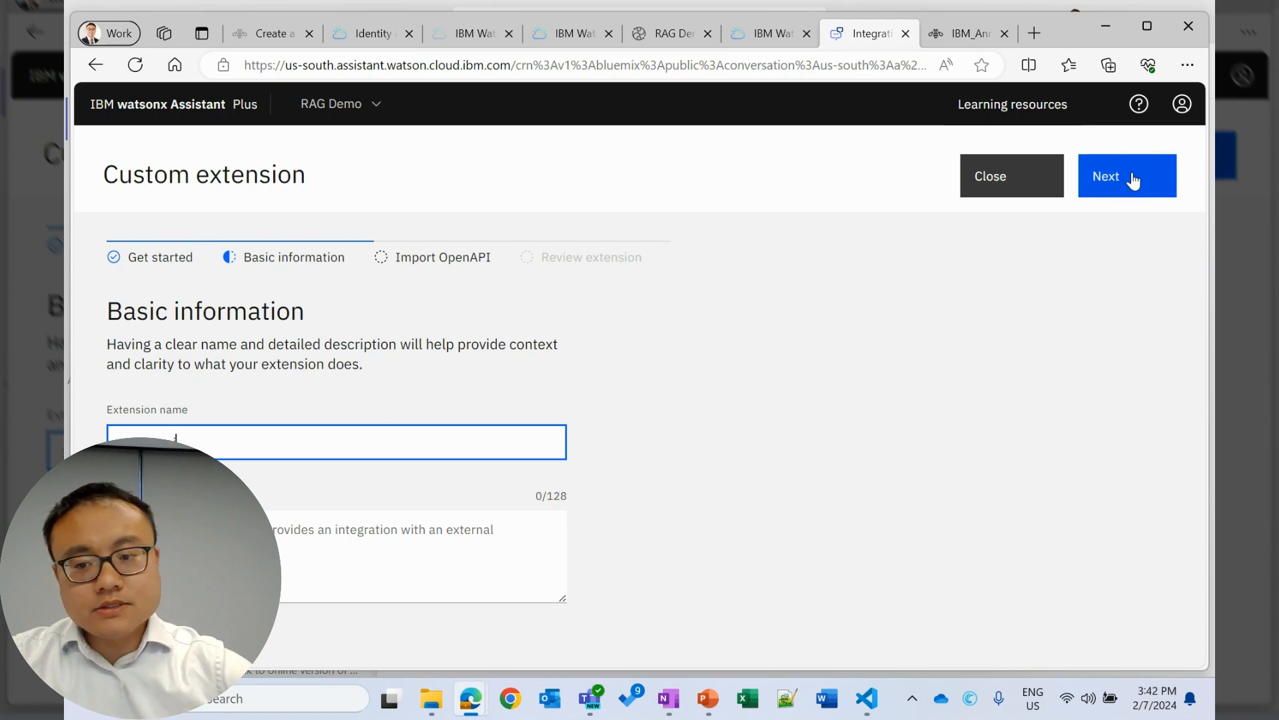
mouse_move(775, 288)
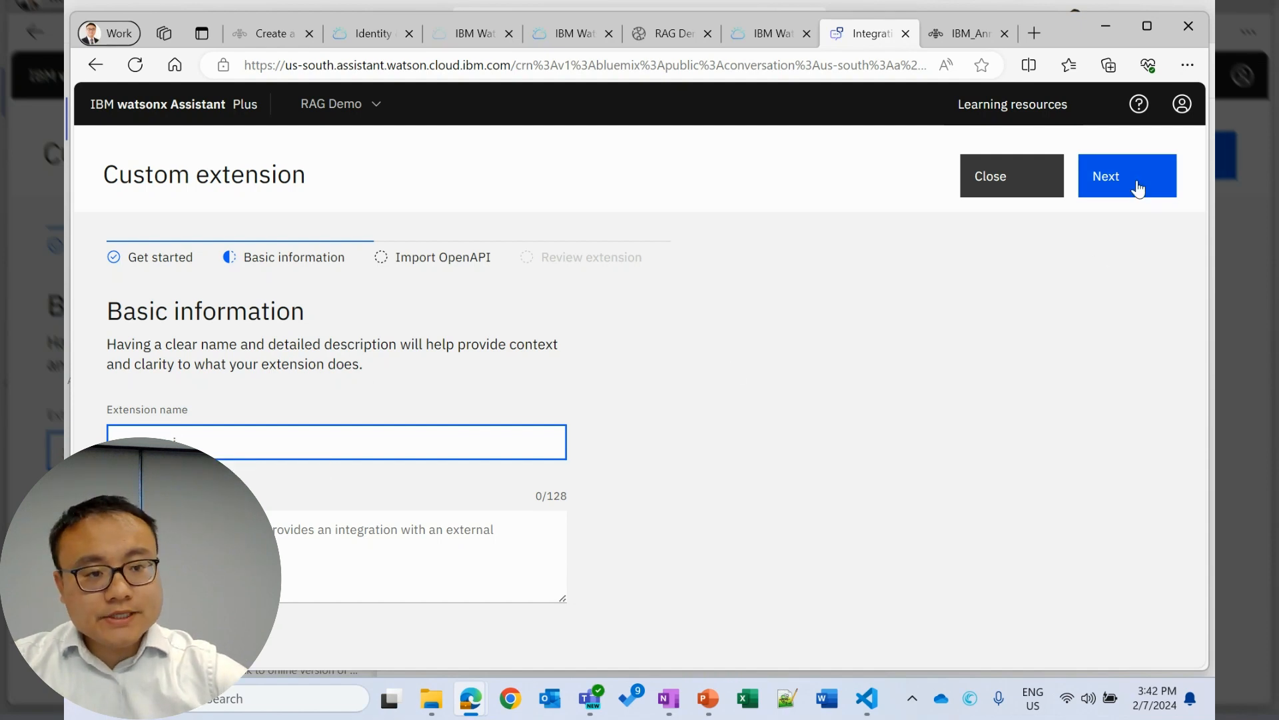
left_click(1127, 176)
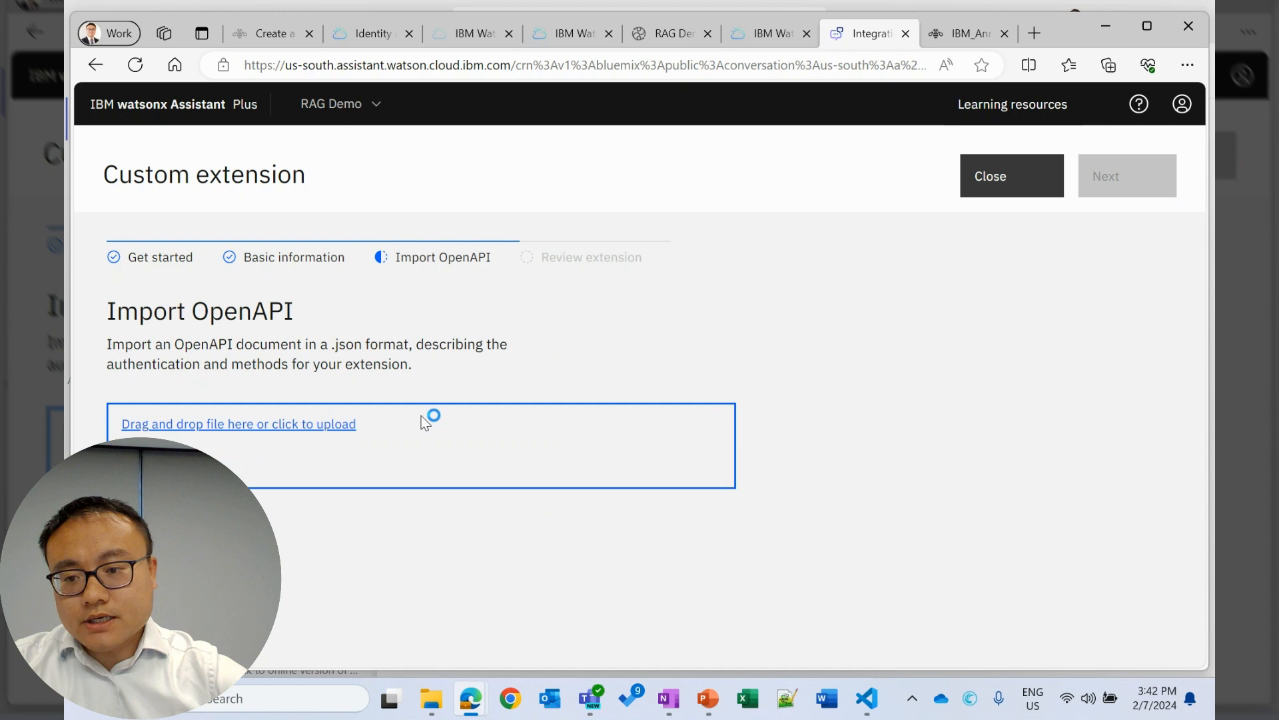
mouse_move(526, 333)
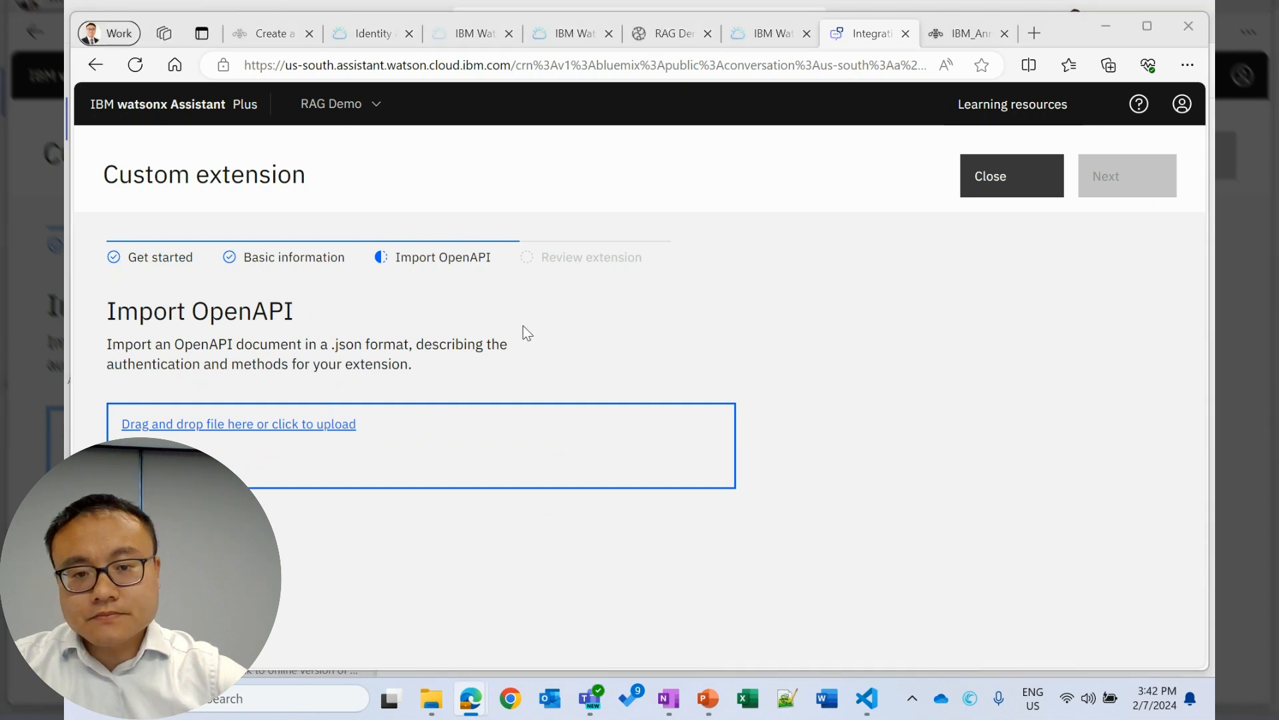
left_click(237, 423)
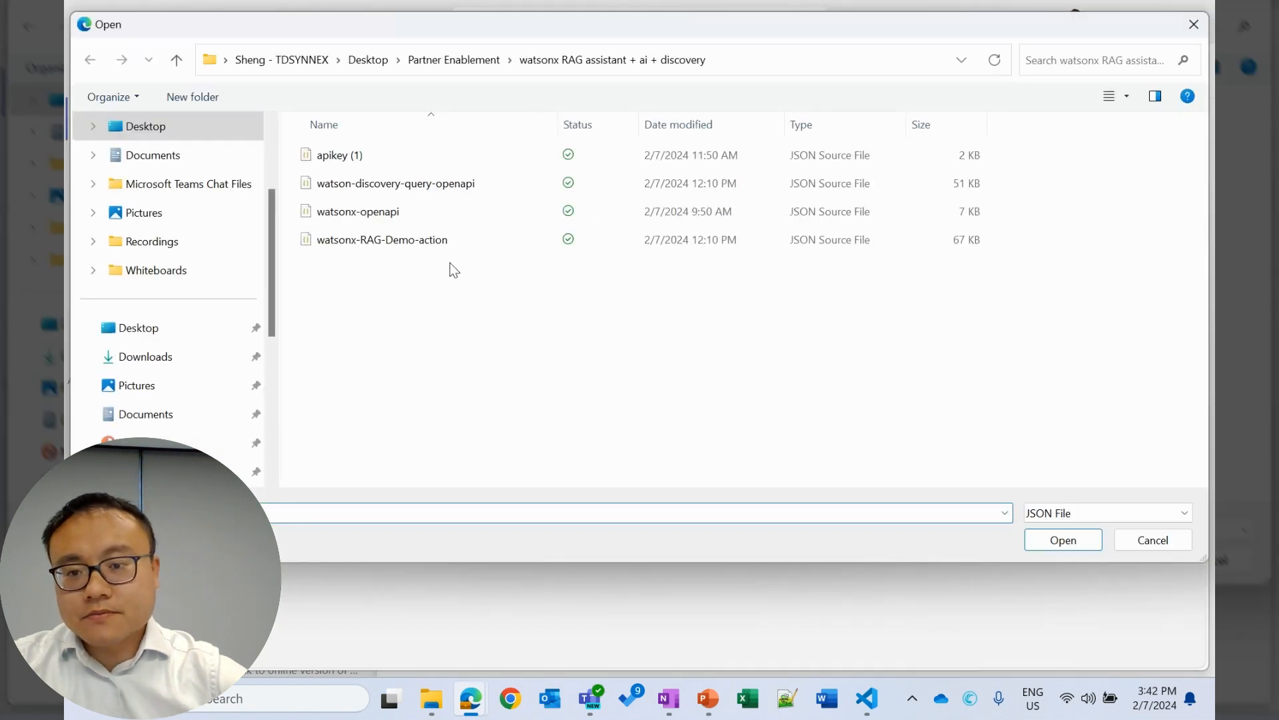
left_click(396, 182)
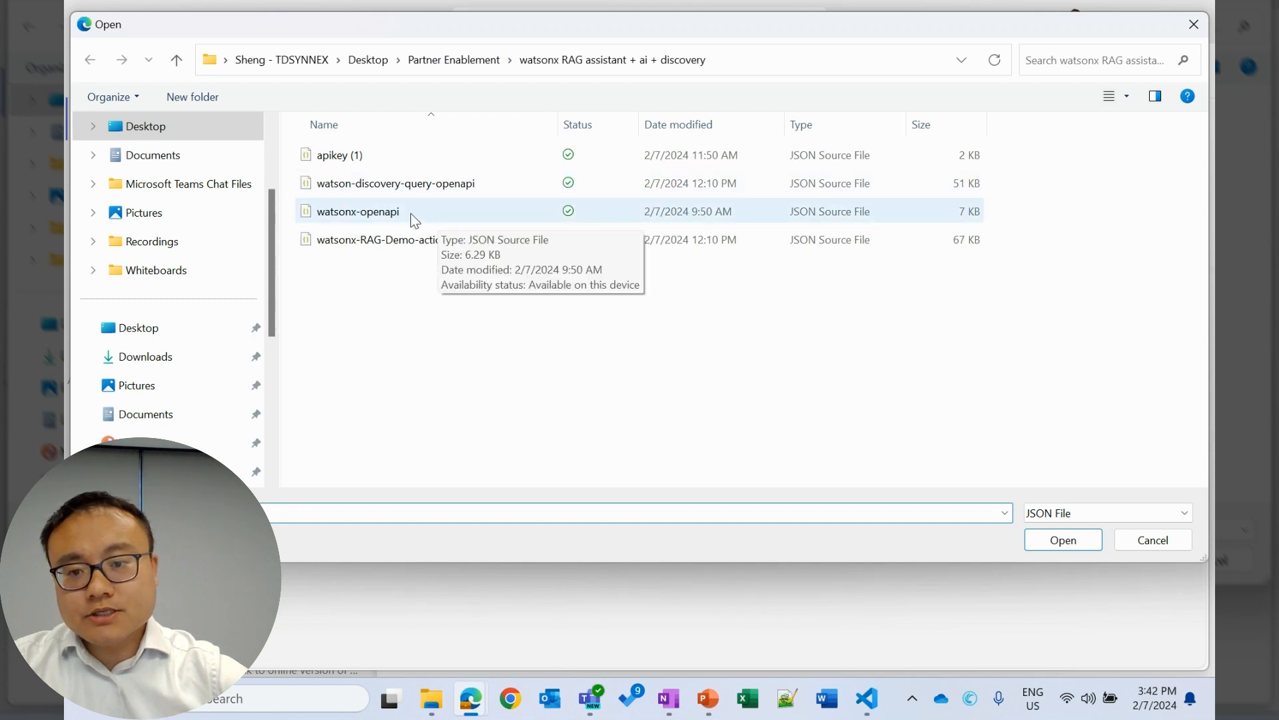
left_click(357, 210)
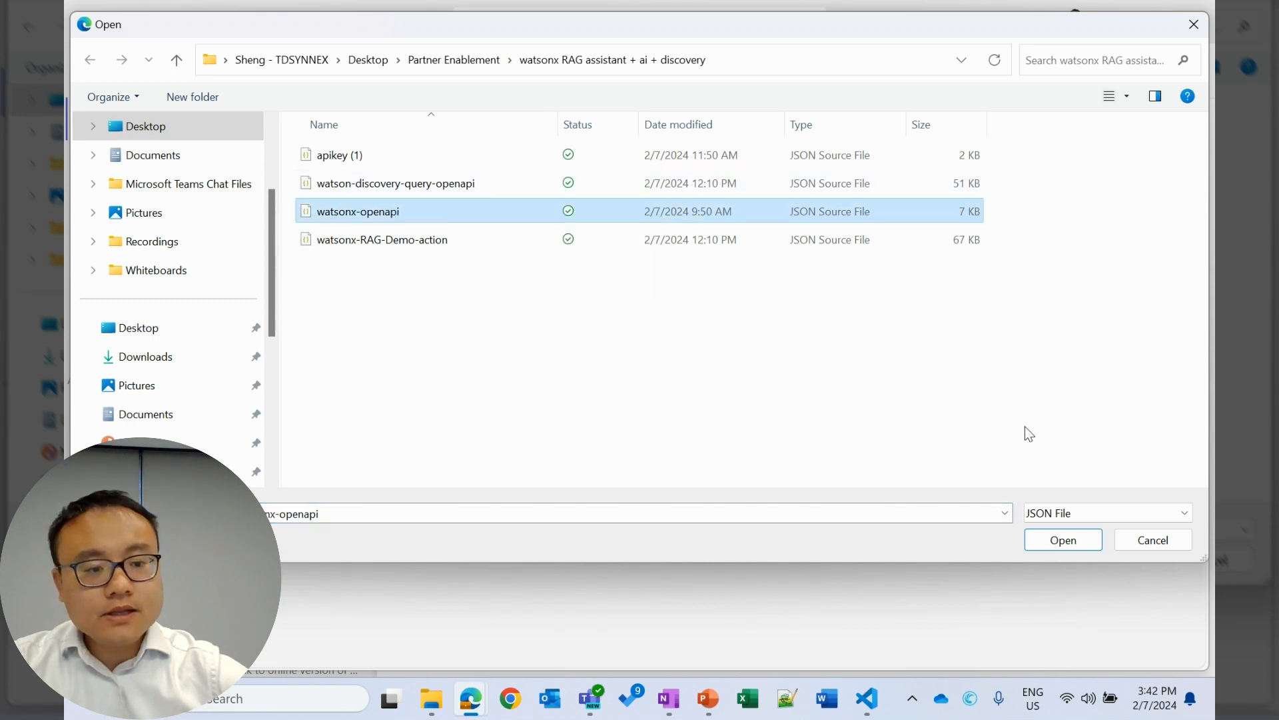
left_click(1062, 539)
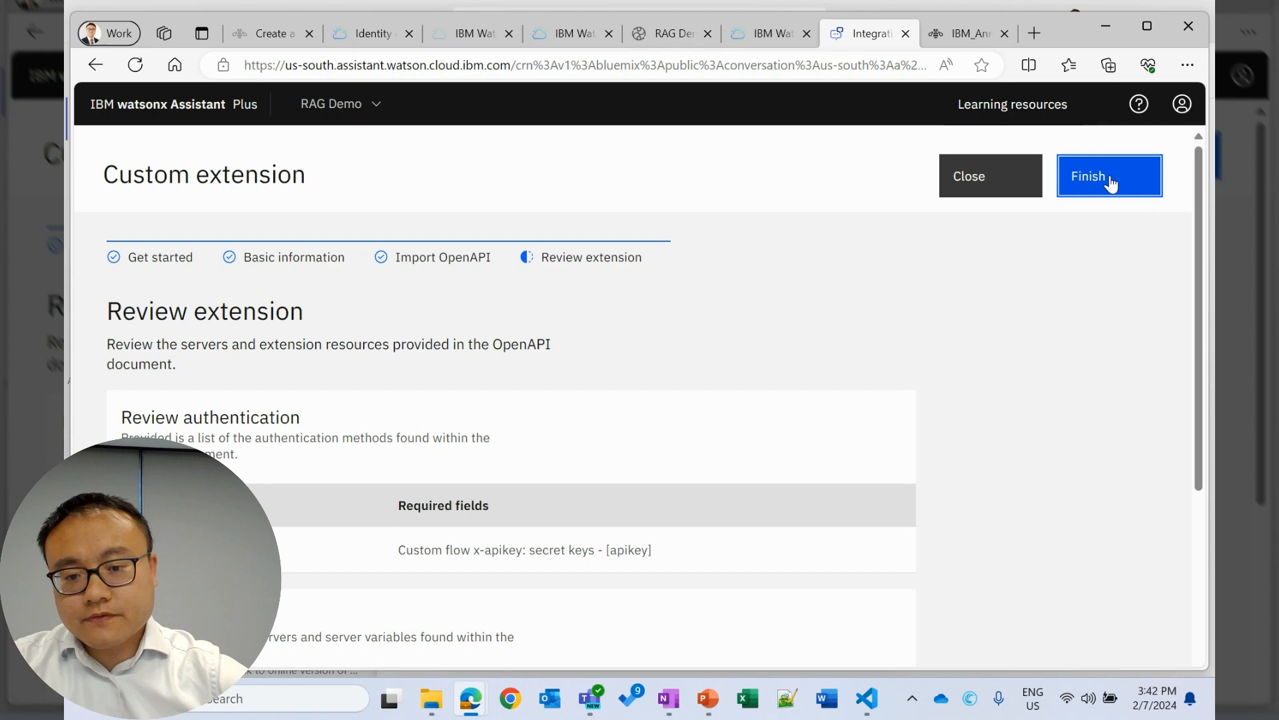
left_click(1108, 175)
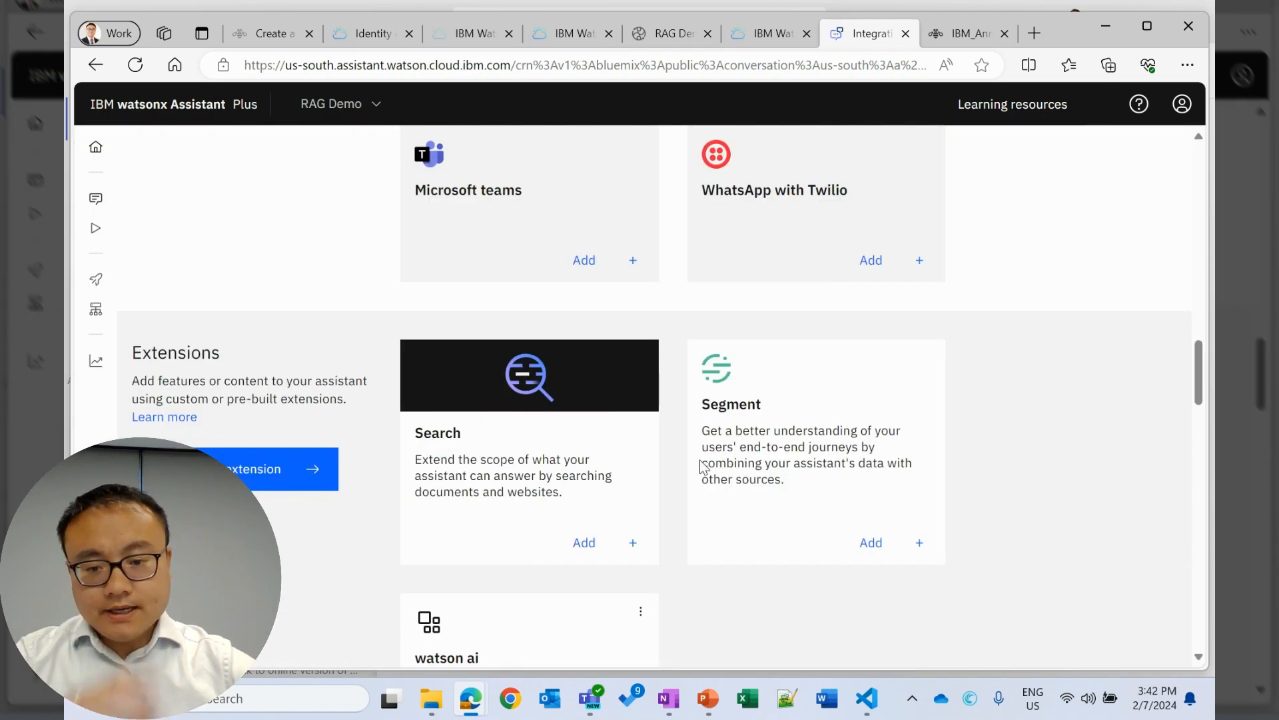
Add the watson ai extension, confirm, and advance to its authentication step.
scroll("down", 3)
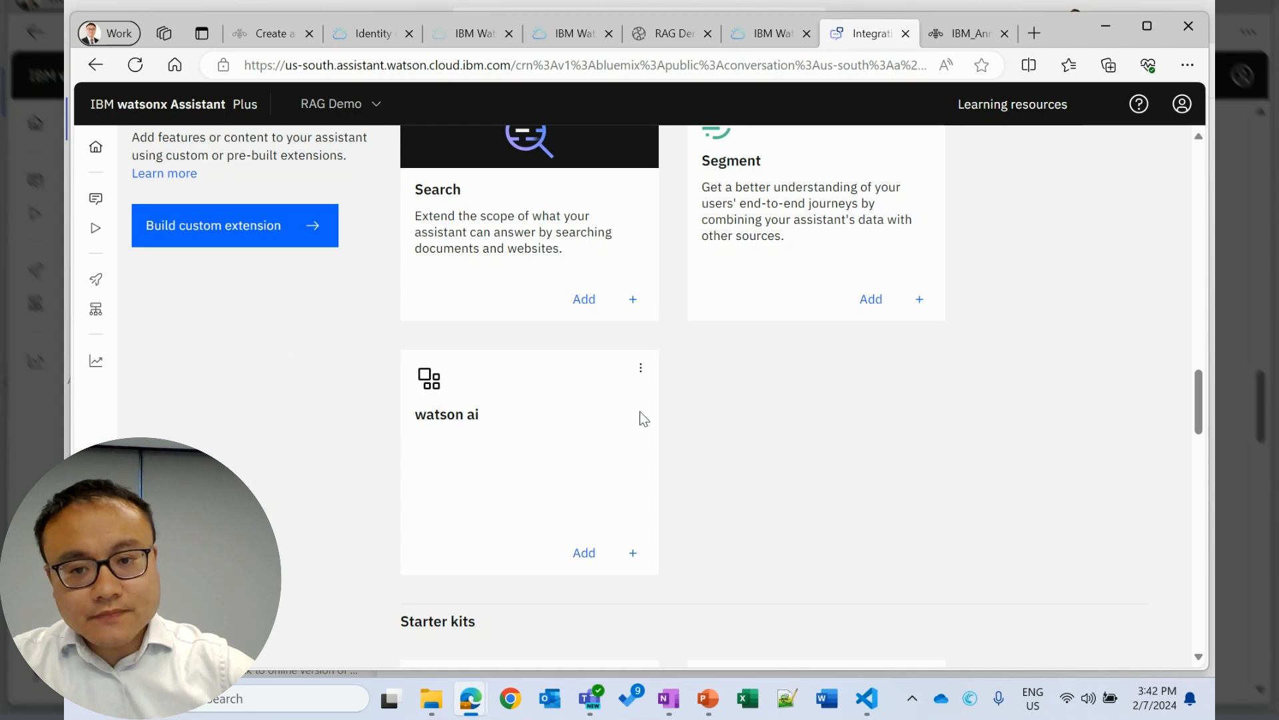
scroll("down", 3)
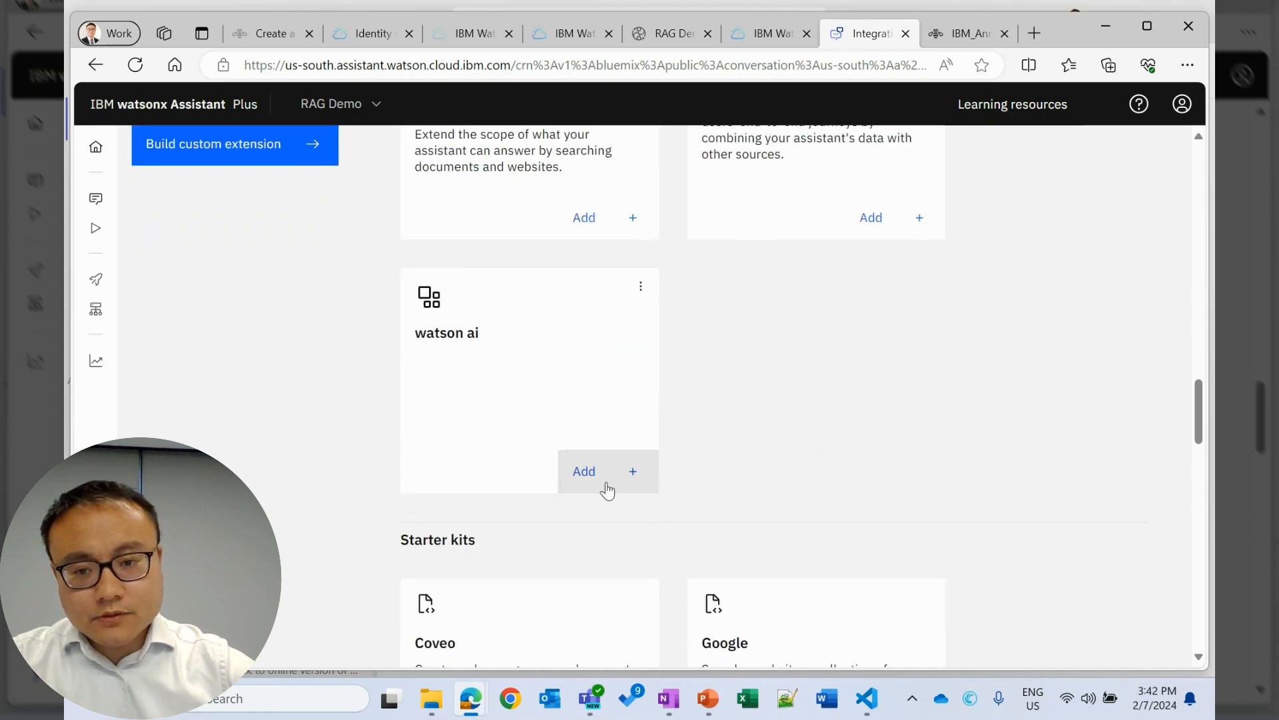
left_click(584, 471)
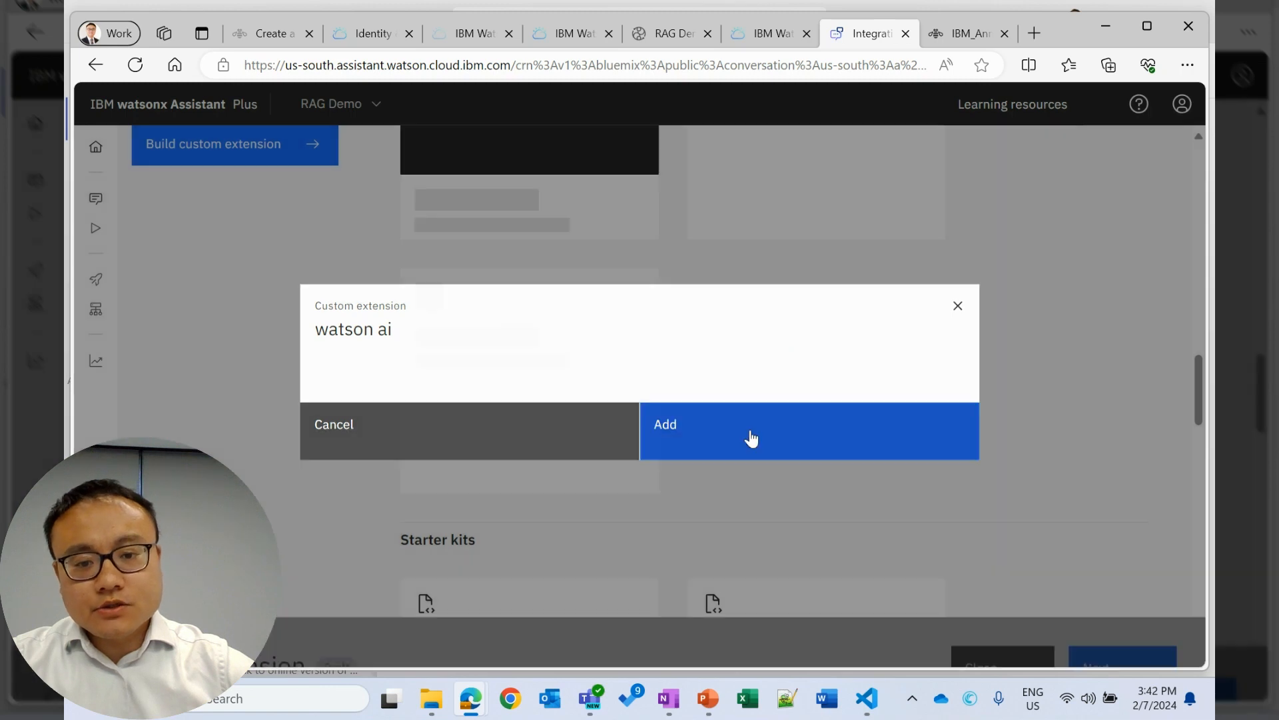
left_click(664, 424)
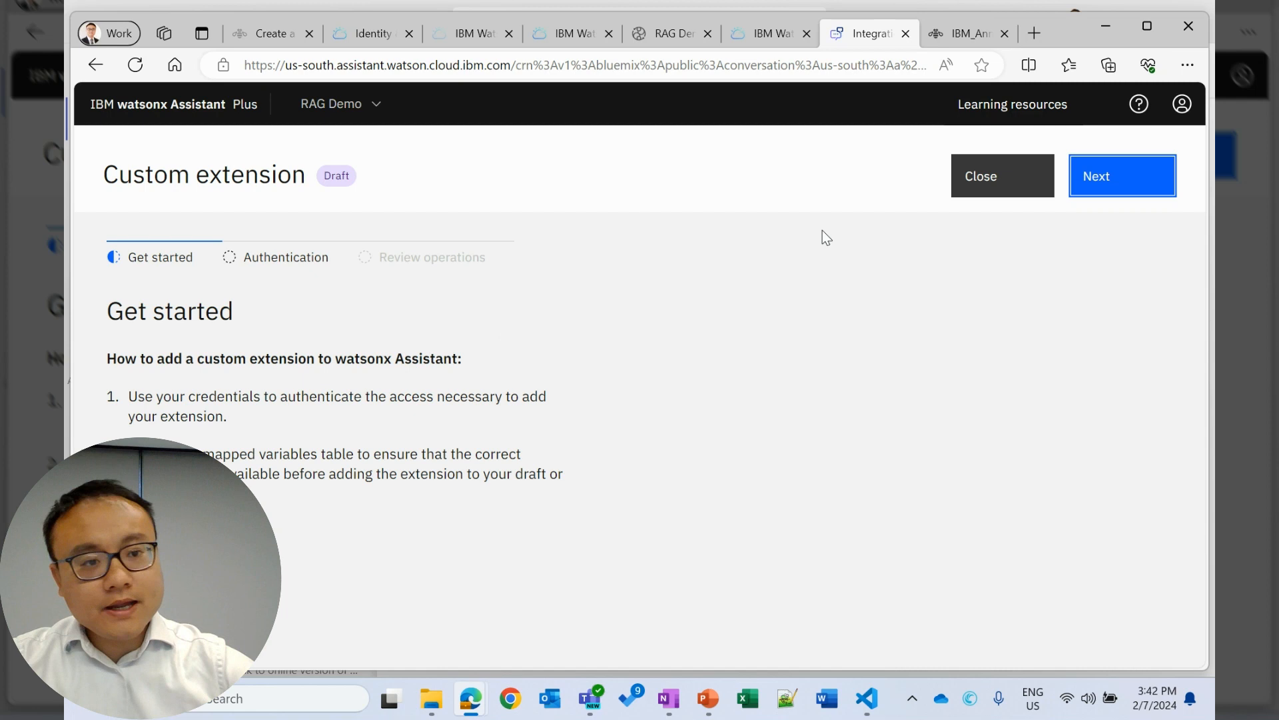
left_click(1122, 176)
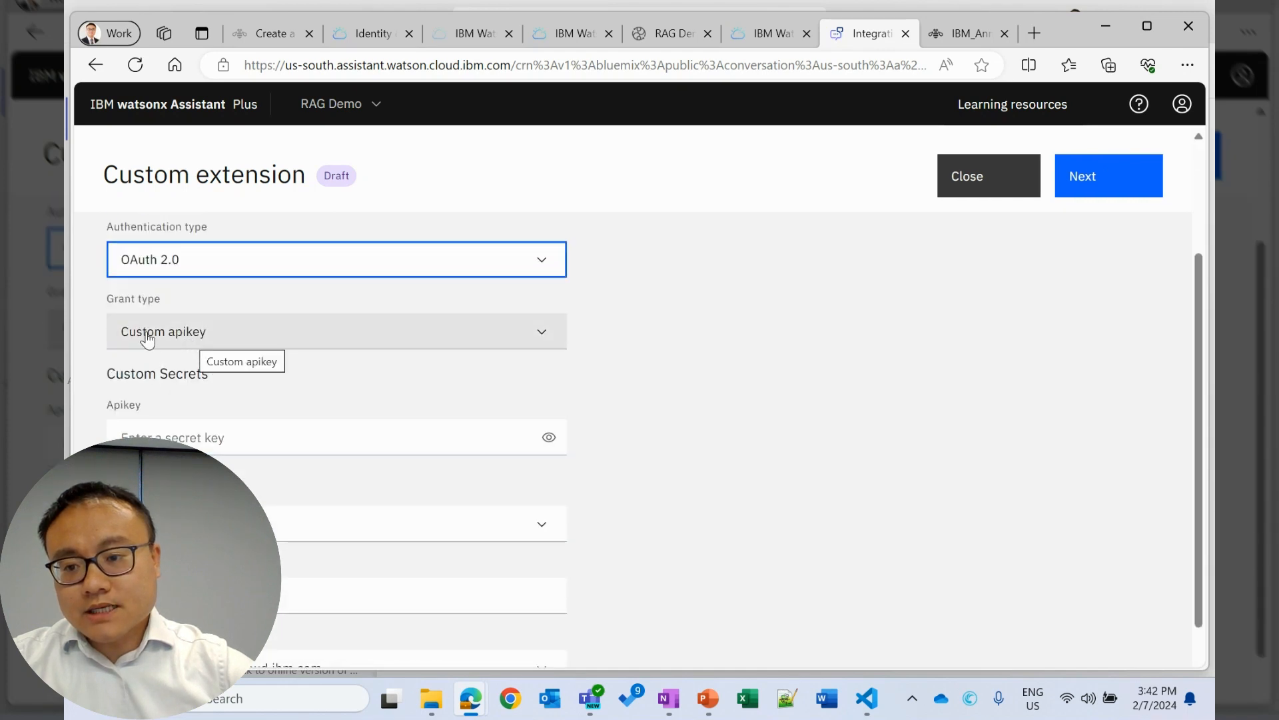
mouse_move(219, 347)
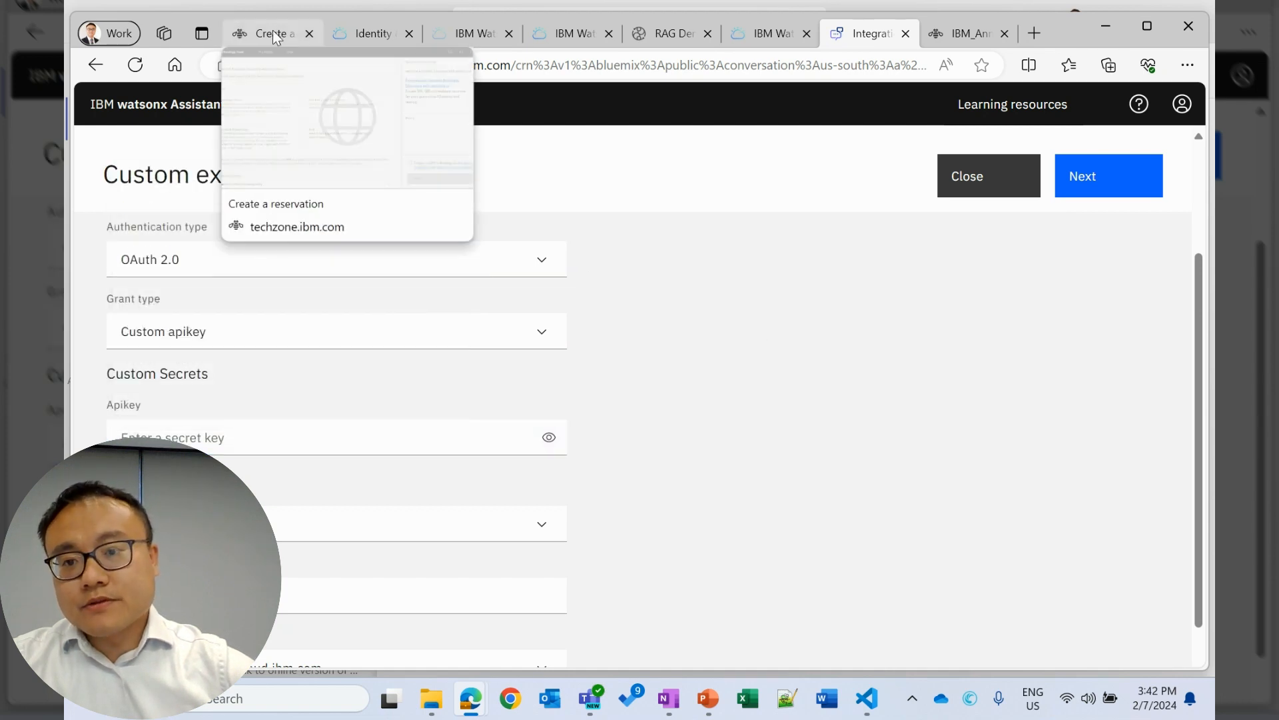
Switch to the IBM Cloud API keys tab and browse Downloads for the apikey file.
left_click(372, 33)
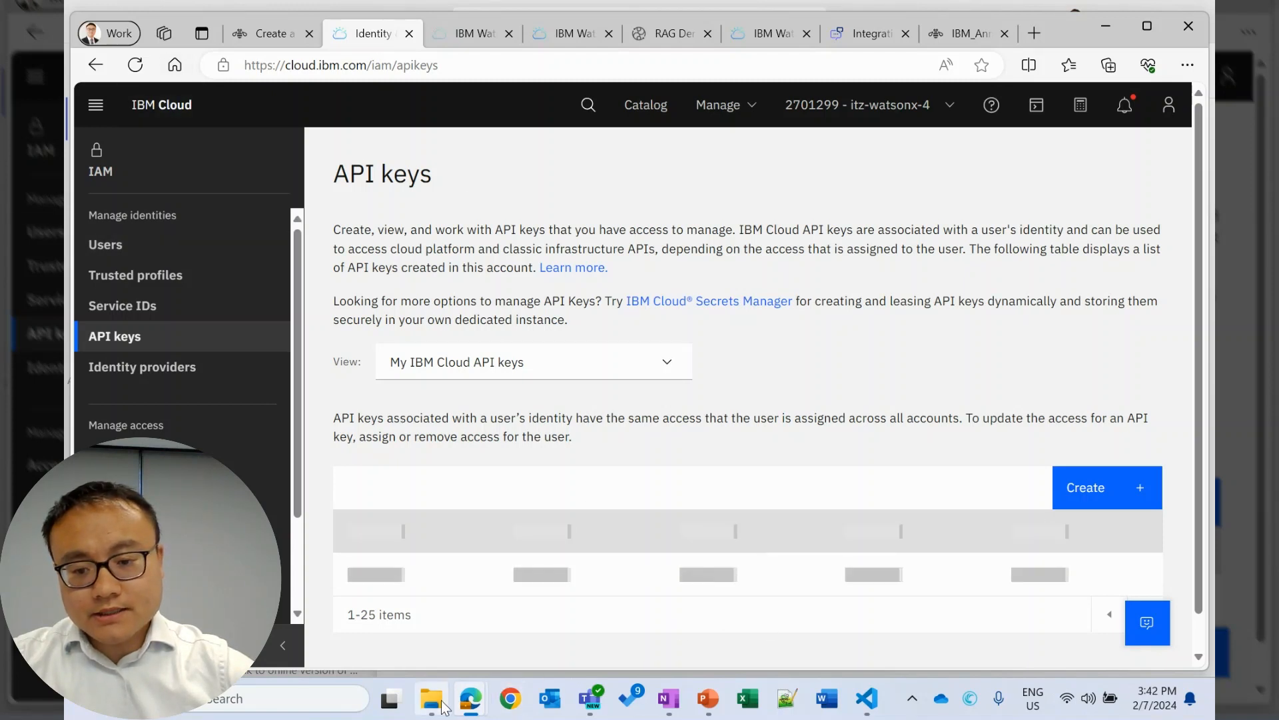
left_click(431, 698)
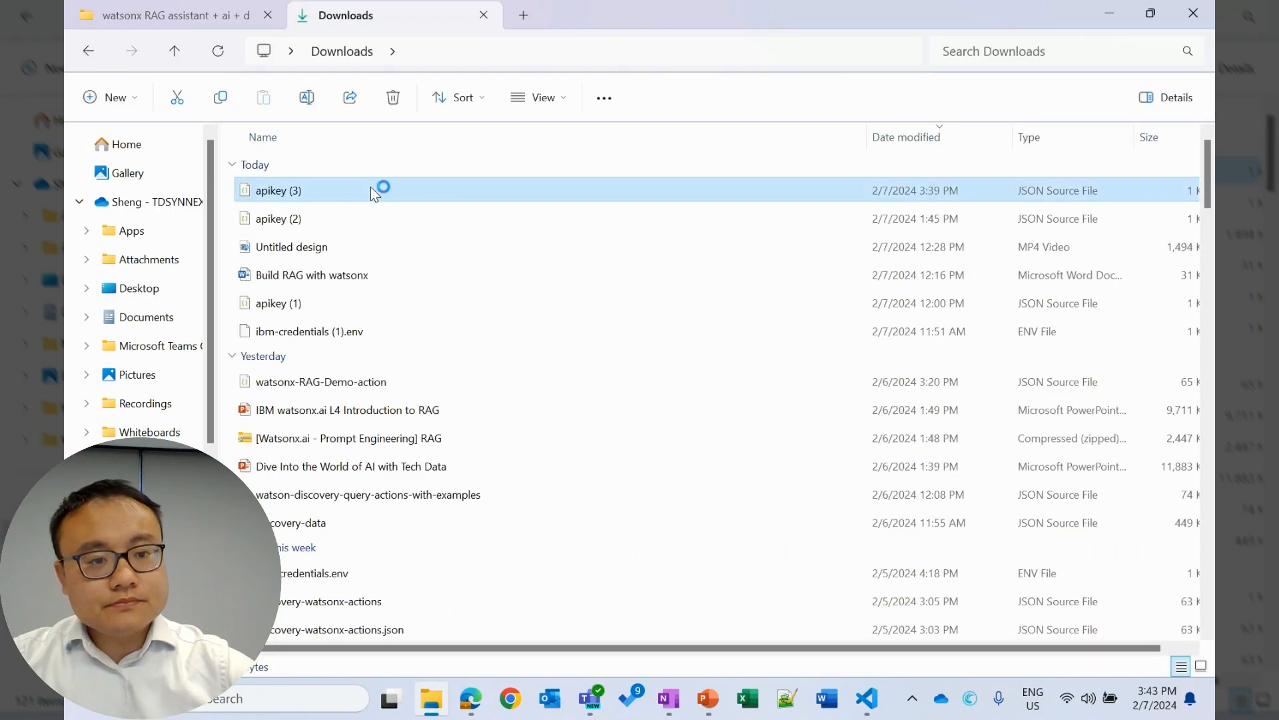
mouse_move(657, 179)
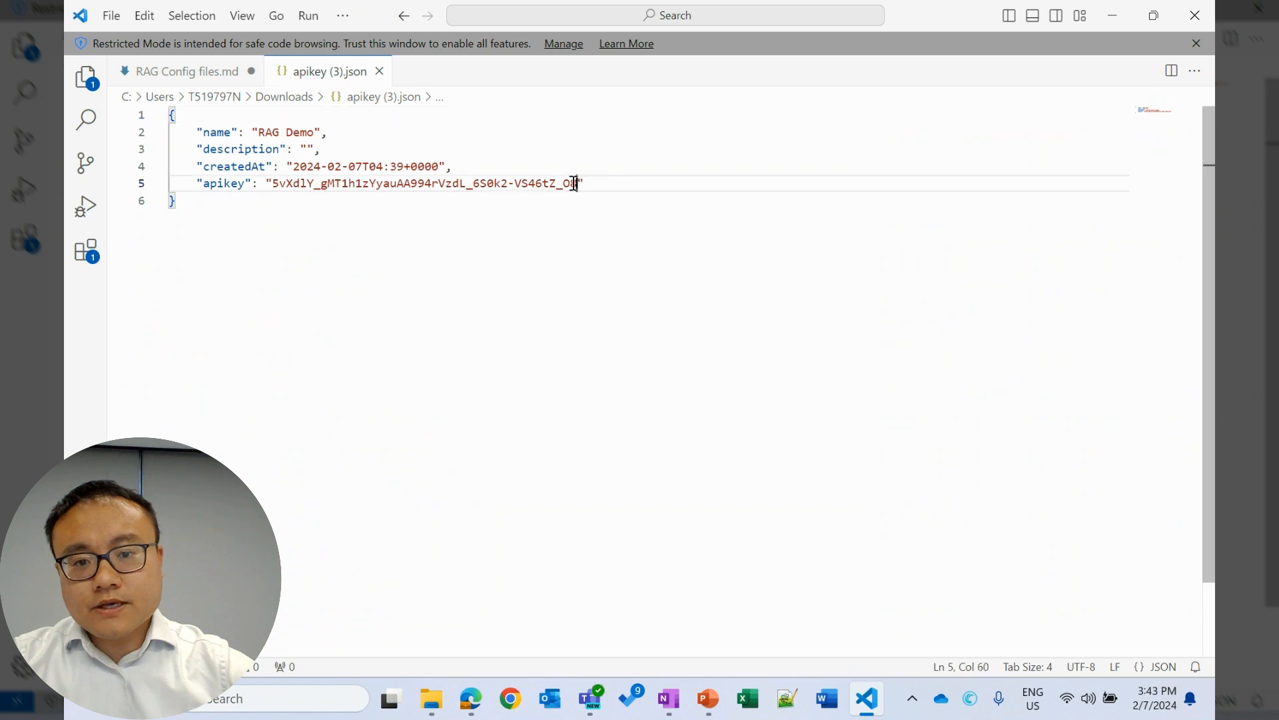
Select the API key value inside apikey (3).json in VS Code.
double_click(420, 182)
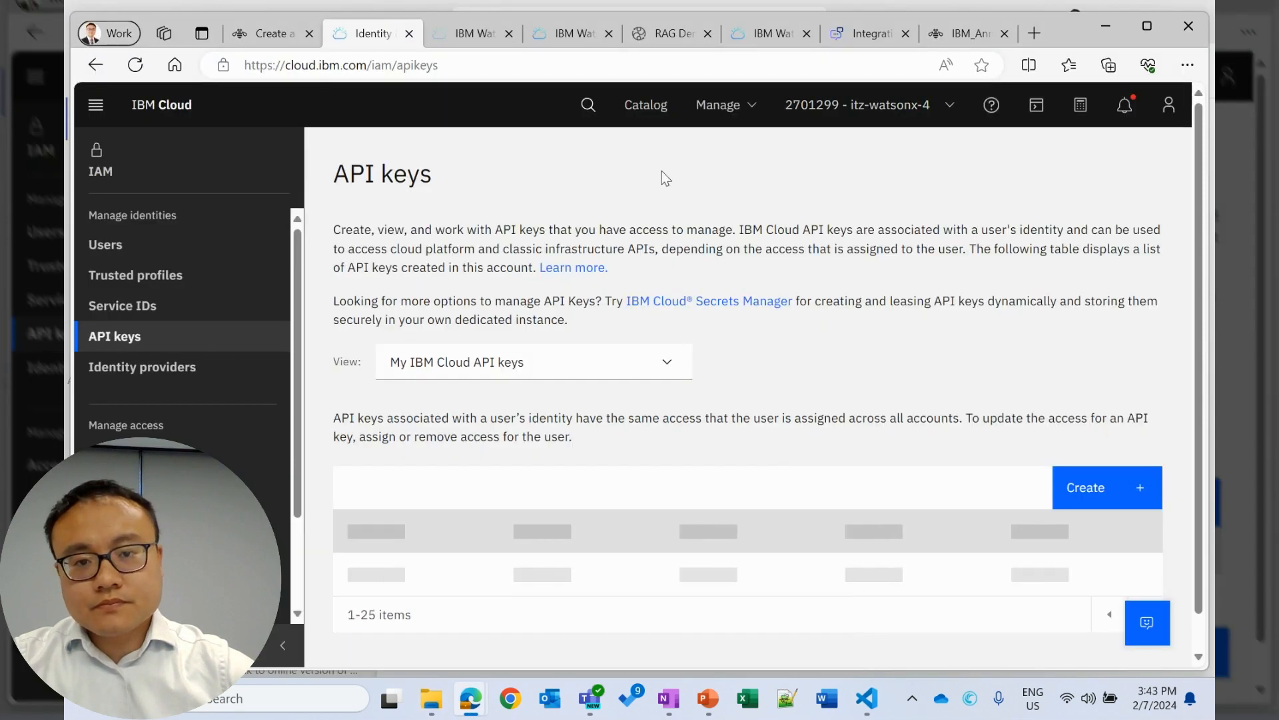
Back in watsonx Assistant, review watson ai operations and finish the extension.
left_click(868, 33)
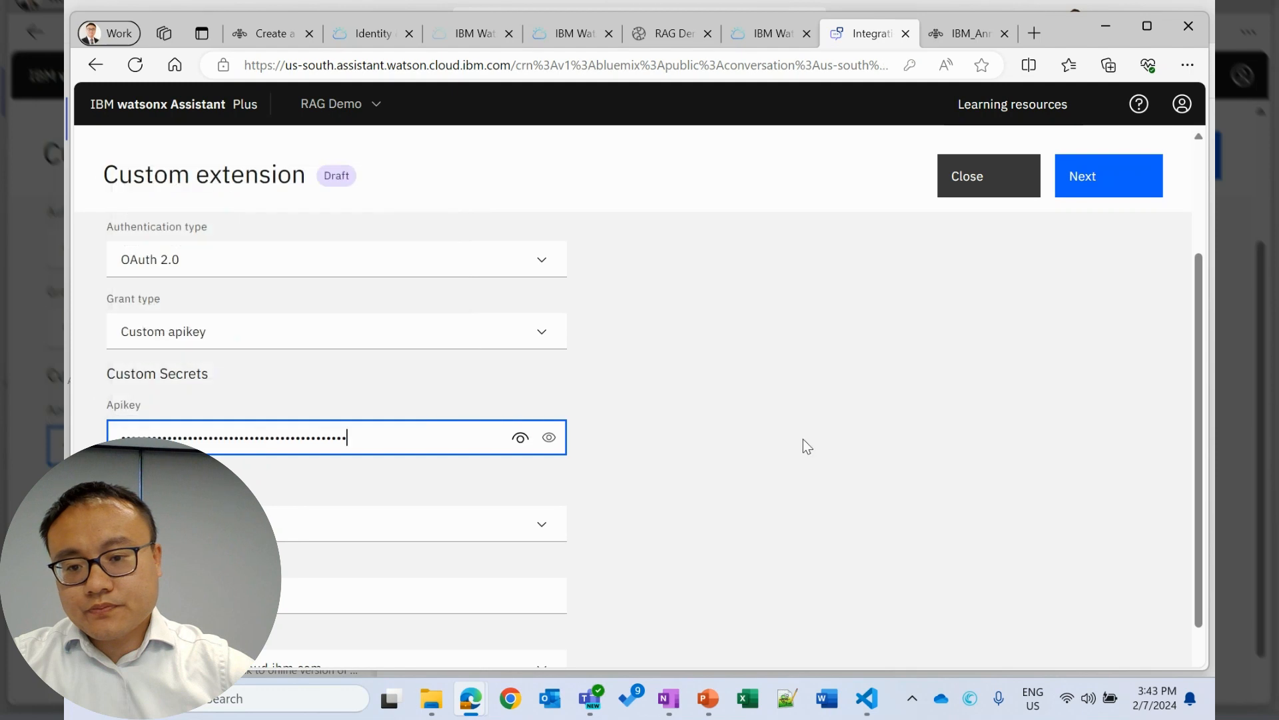
left_click(1108, 175)
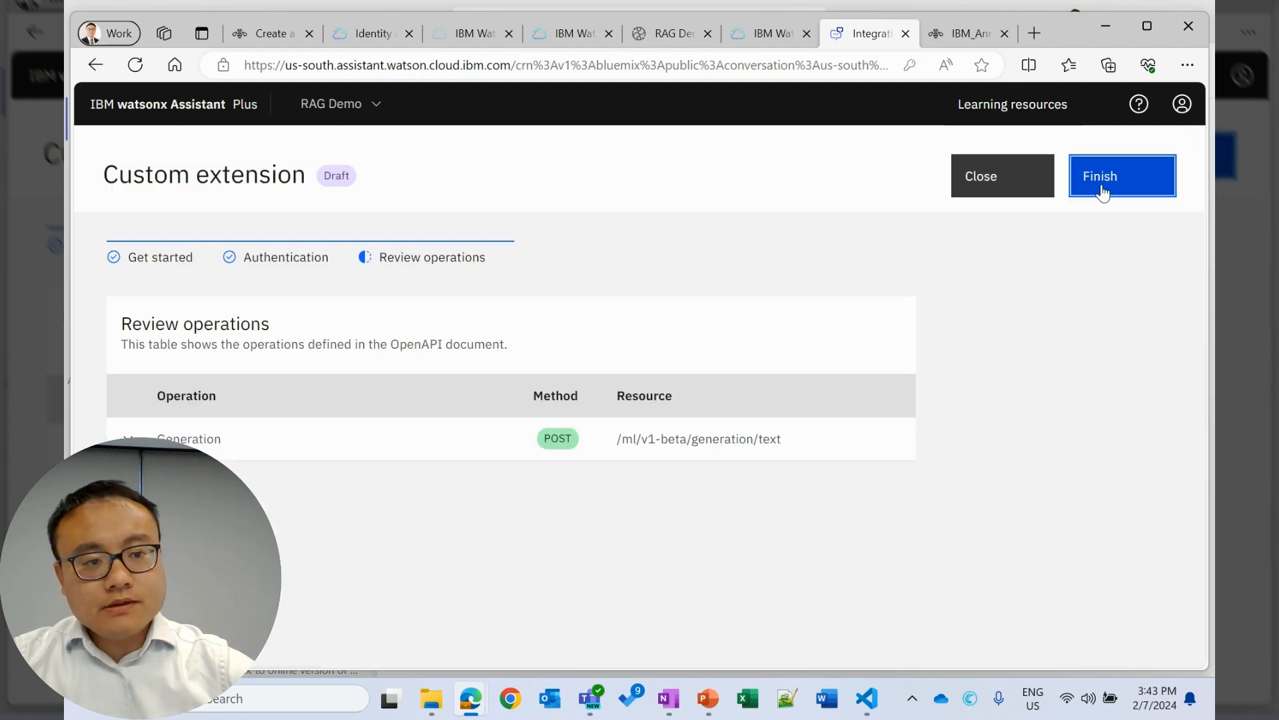
left_click(1122, 176)
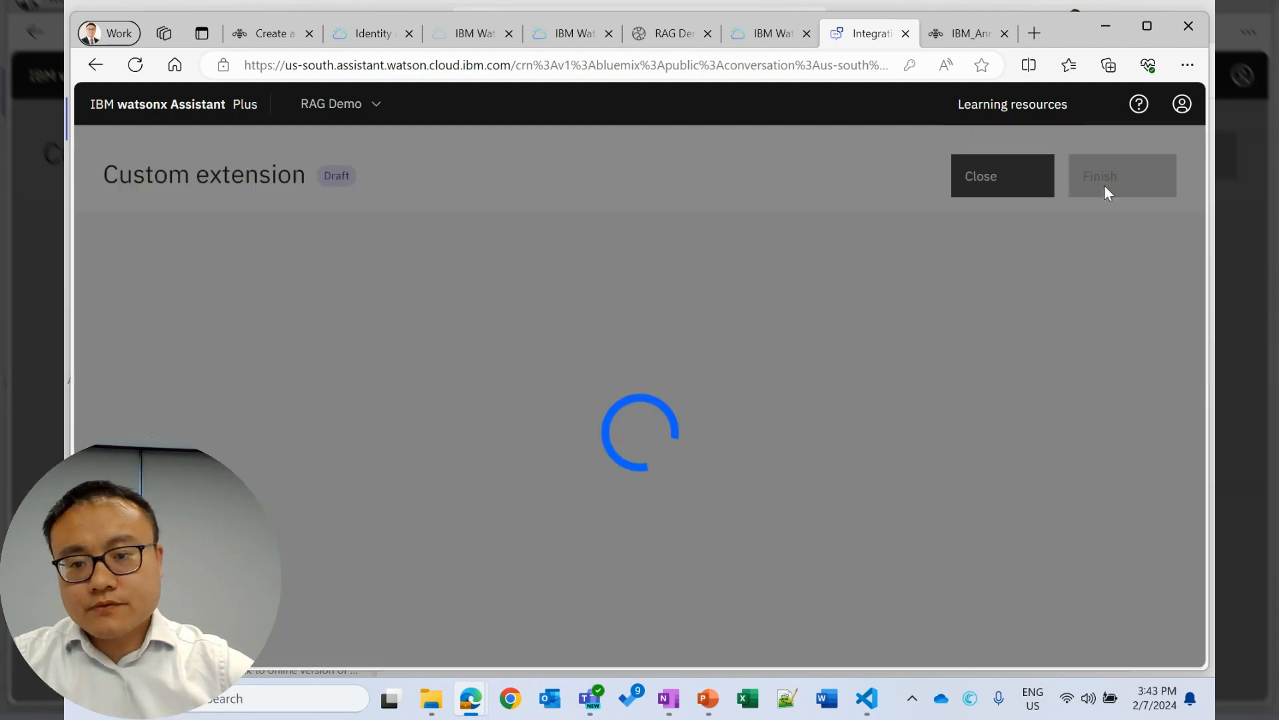
left_click(979, 176)
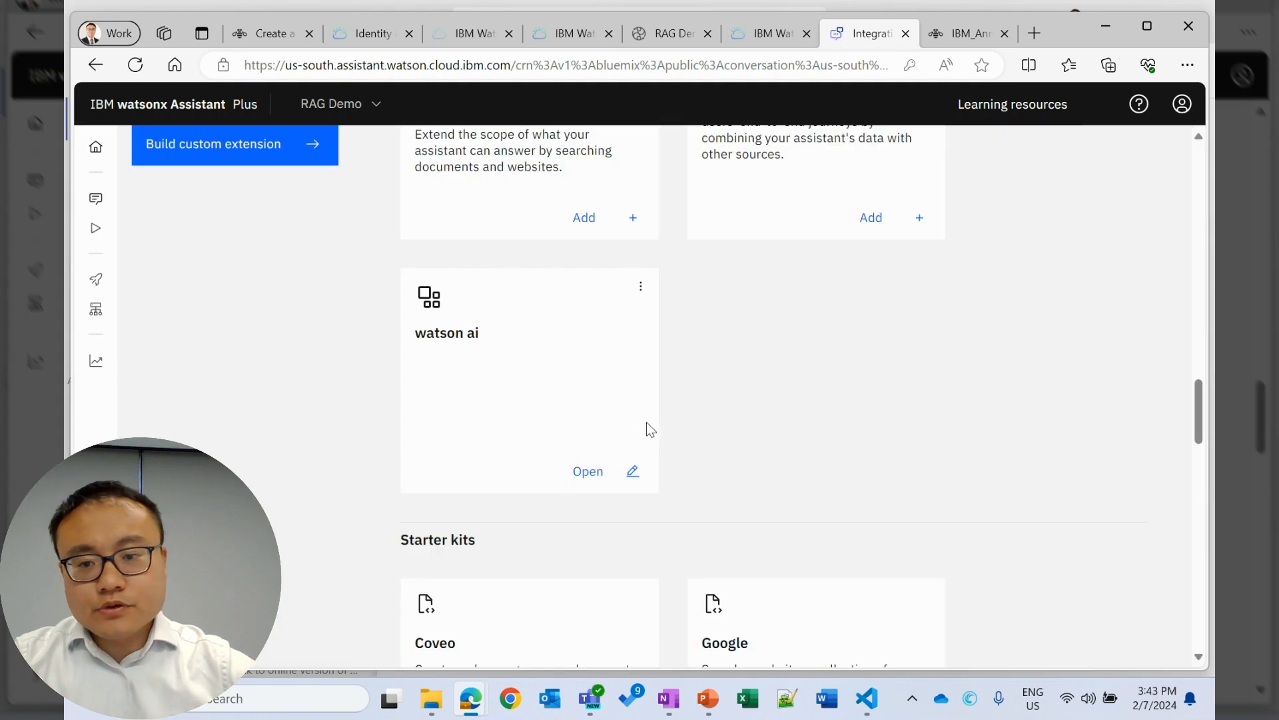
Build a custom extension named 'cisco' from watson-discovery-query-openapi.json and finish it.
left_click(233, 144)
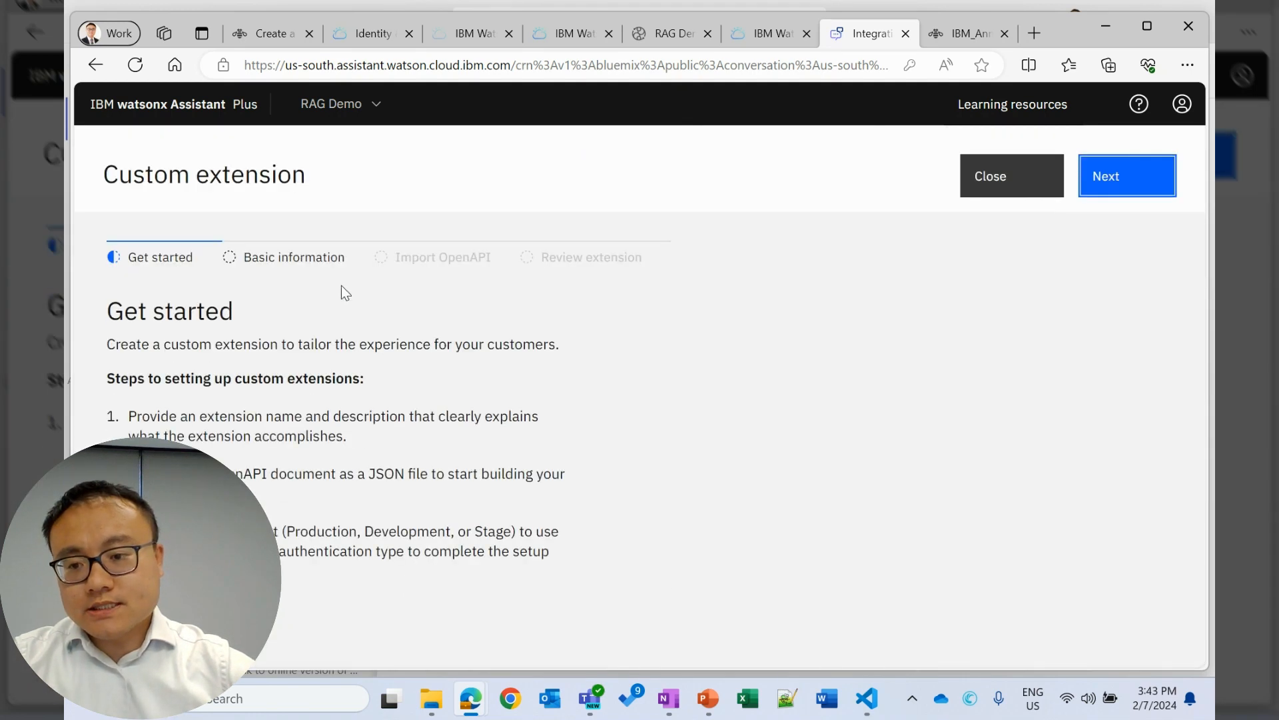
left_click(1127, 175)
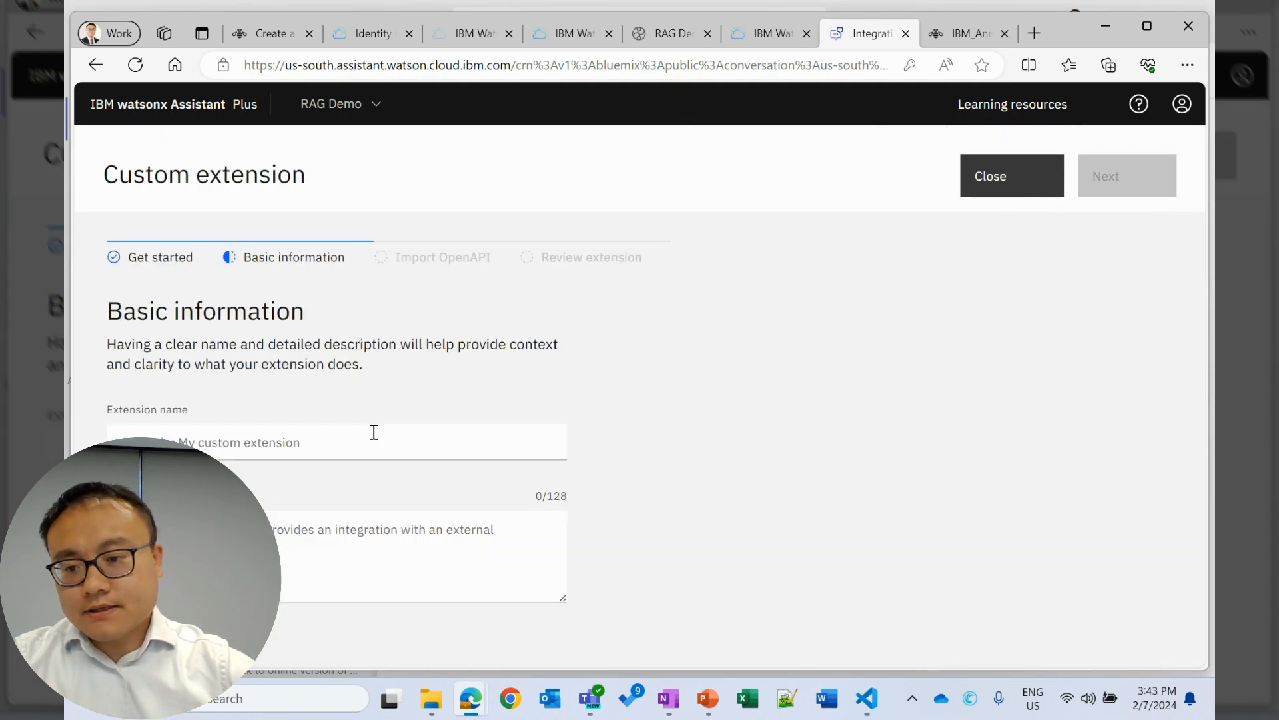
left_click(334, 441)
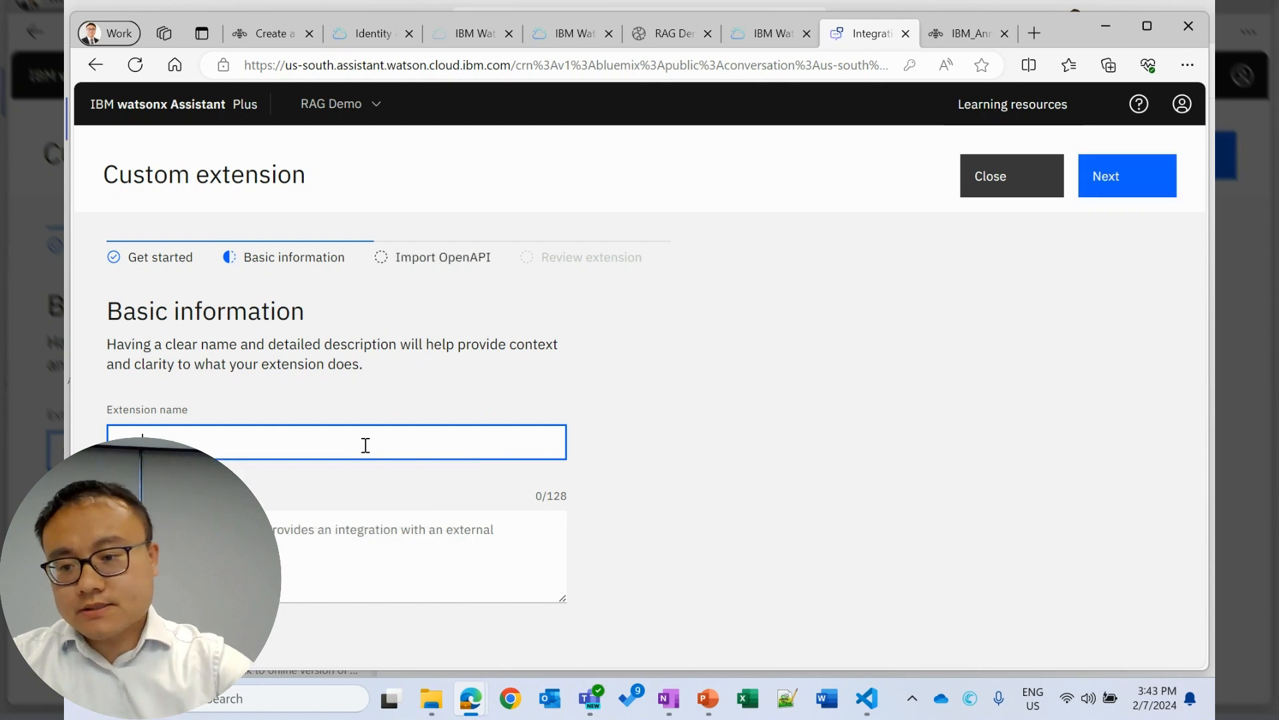
type("ciscovery")
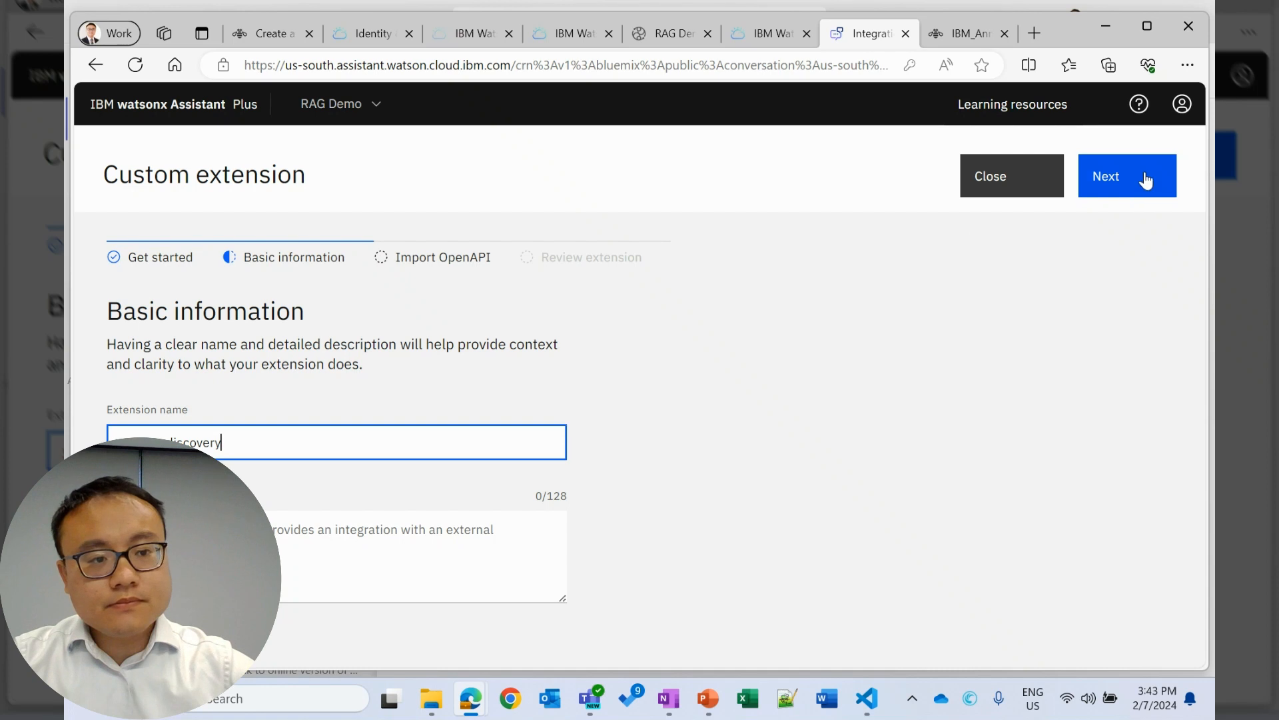
left_click(1126, 176)
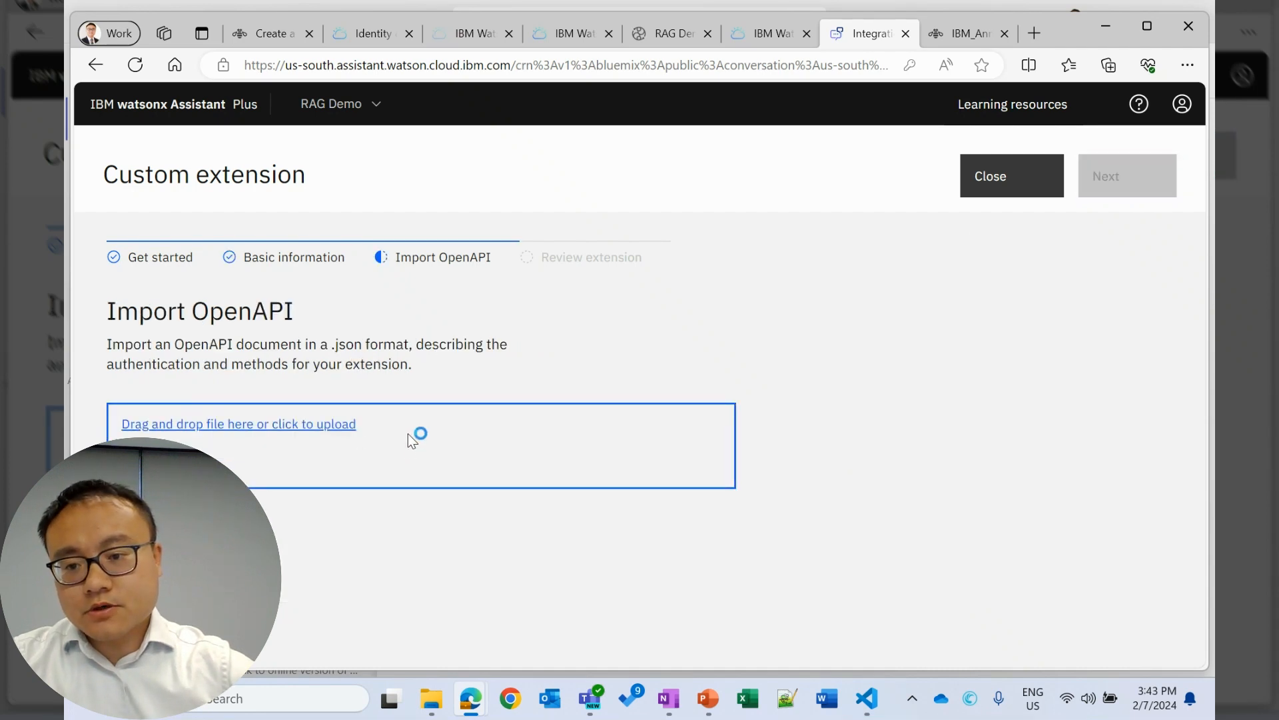
left_click(239, 424)
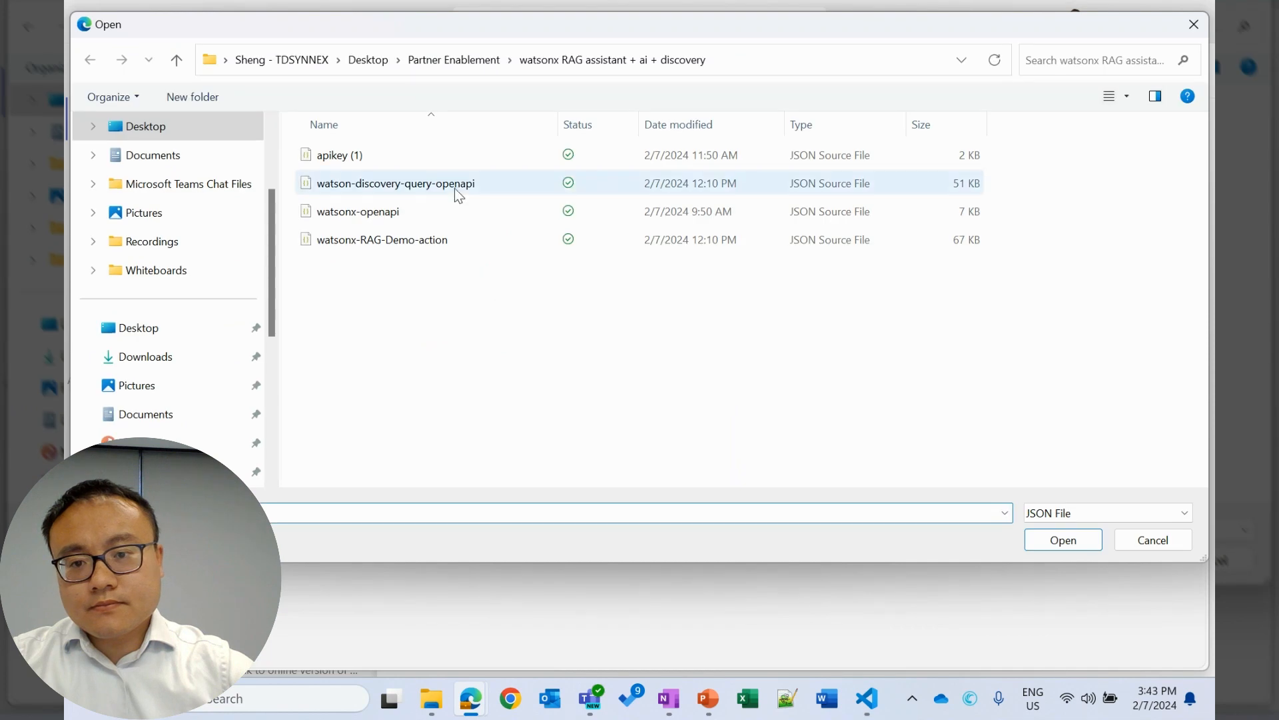
left_click(395, 183)
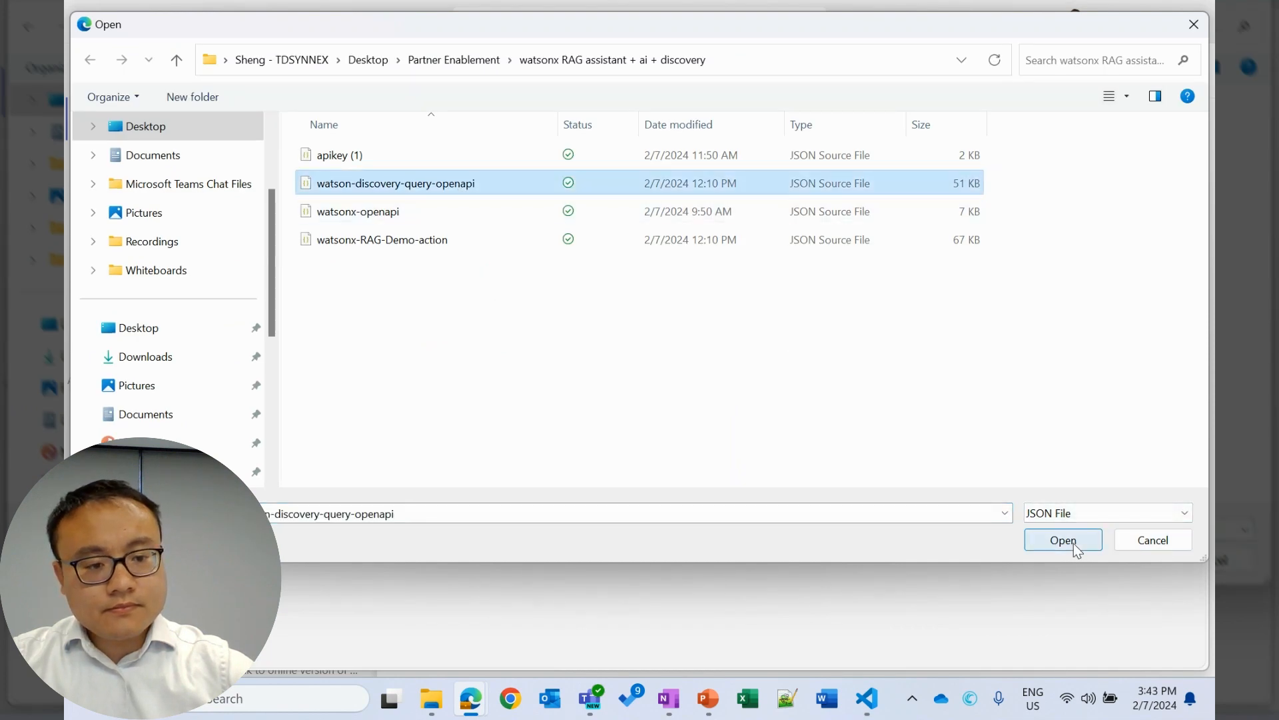
left_click(1064, 539)
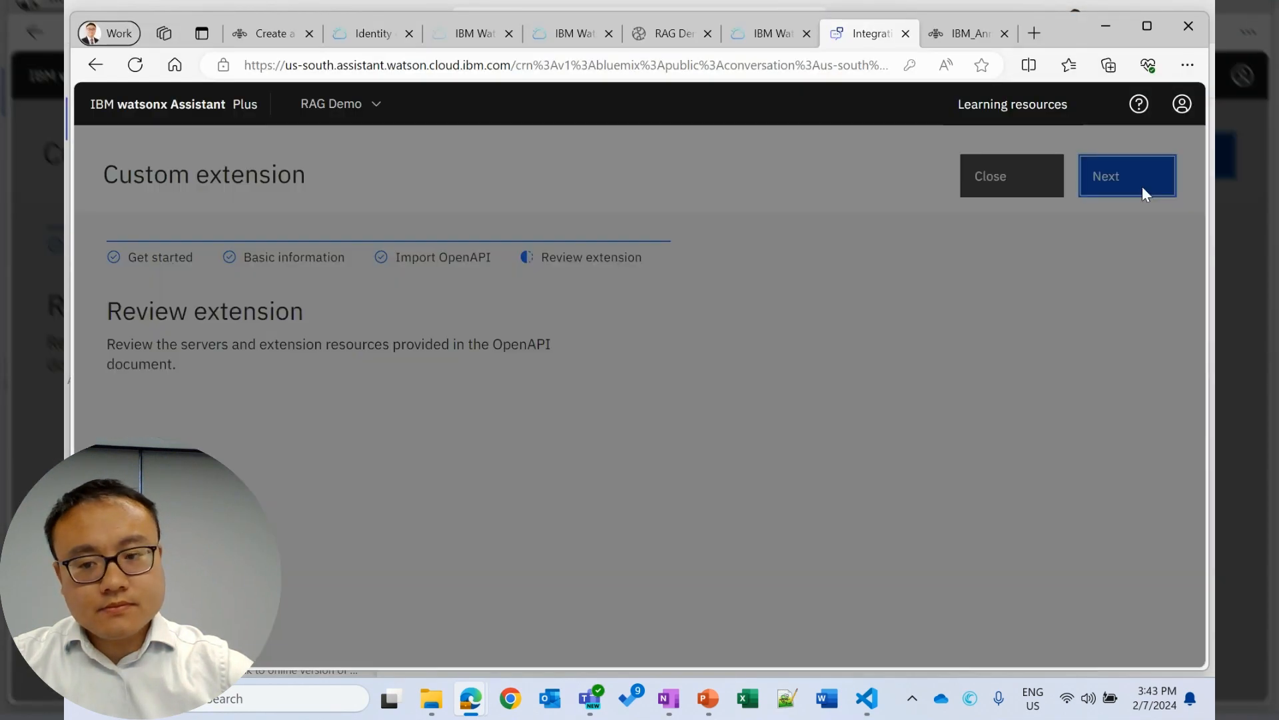
left_click(1127, 175)
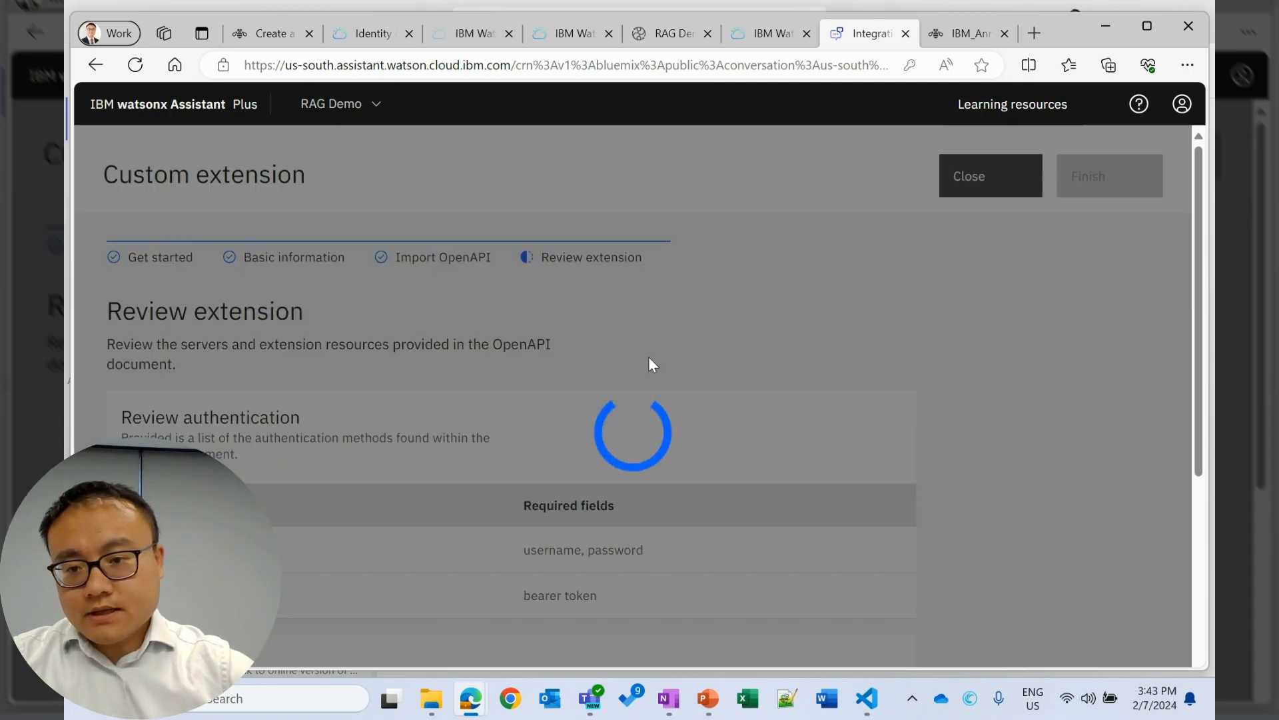
Add the watson discovery extension with Basic auth authentication and username 'apikey'.
left_click(989, 175)
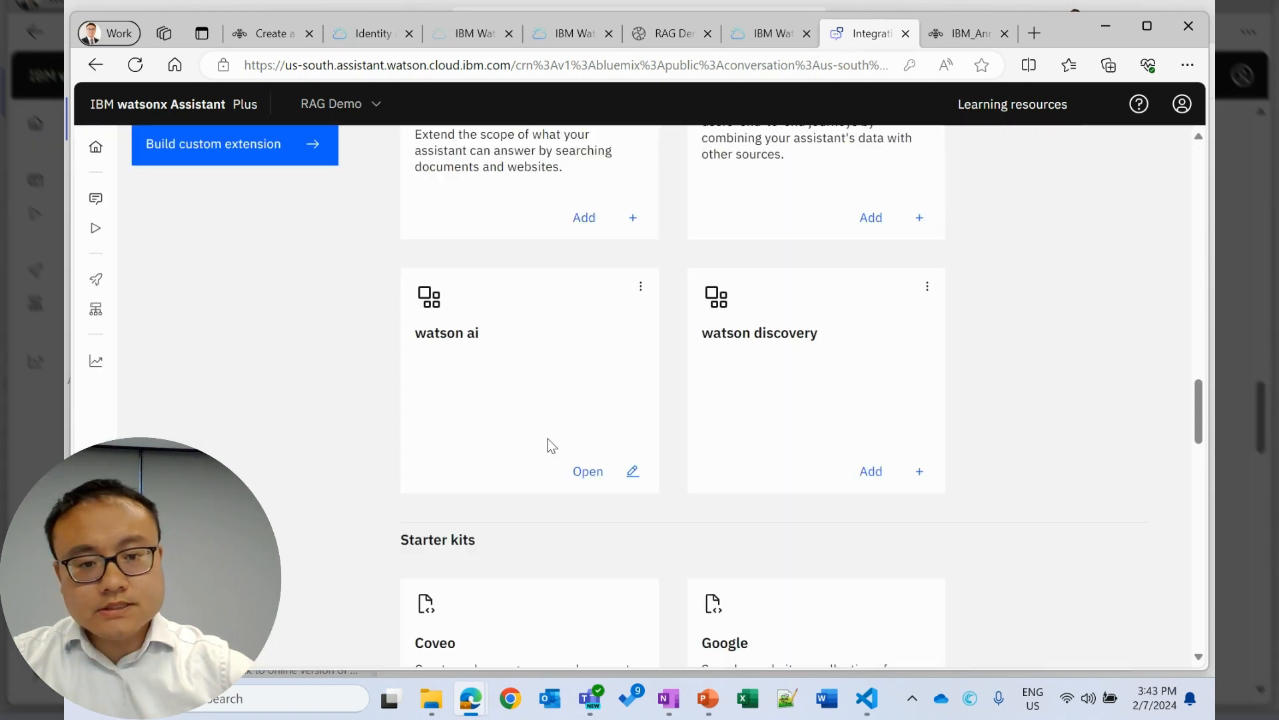
left_click(871, 471)
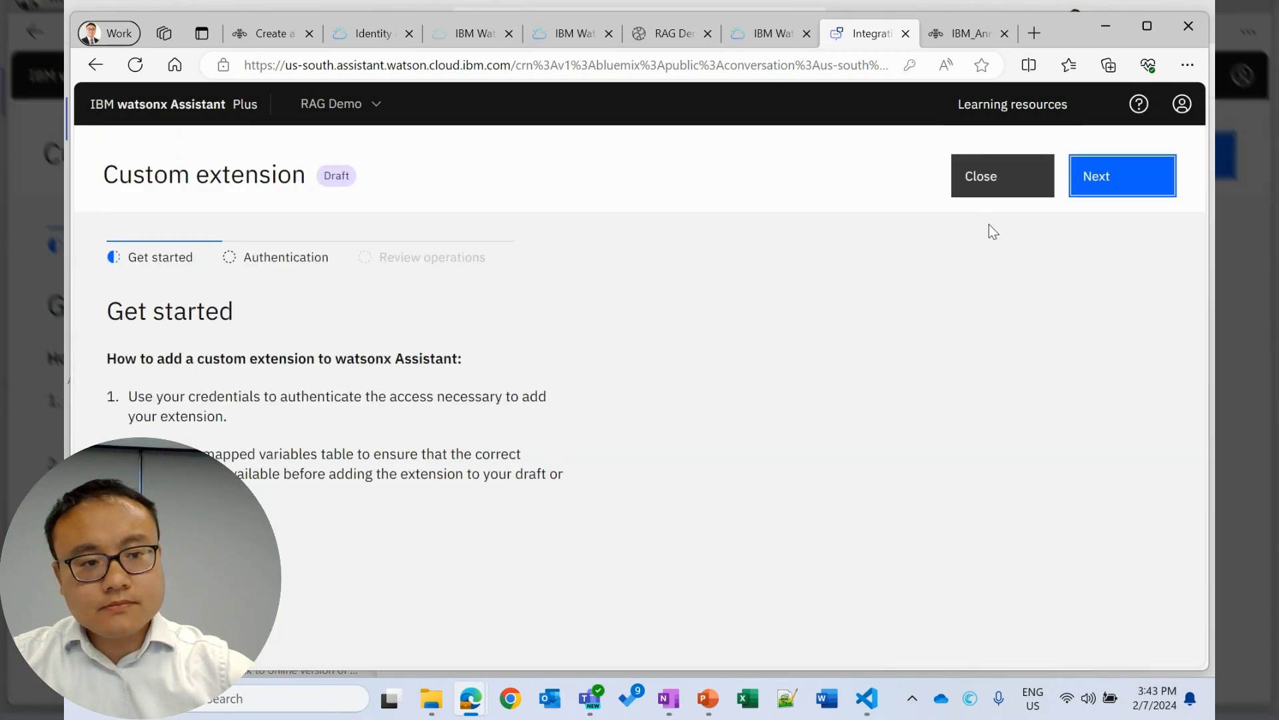
left_click(1122, 175)
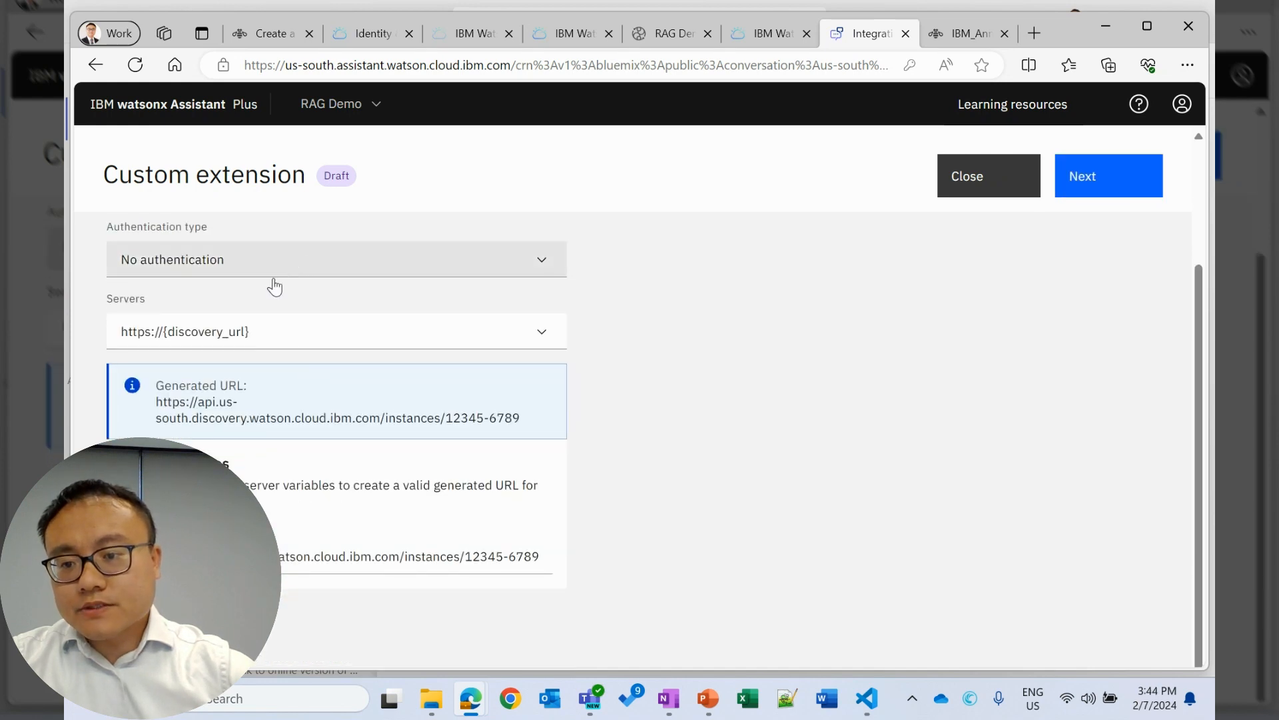
left_click(334, 259)
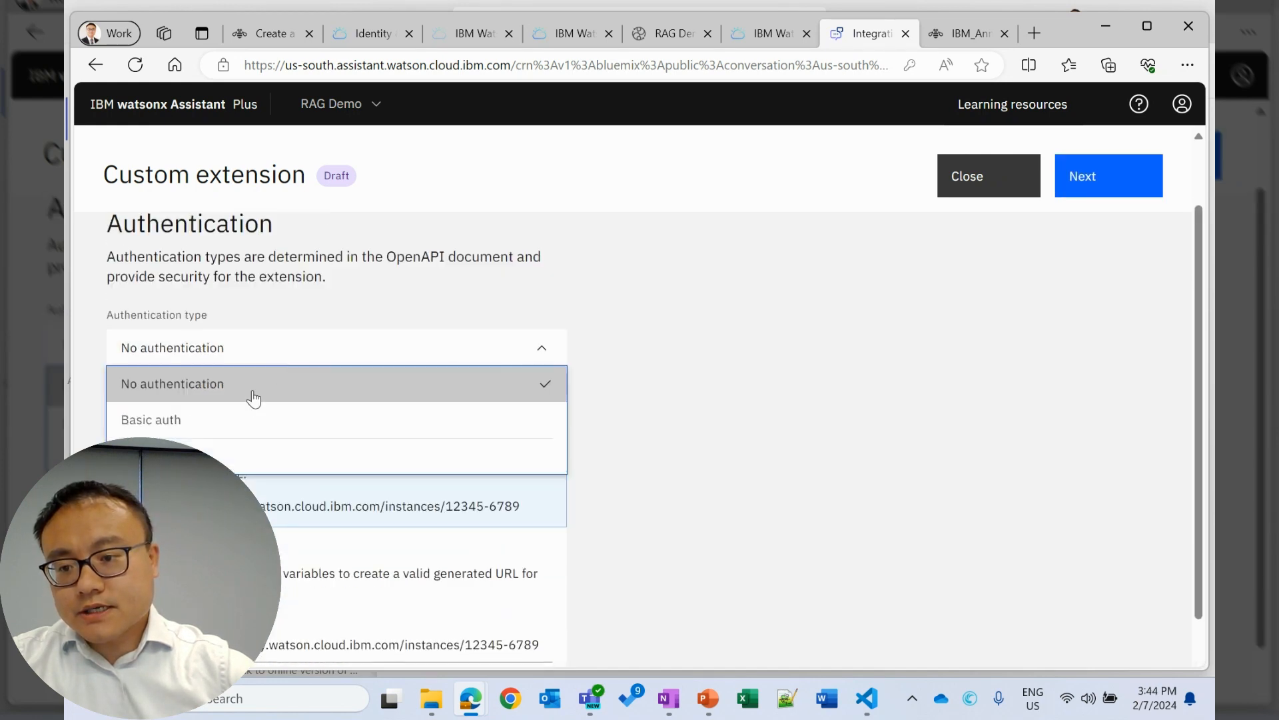
left_click(151, 418)
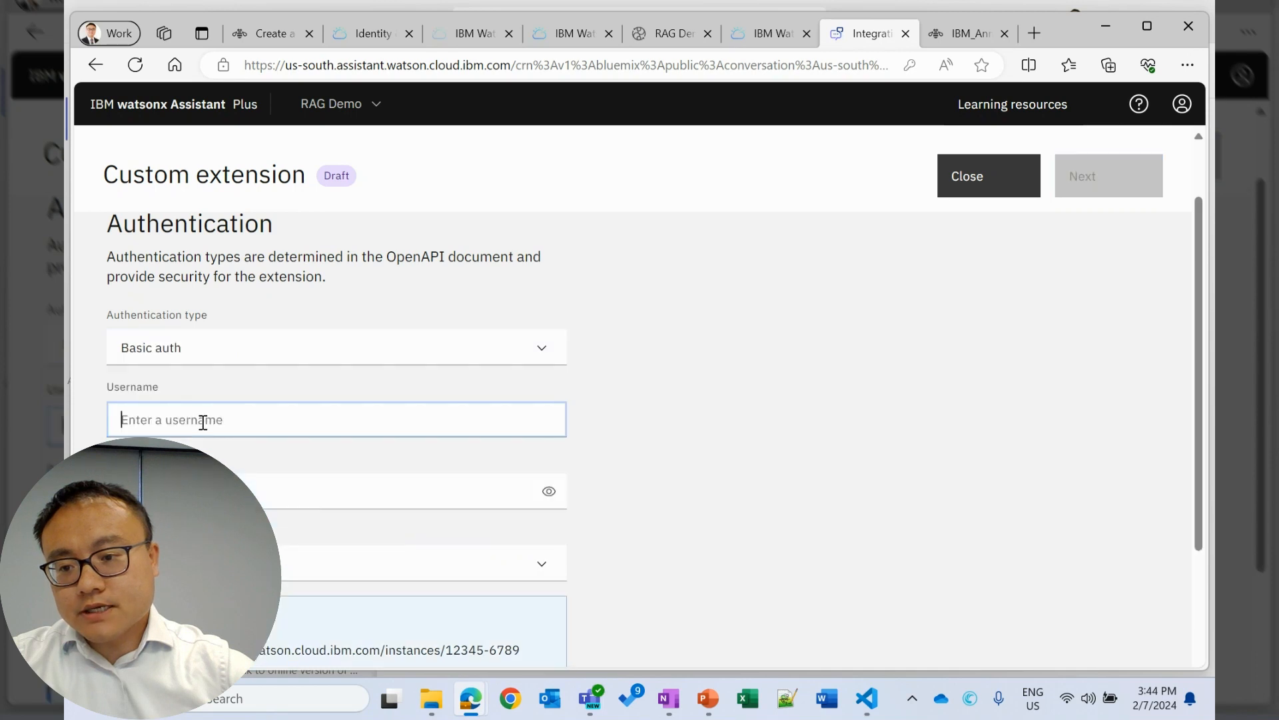
type("apikey")
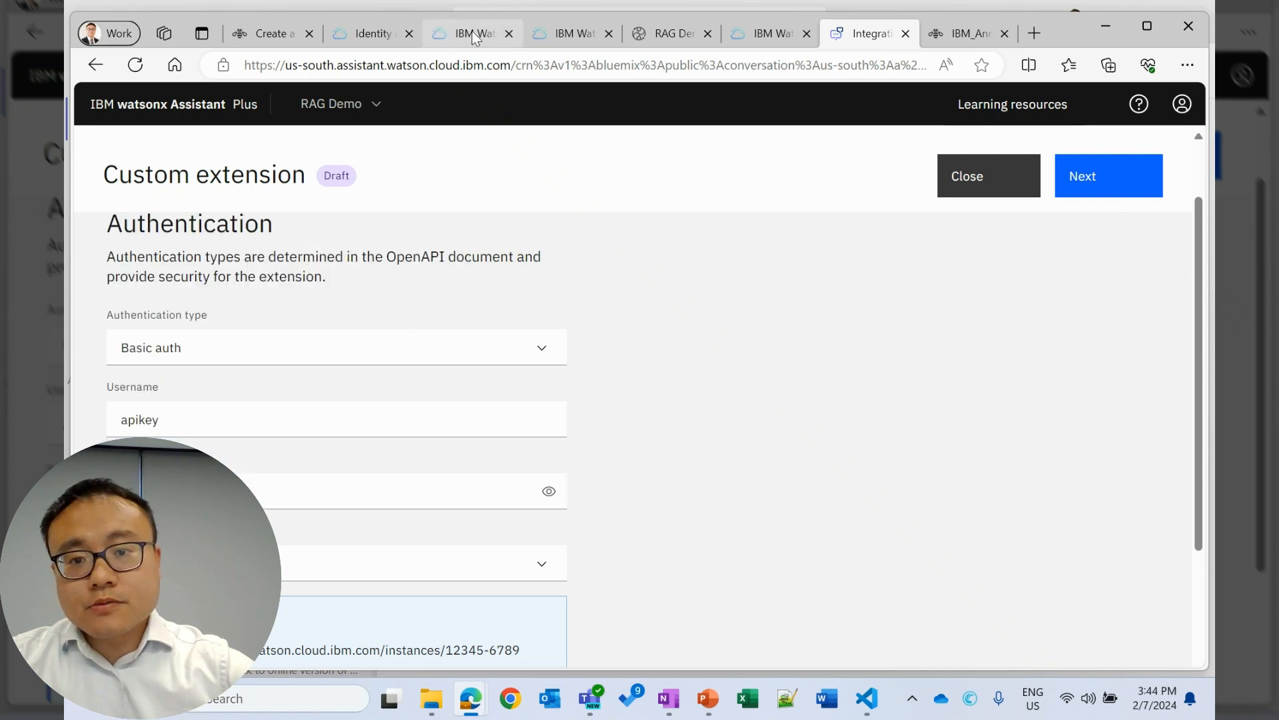
Copy the Discovery API key from IBM Cloud as the extension's password.
left_click(466, 33)
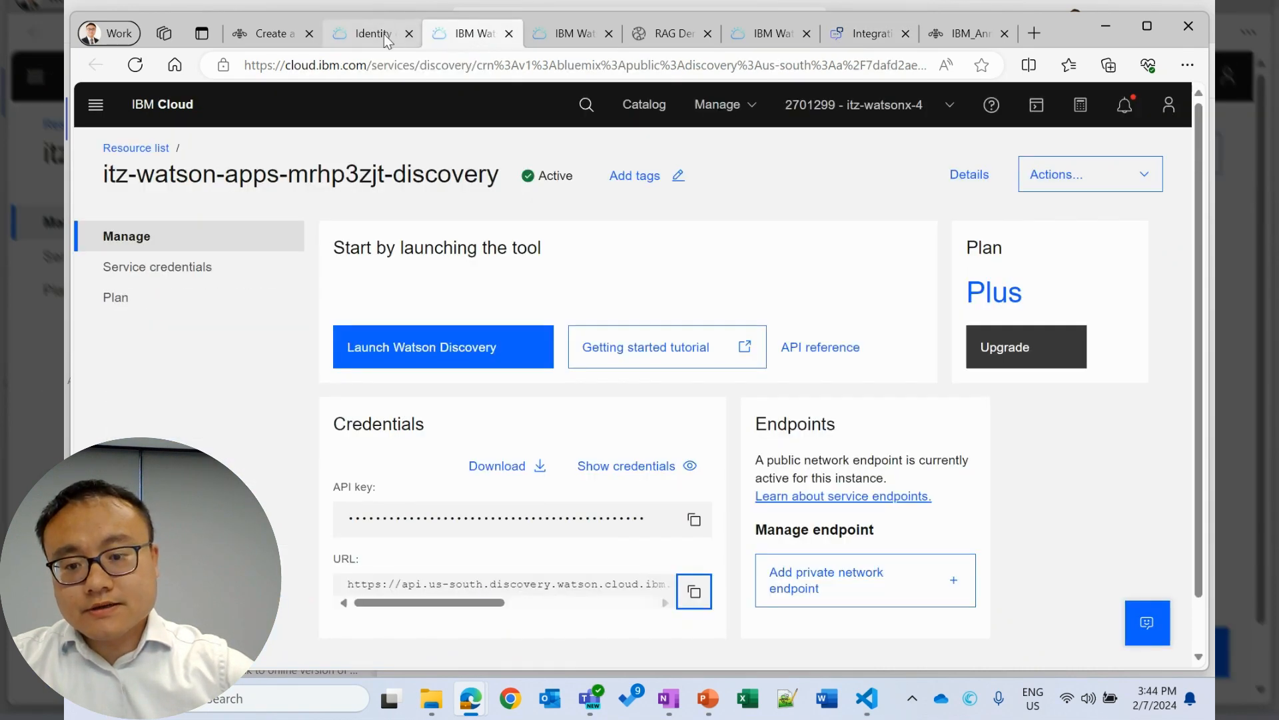
left_click(693, 520)
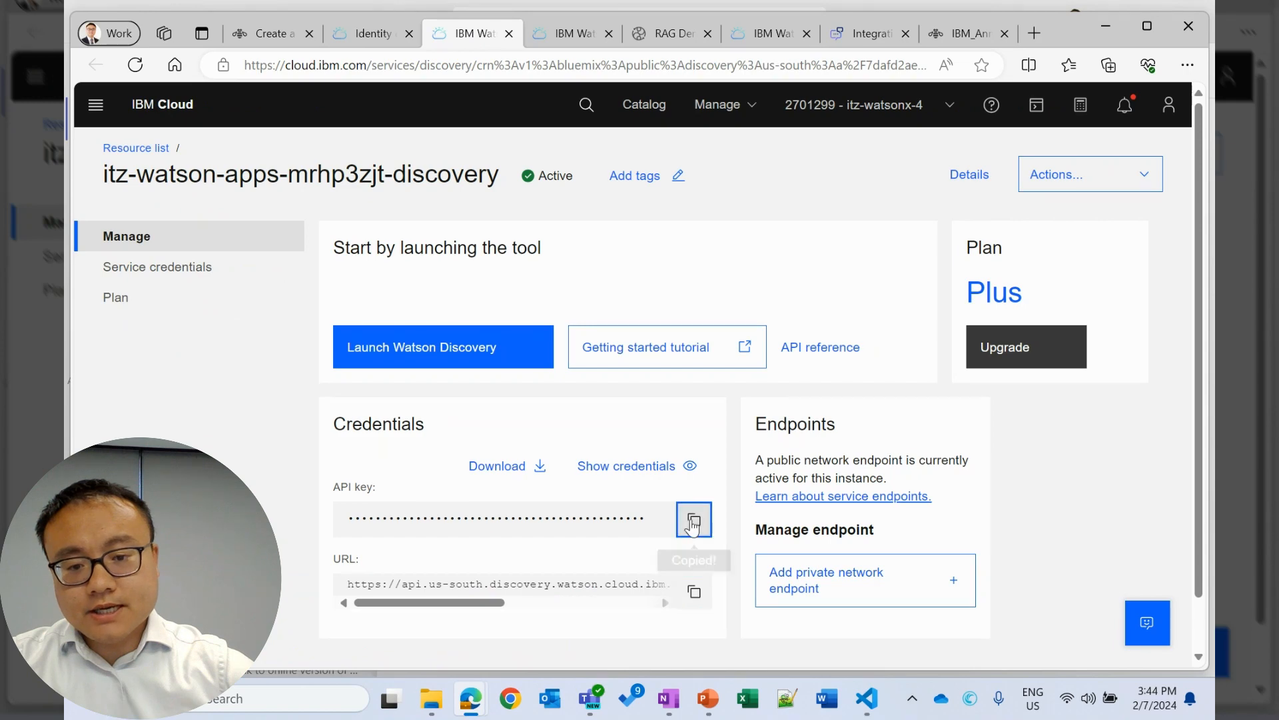
left_click(868, 33)
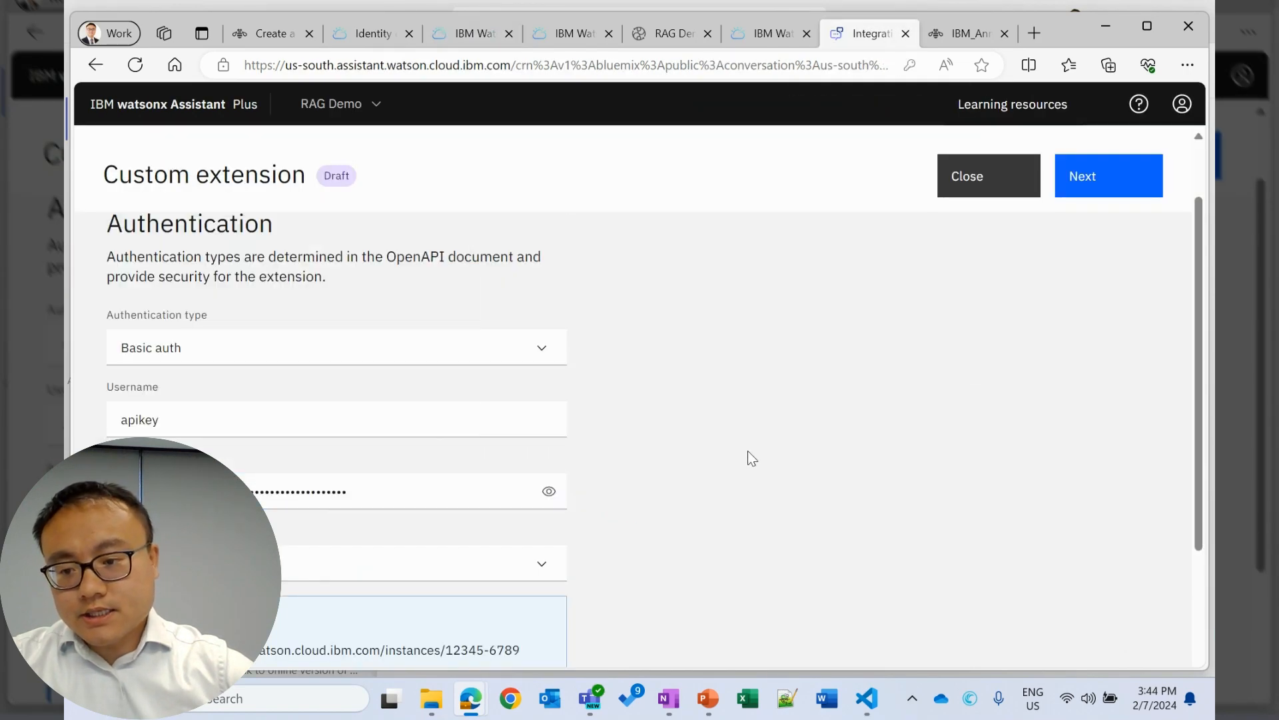
scroll("down", 3)
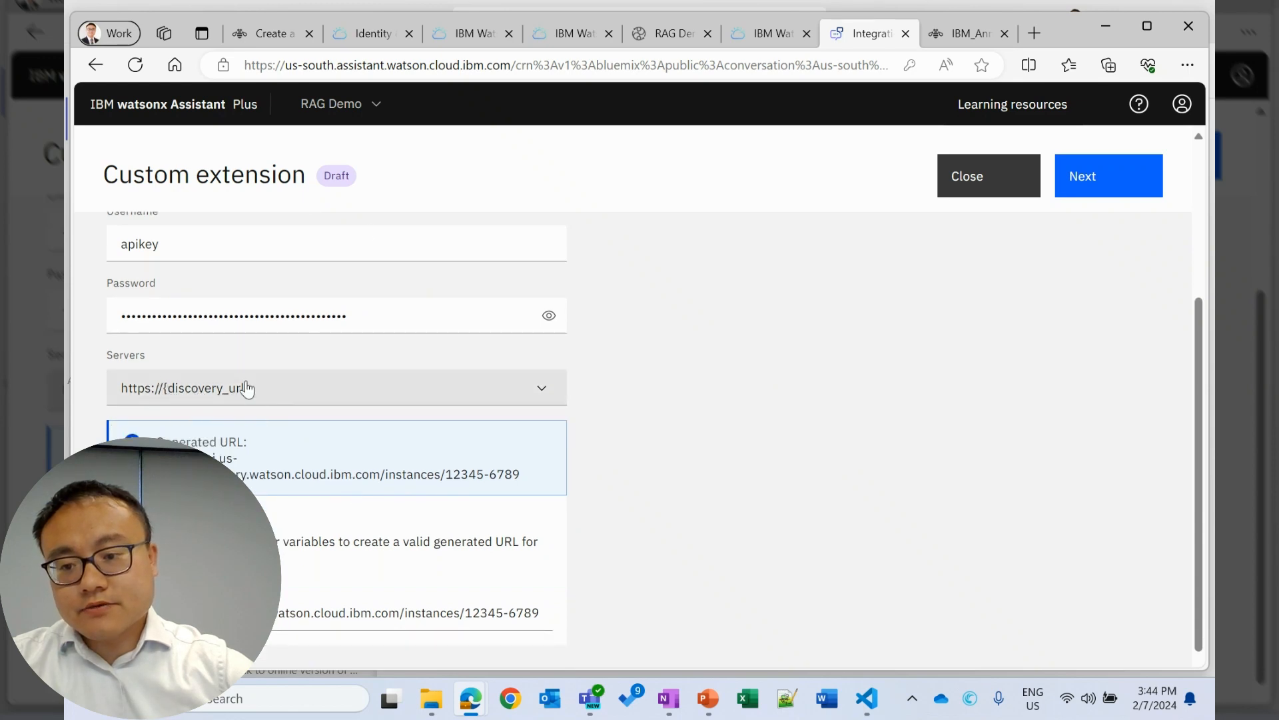
Set the extension's discovery_url server value to the copied Discovery instance URL.
left_click(463, 33)
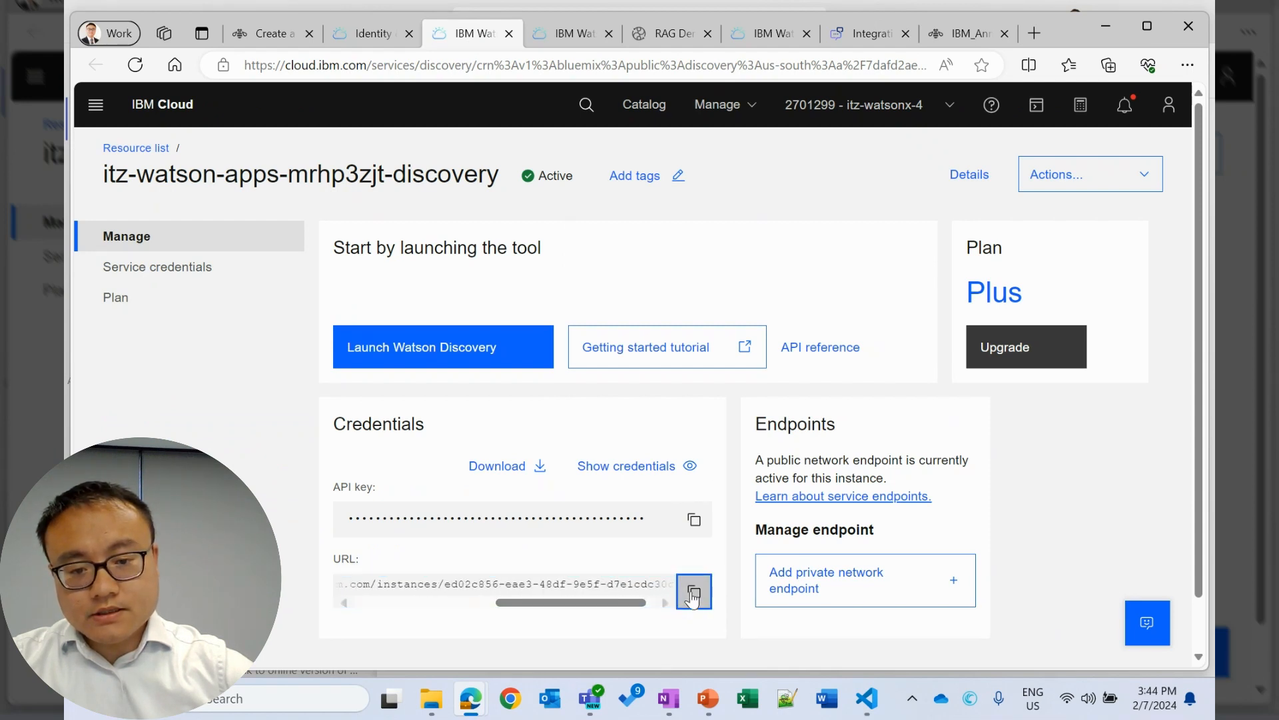
left_click(866, 698)
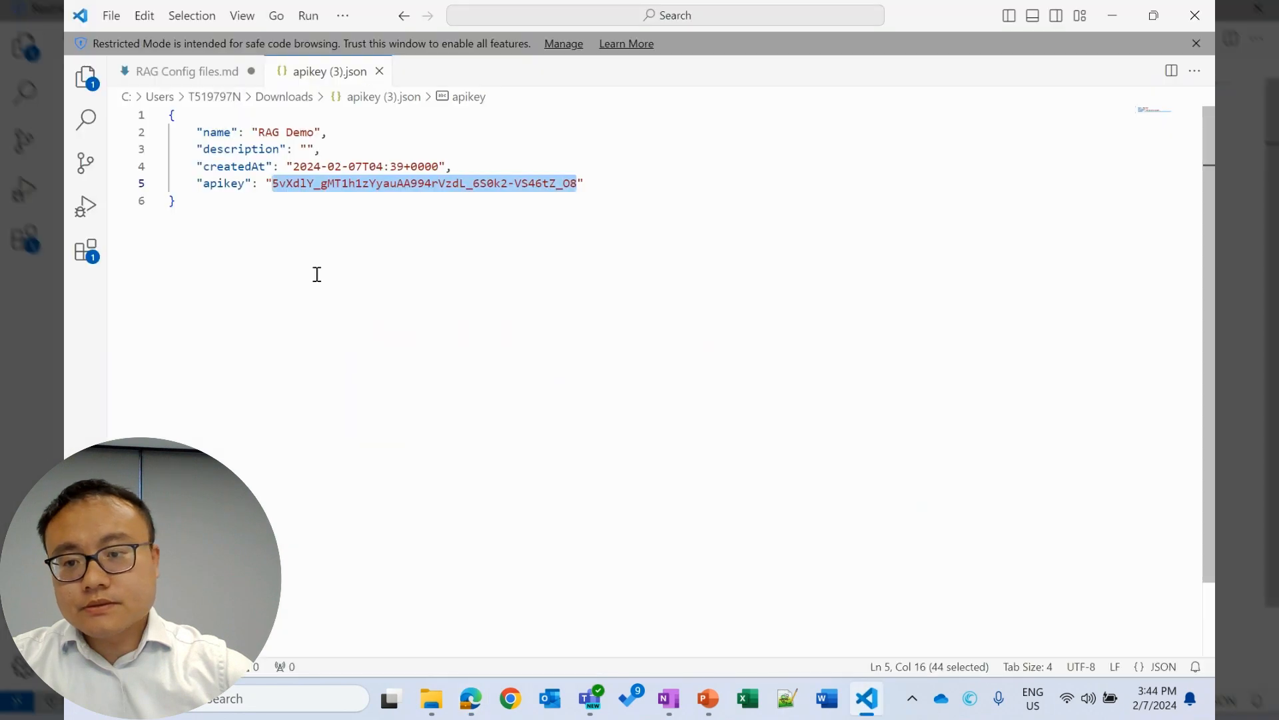
type("https://api.us-south.discovery.watson.cloud.ibm.com/instances/ed02c856-eae3-48df-9e5f-d7e1cdc30c77")
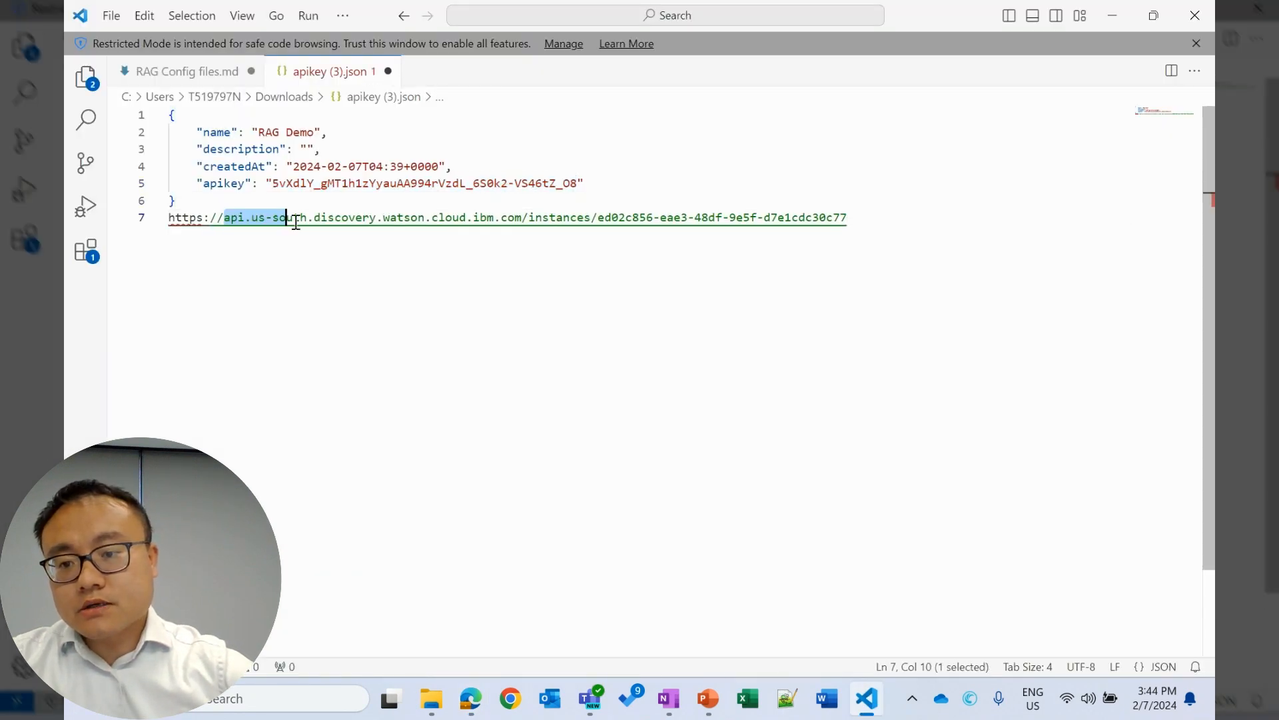
left_click_drag(282, 217, 846, 217)
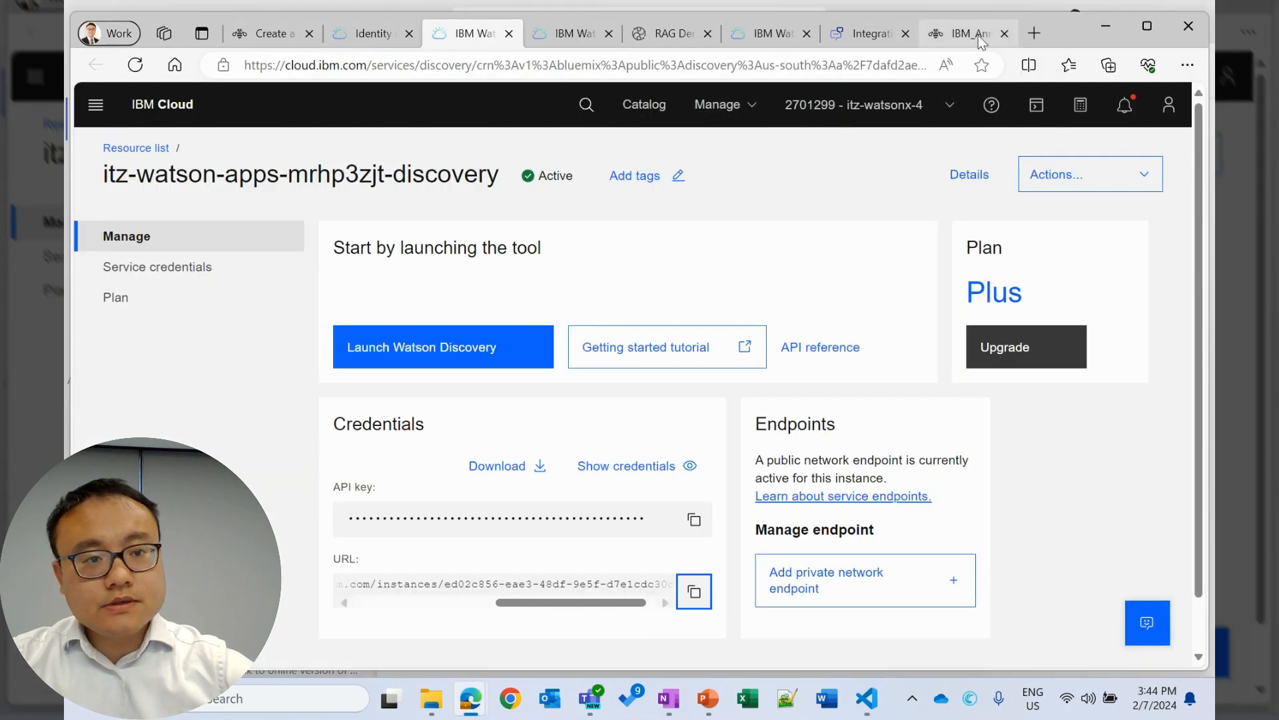
left_click(869, 33)
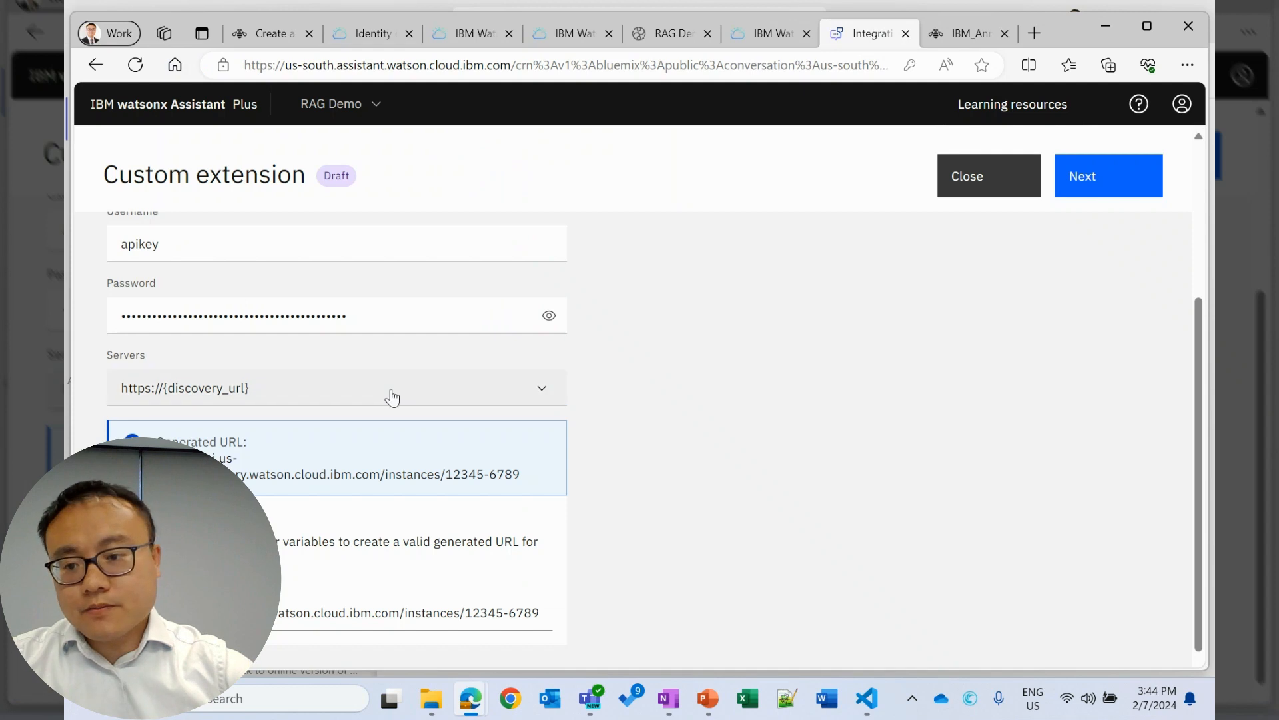
left_click(407, 613)
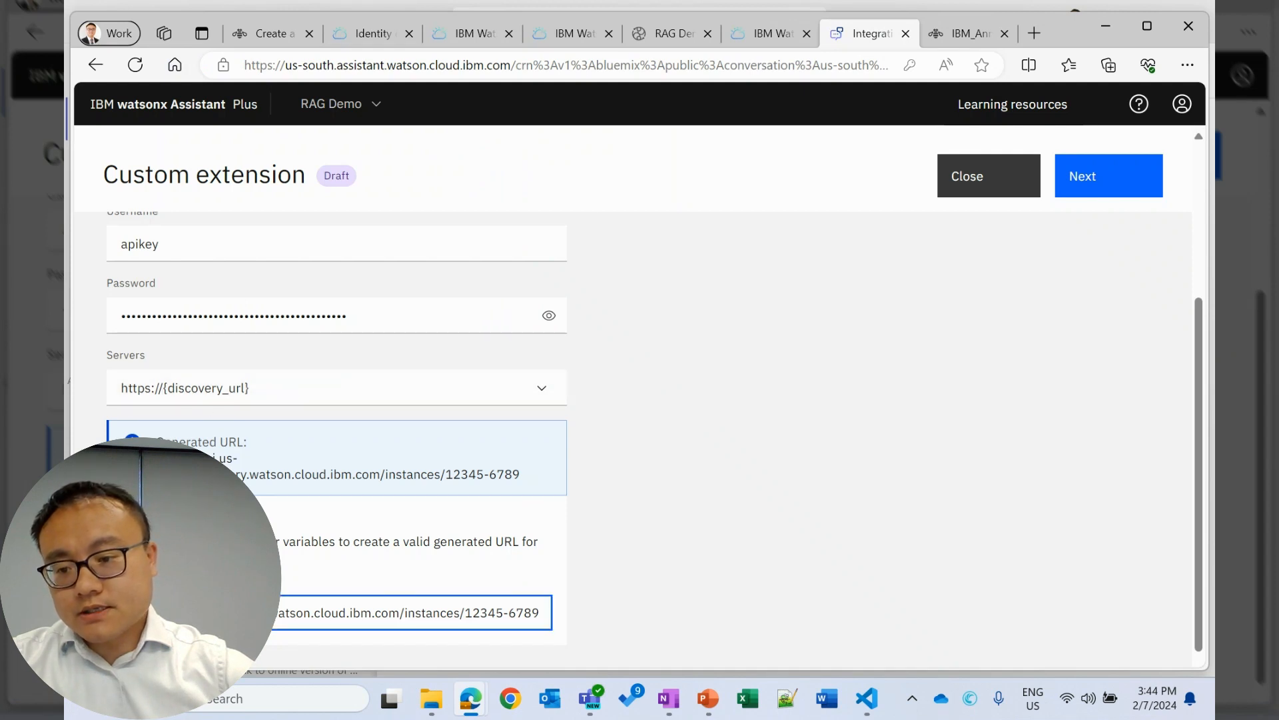
double_click(406, 613)
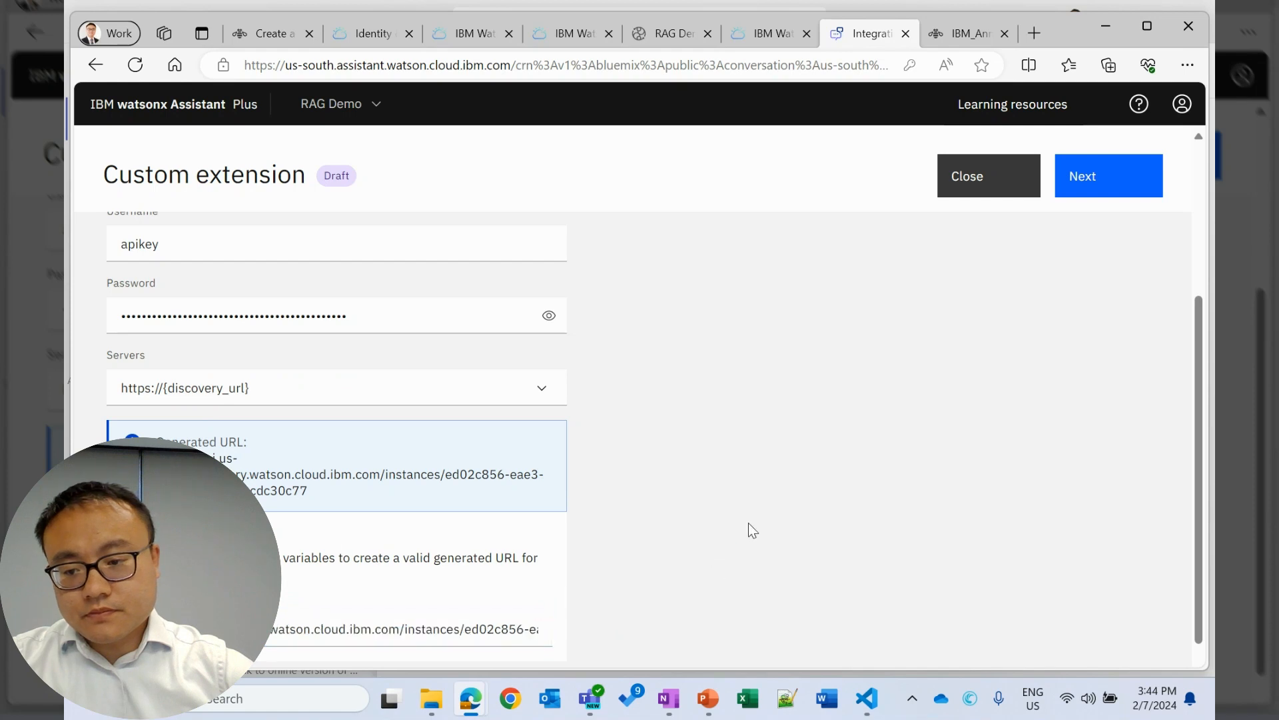
Review the Query a project operation, finish the extension, and show the assistant's Actions list.
left_click(1108, 175)
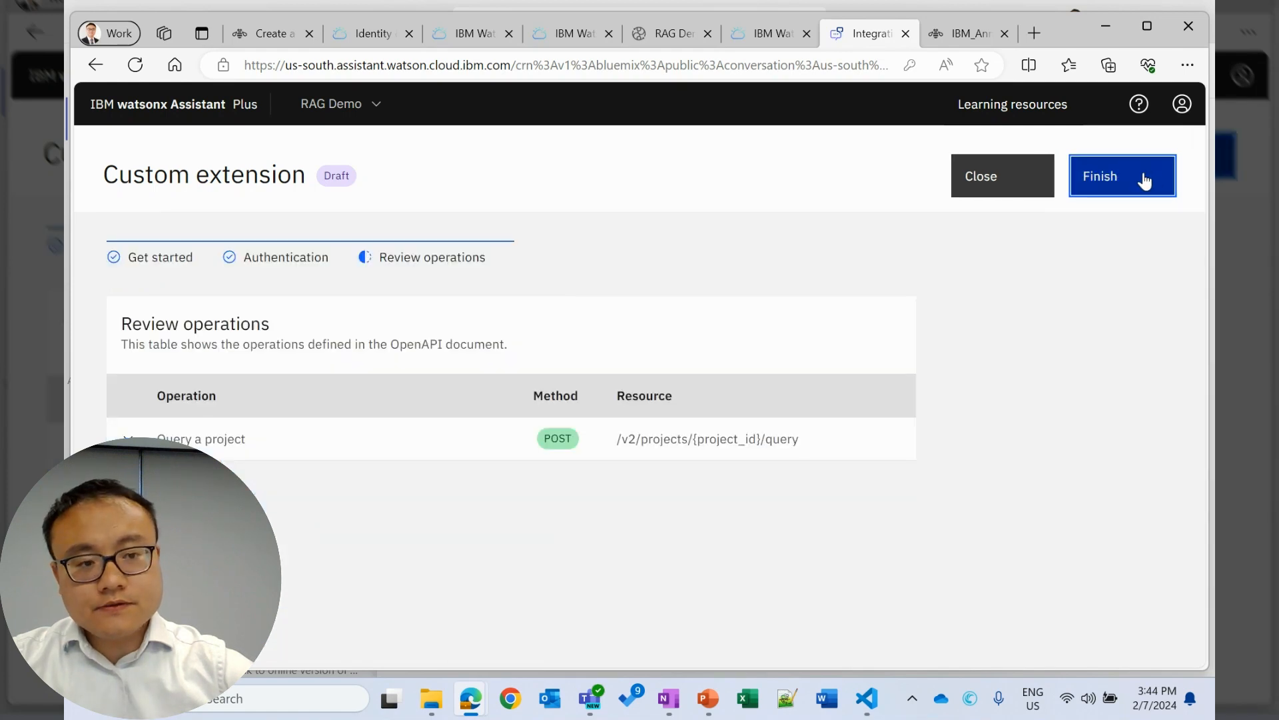
left_click(1122, 175)
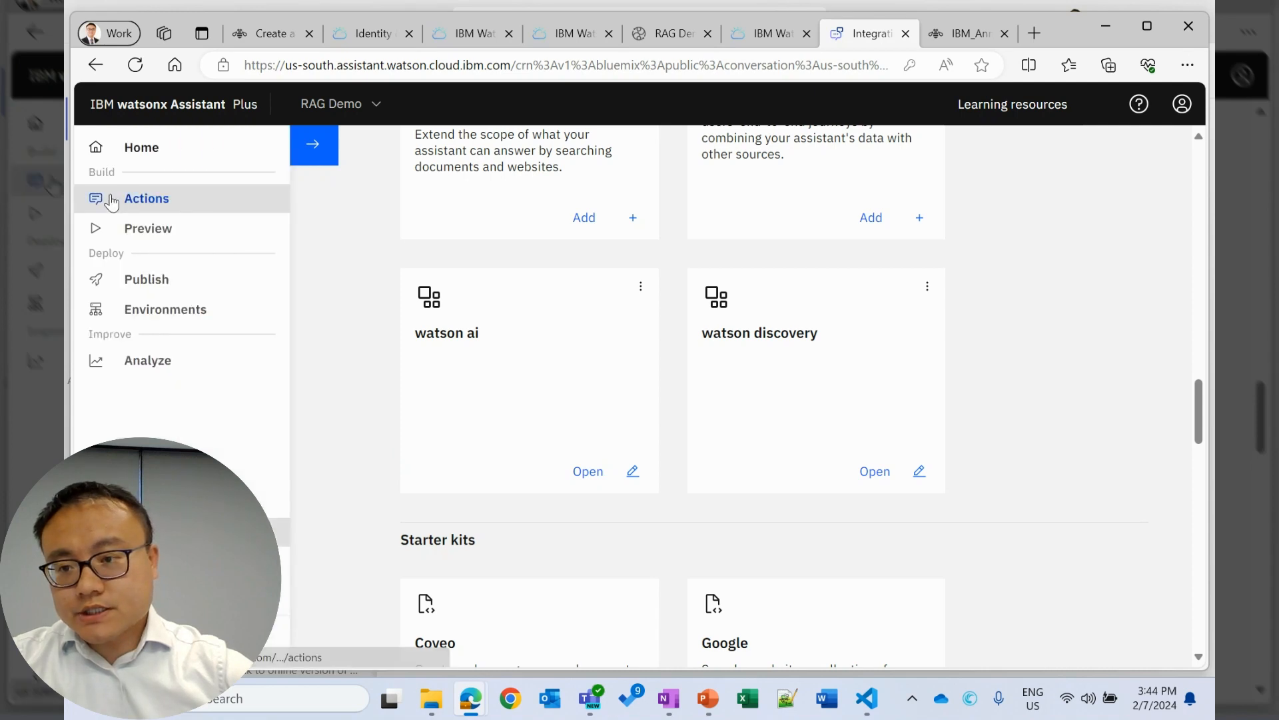
left_click(146, 199)
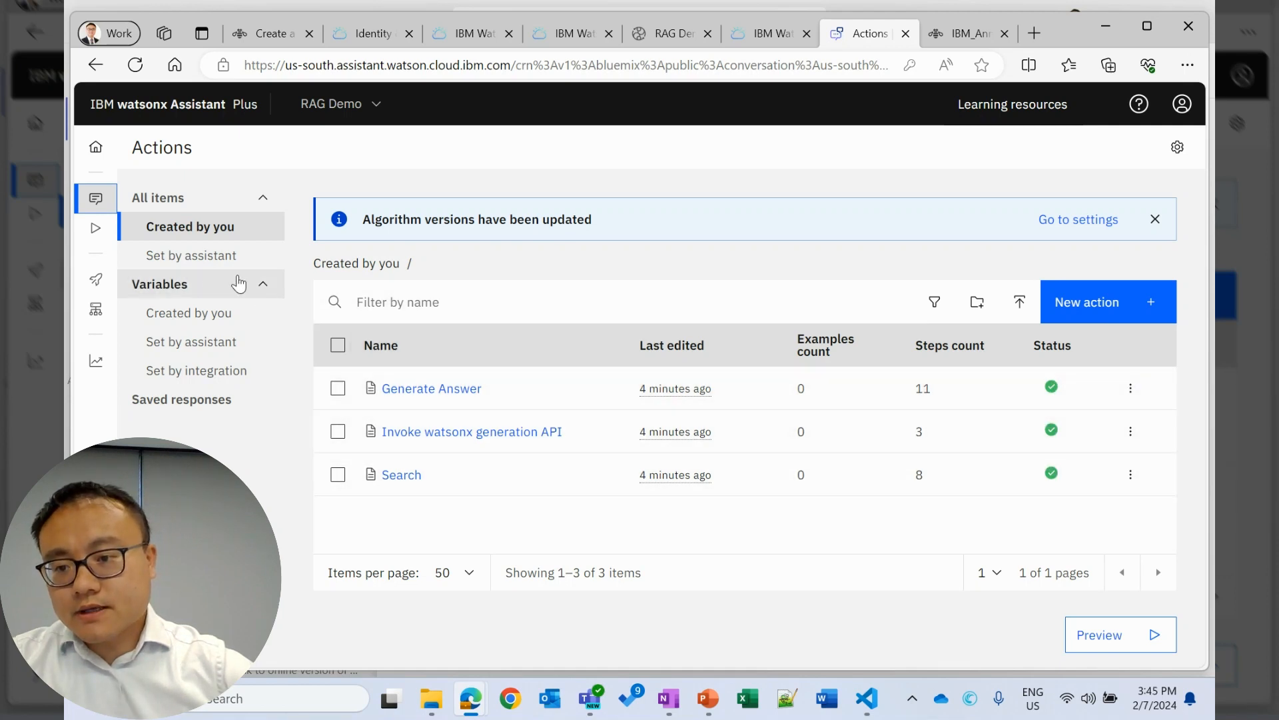
Copy the Discovery project ID from API Information into the discovery_project_id variable.
left_click(189, 312)
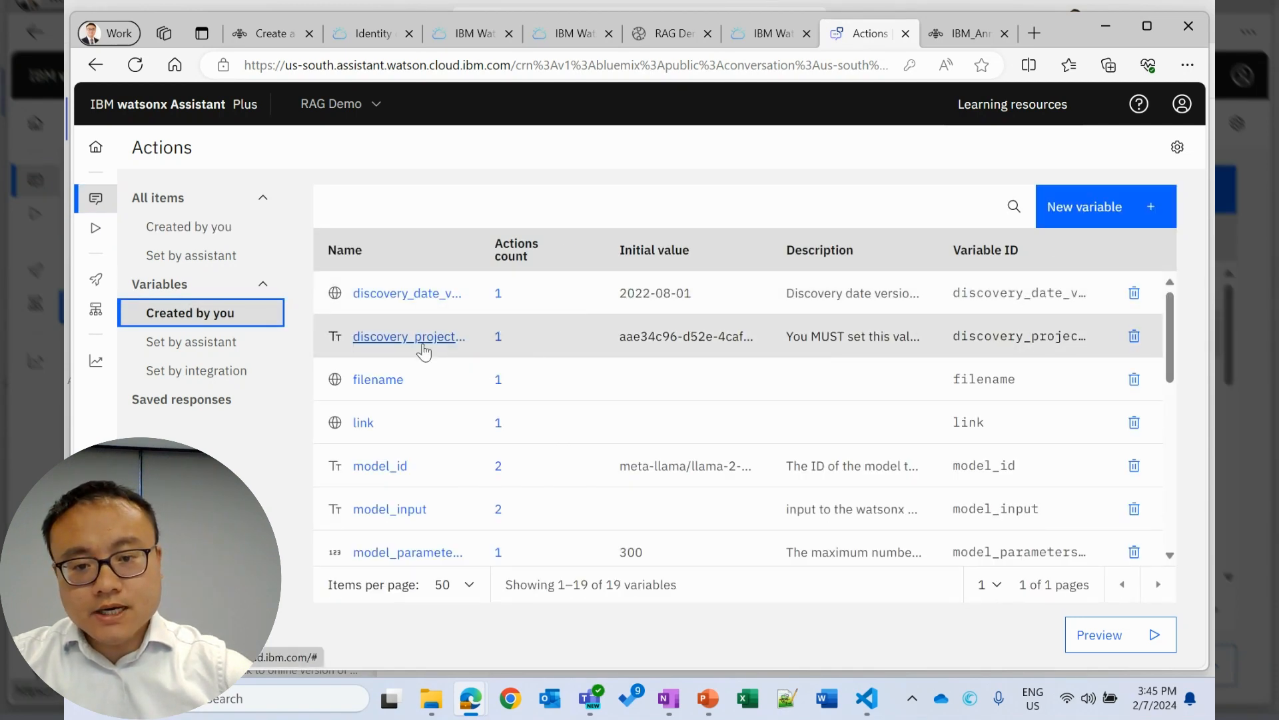
mouse_move(408, 336)
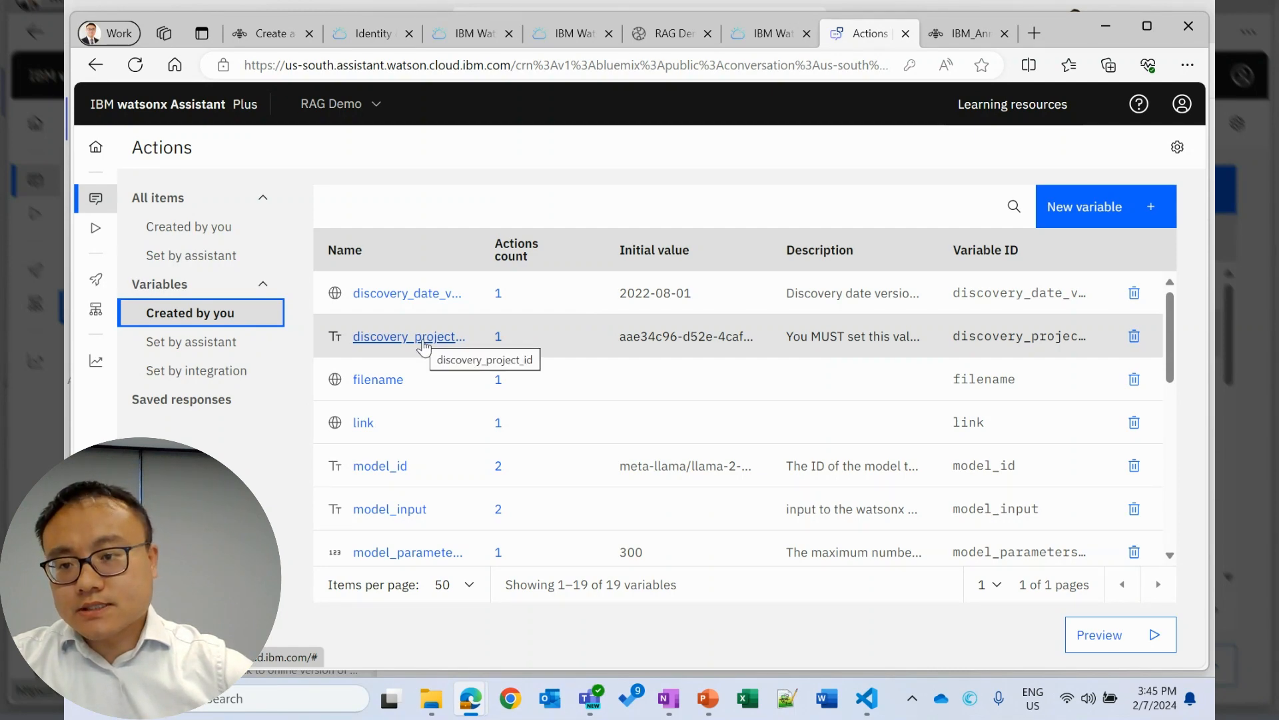
left_click(408, 336)
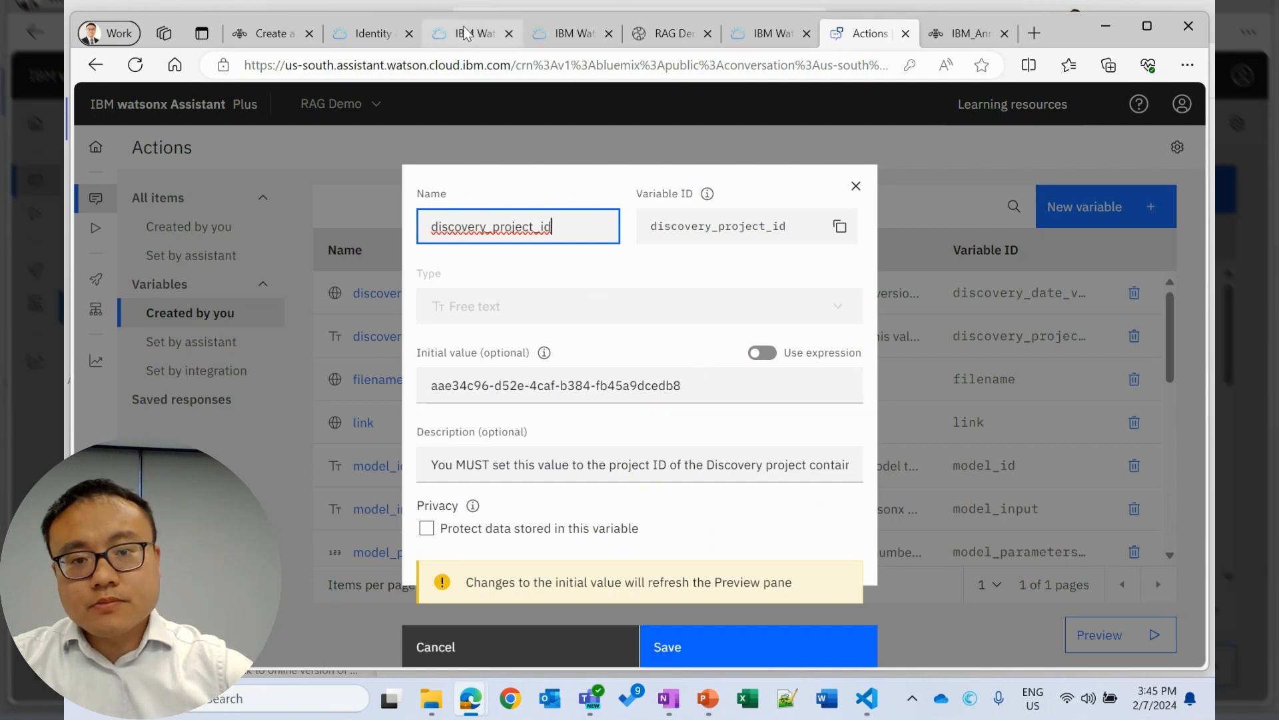
mouse_move(469, 33)
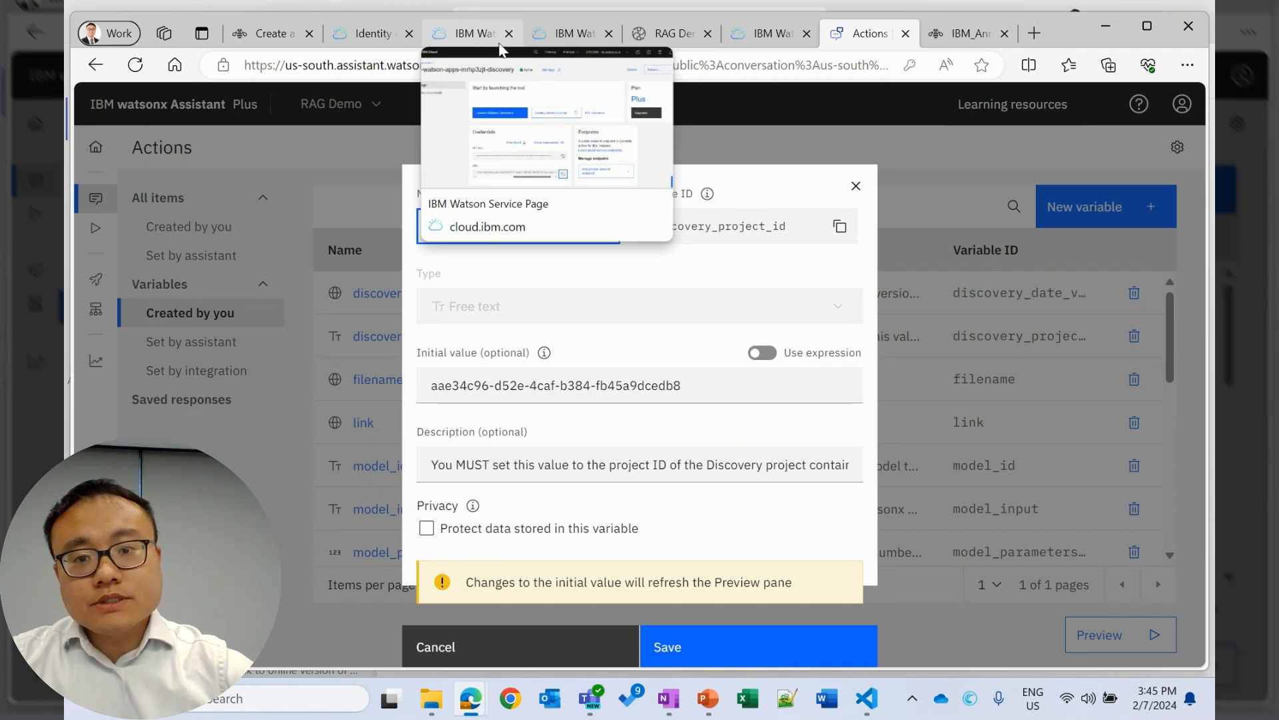
left_click(567, 33)
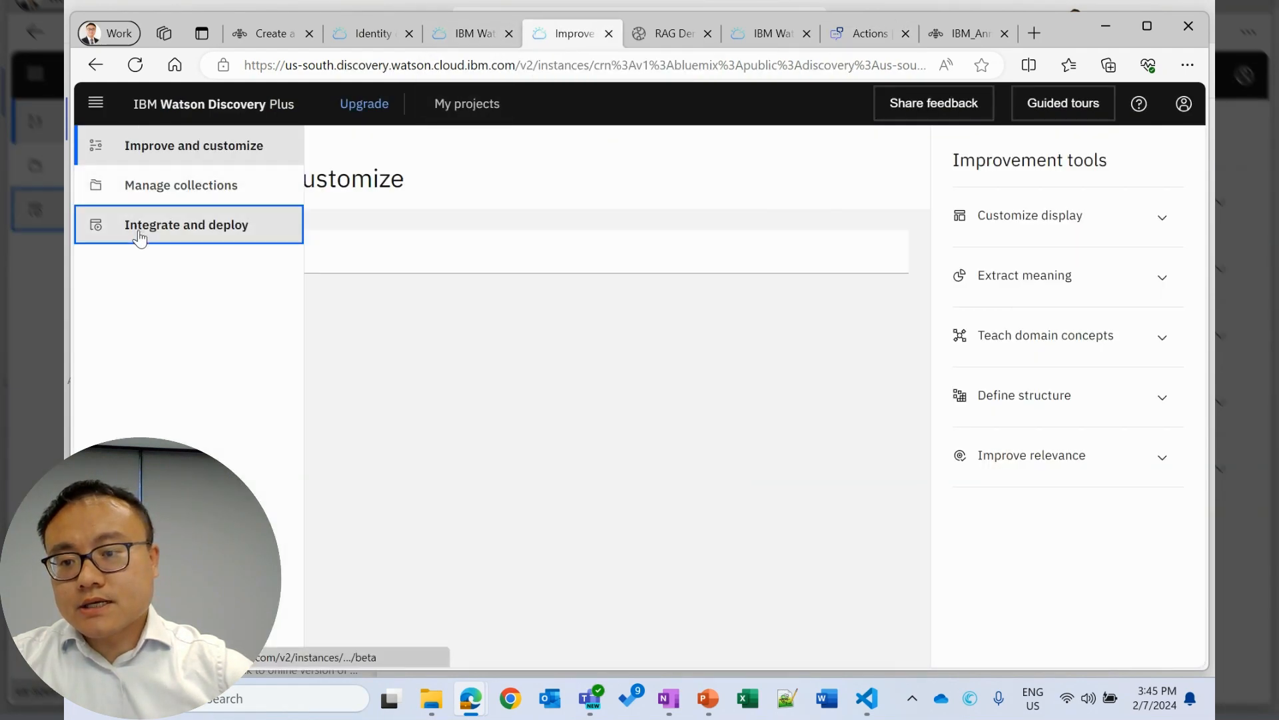
left_click(187, 225)
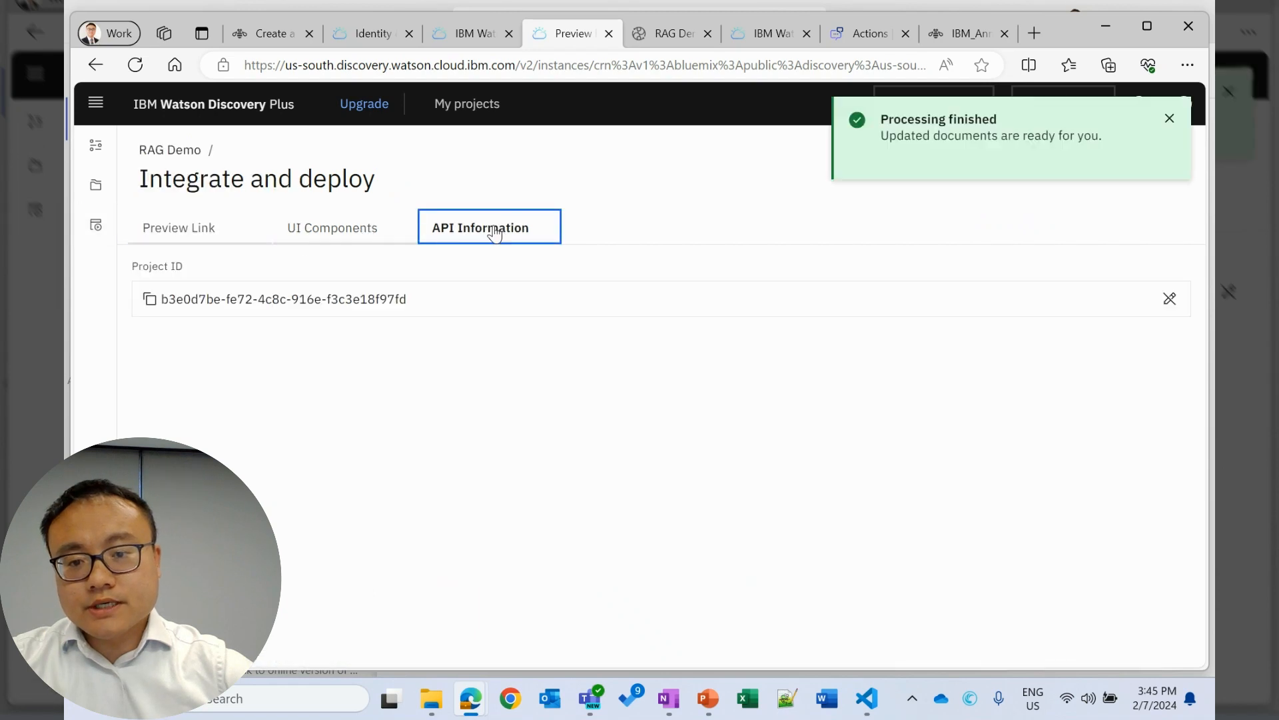
left_click(149, 298)
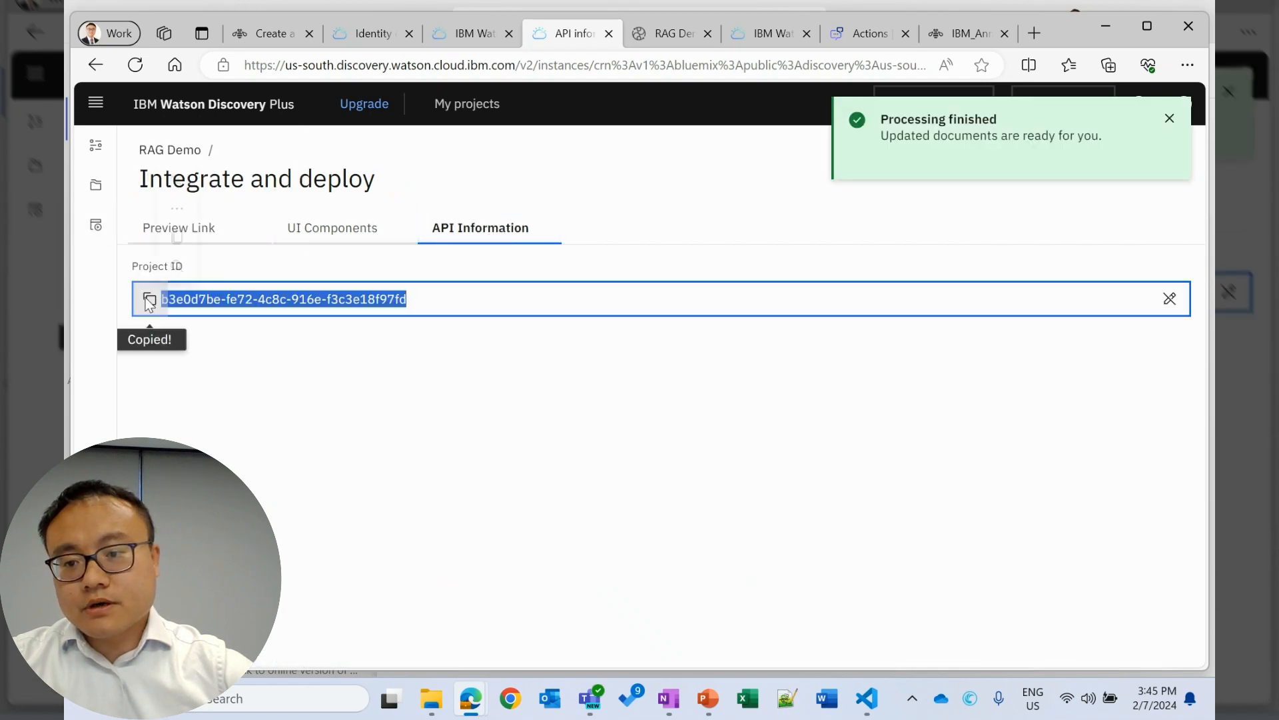
left_click(864, 34)
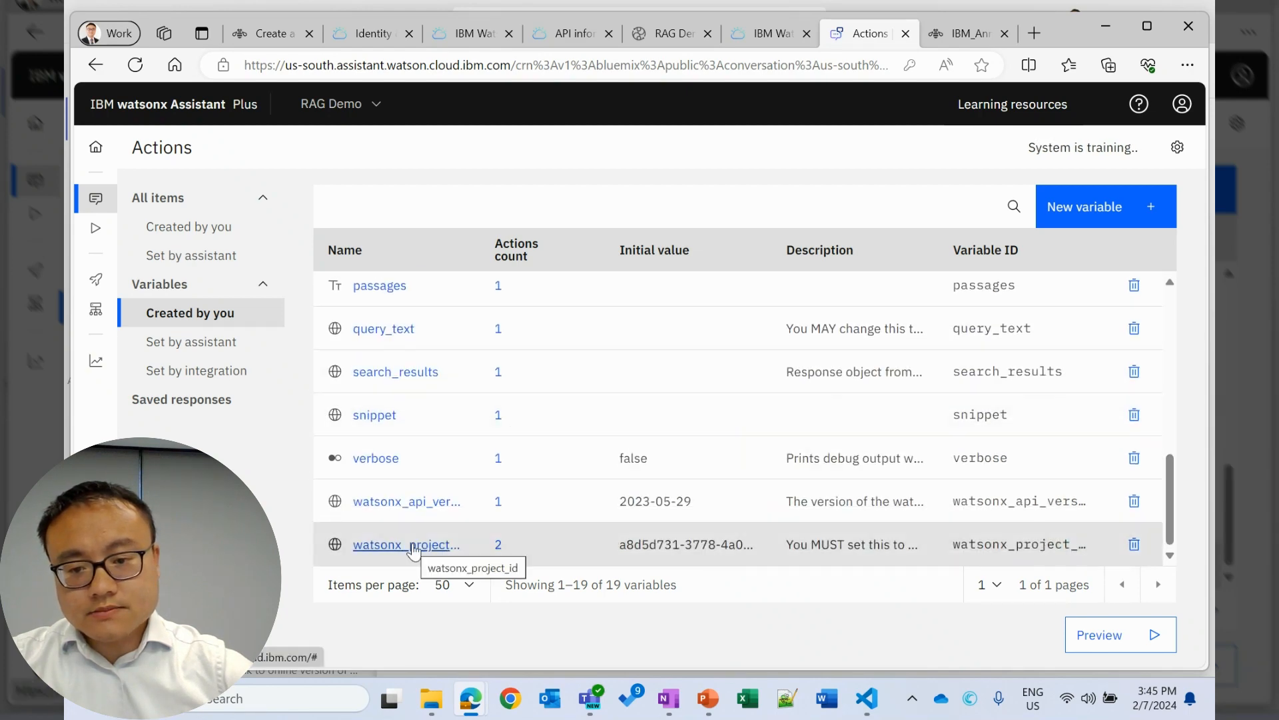
Copy the watsonx RAG Demo Project ID for the watsonx_project_id variable.
left_click(406, 544)
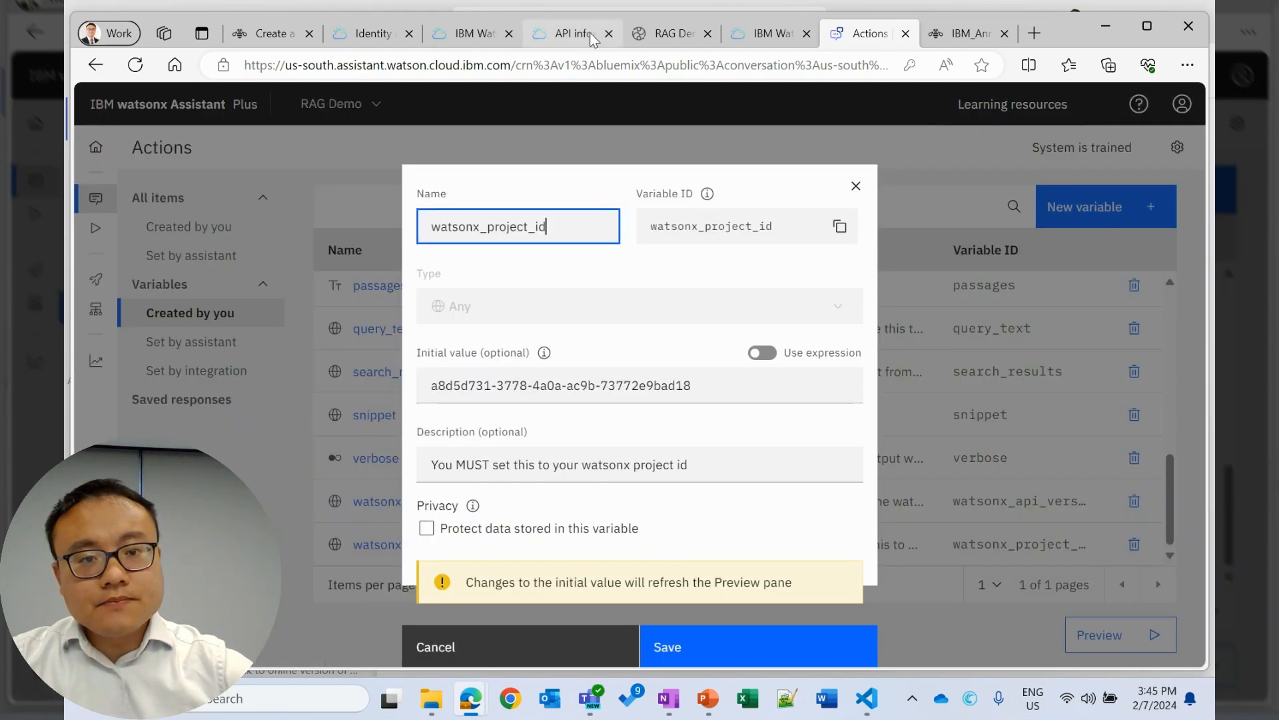
left_click(669, 33)
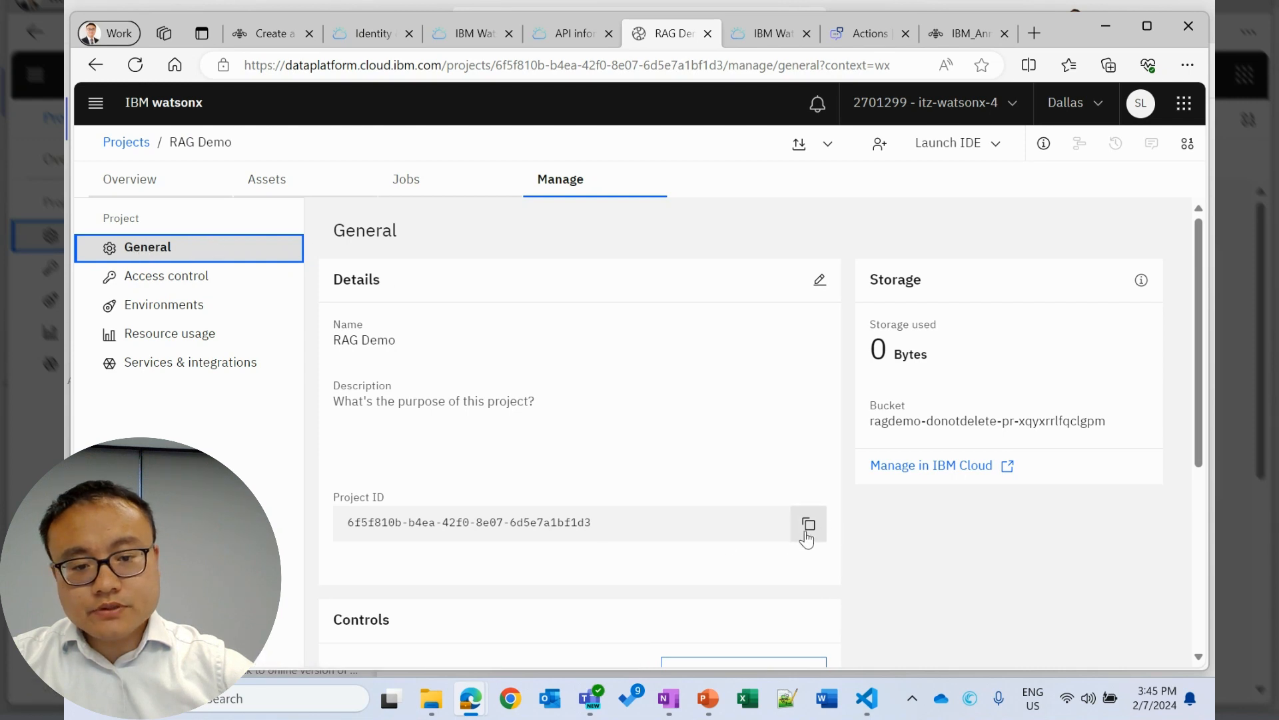
left_click(807, 523)
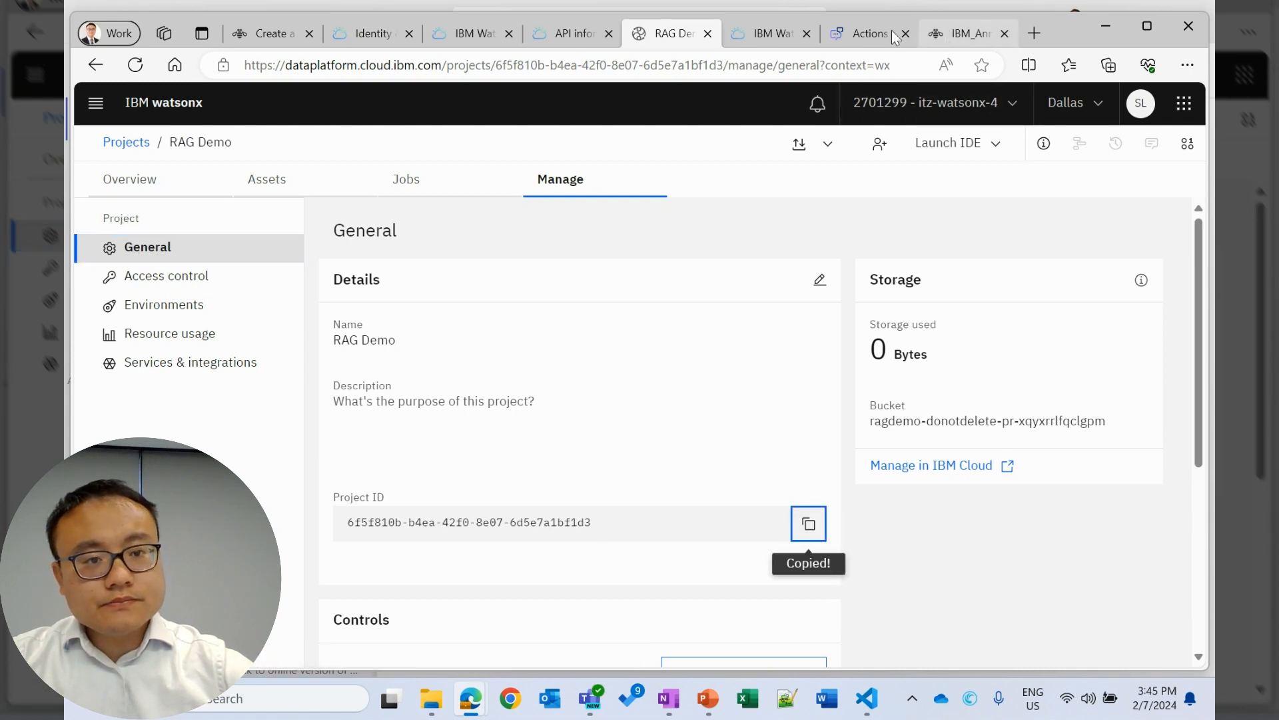
left_click(871, 33)
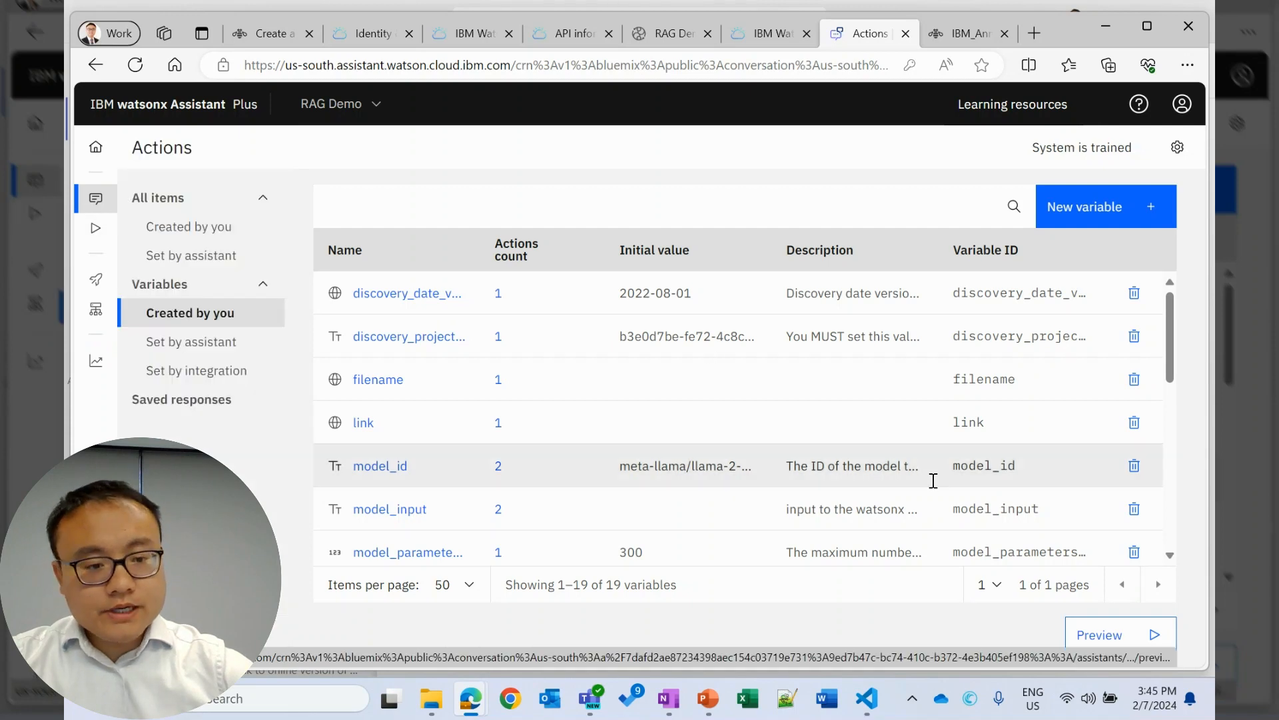
Open the assistant's preview chat, then switch back to the Watson Discovery project.
left_click(1099, 634)
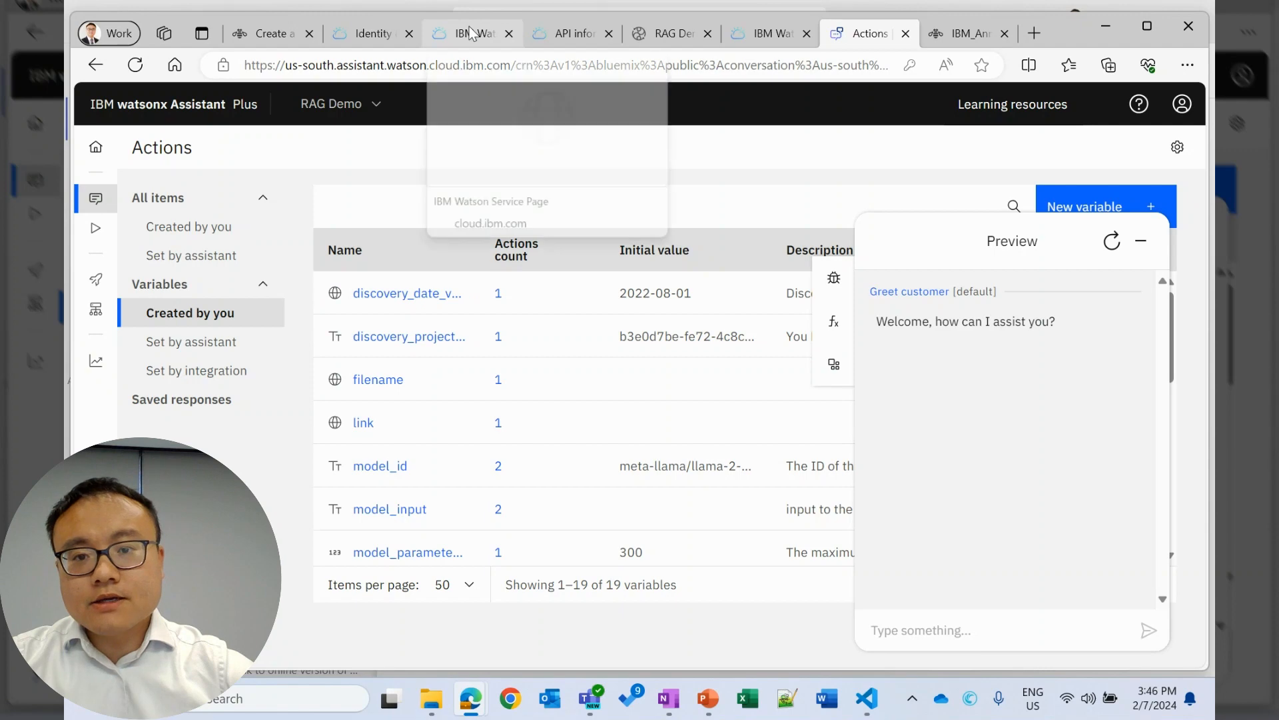
left_click(465, 34)
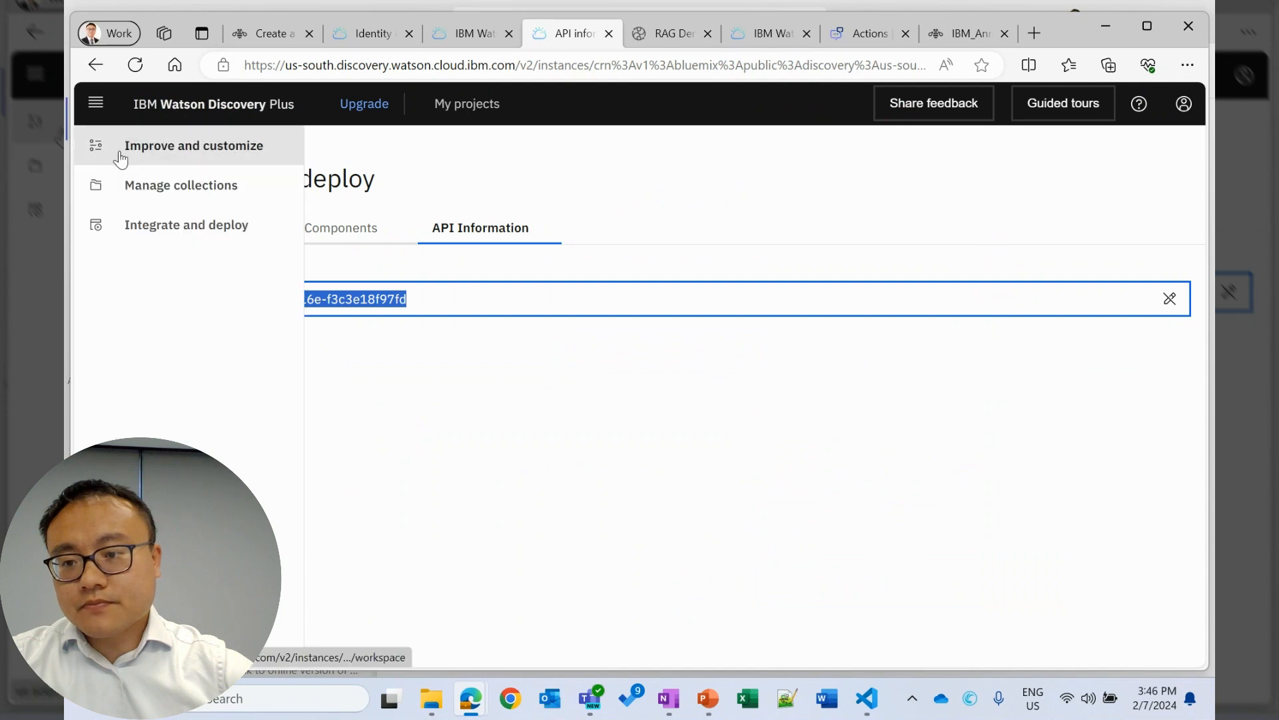
Search Discovery's Improve and customize page for 'IBM 2022 performance', then return to Assistant.
left_click(193, 145)
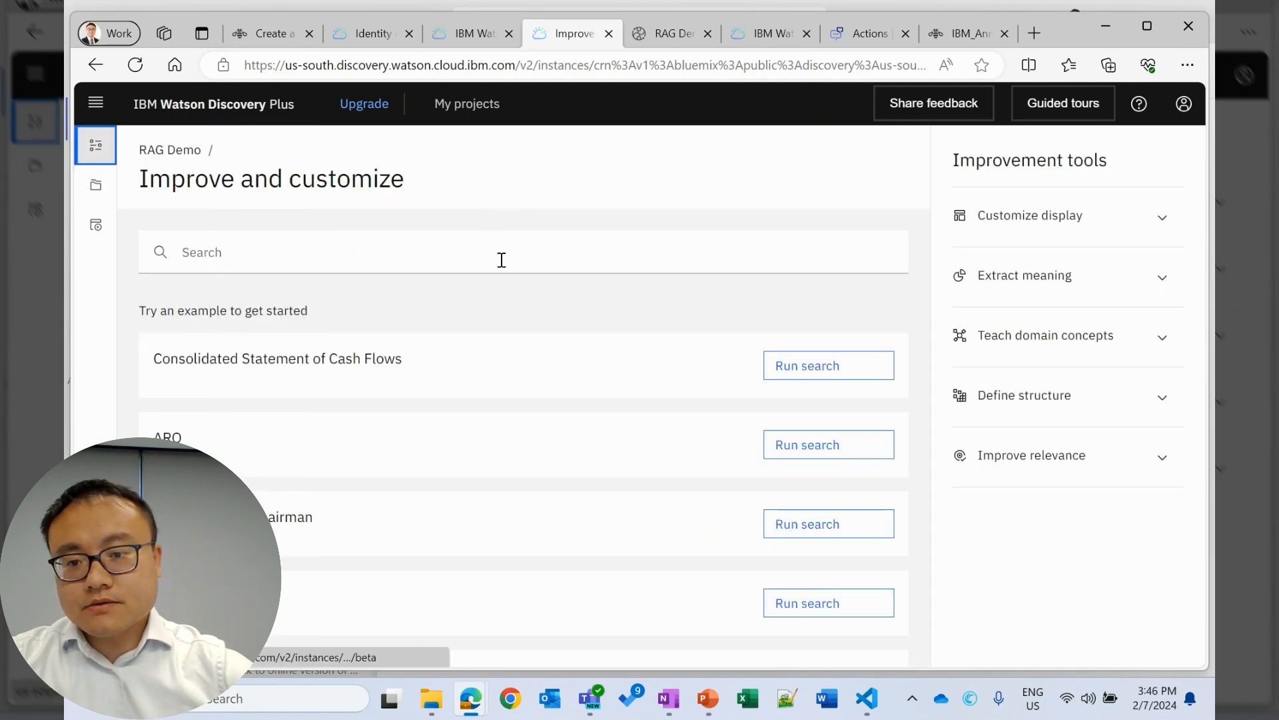
left_click(499, 251)
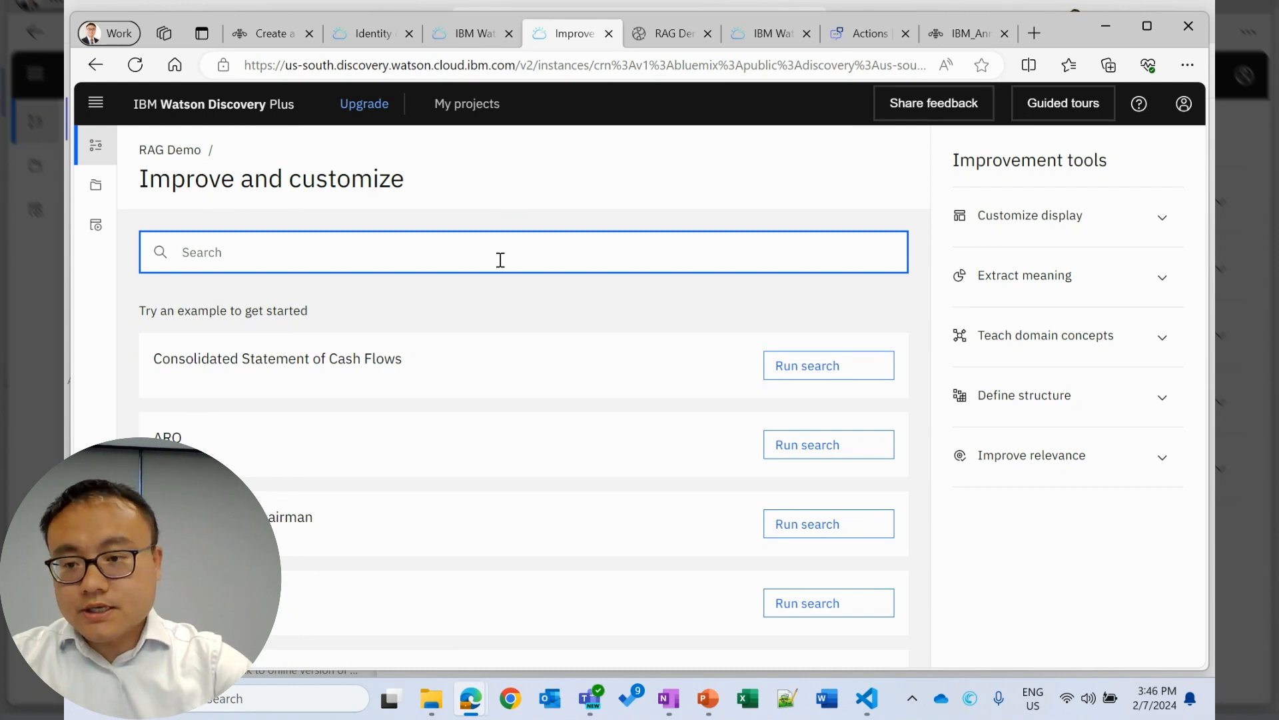
type("IBM 2022 performance")
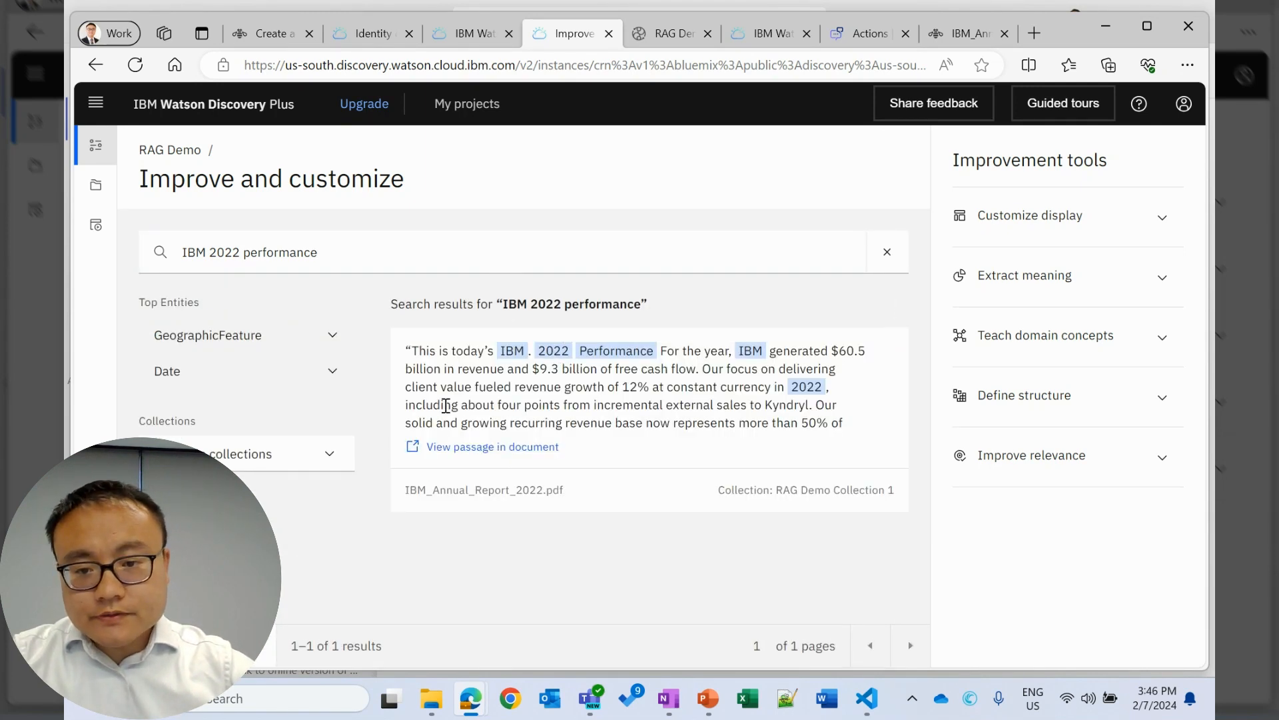
left_click_drag(411, 350, 542, 350)
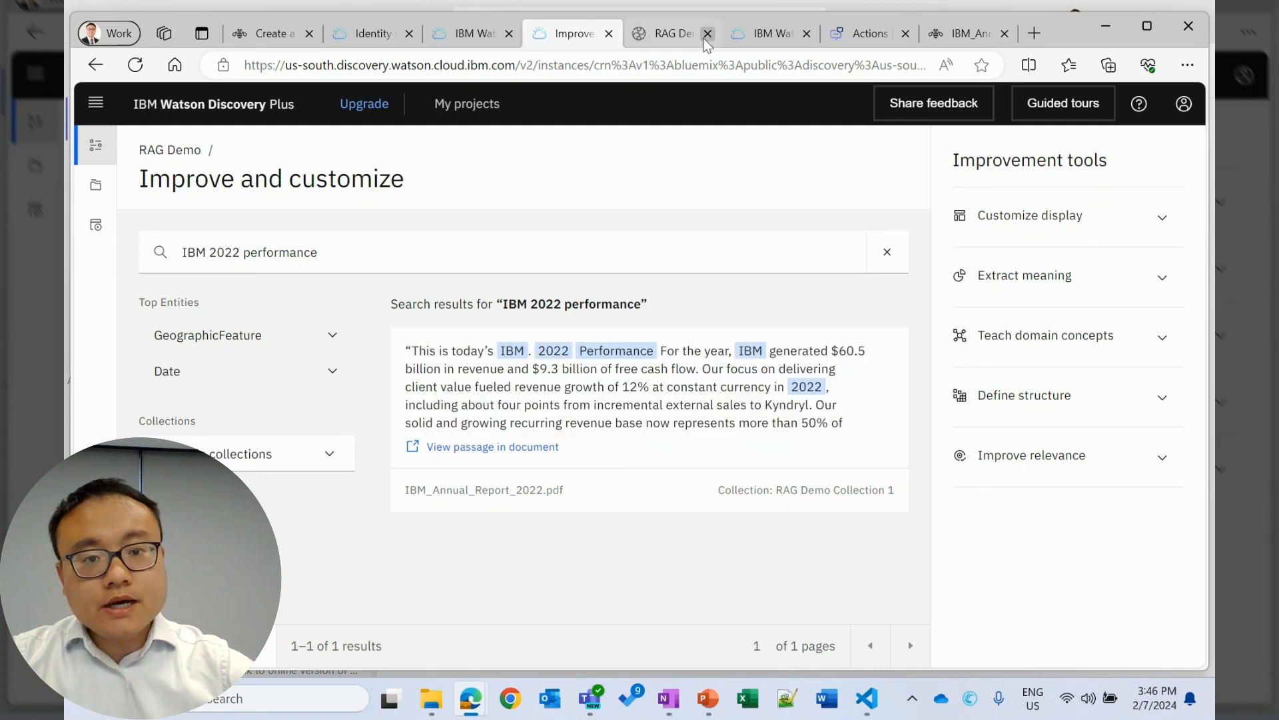
left_click(868, 33)
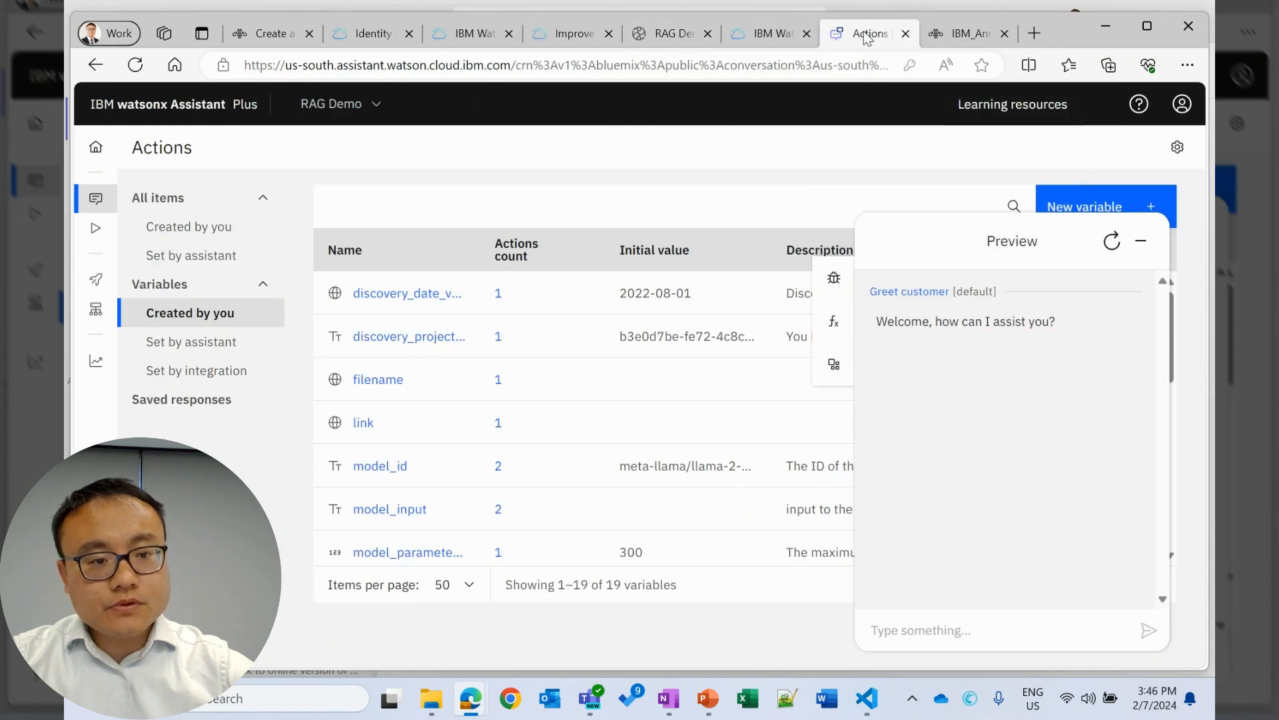
Send 'Summarize IBM 2022 performance' in the preview chat and bring up the annual report tab.
left_click(990, 629)
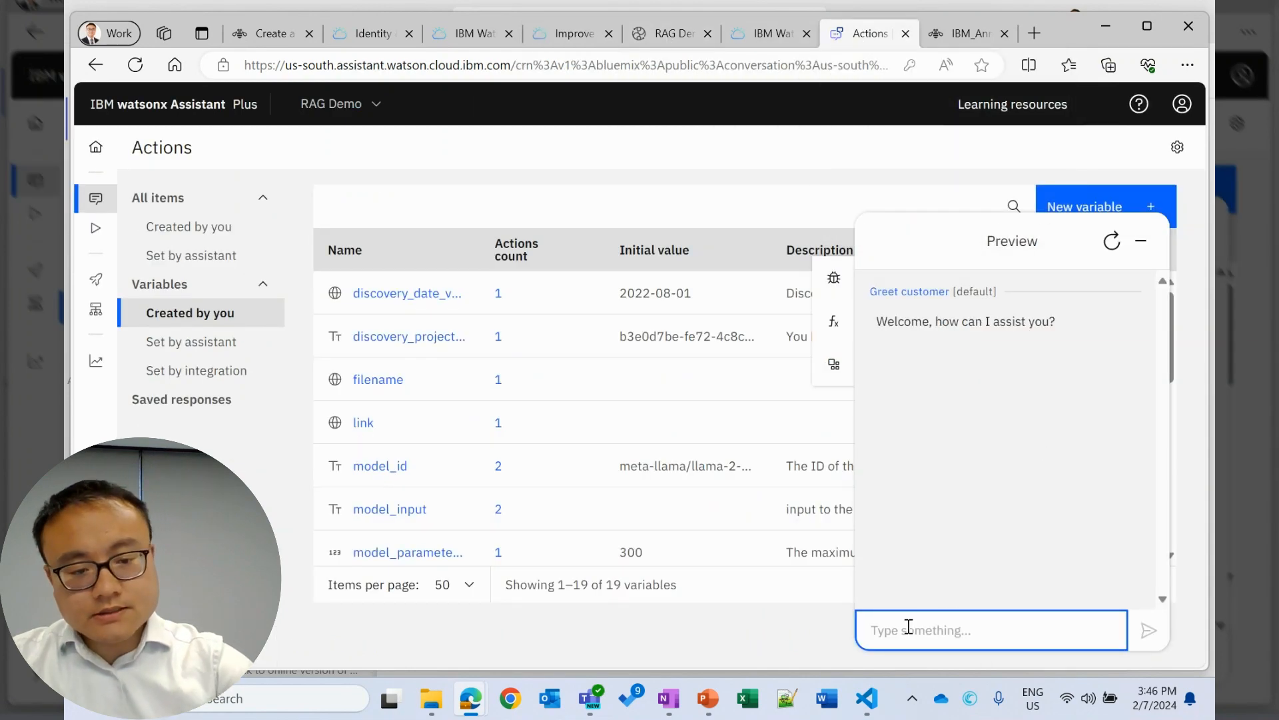
type("Summerize")
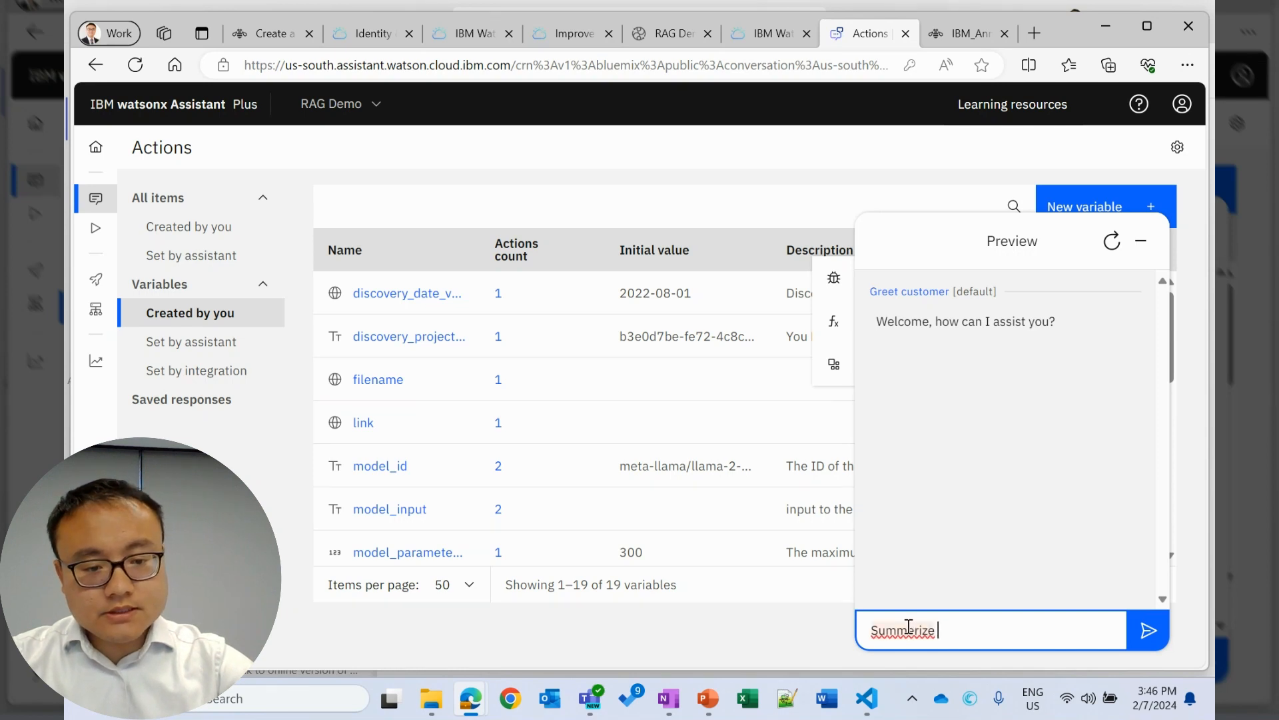
type("IBM 2022")
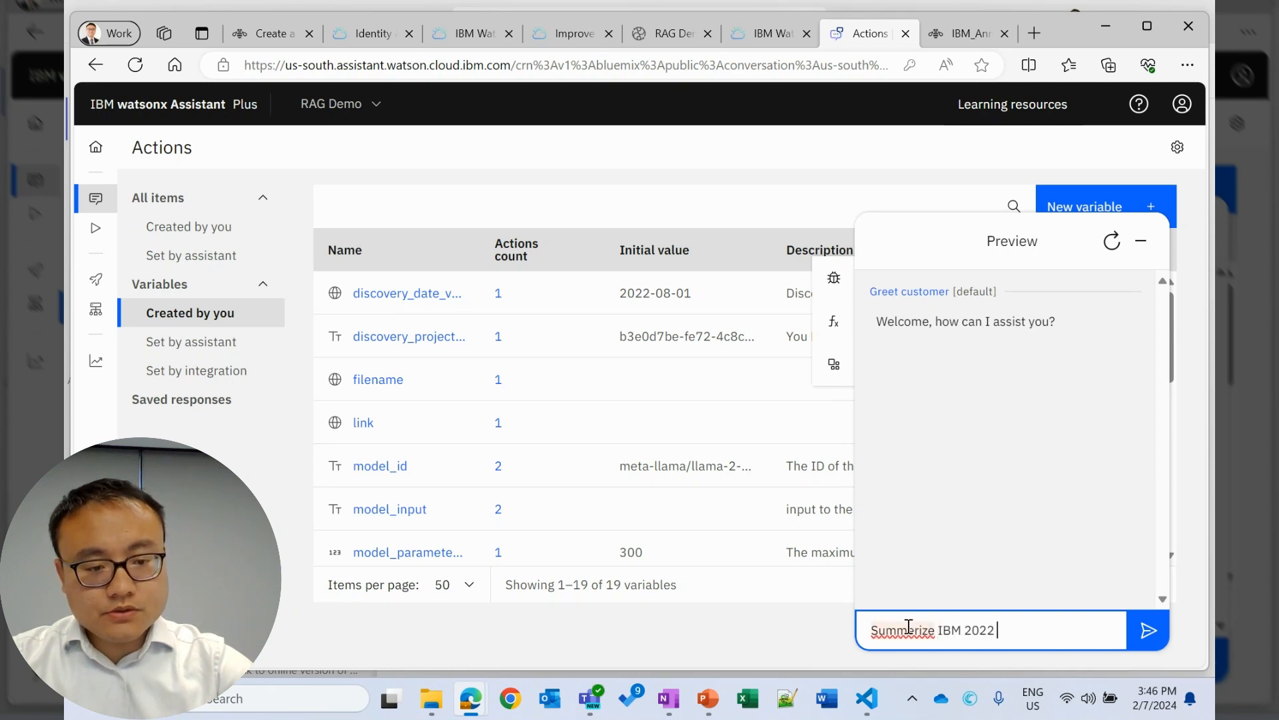
type("performance")
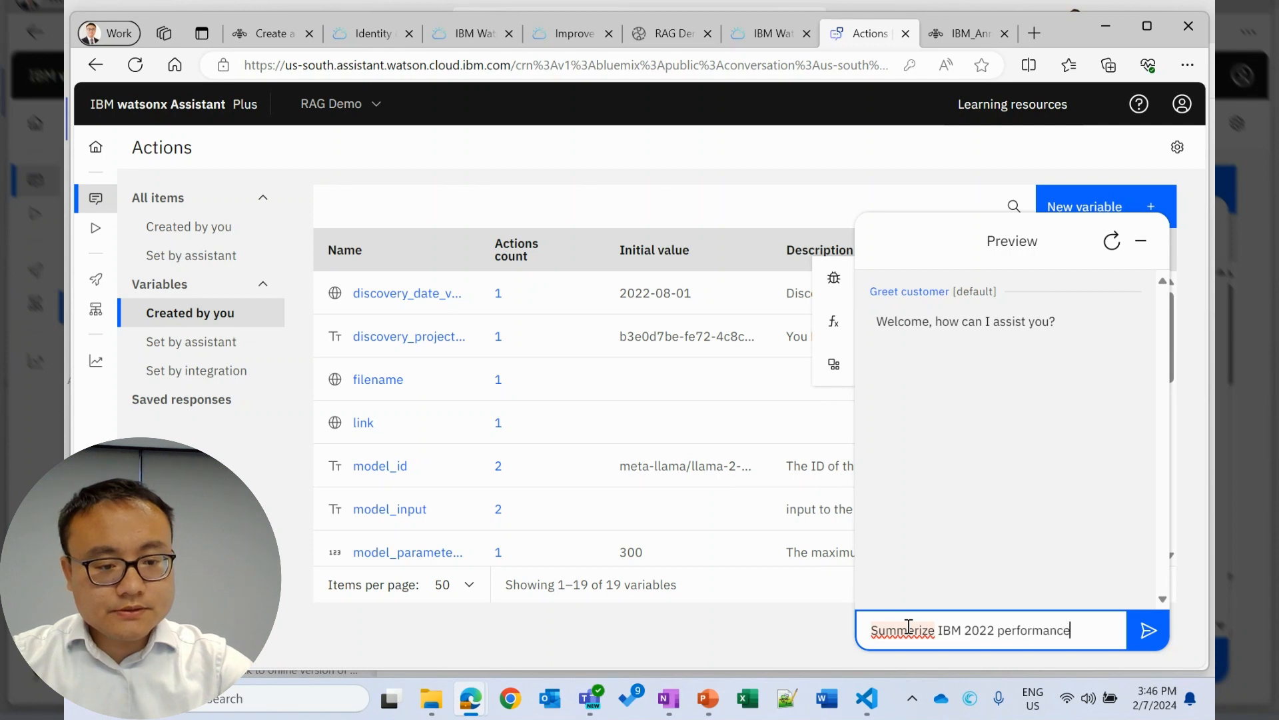
left_click(1148, 629)
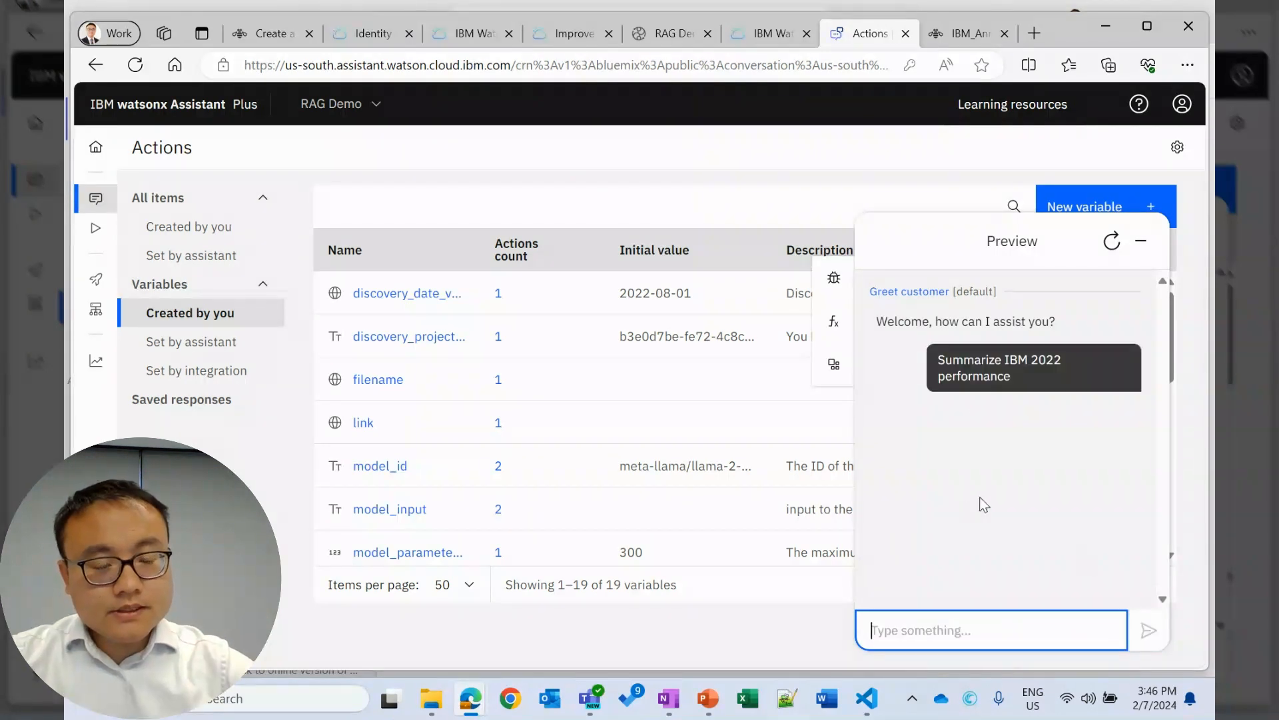
left_click(1032, 367)
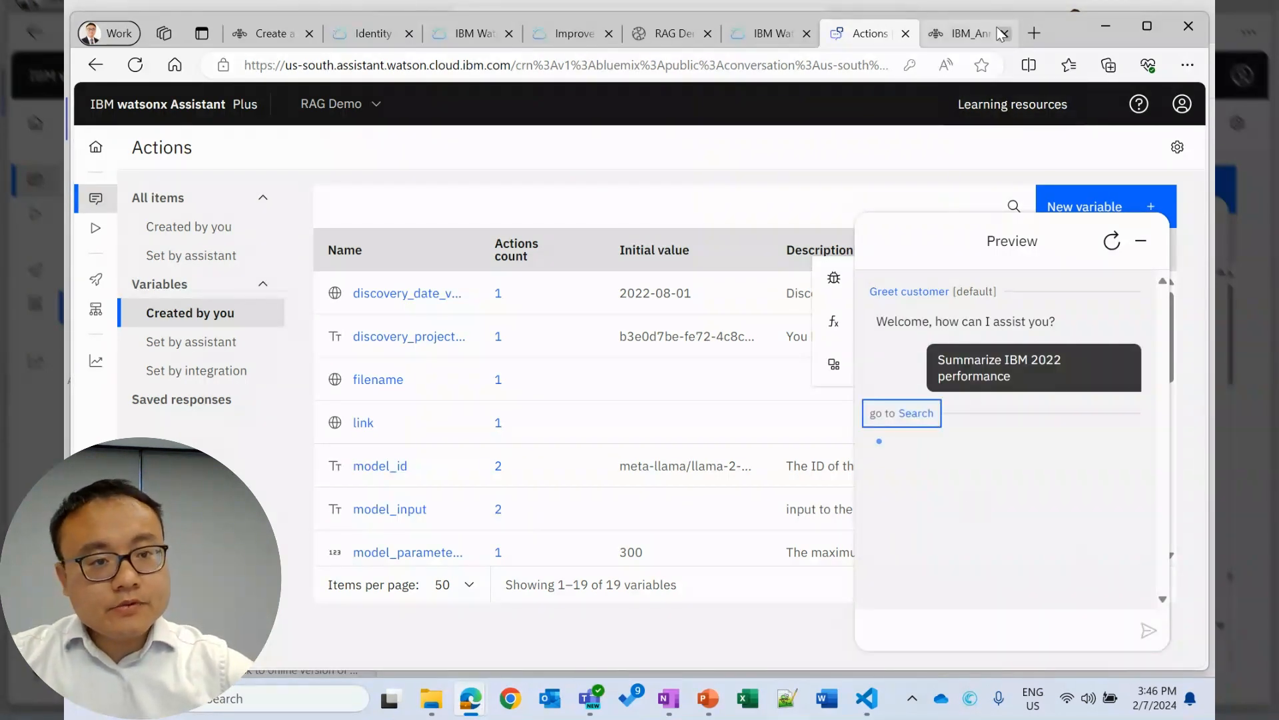
left_click(967, 33)
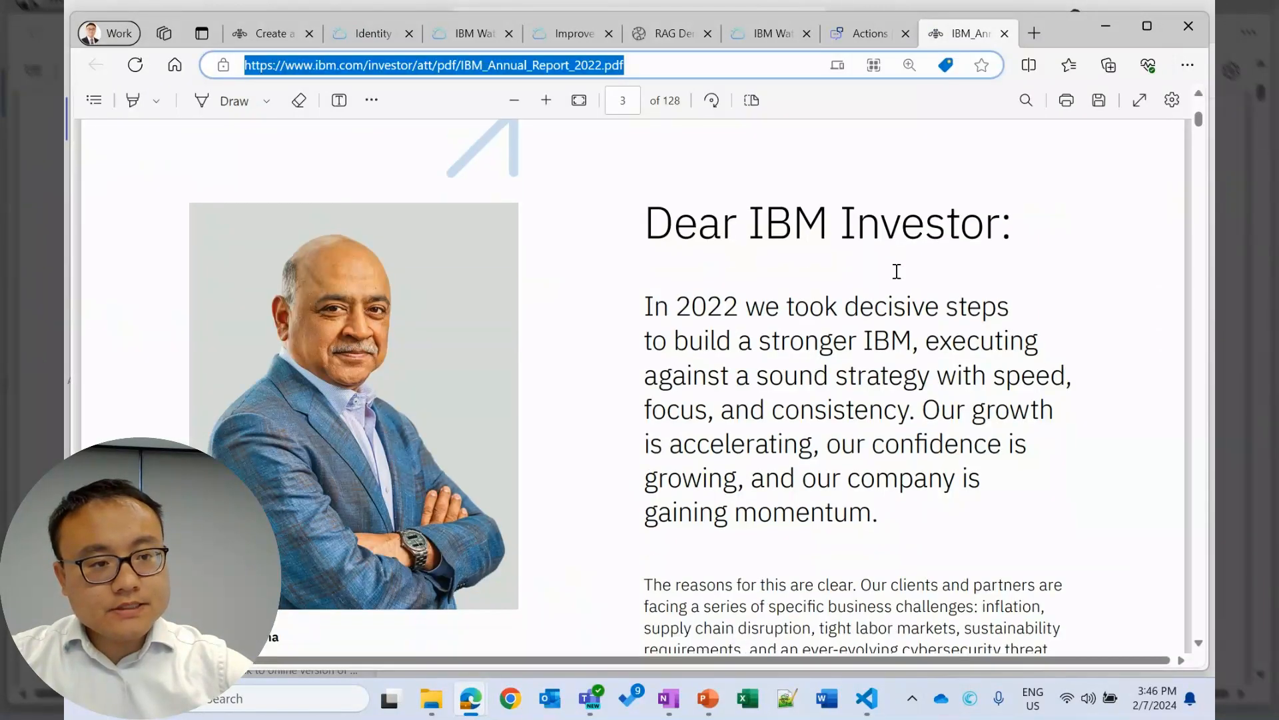
Scroll the 2022 annual report to the 2022 Performance paragraph, then return to Assistant.
scroll("down", 3)
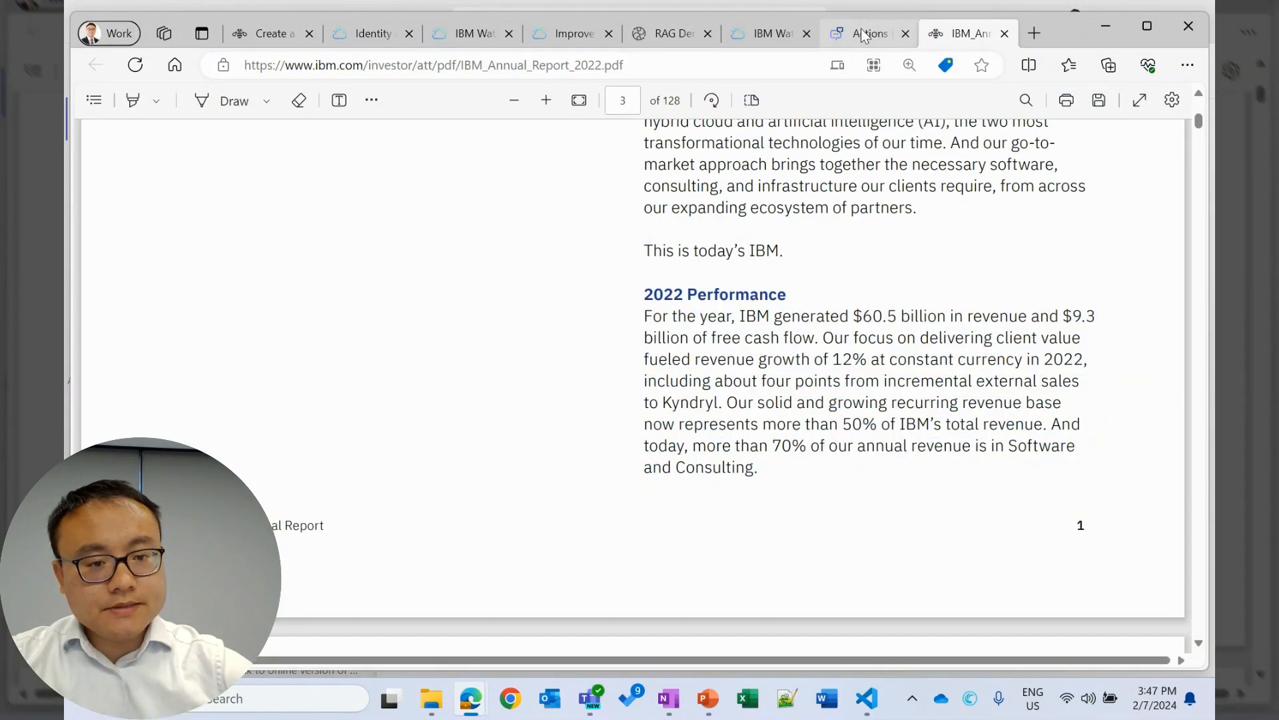
left_click(867, 33)
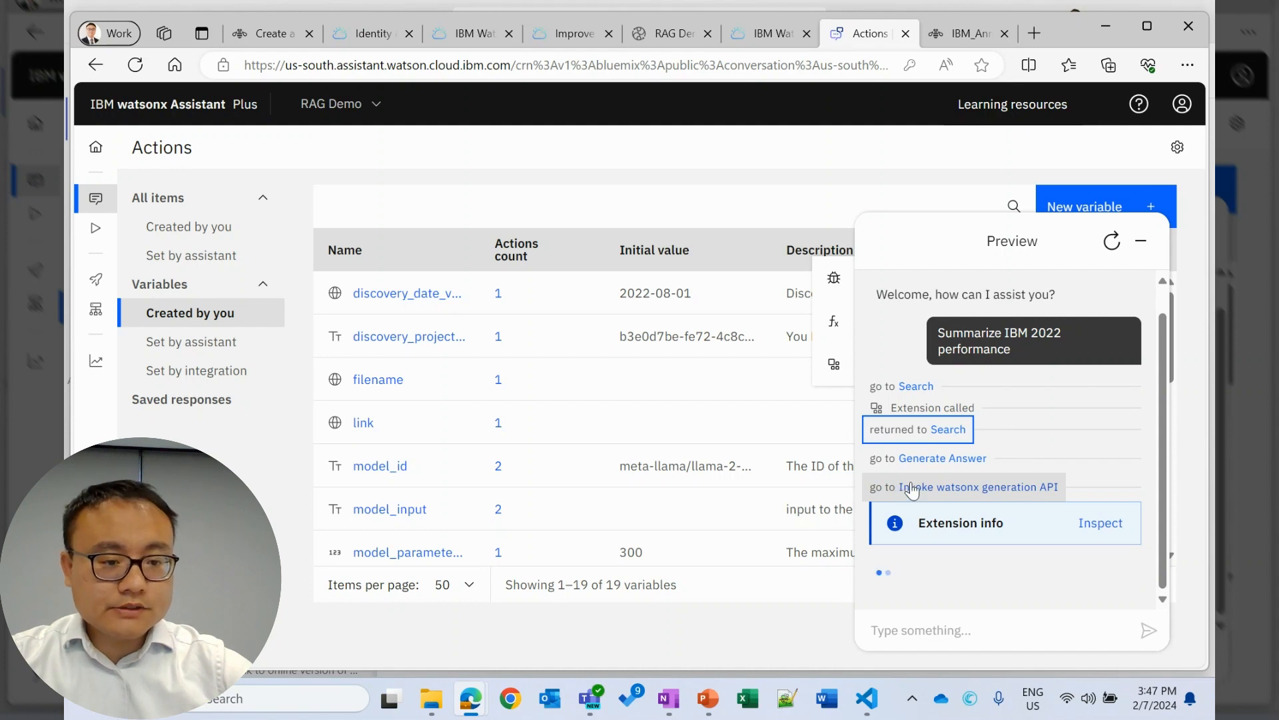
mouse_move(944, 490)
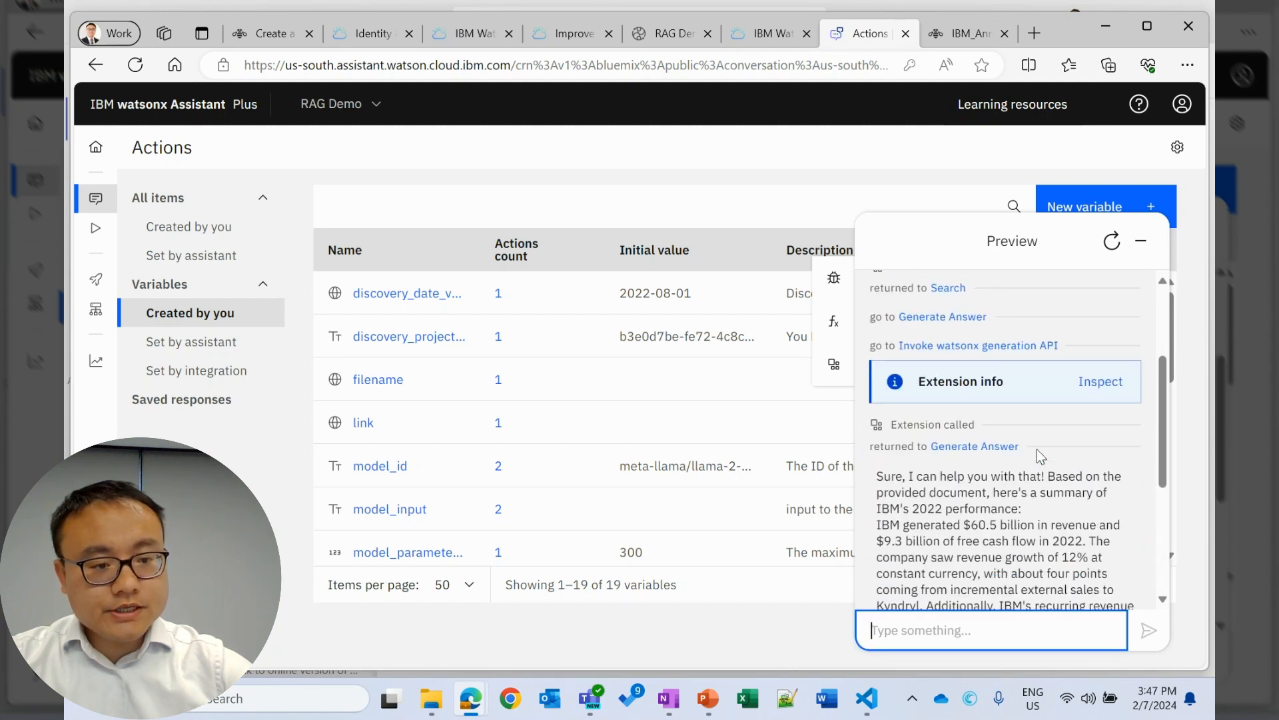
Read the 2022 summary, highlight the revenue figures, and open the cited IBM_Annual_Report_2022.pdf.
scroll("down", 3)
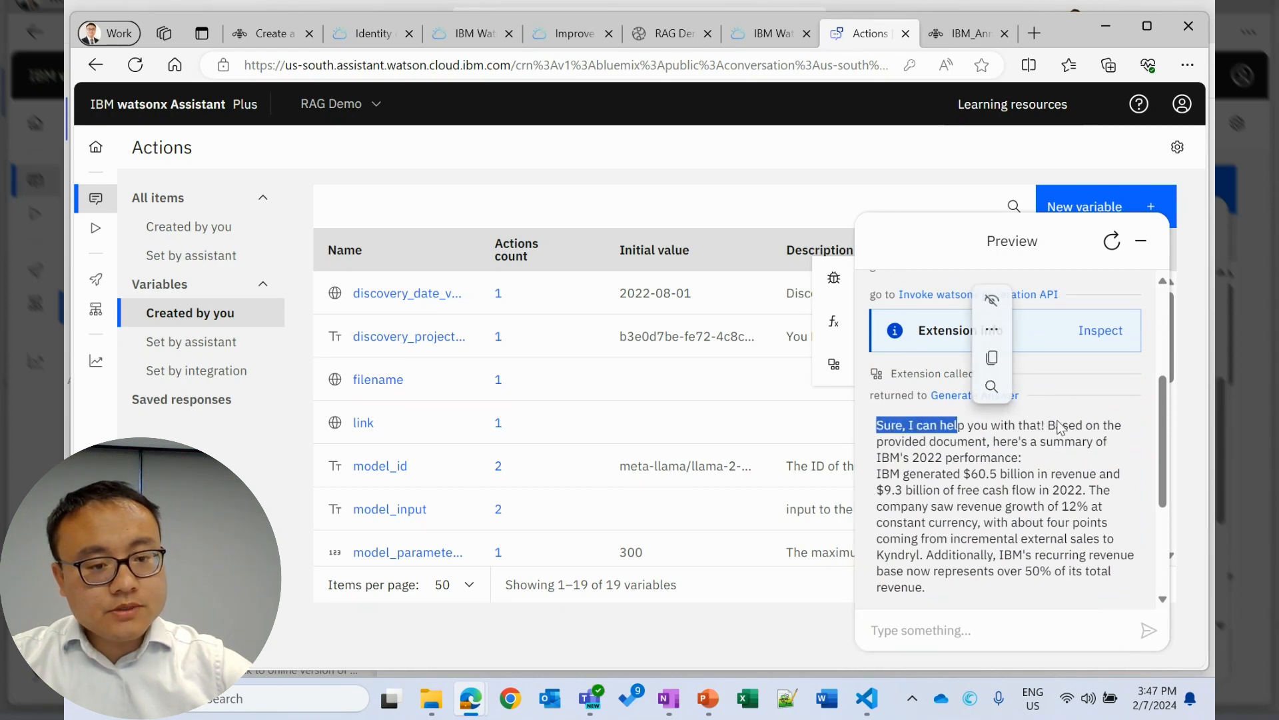
scroll("down", 3)
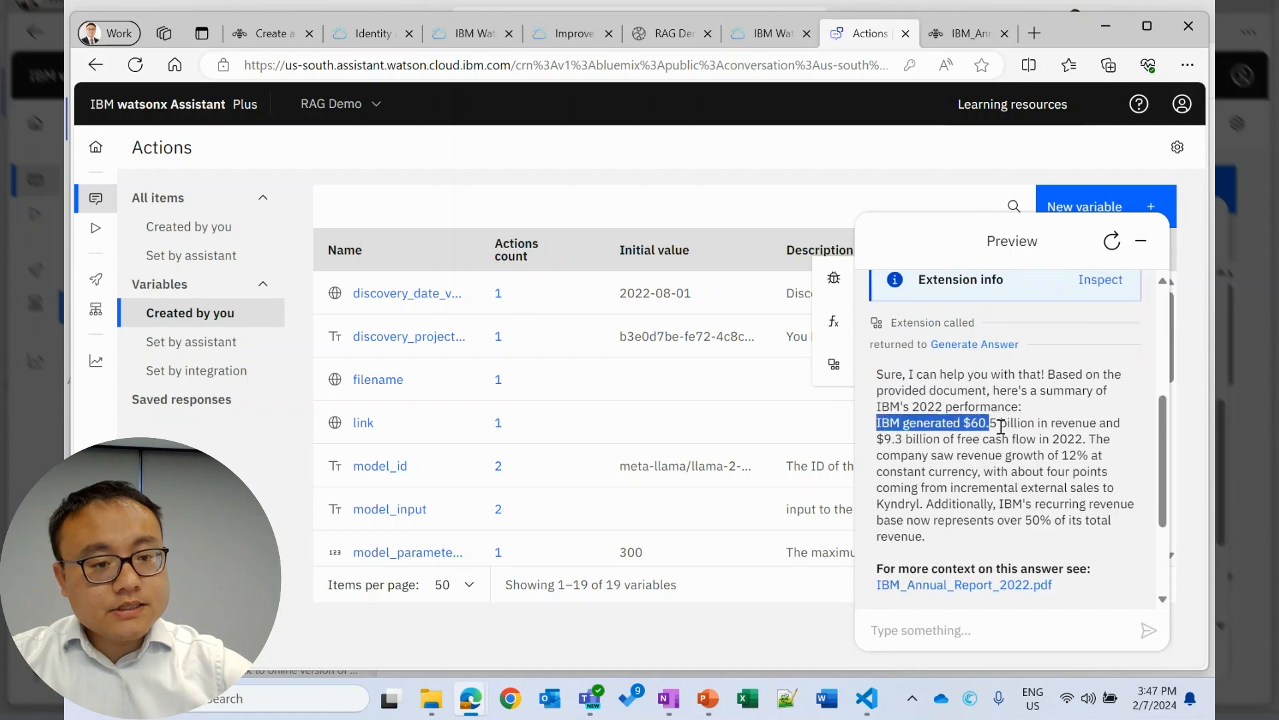
left_click_drag(991, 422, 1093, 439)
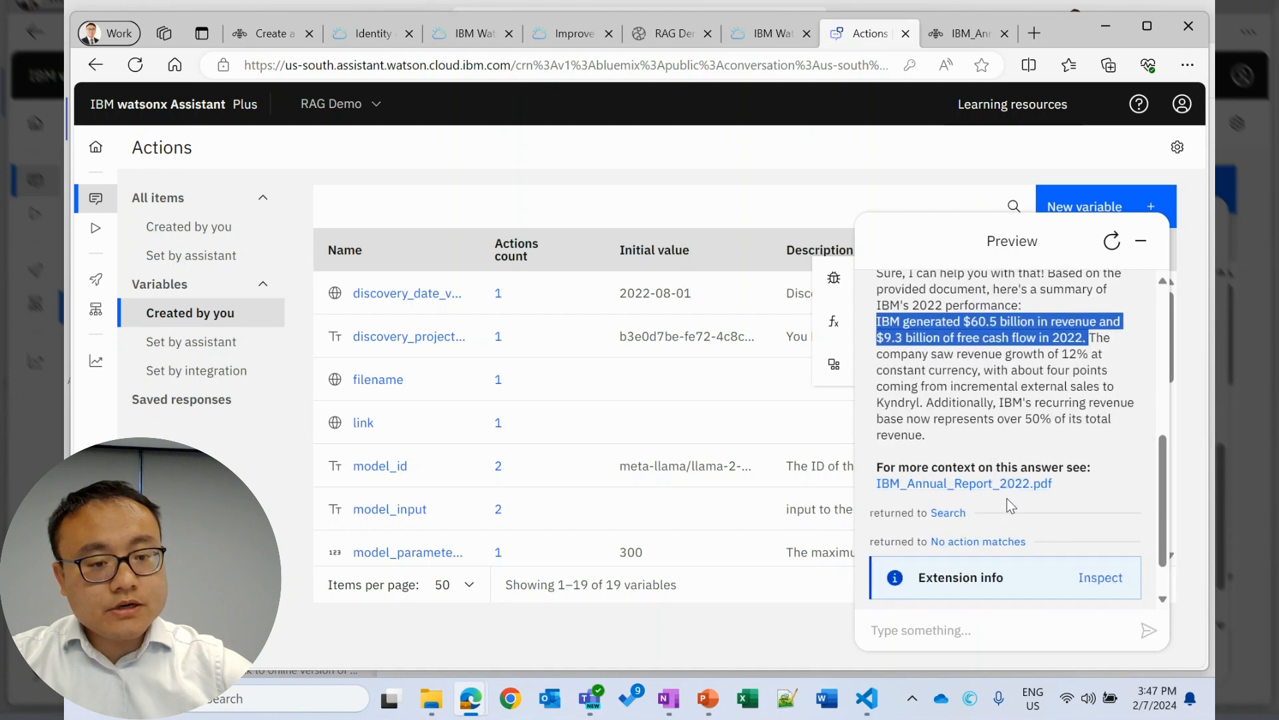
mouse_move(963, 483)
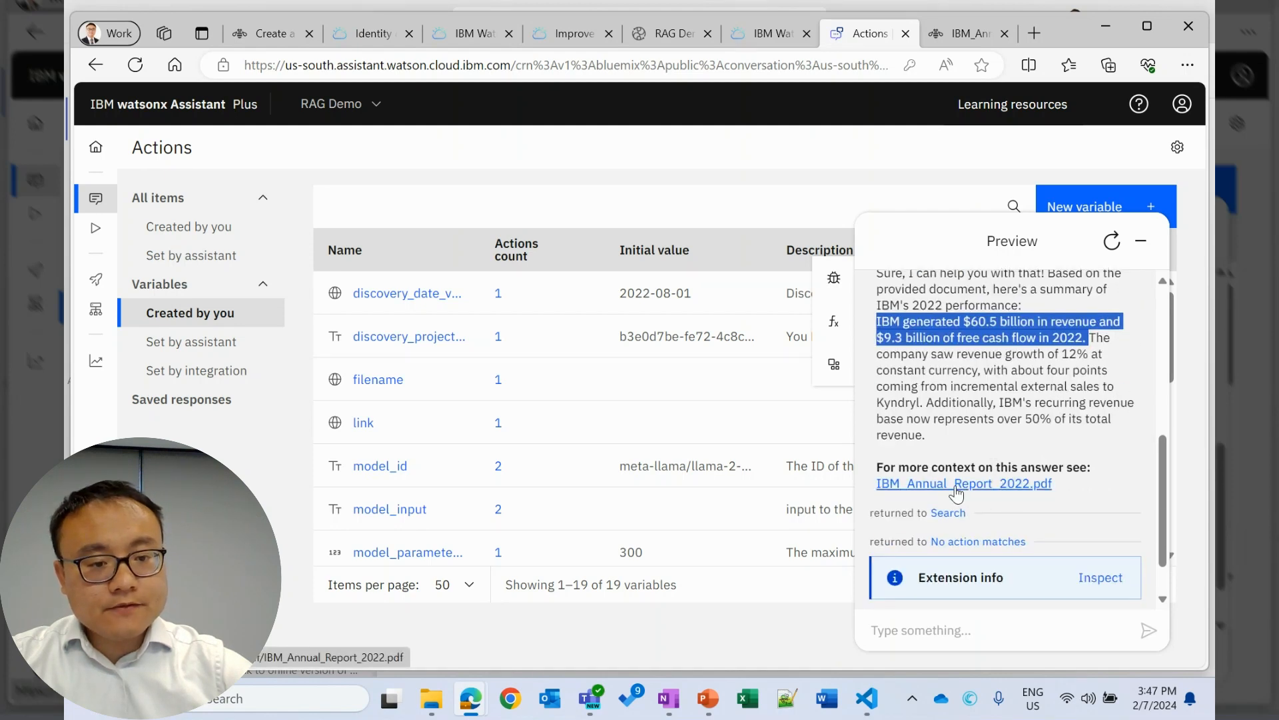
left_click(964, 483)
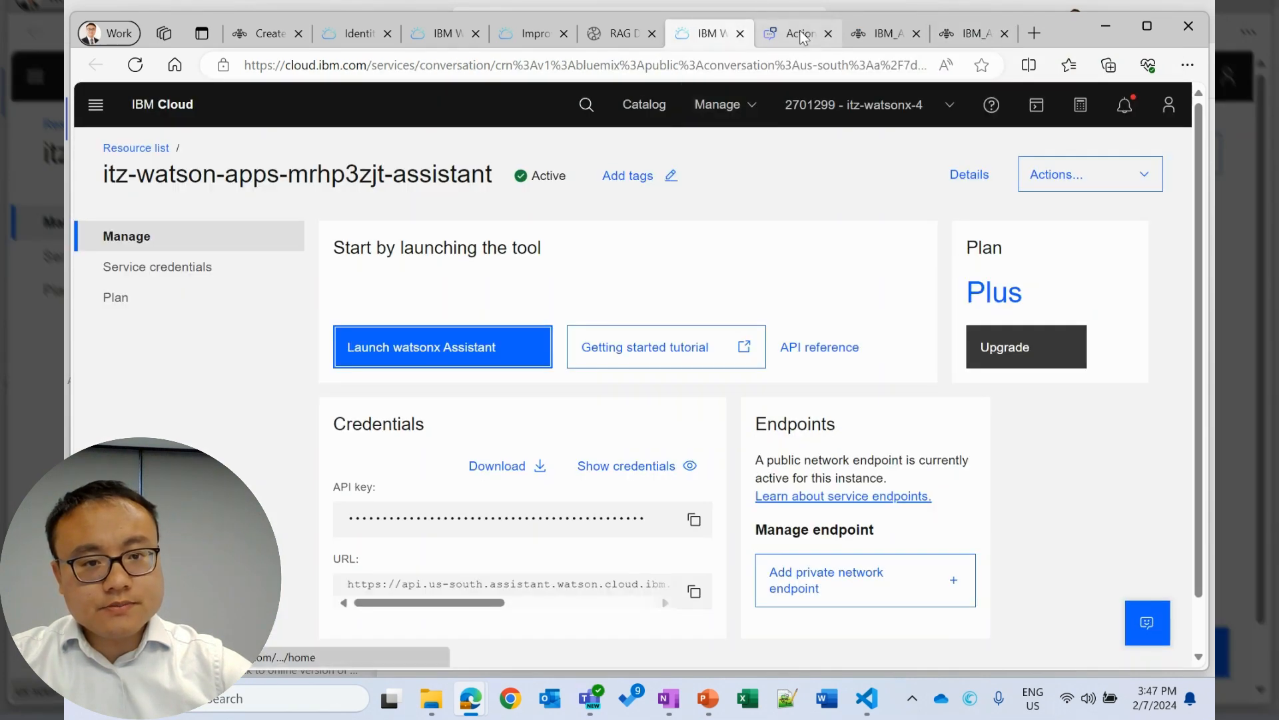
left_click(793, 33)
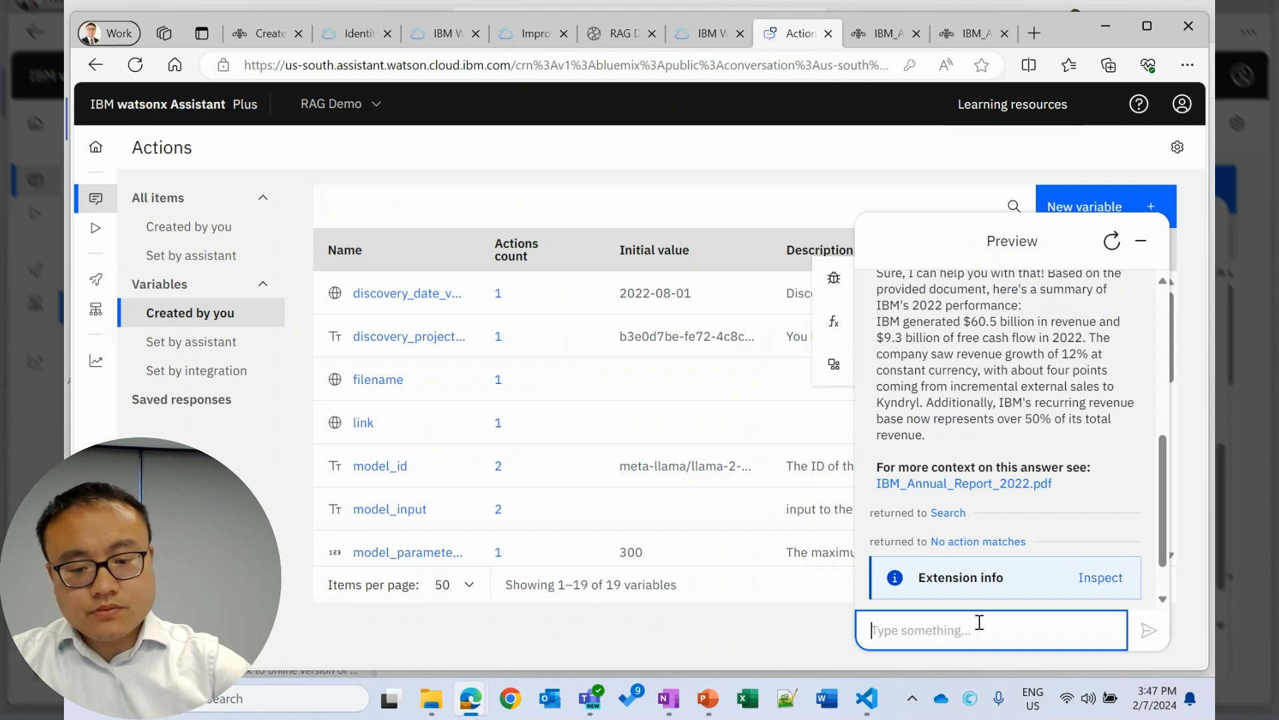
Ask the preview 'what is IBM revenue in 2021', getting $56,231 million, and reopen the annual report.
type("what is 1")
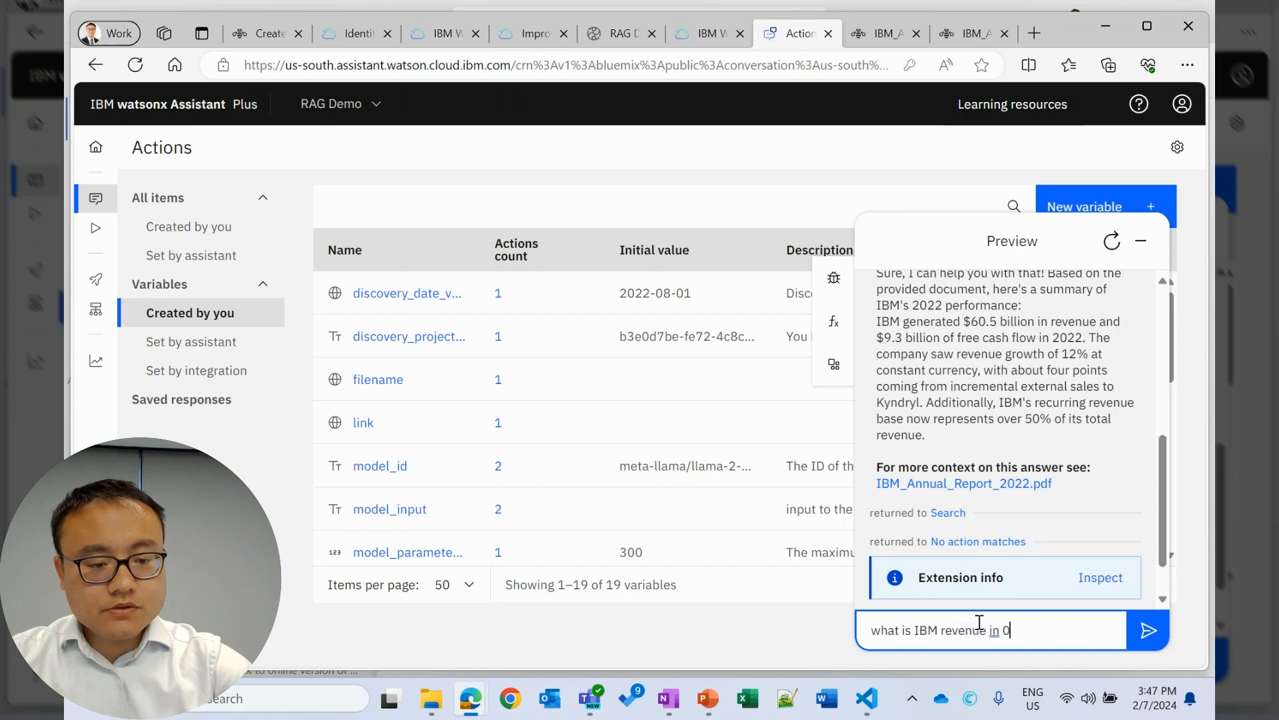
type("2021")
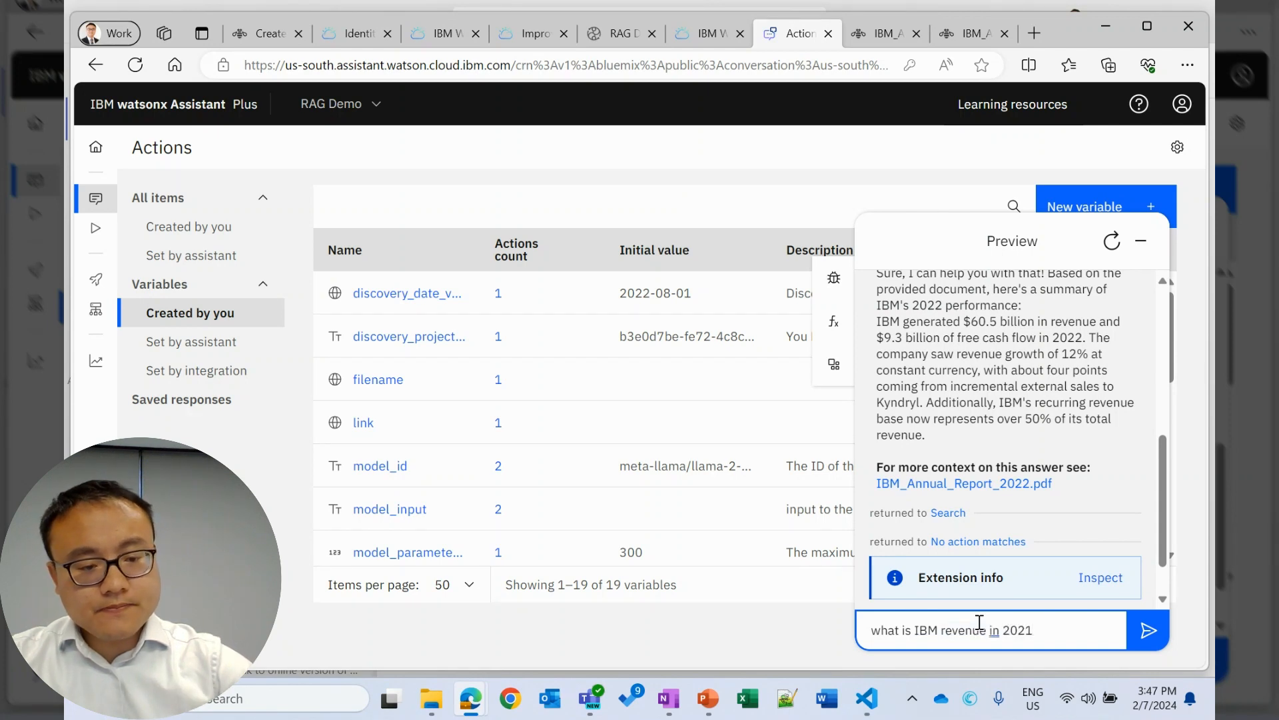
left_click(1147, 629)
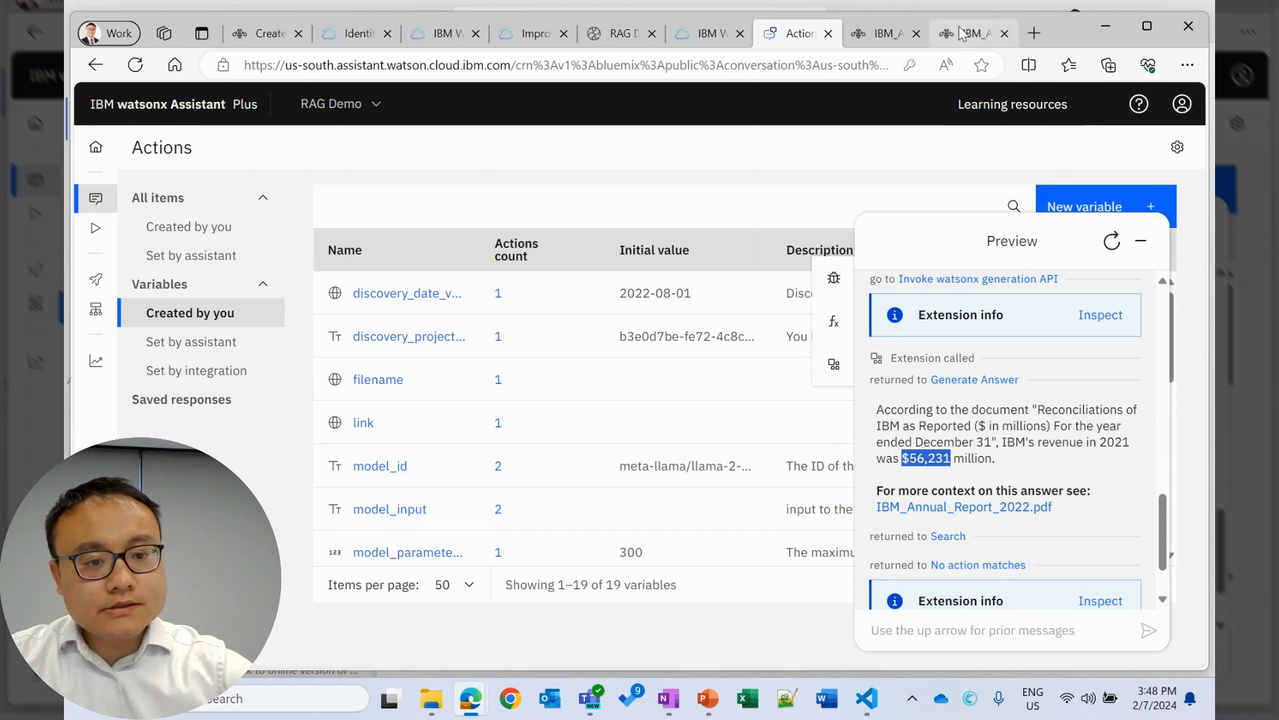
left_click(971, 33)
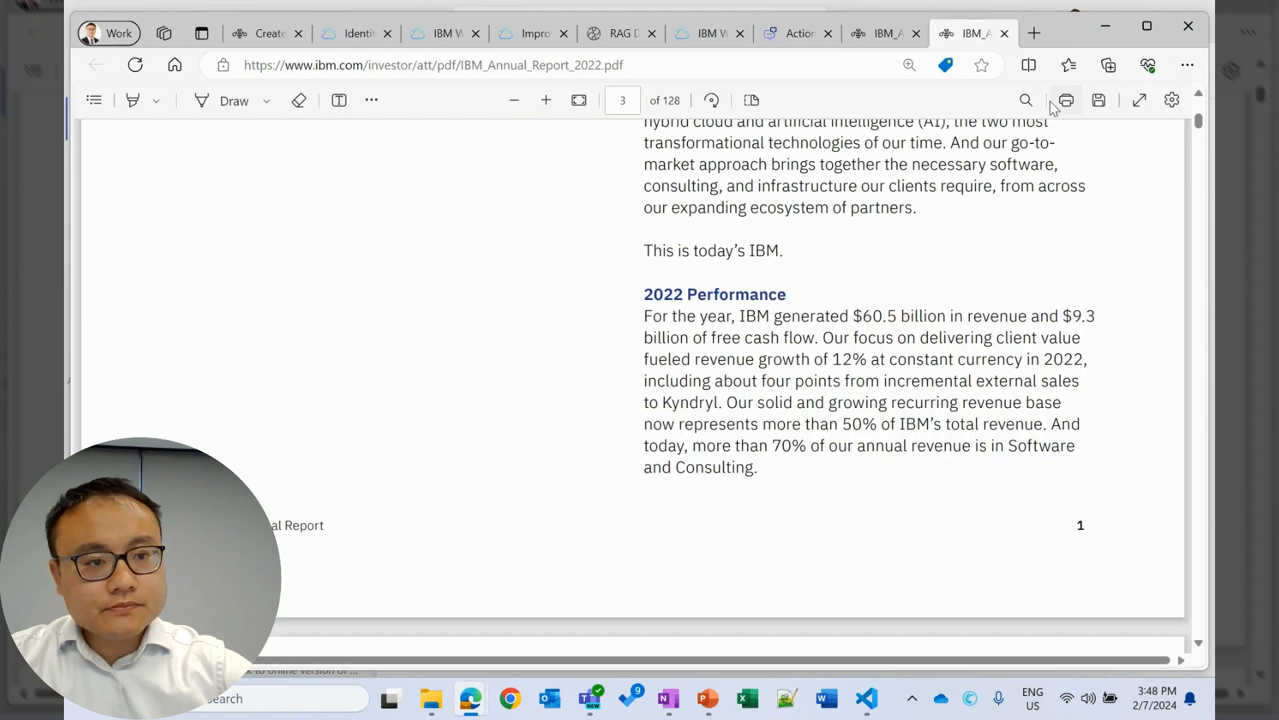
Search the annual report for $56,231, check both revenue-table matches, and return to the assistant.
type("$56,231")
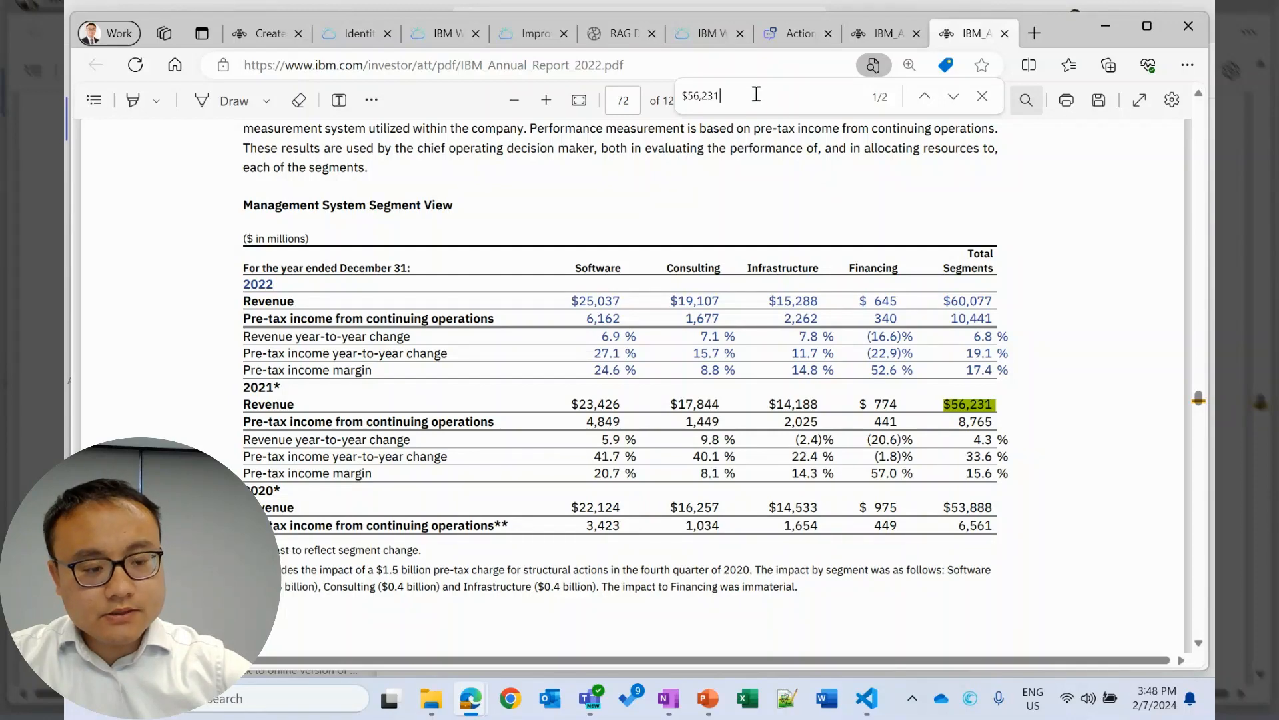
left_click(953, 95)
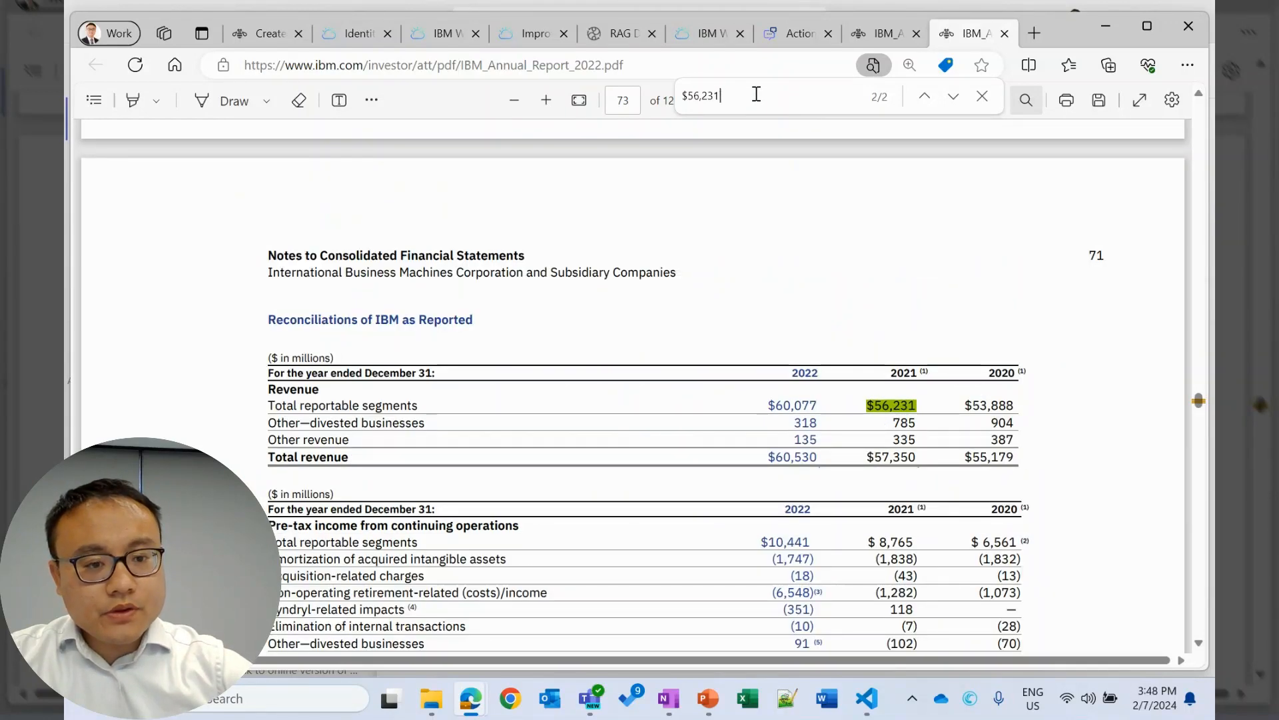
left_click(924, 96)
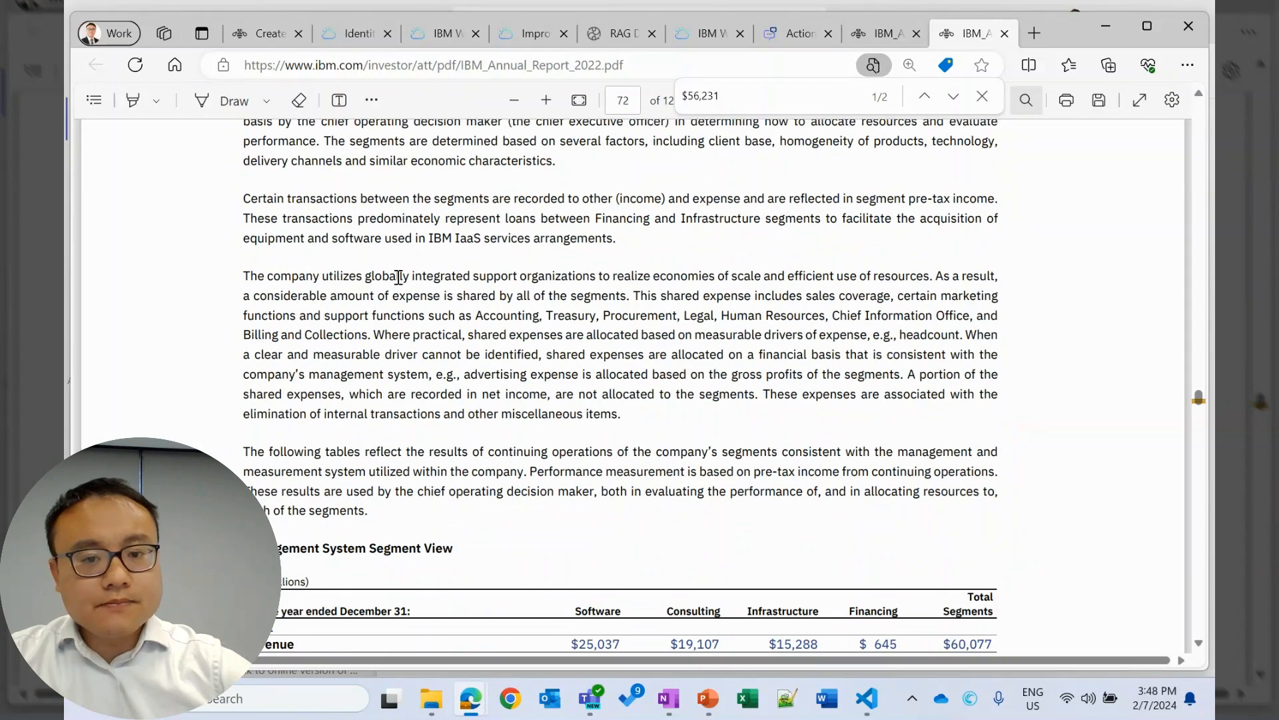
scroll("down", 3)
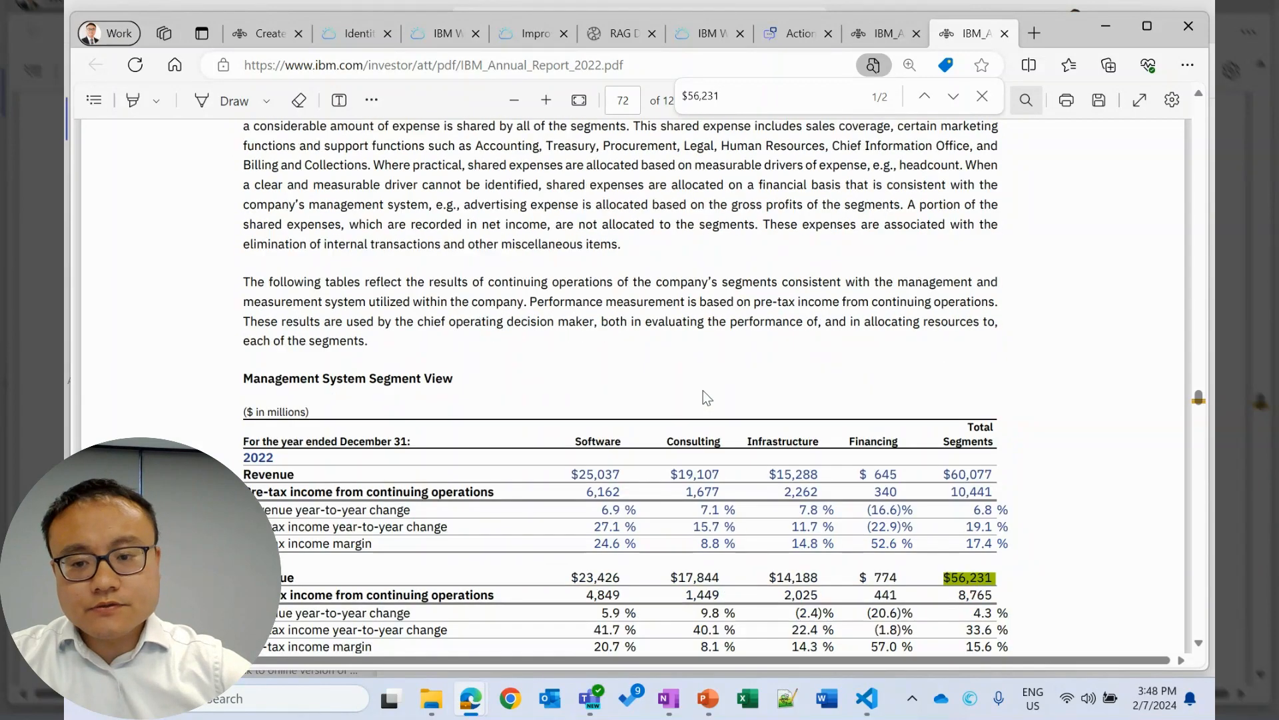
scroll("down", 3)
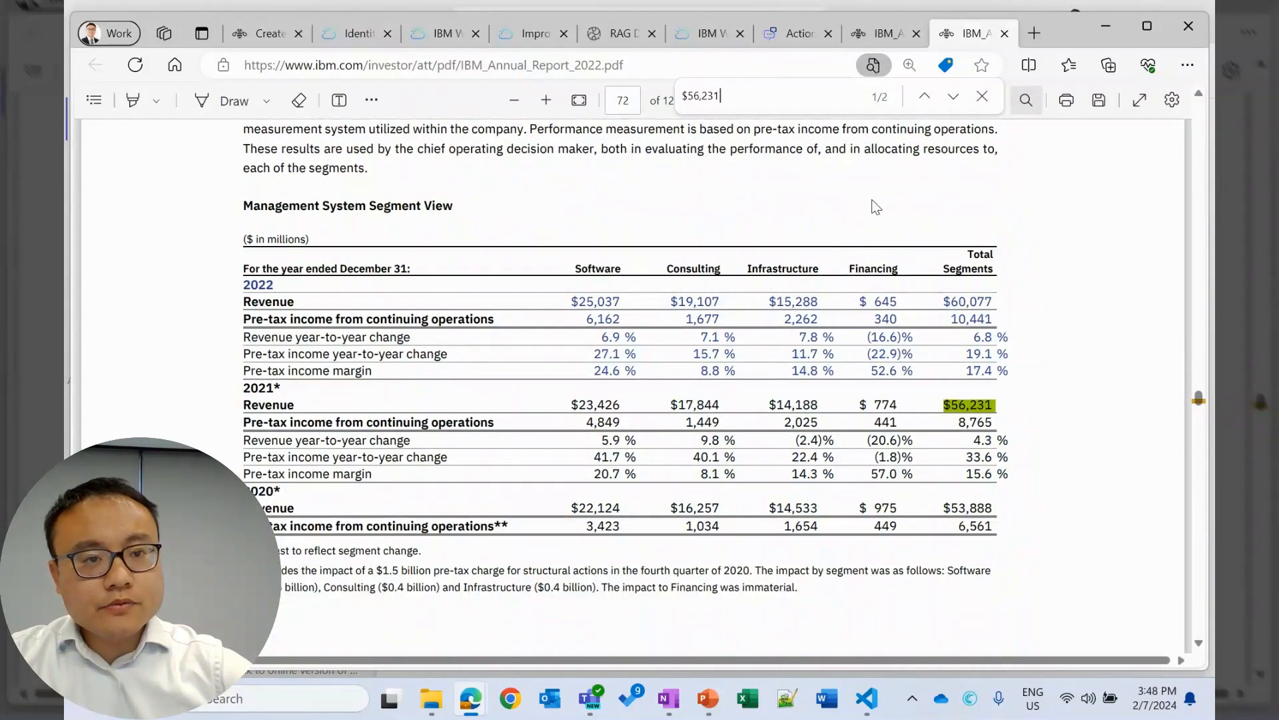
left_click(796, 33)
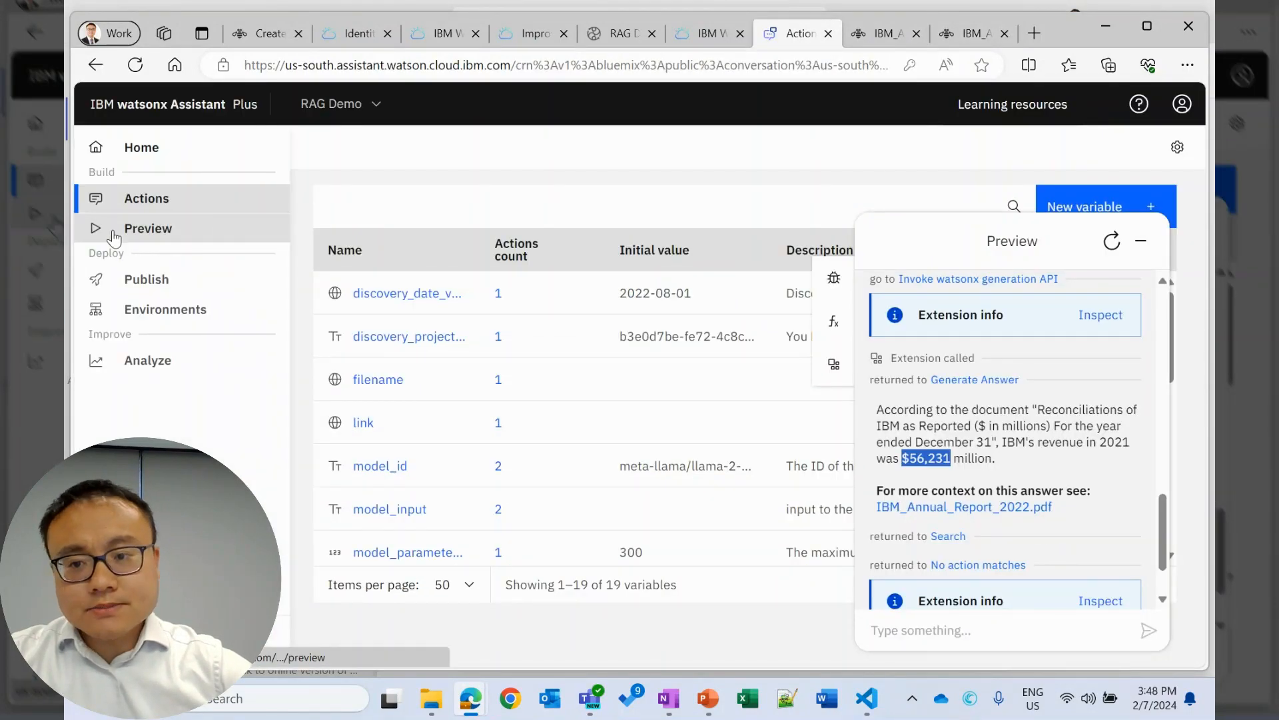
mouse_move(148, 228)
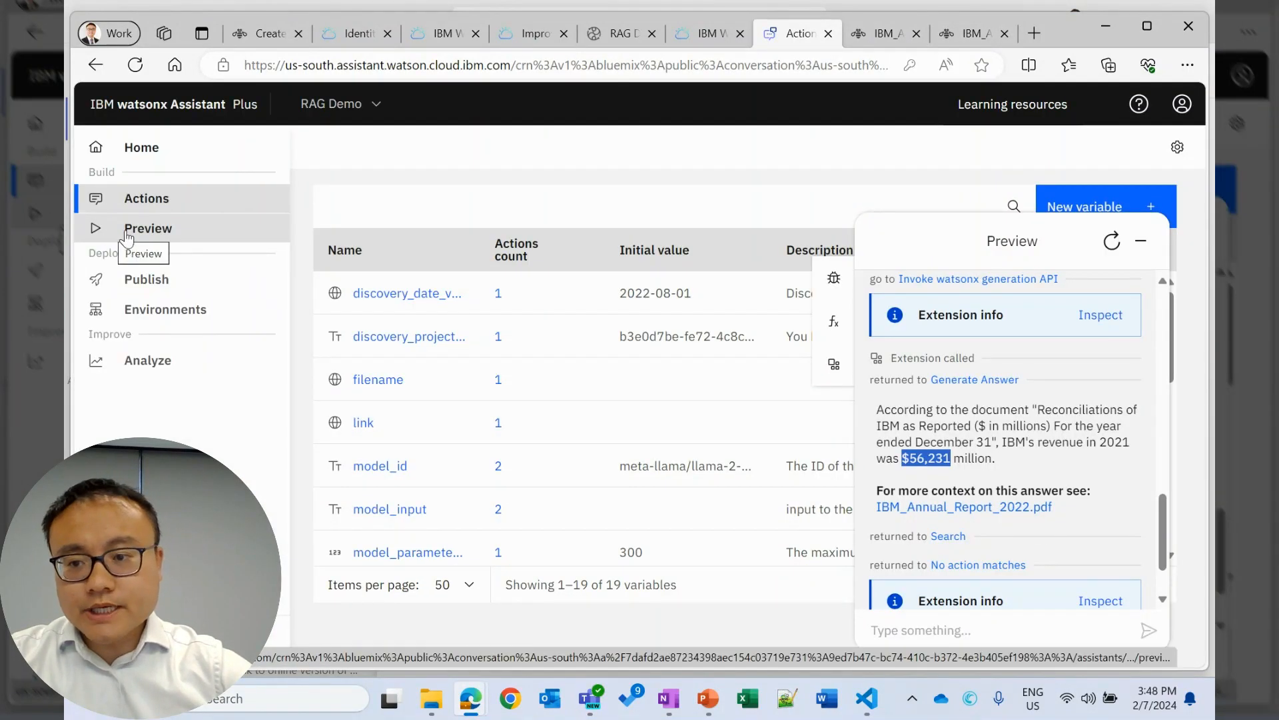
Expand the left navigation and open the full assistant Preview page.
left_click(147, 197)
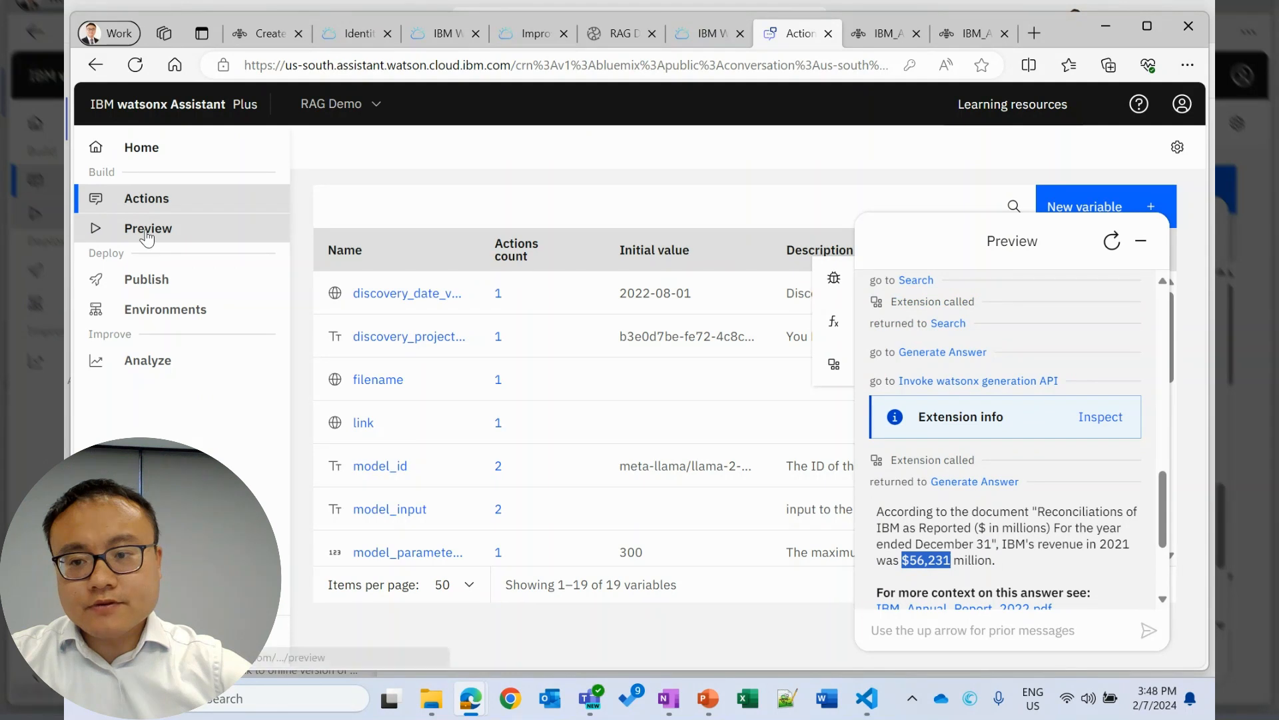
left_click(148, 228)
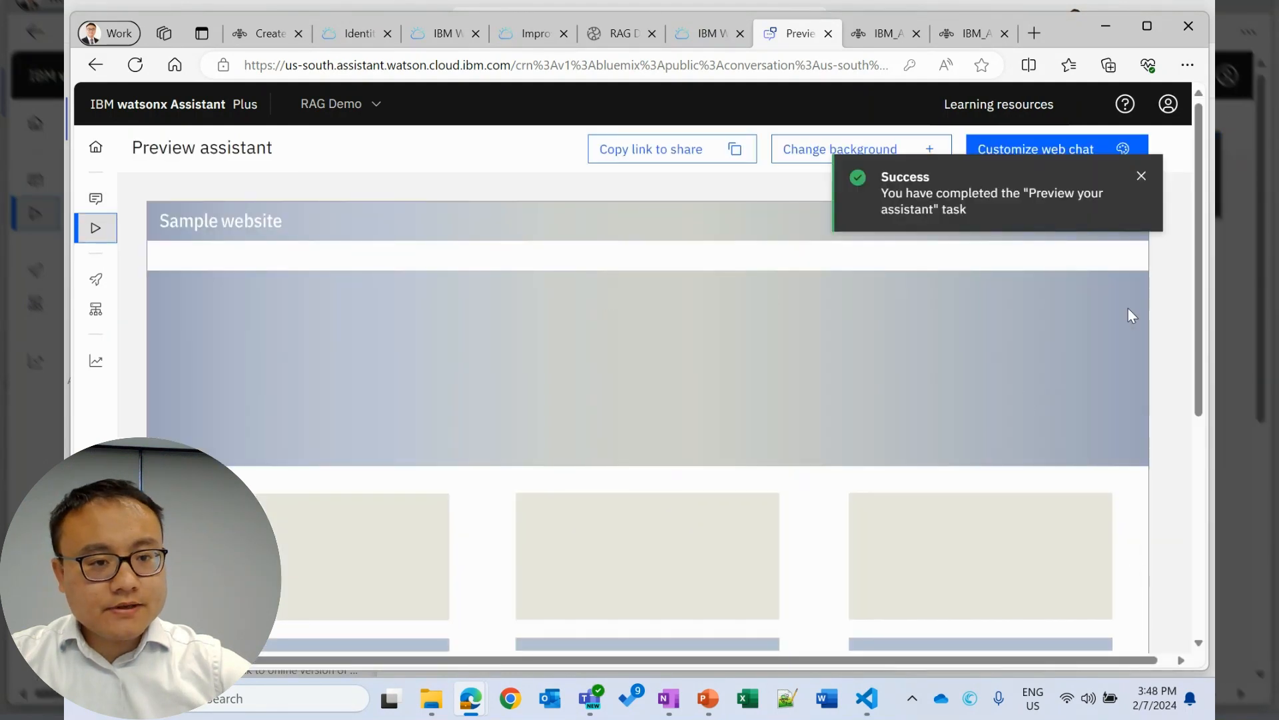